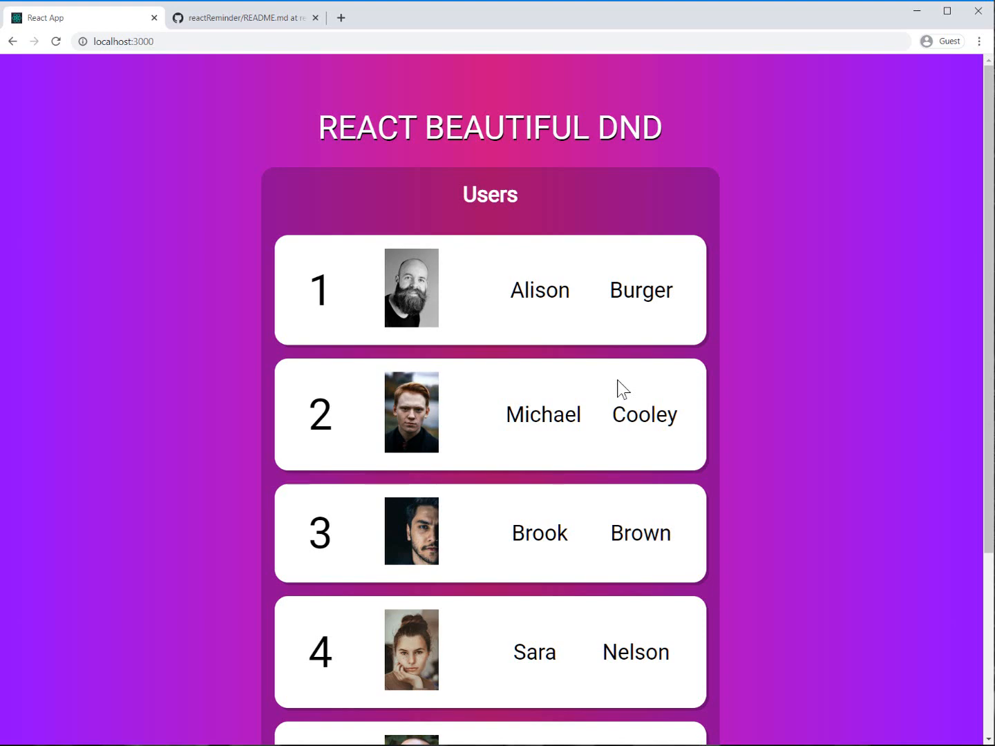
mouse_move(519, 365)
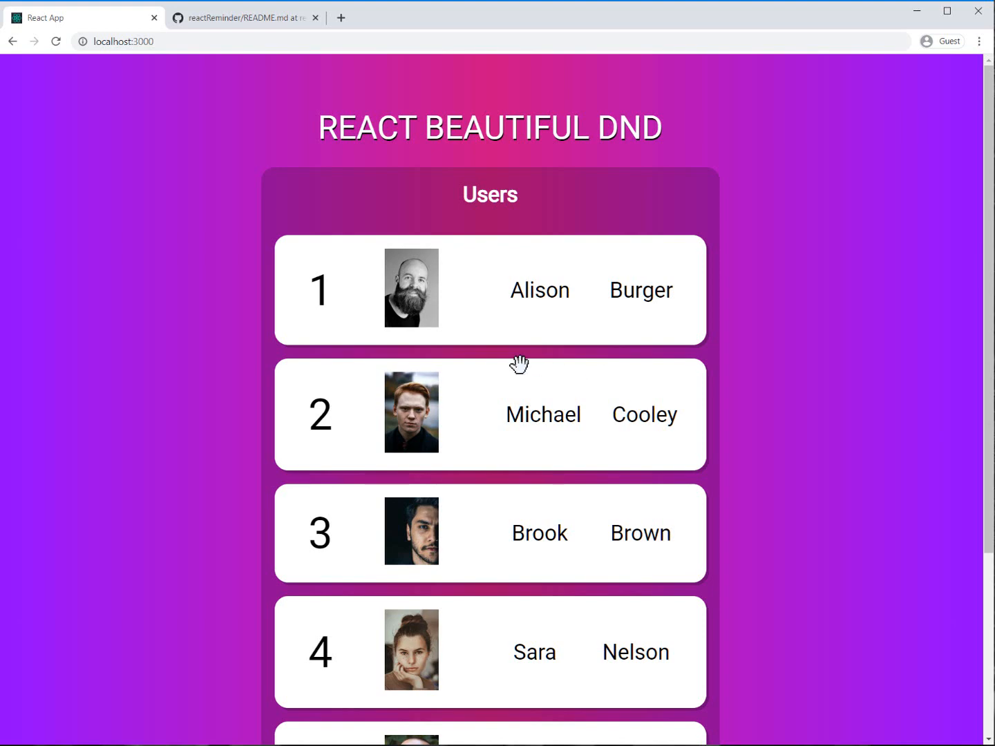
mouse_move(475, 385)
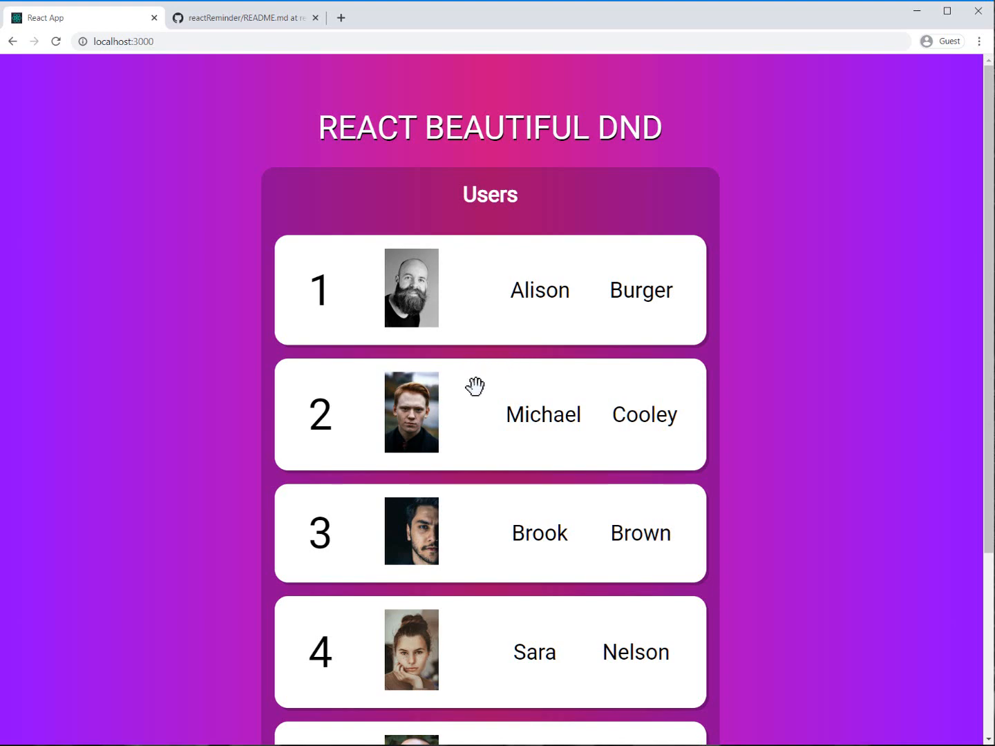
mouse_move(476, 417)
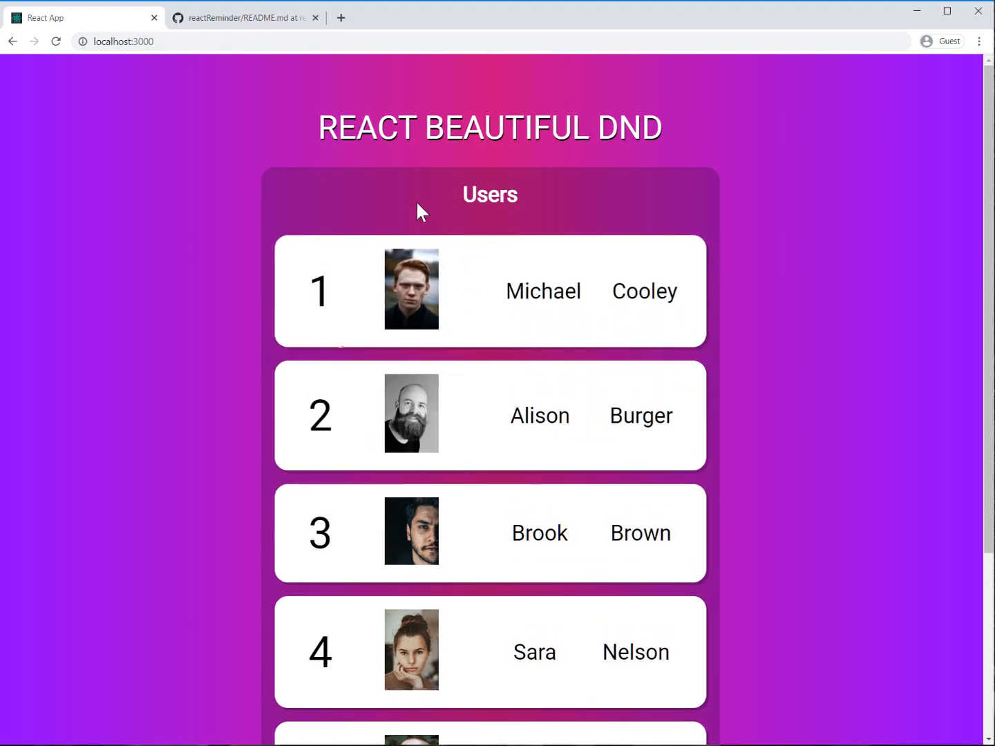
mouse_move(630, 128)
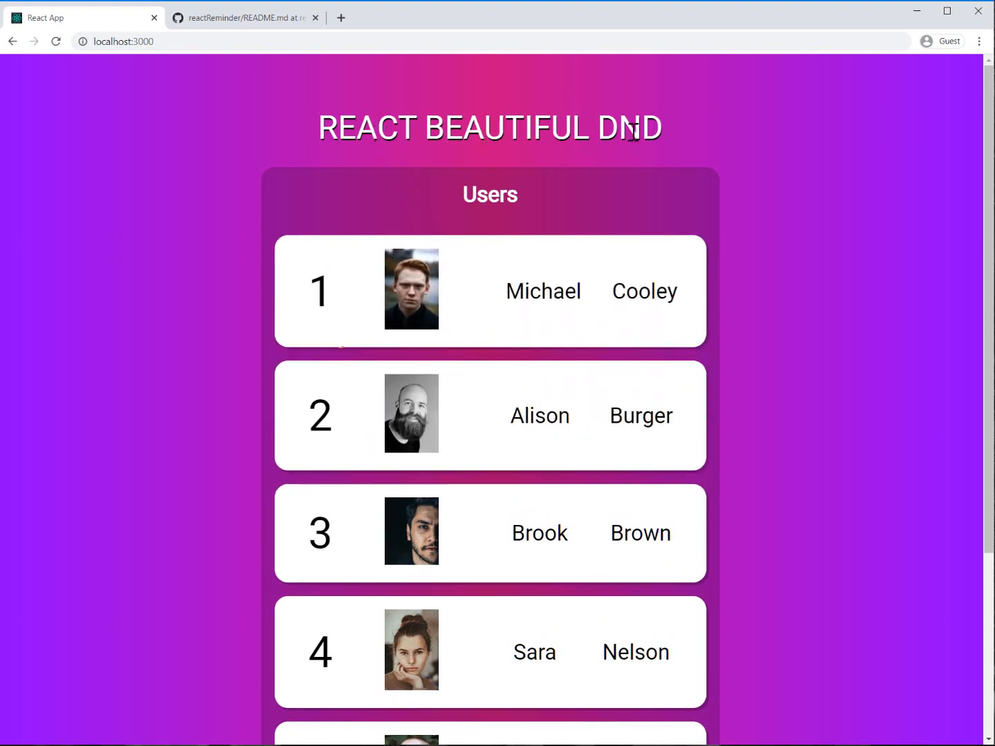
mouse_move(583, 384)
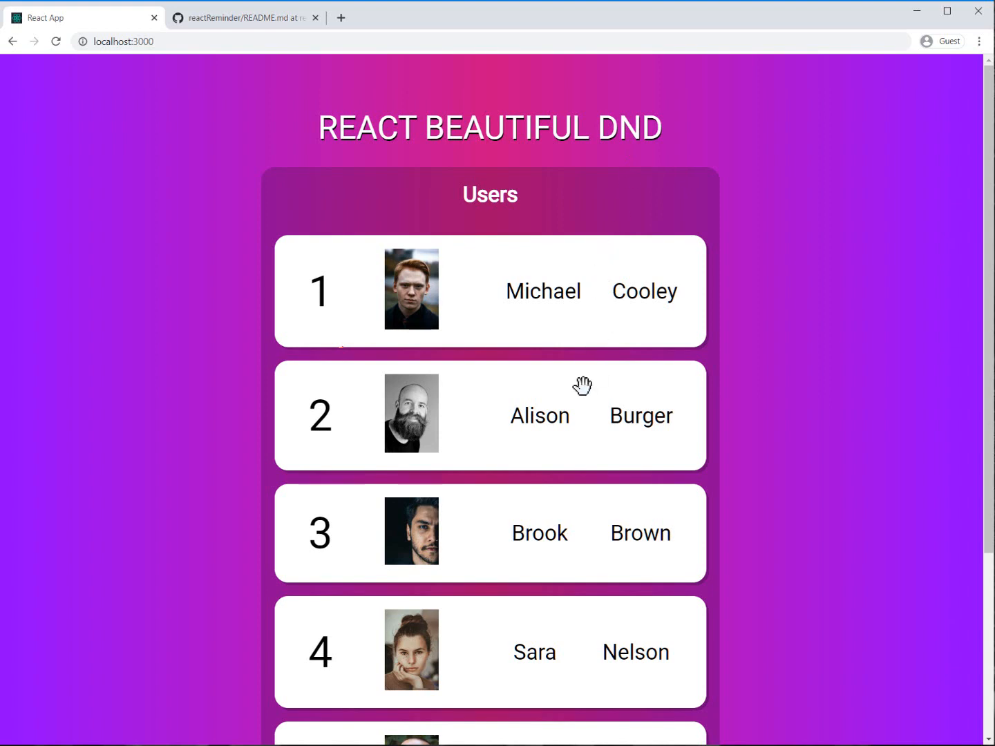
scroll(down, 3)
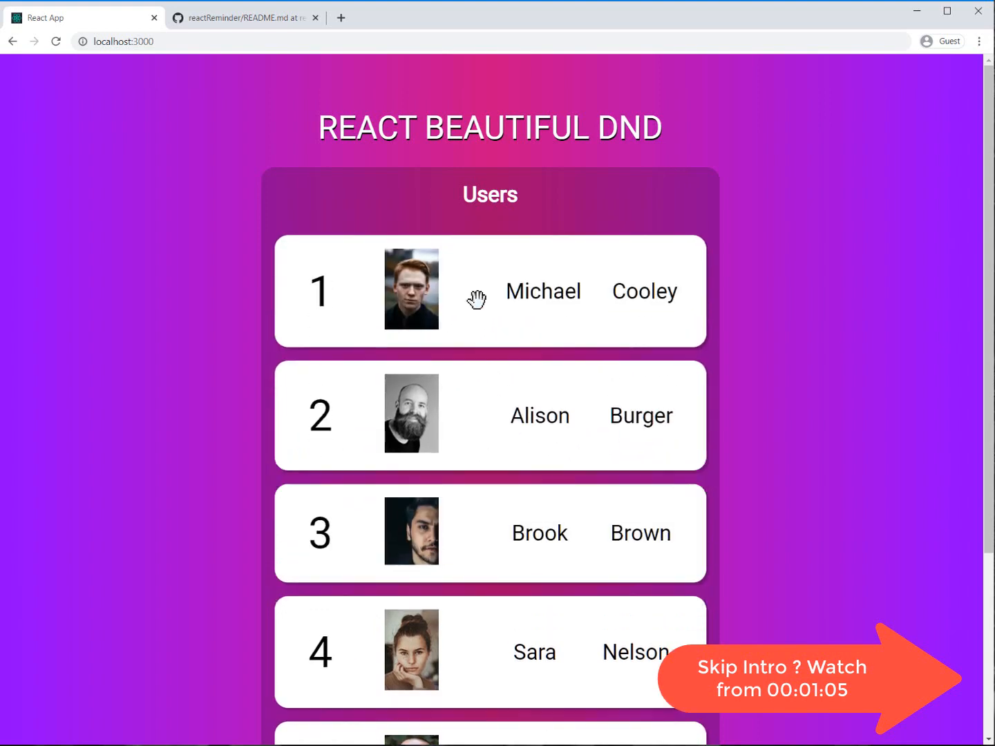
mouse_move(408, 437)
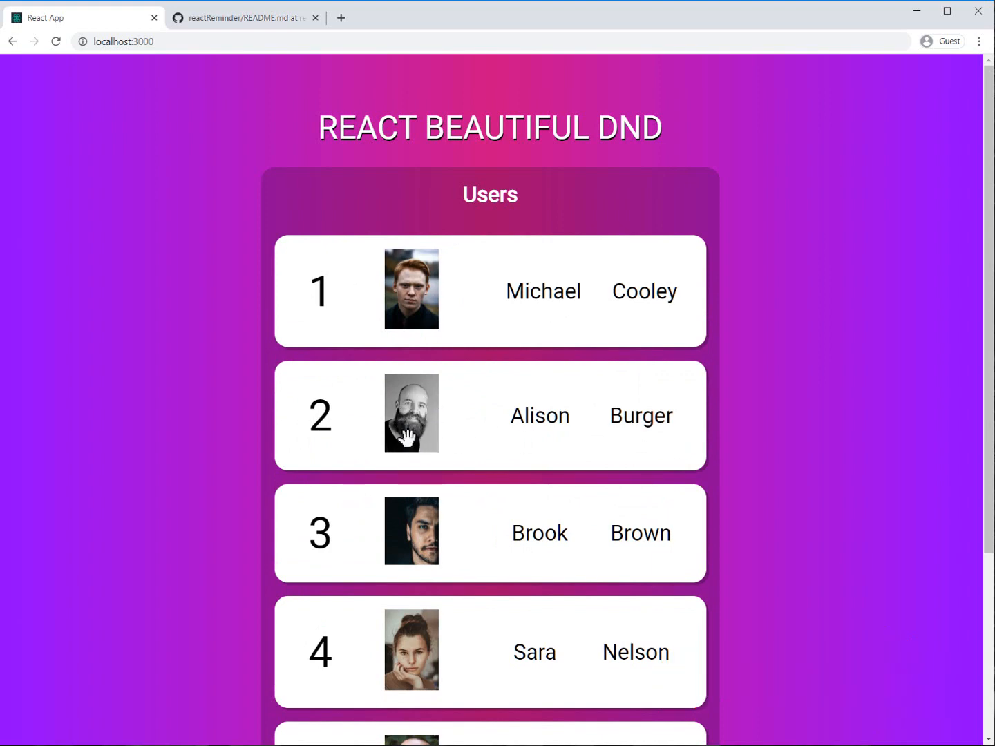
mouse_move(457, 442)
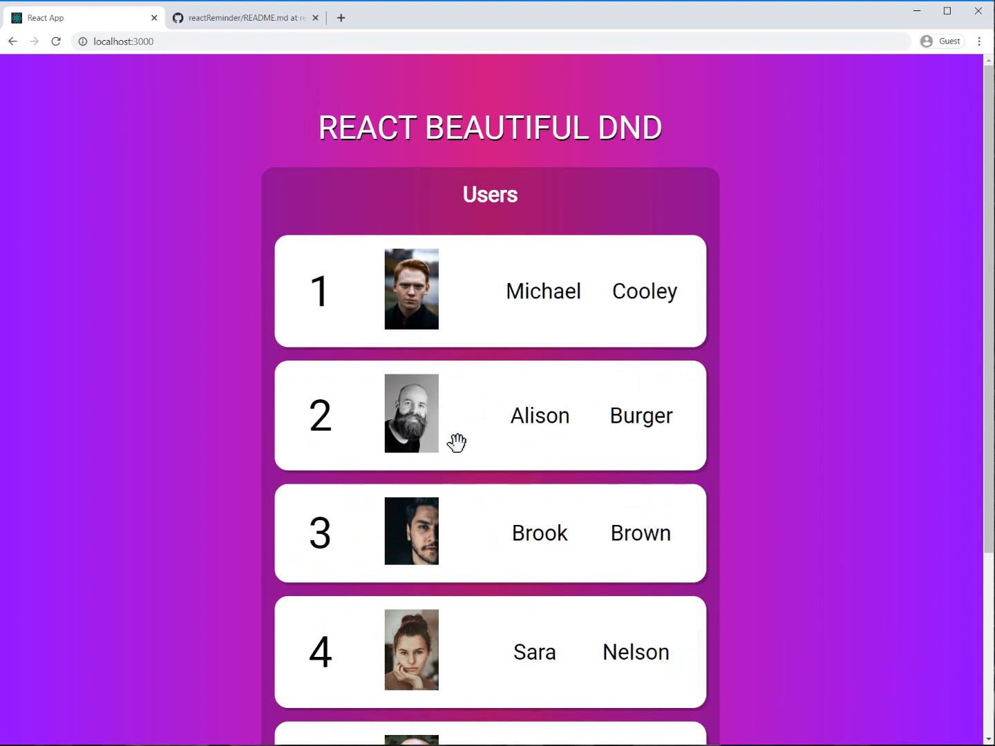
mouse_move(421, 384)
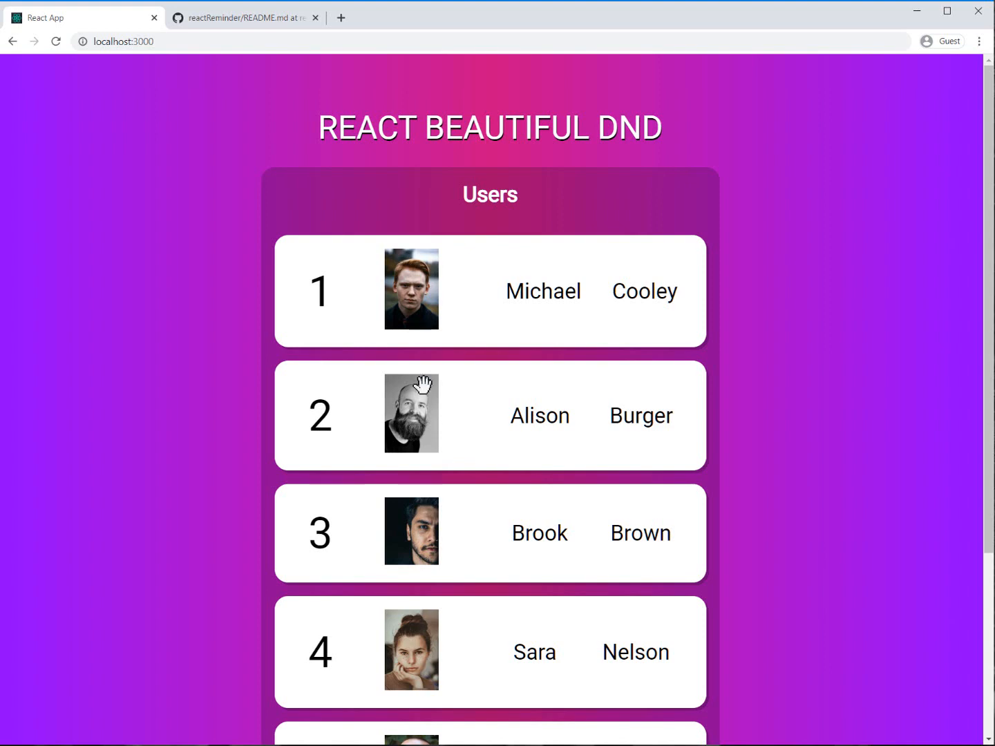
Step: Show the reactReminder README demo preview with Alison Burger listed first
click(241, 16)
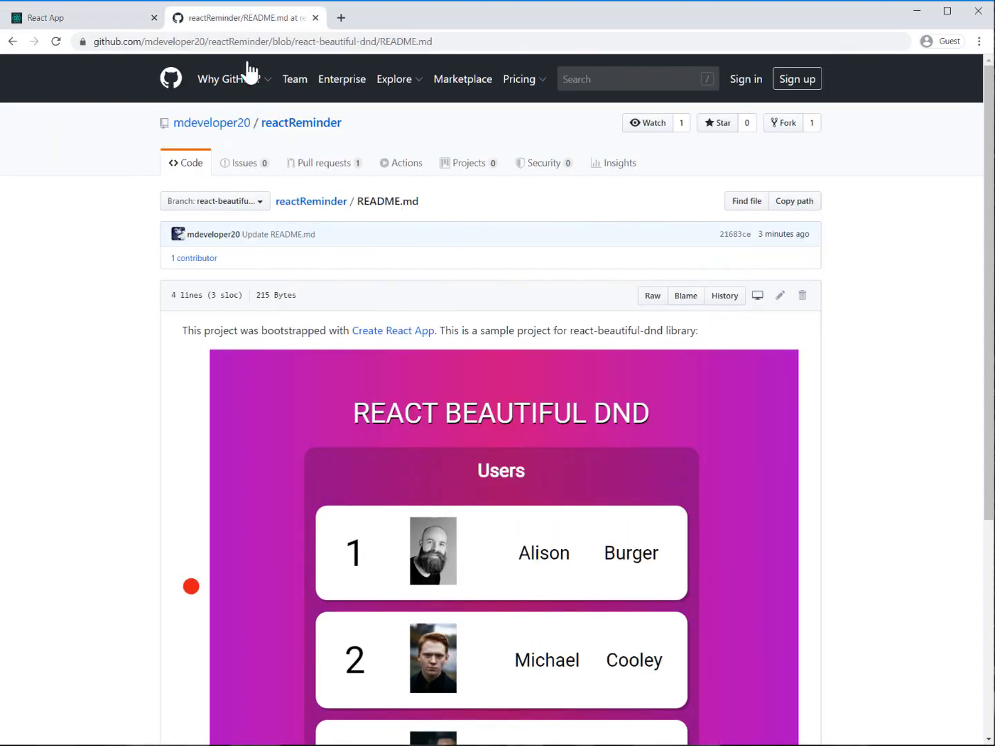
mouse_move(338, 163)
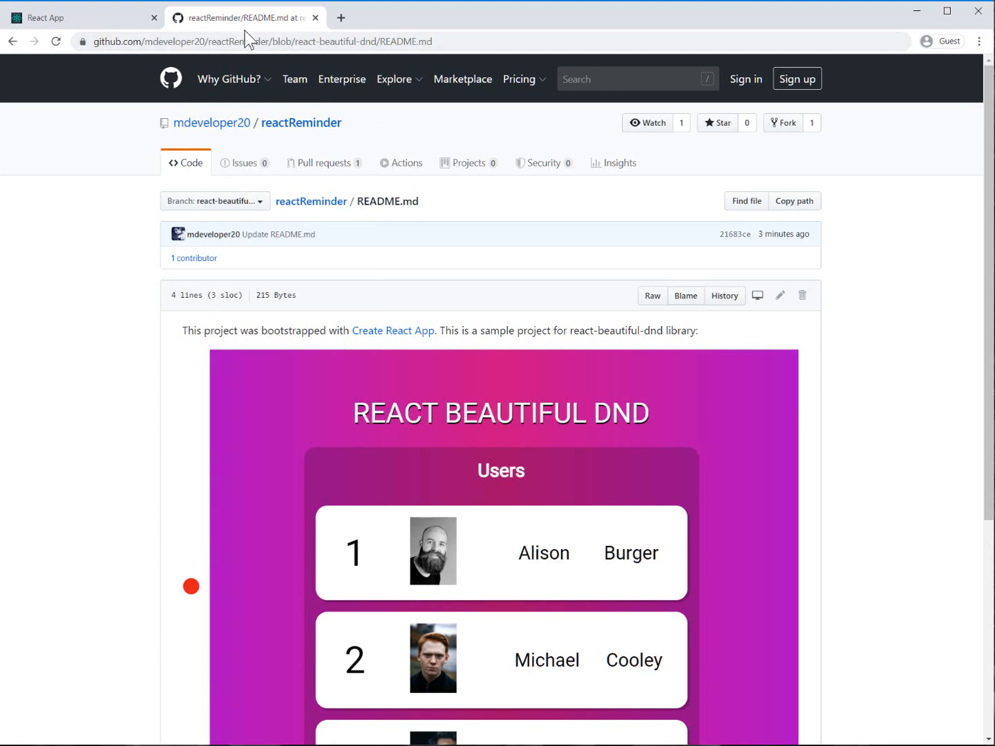
scroll(down, 3)
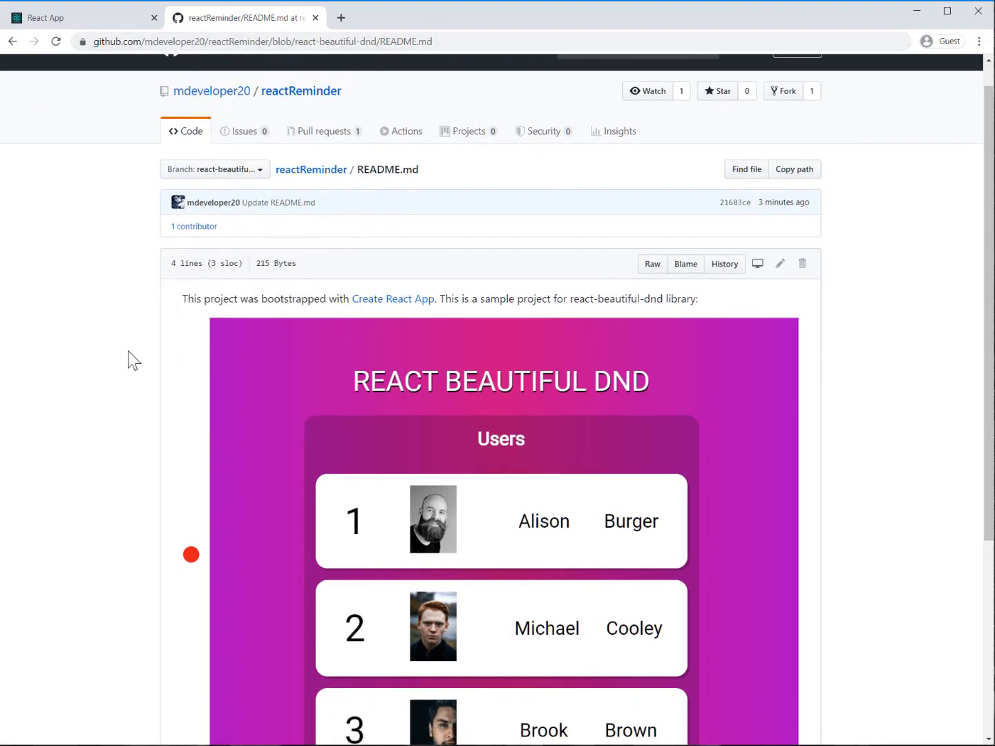
scroll(up, 3)
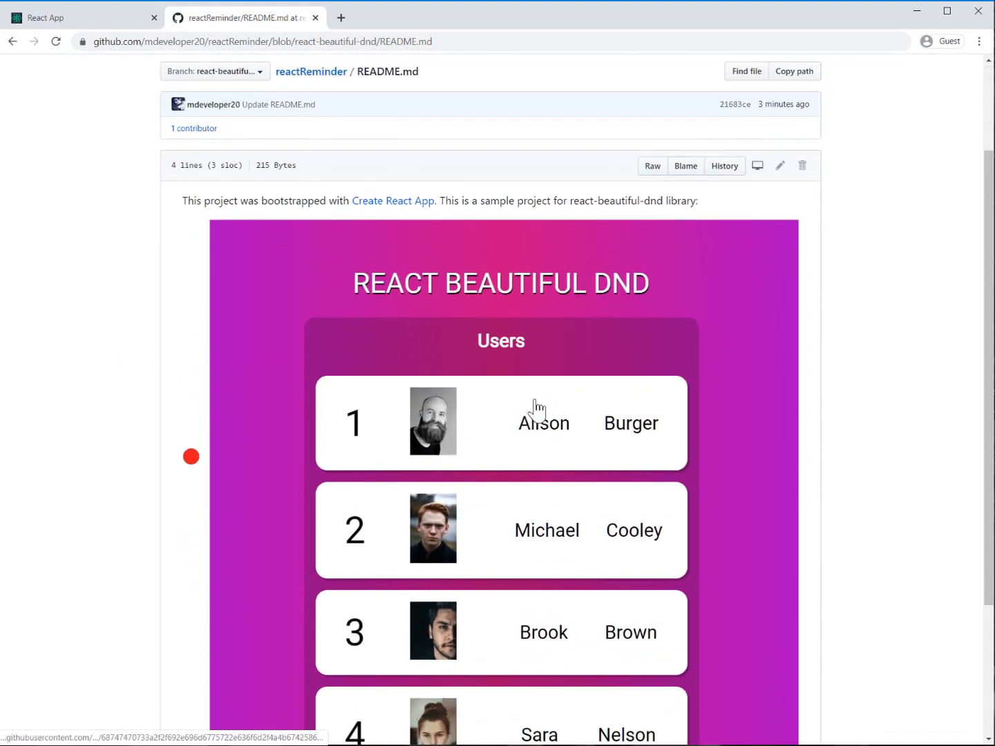
scroll(up, 3)
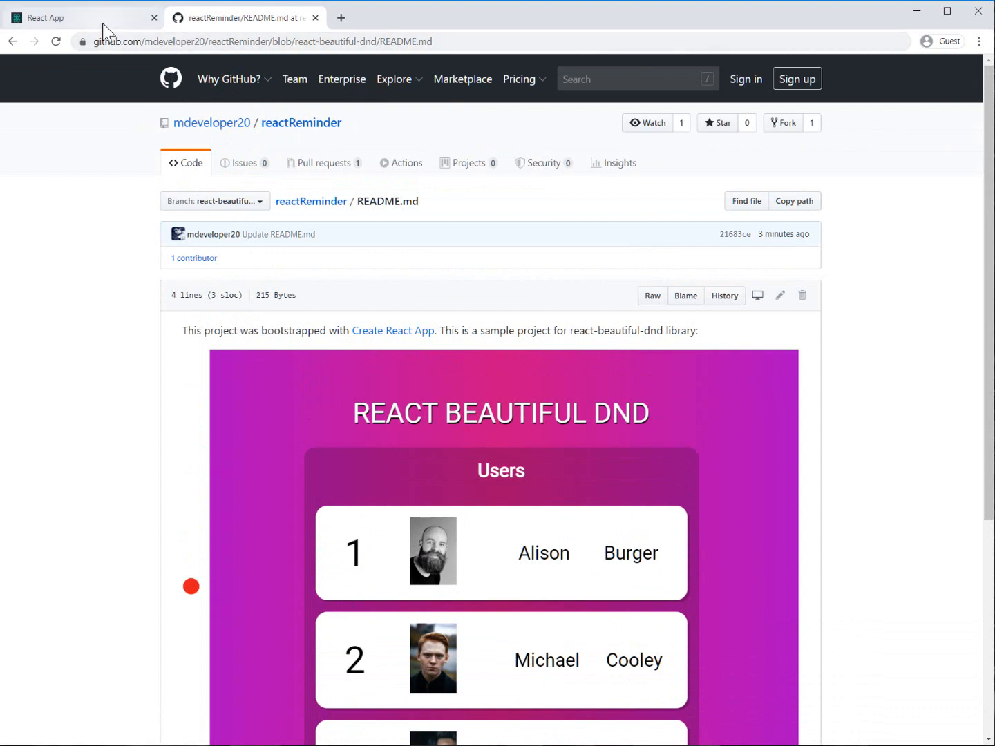
Step: Show the tutorial channel home page, then return to Data.js exporting six users
click(83, 17)
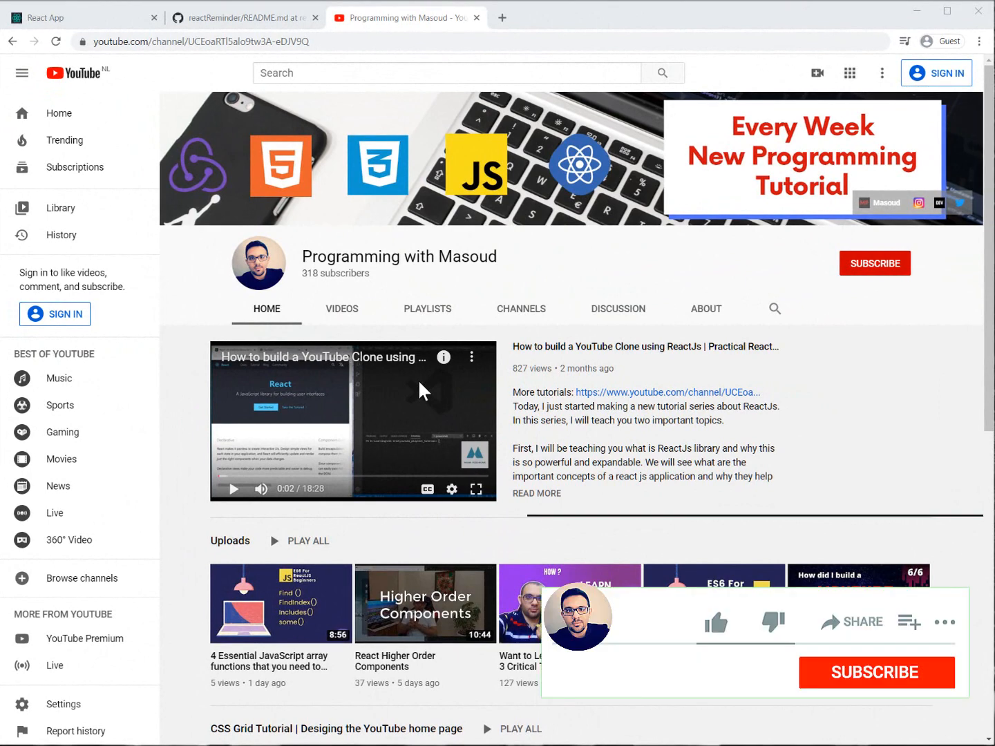
click(714, 622)
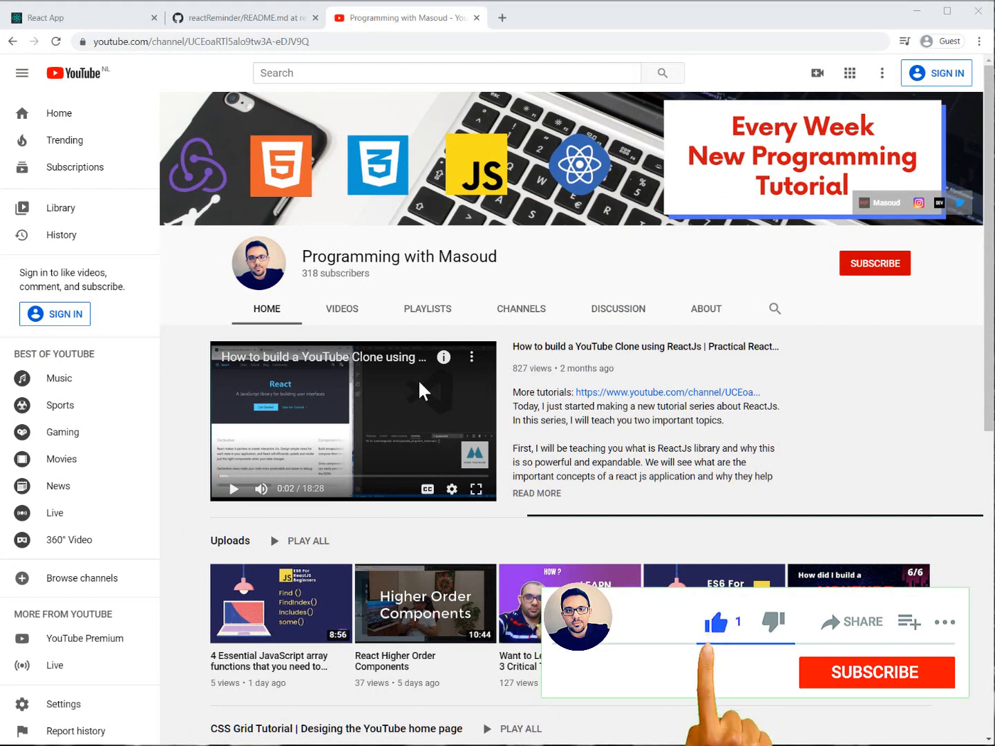
click(876, 671)
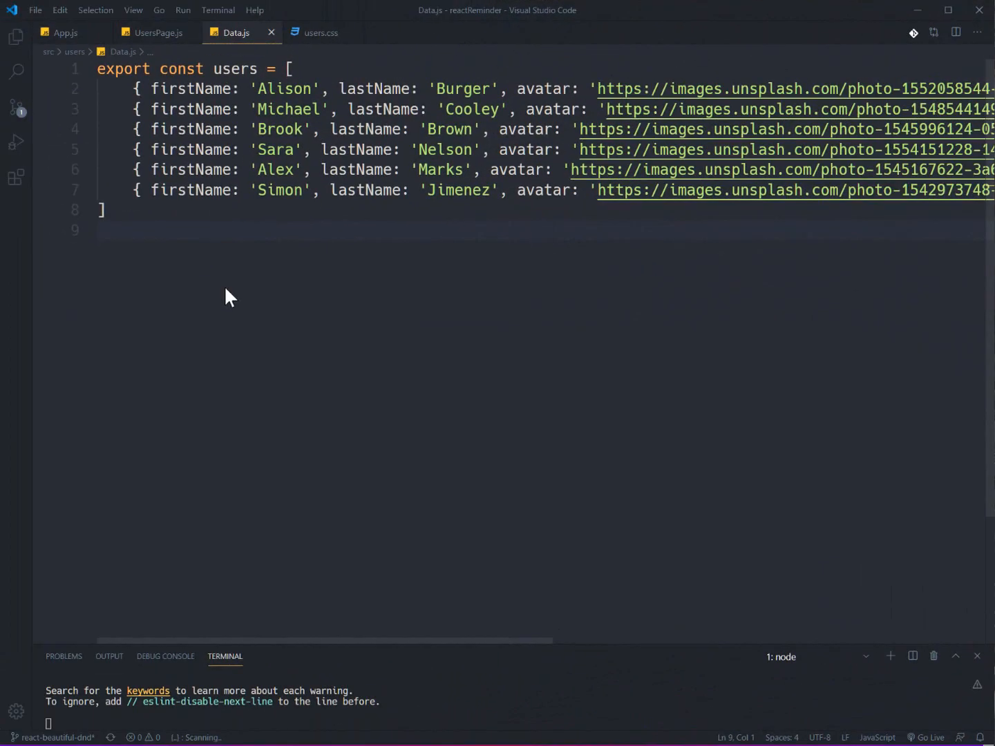
Step: Review App.js rendering the 'React Beautiful DND' title and UsersPage, then show UsersPage.js
click(64, 33)
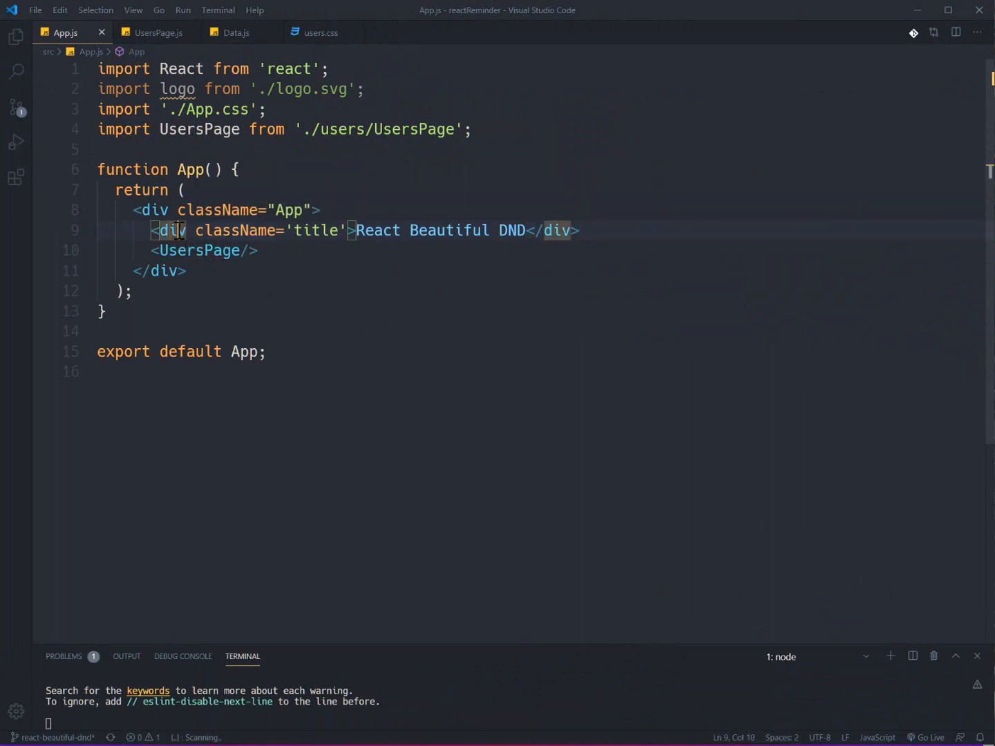
click(527, 230)
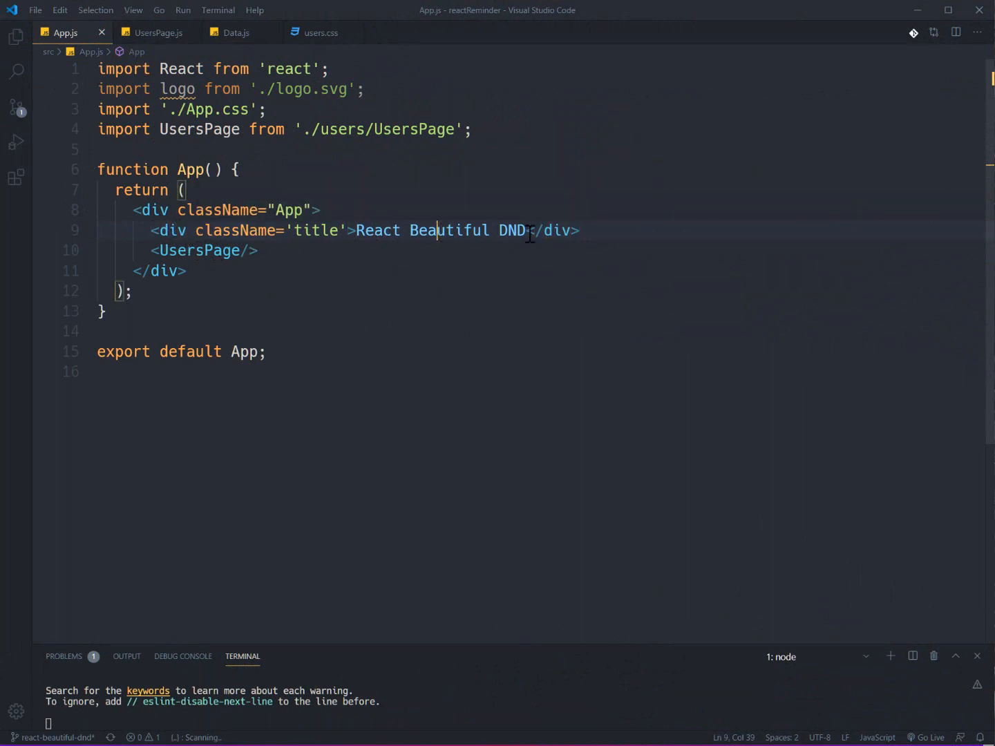
click(199, 250)
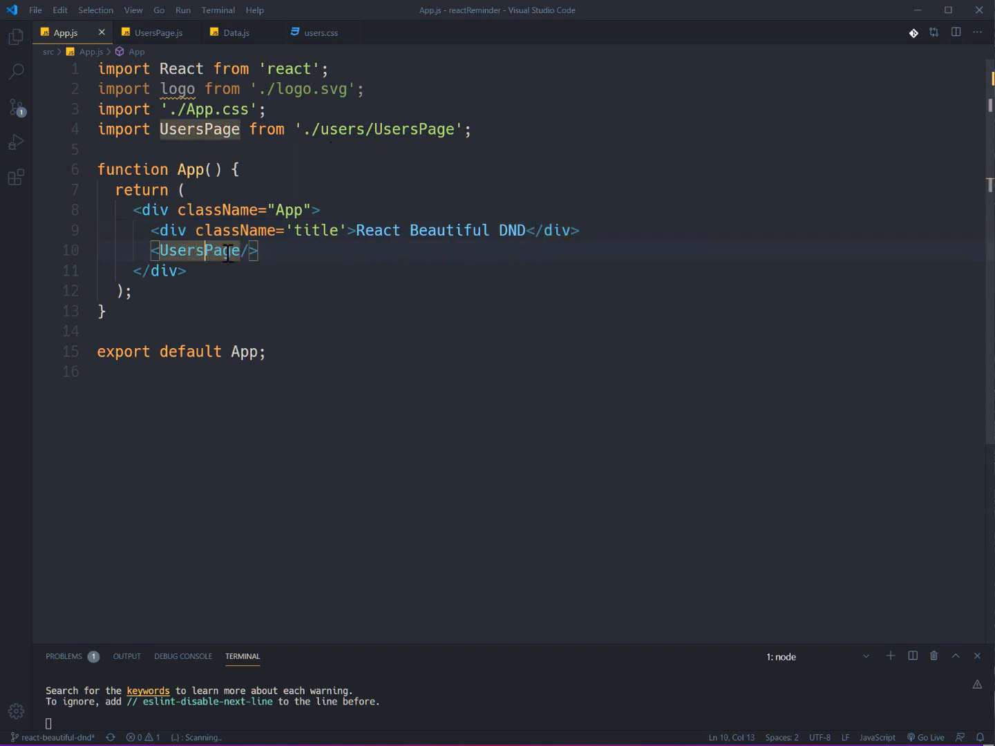
click(154, 33)
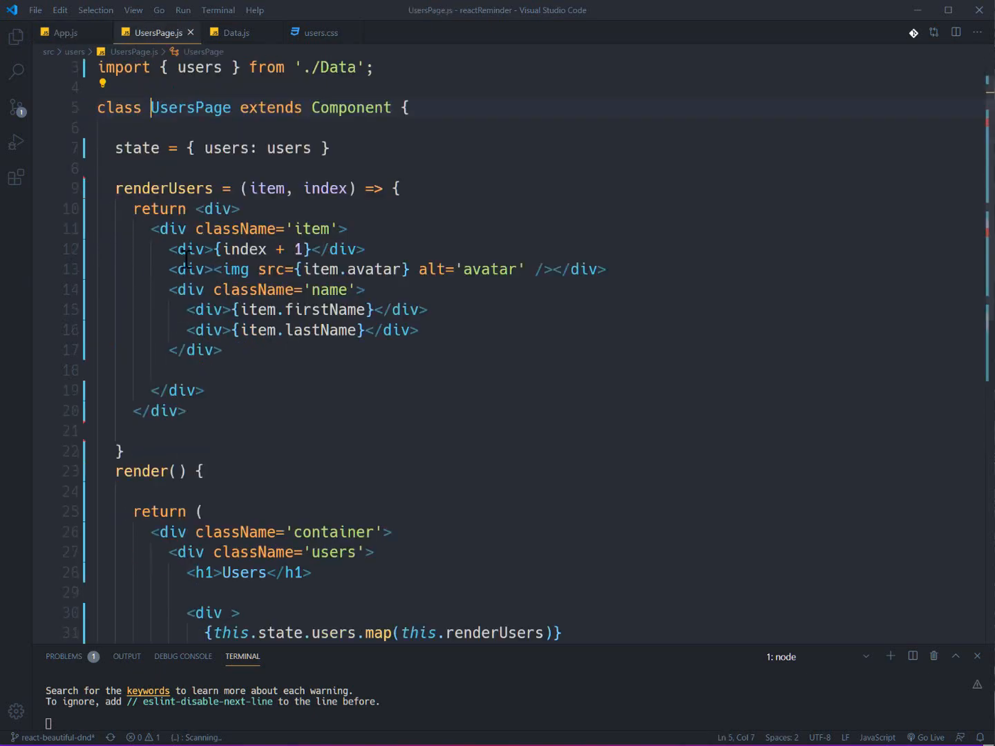
scroll(up, 3)
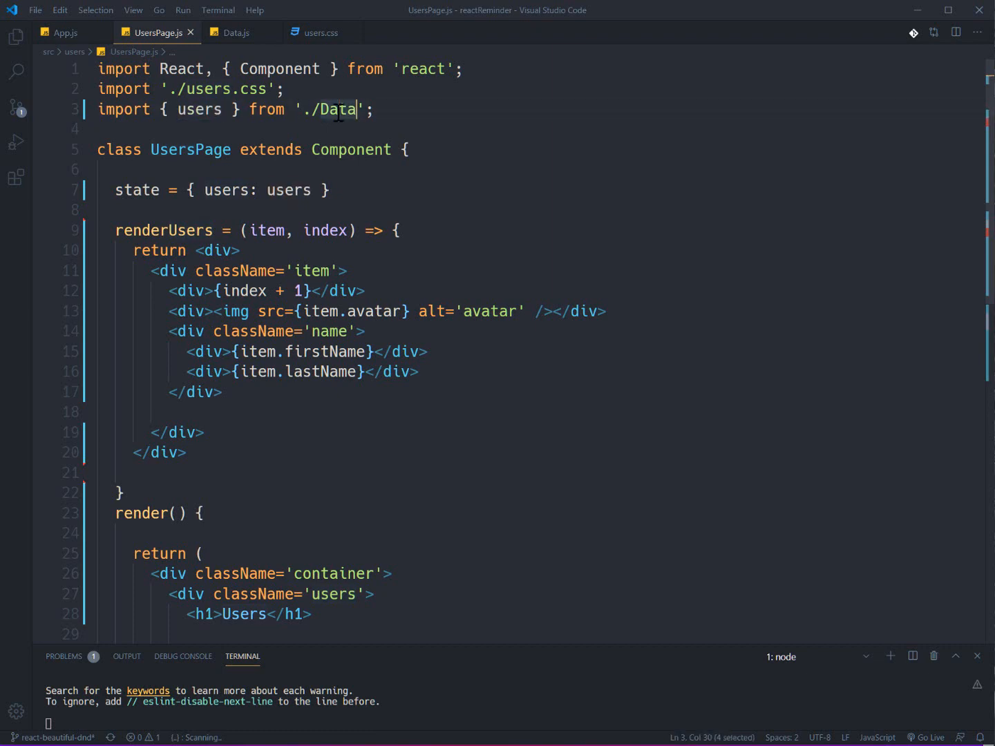
click(234, 33)
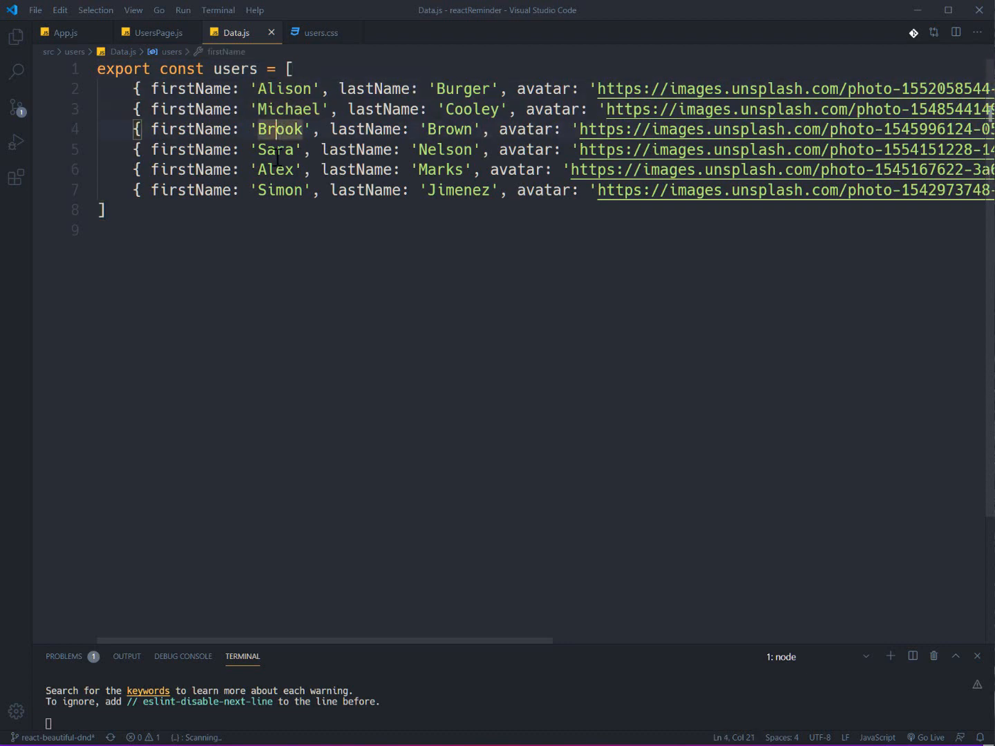
click(279, 190)
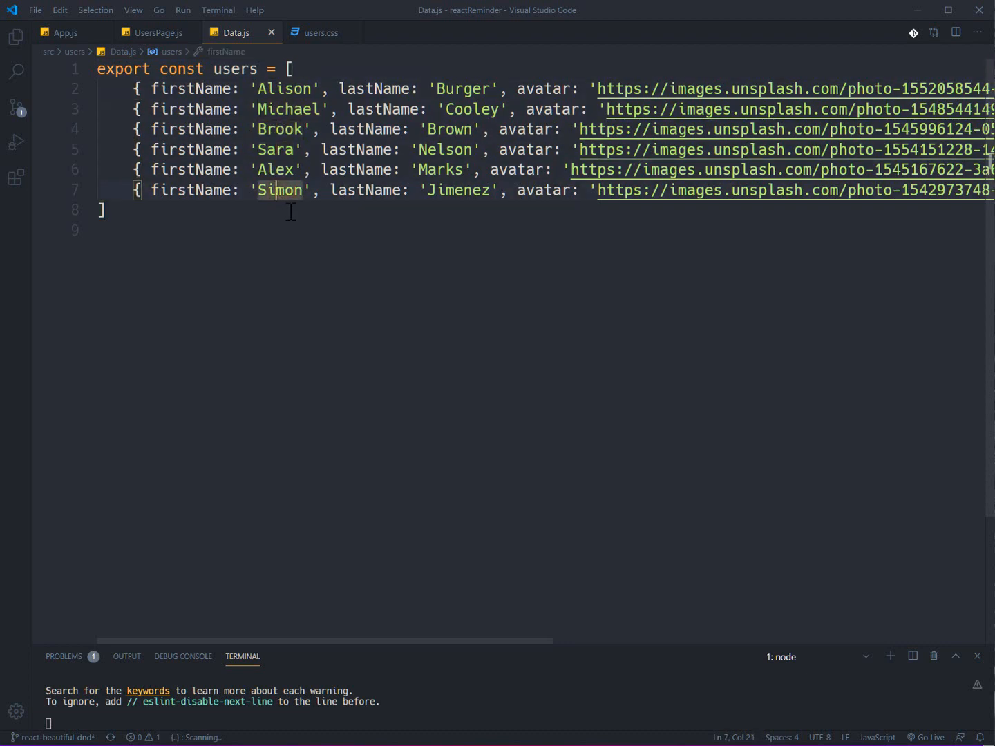
mouse_move(670, 123)
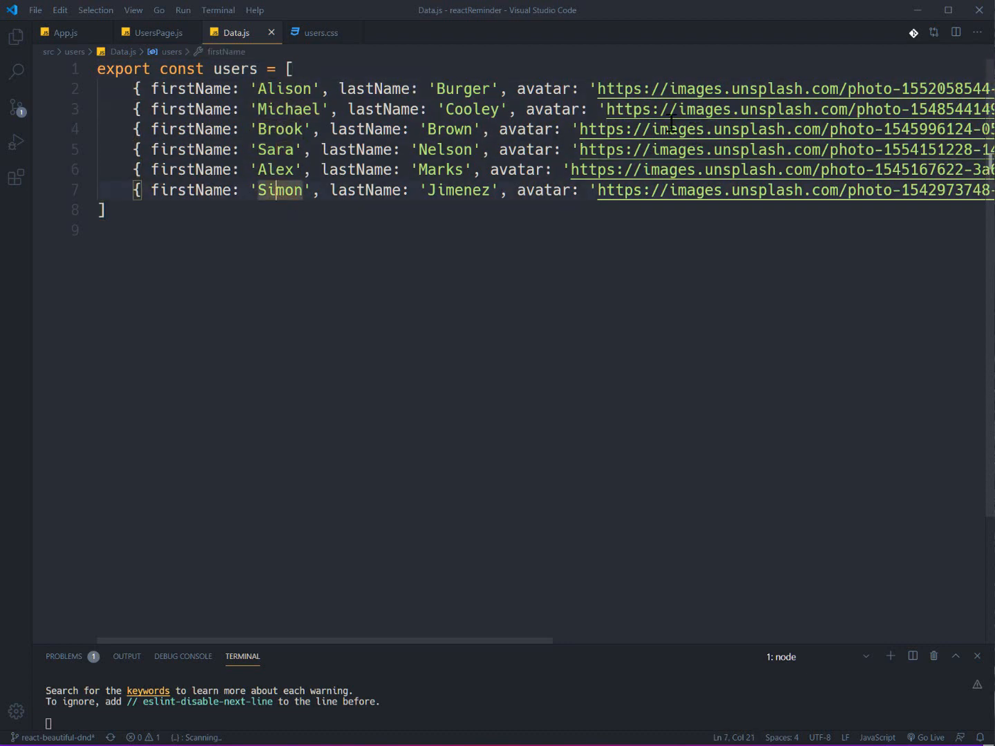
click(155, 33)
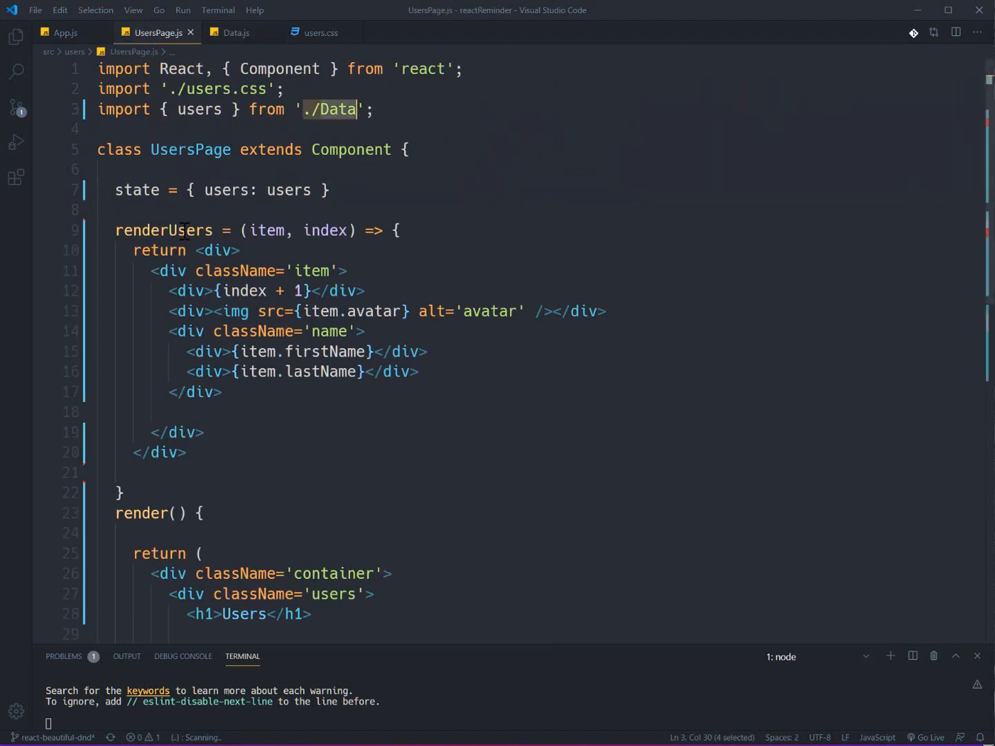
mouse_move(201, 109)
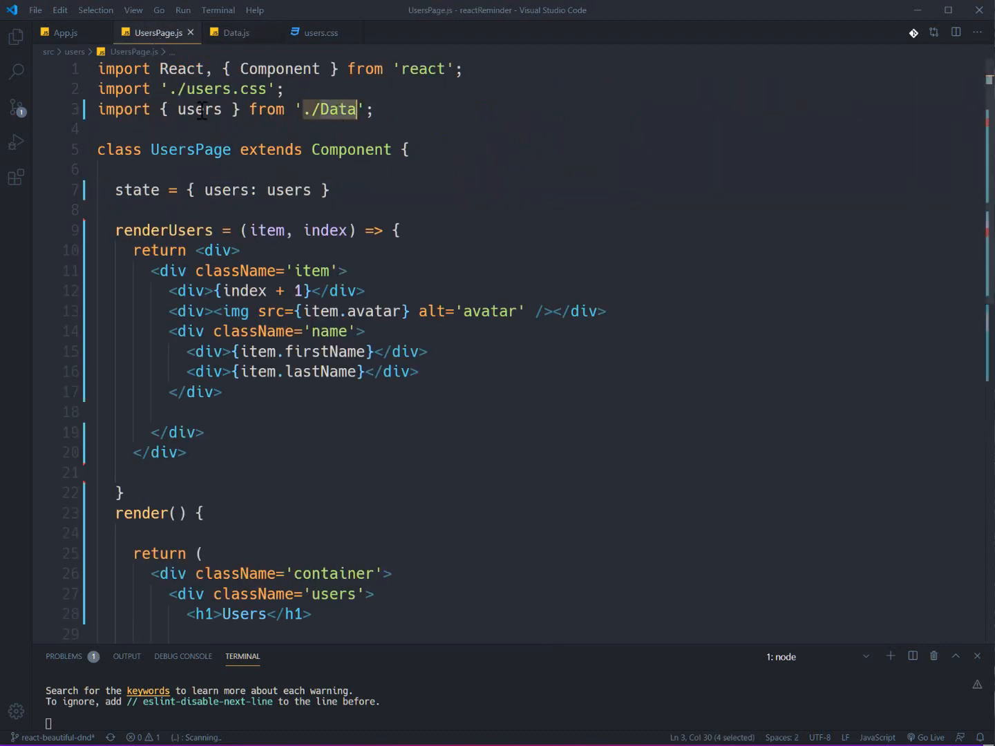
click(214, 191)
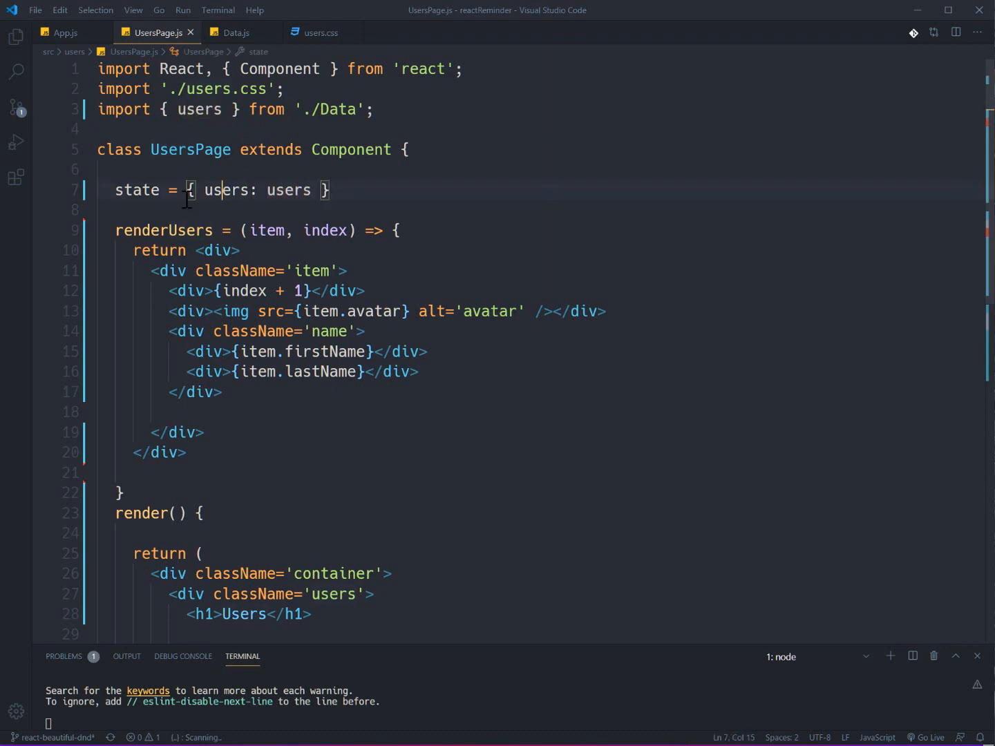
double_click(137, 191)
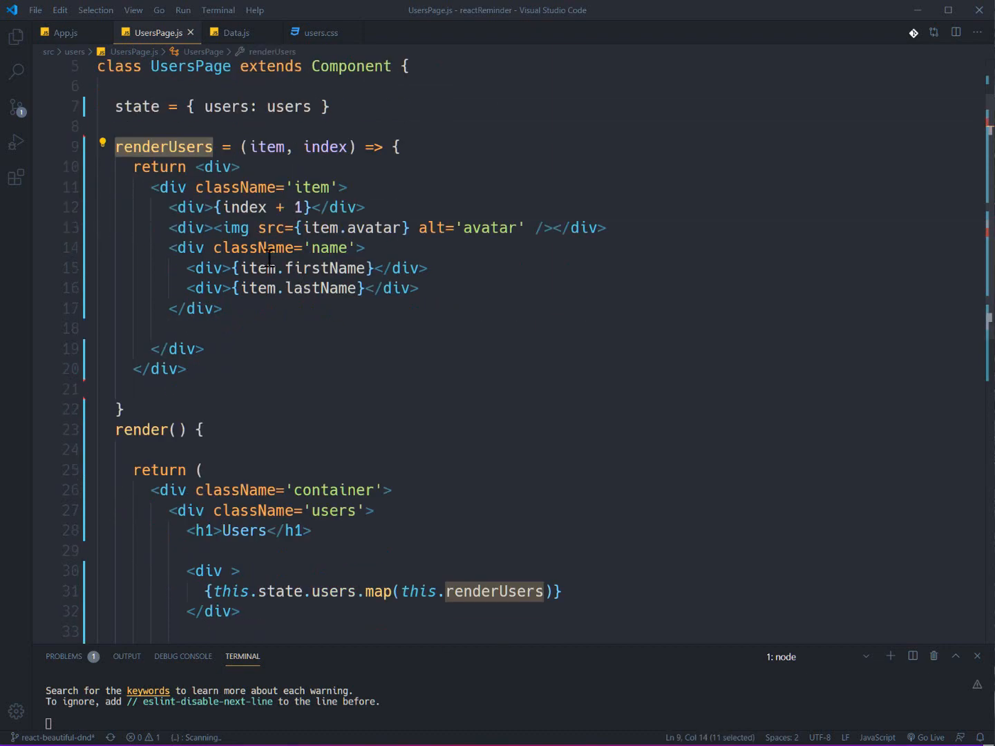
scroll(down, 3)
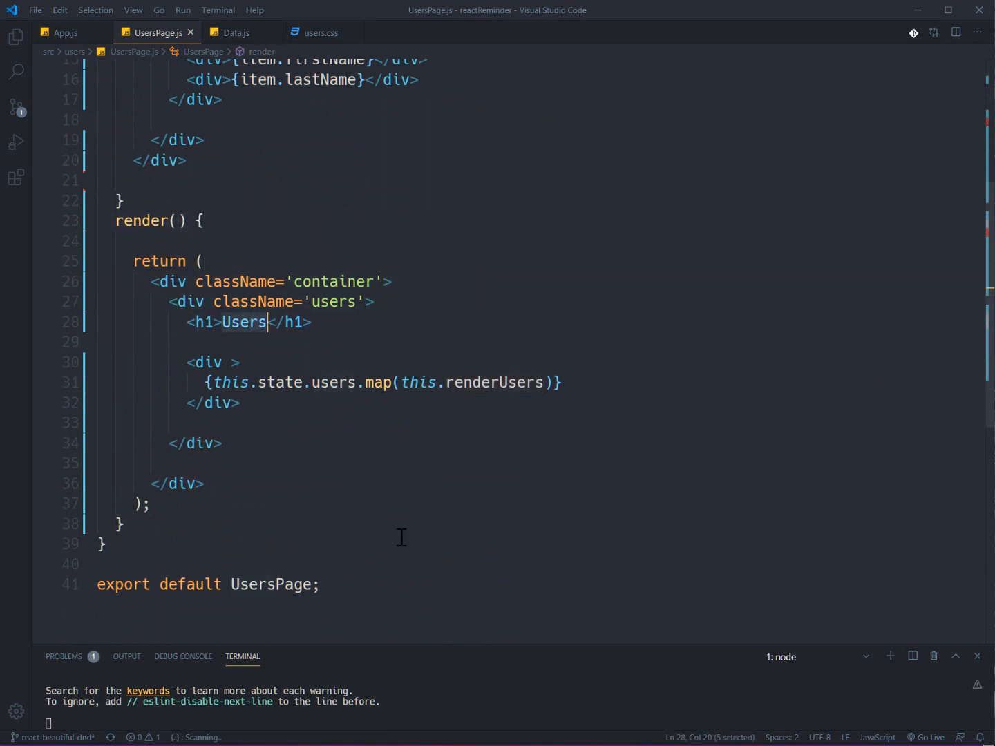
click(204, 362)
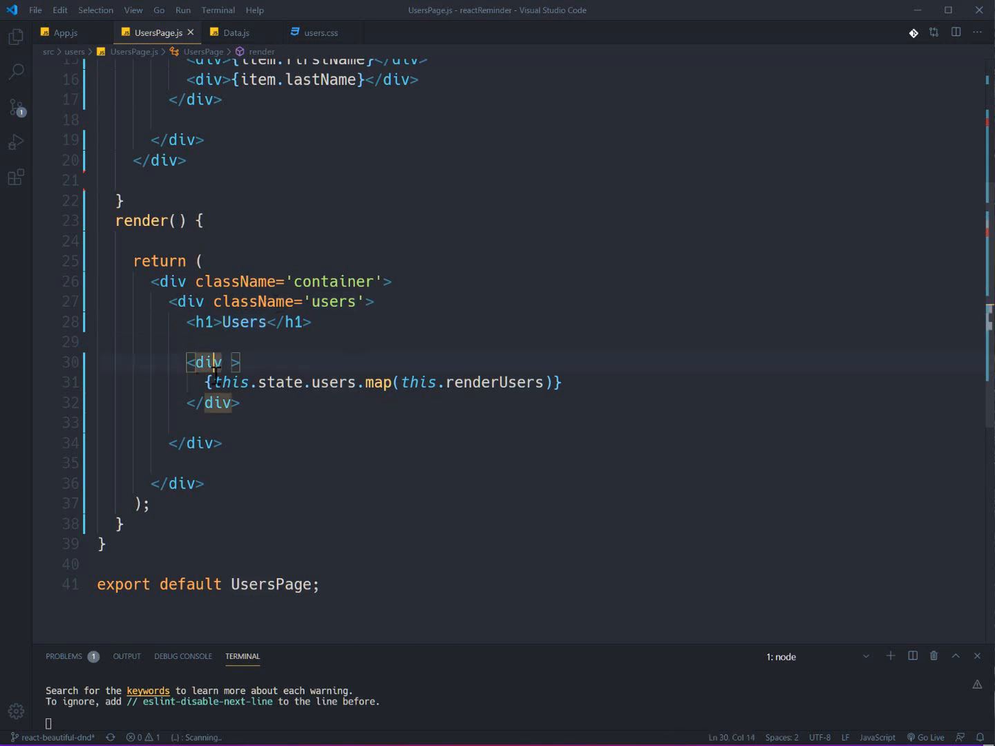
click(345, 382)
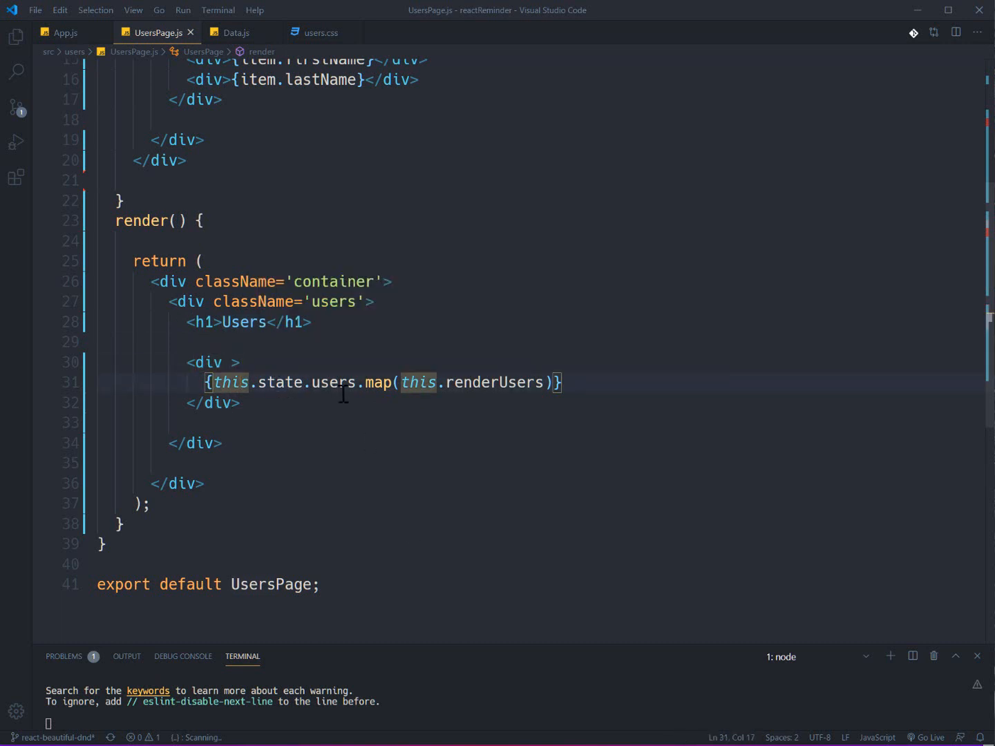
mouse_move(434, 392)
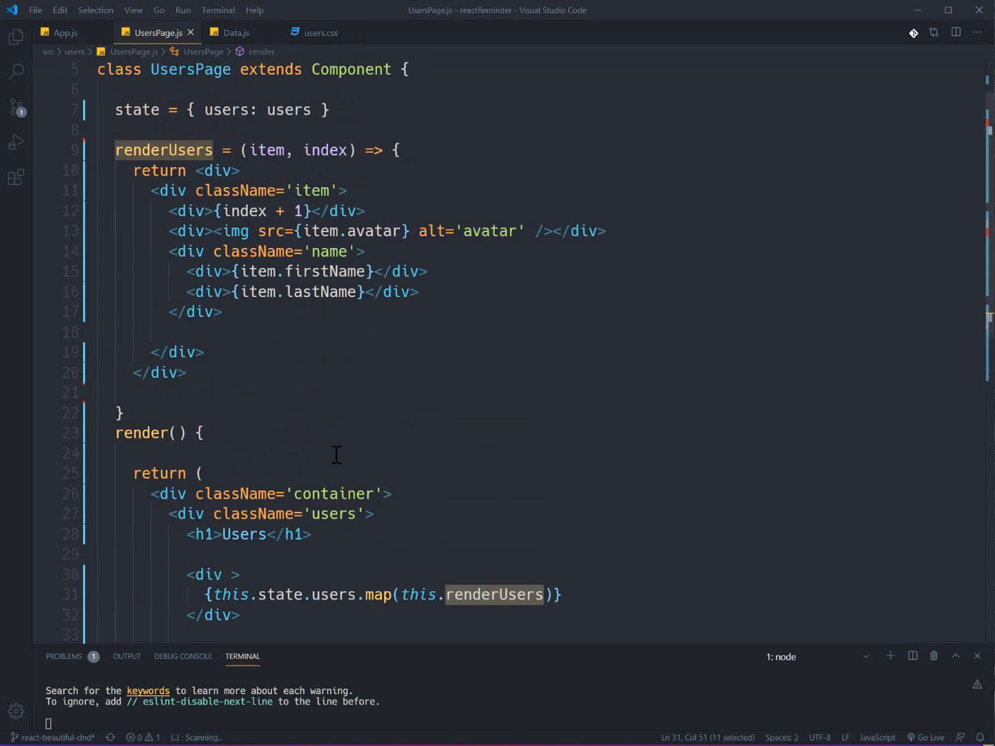
scroll(up, 3)
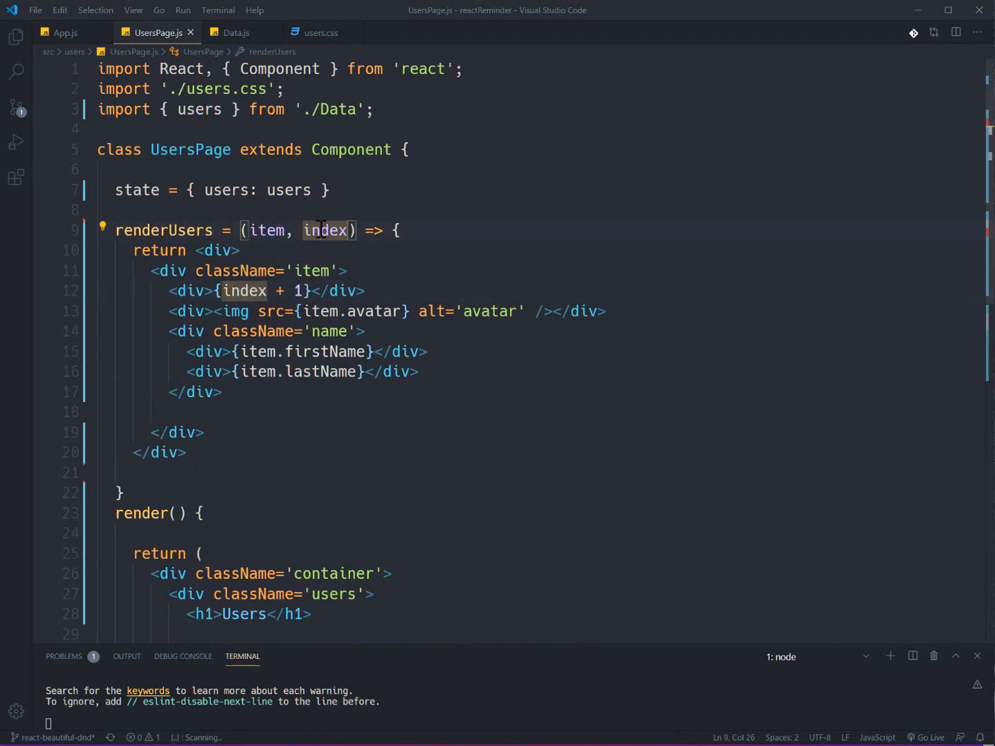
click(248, 290)
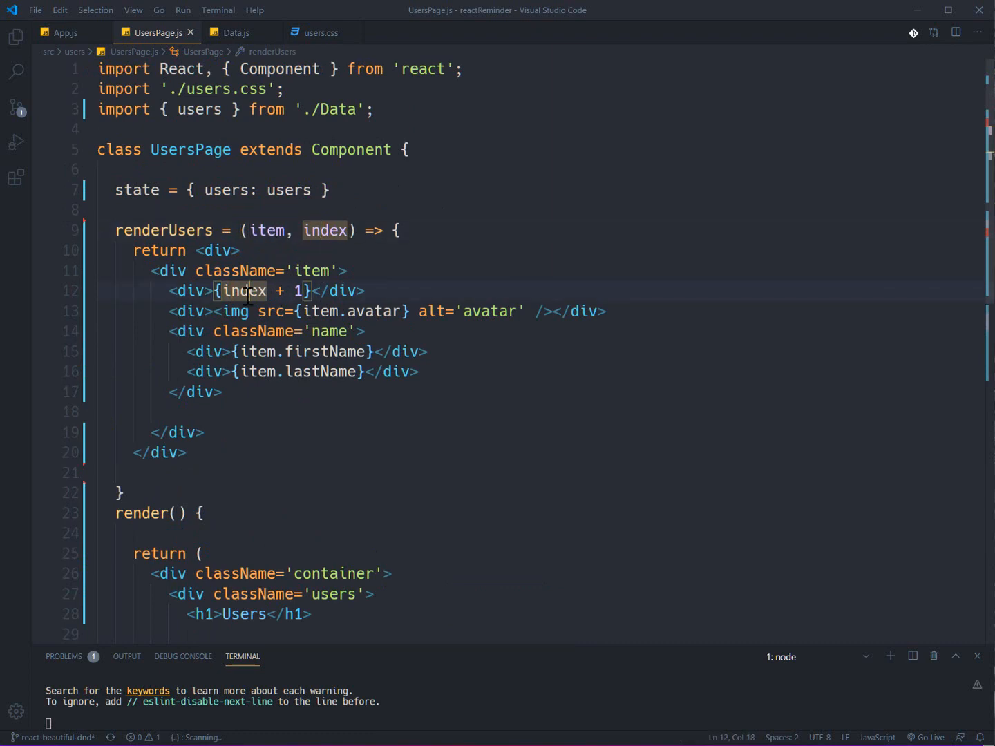
mouse_move(249, 290)
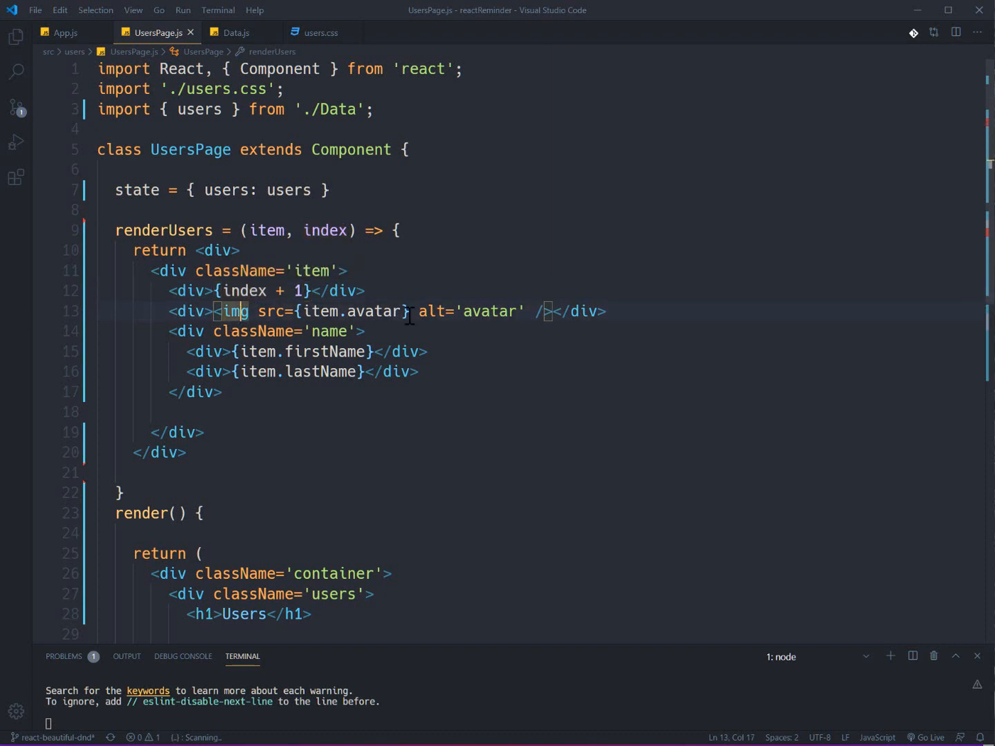
double_click(489, 310)
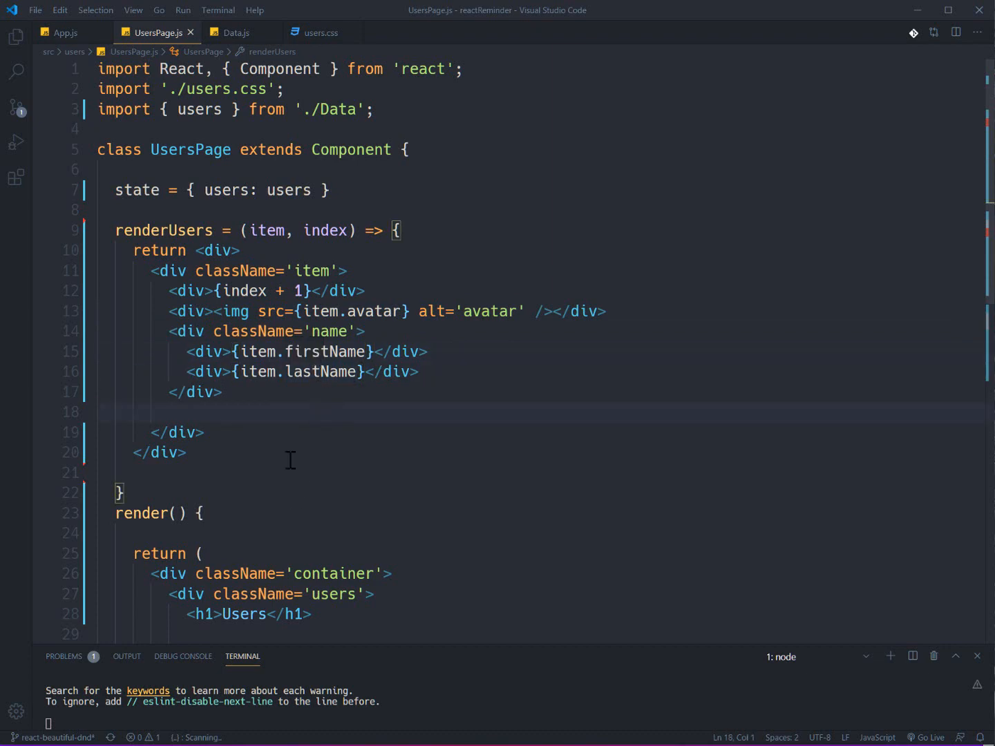
click(234, 33)
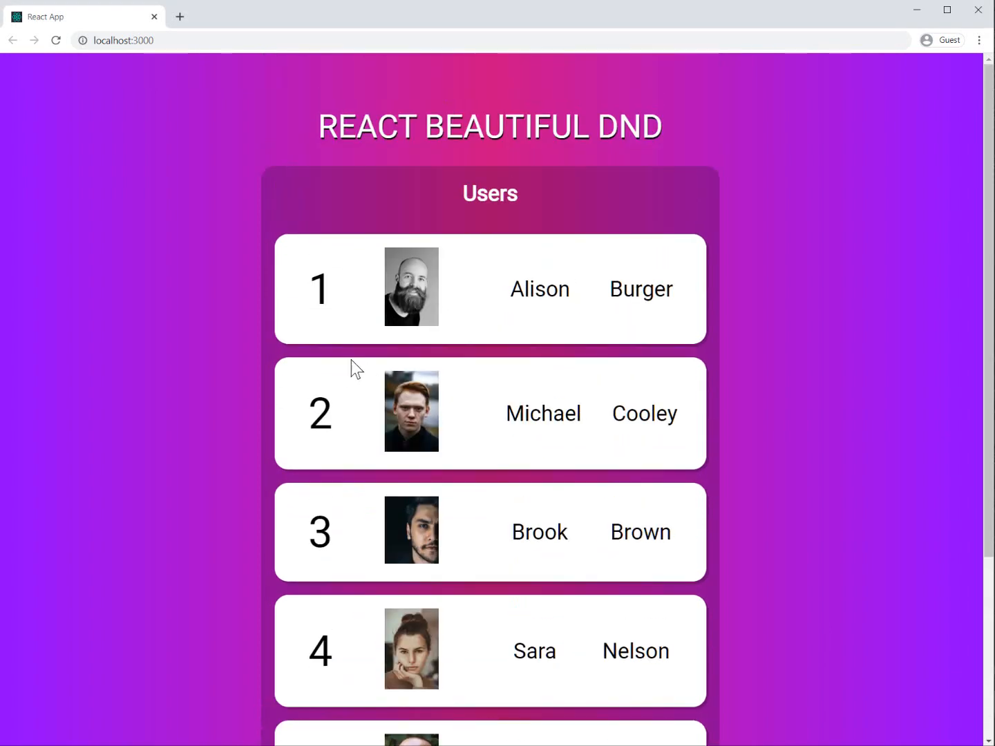
mouse_move(345, 414)
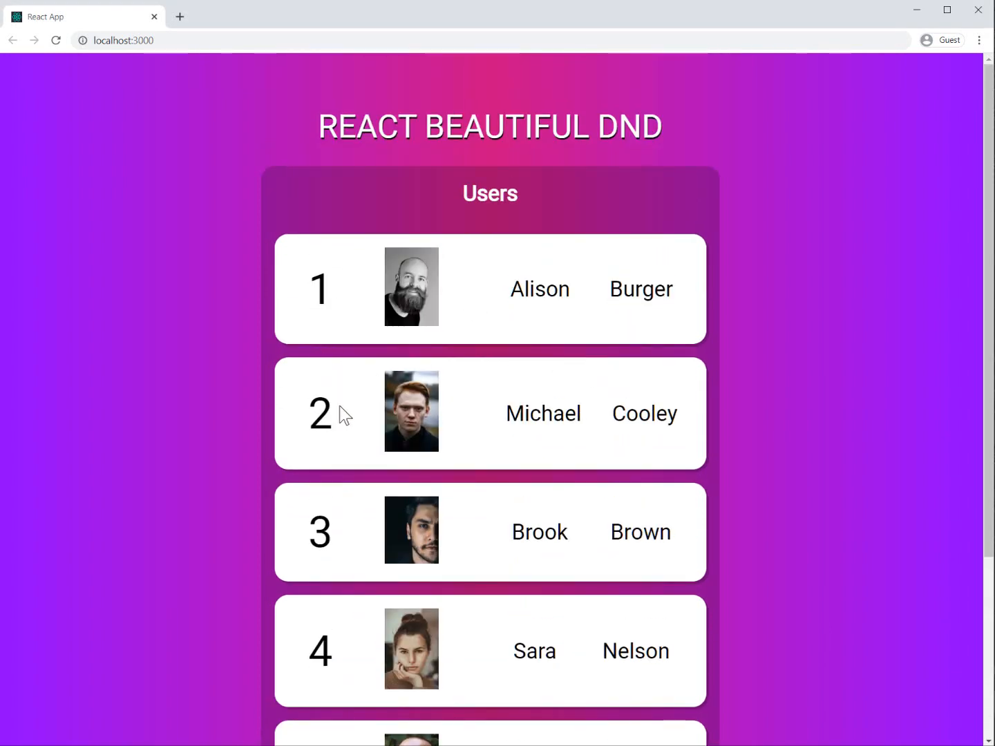
scroll(down, 3)
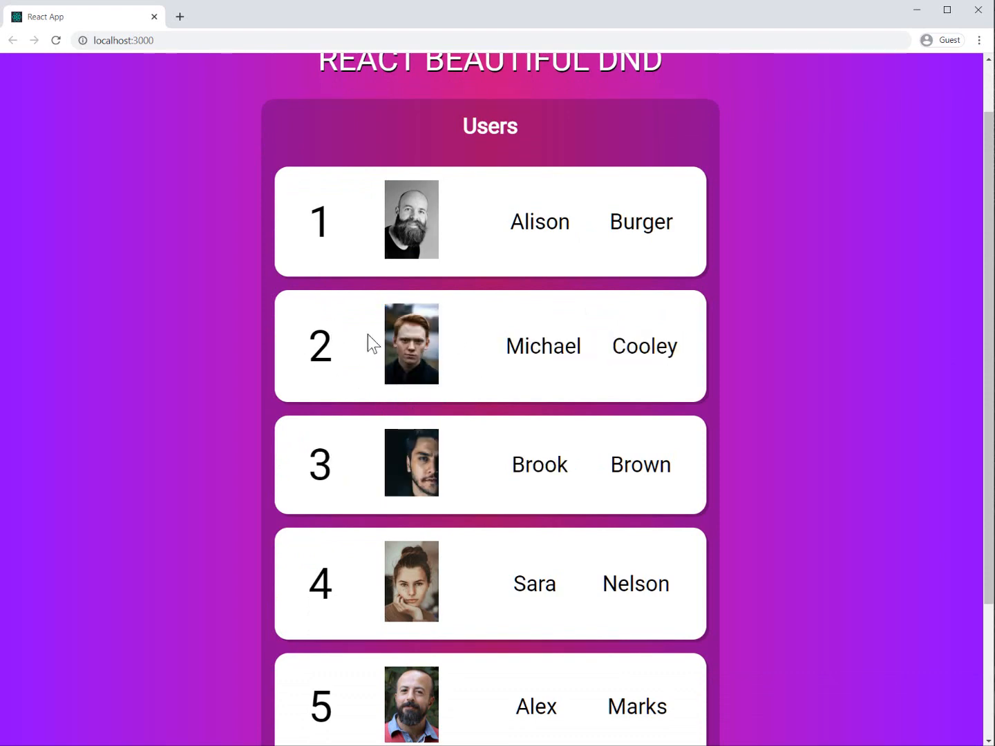
scroll(down, 3)
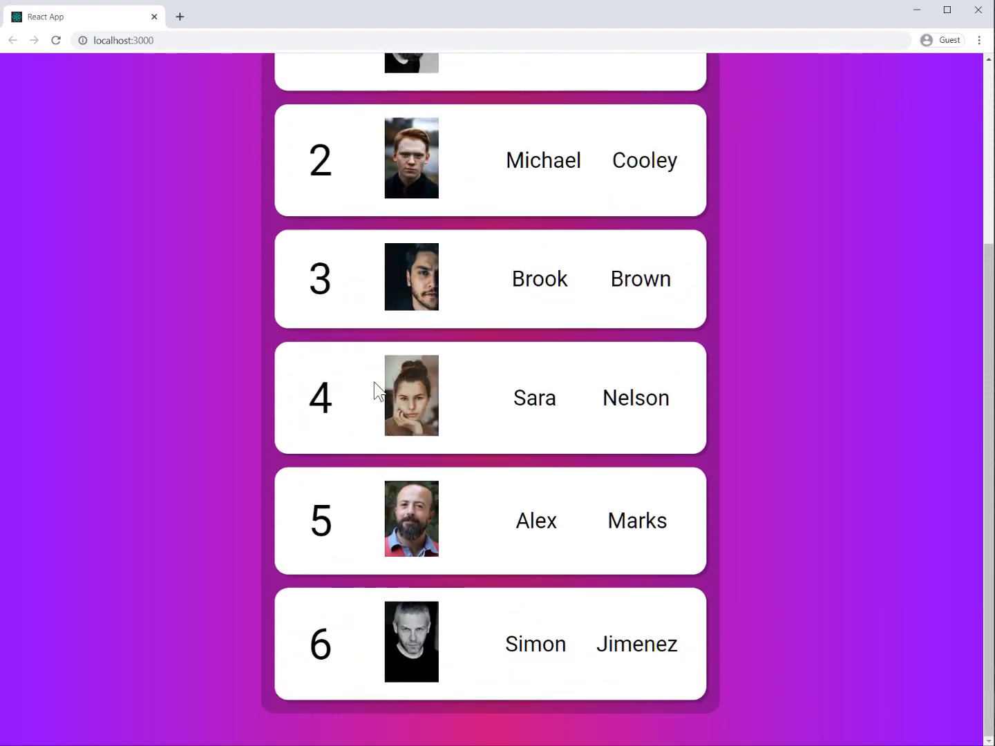
scroll(up, 3)
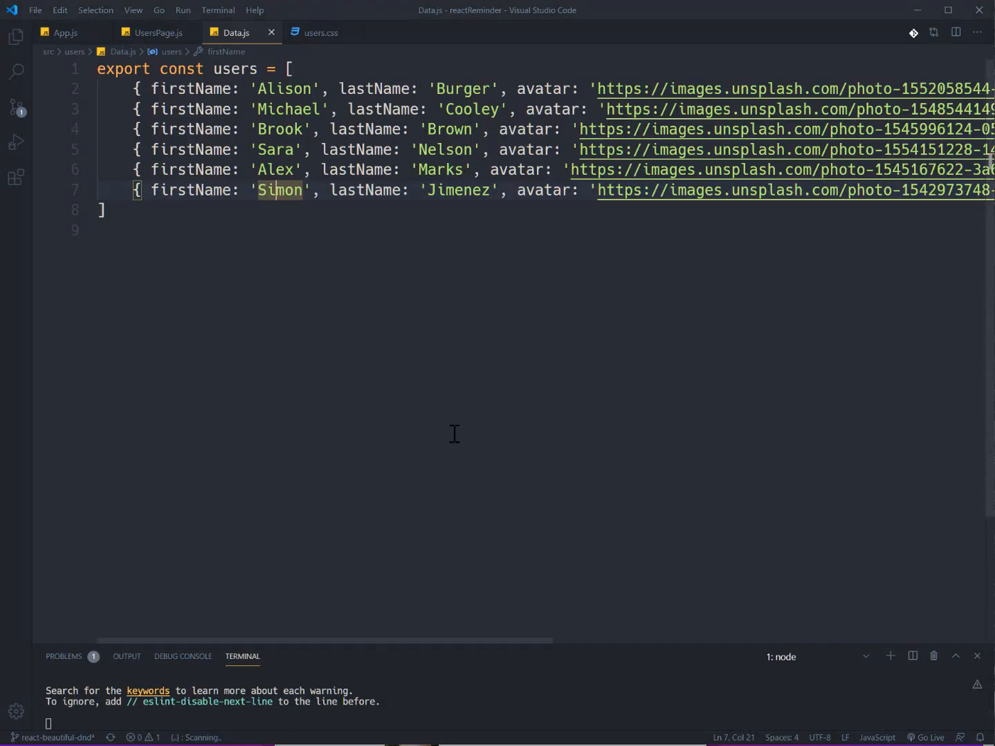
mouse_move(372, 675)
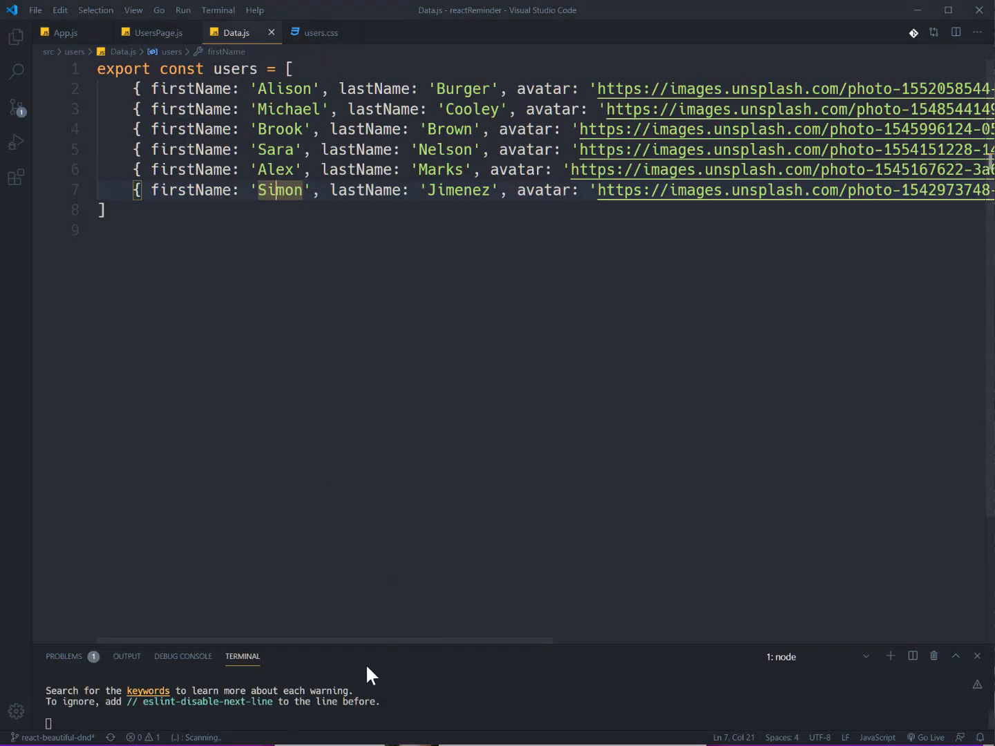
Step: Run npm install react-beautiful-dnd in a fresh terminal session
click(890, 656)
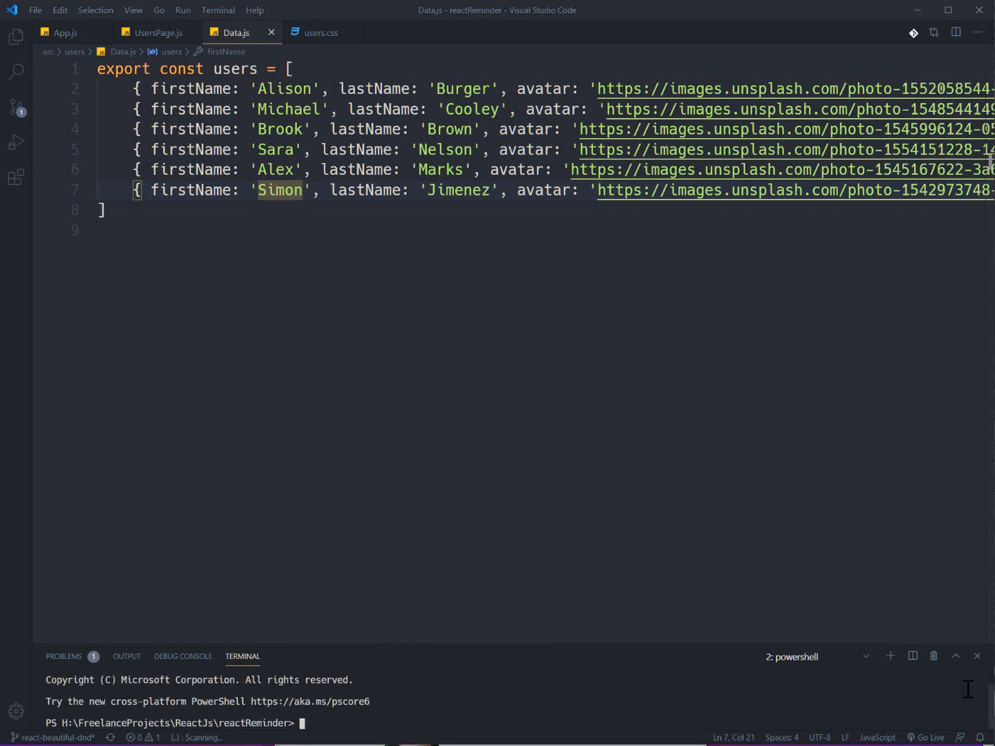
mouse_move(384, 725)
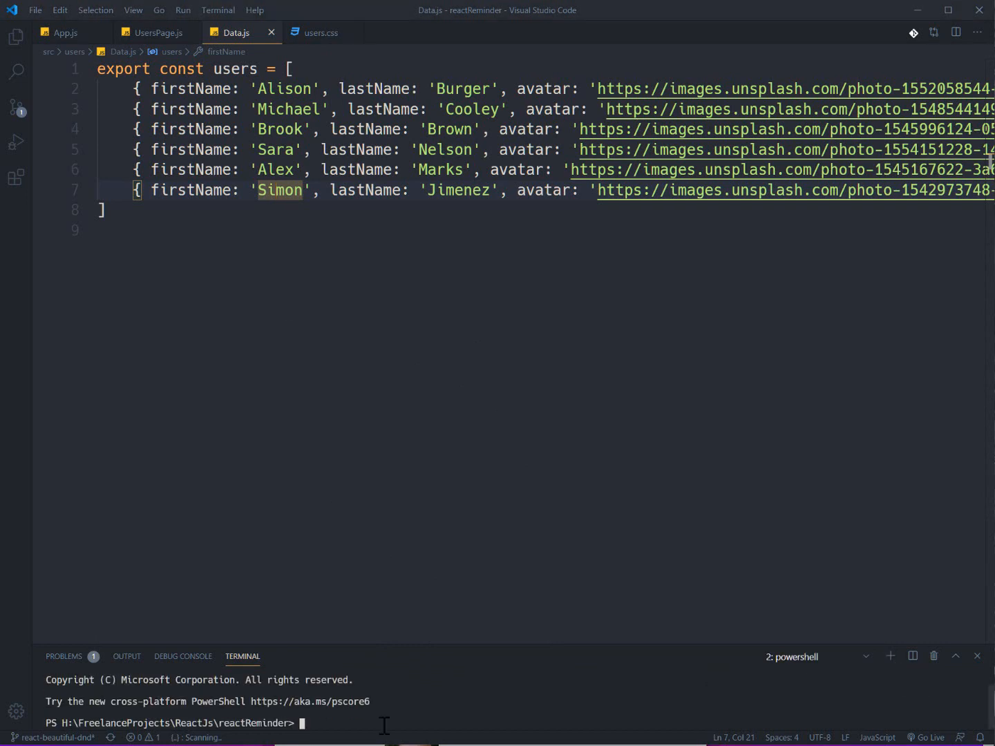
text(n)
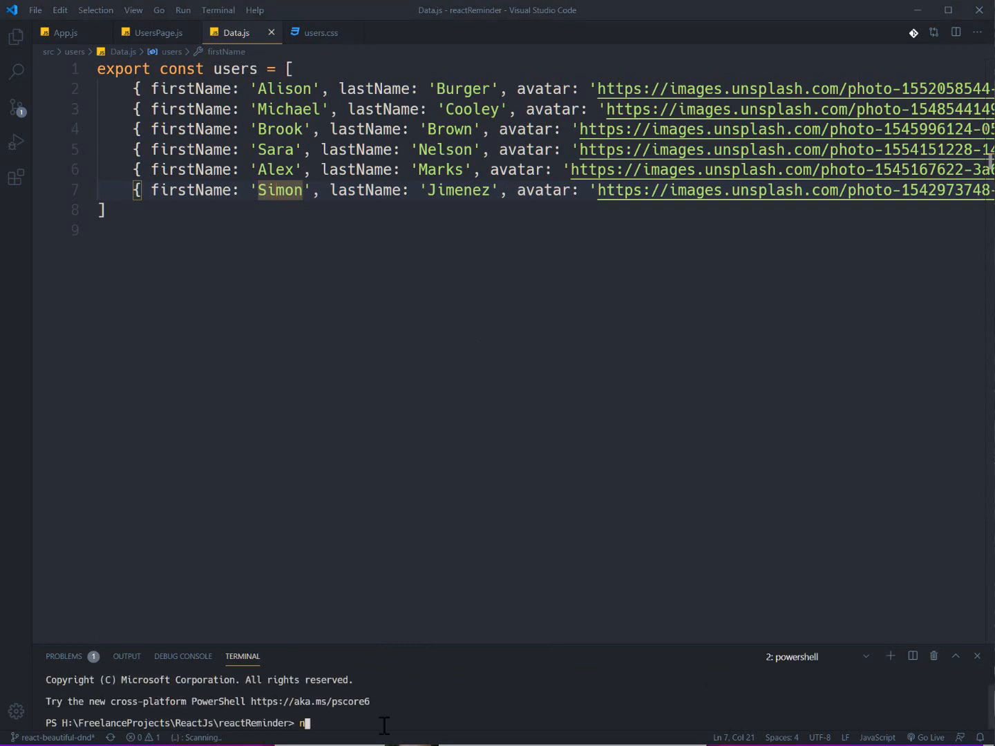
text(pm)
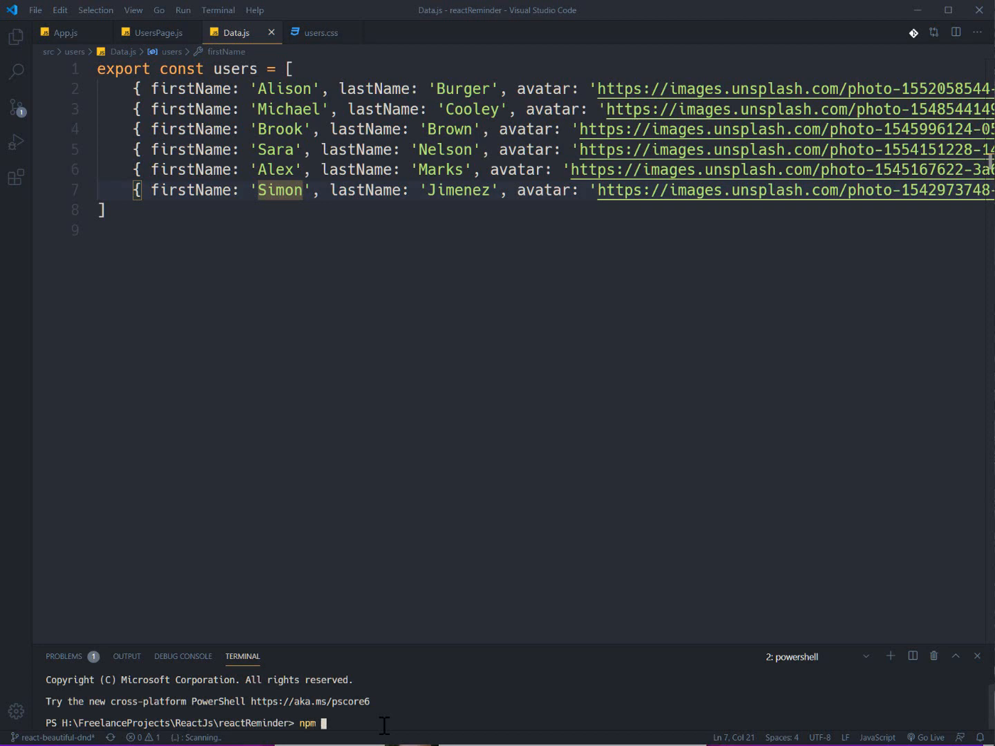
text(inst)
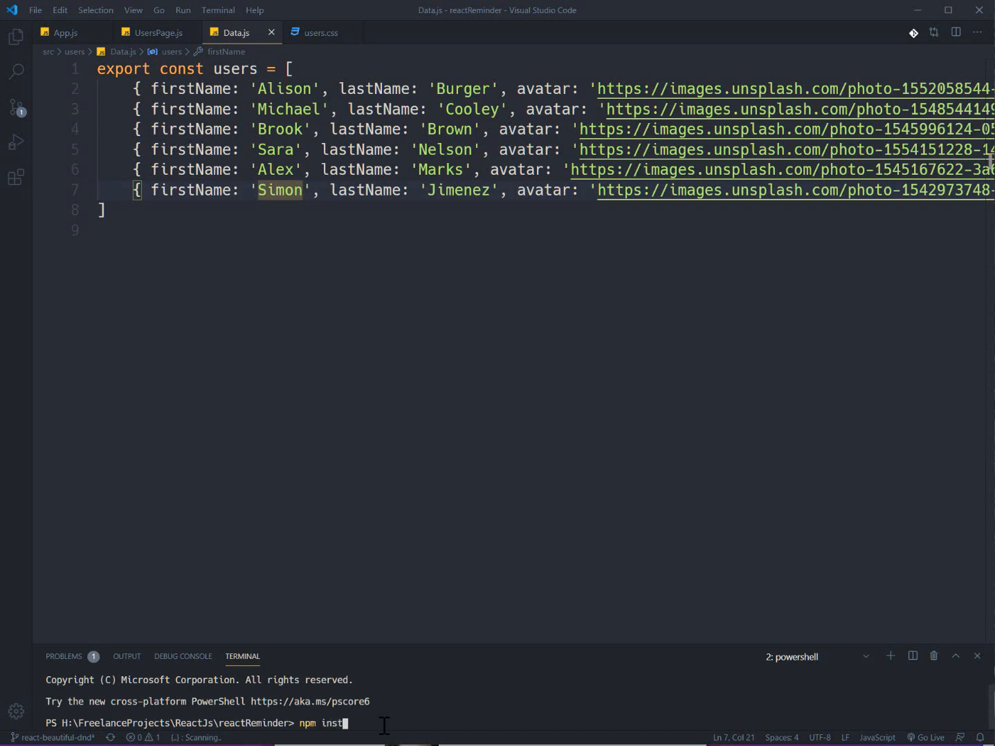
text(all re)
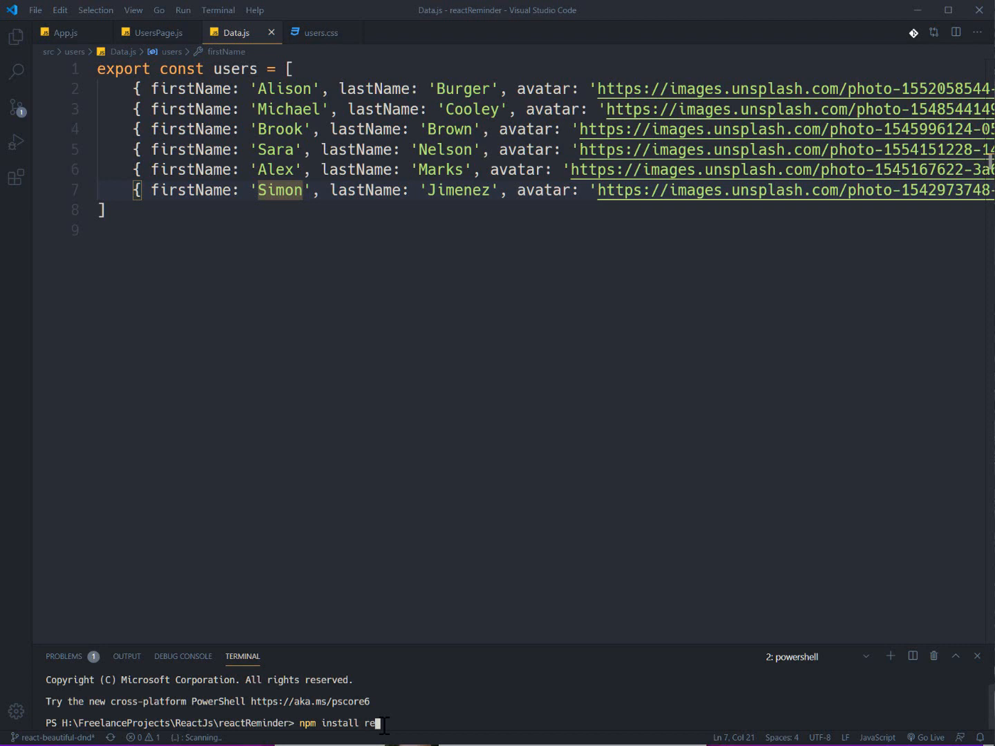
text(act-beautifu)
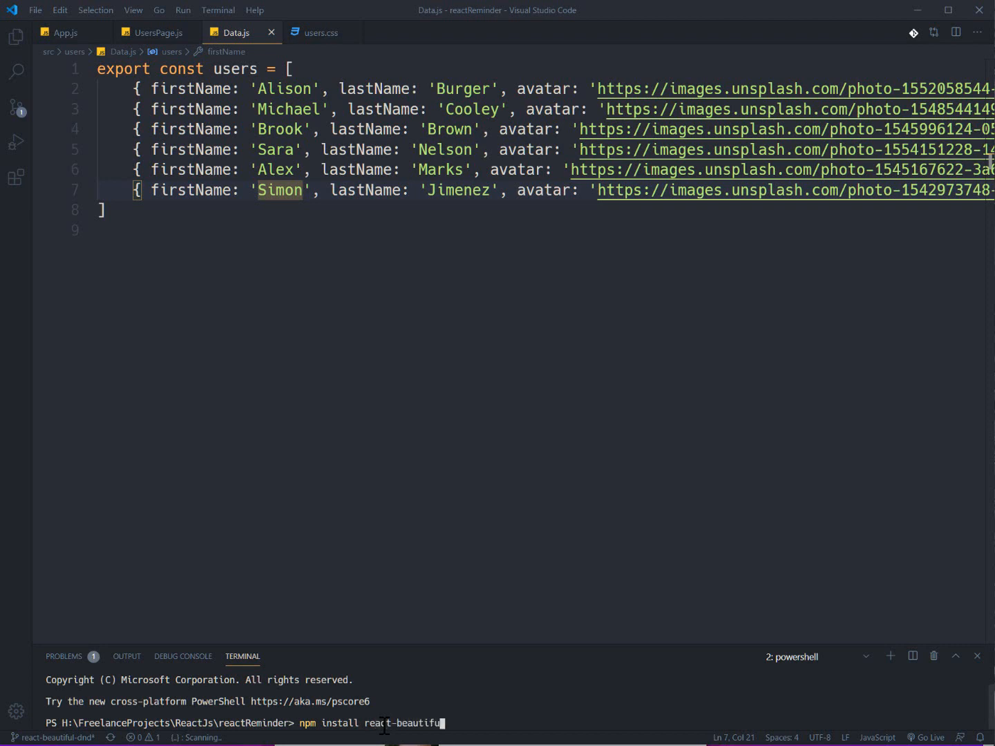
text(l-dnd)
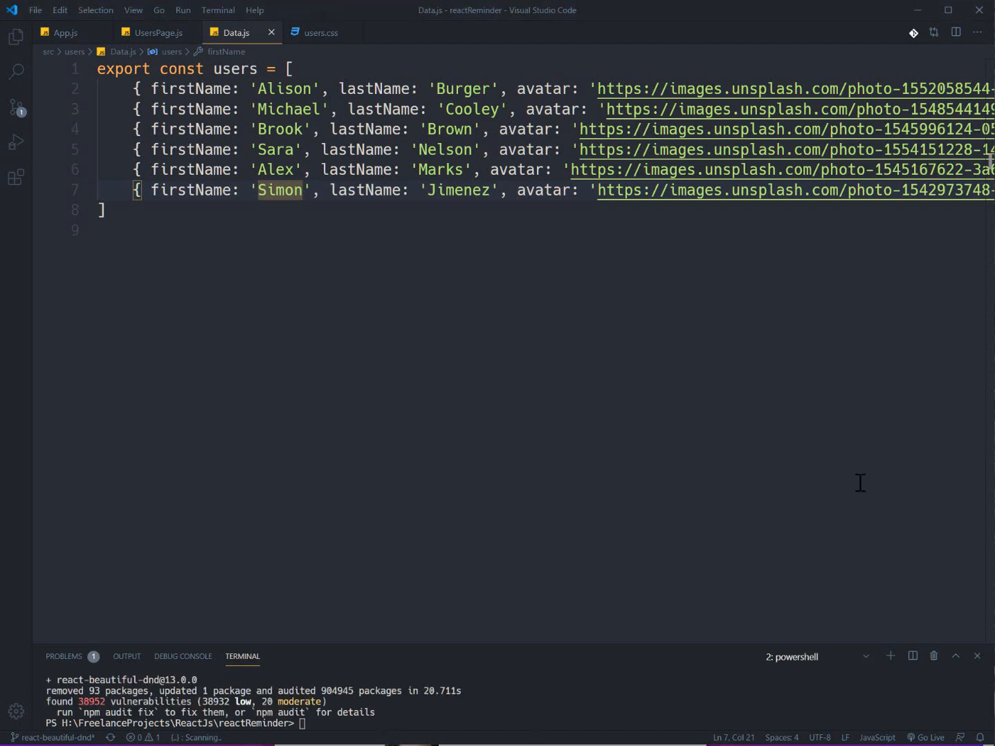
mouse_move(269, 417)
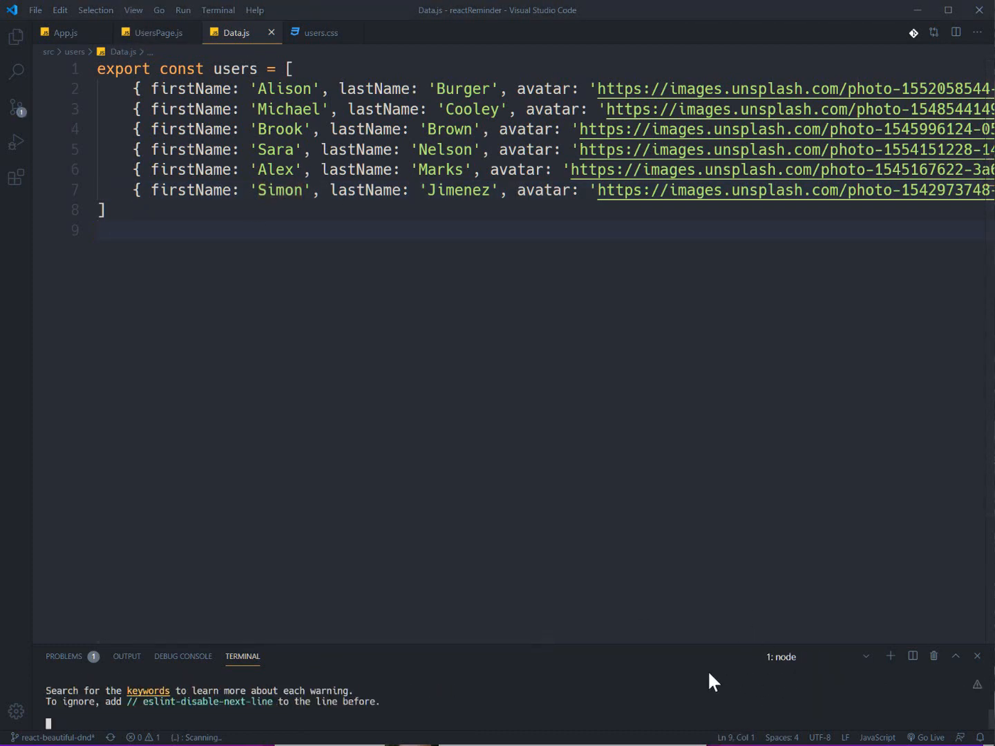
Step: Start a UsersPage.js import listing DragDropContext and Droppable
click(155, 33)
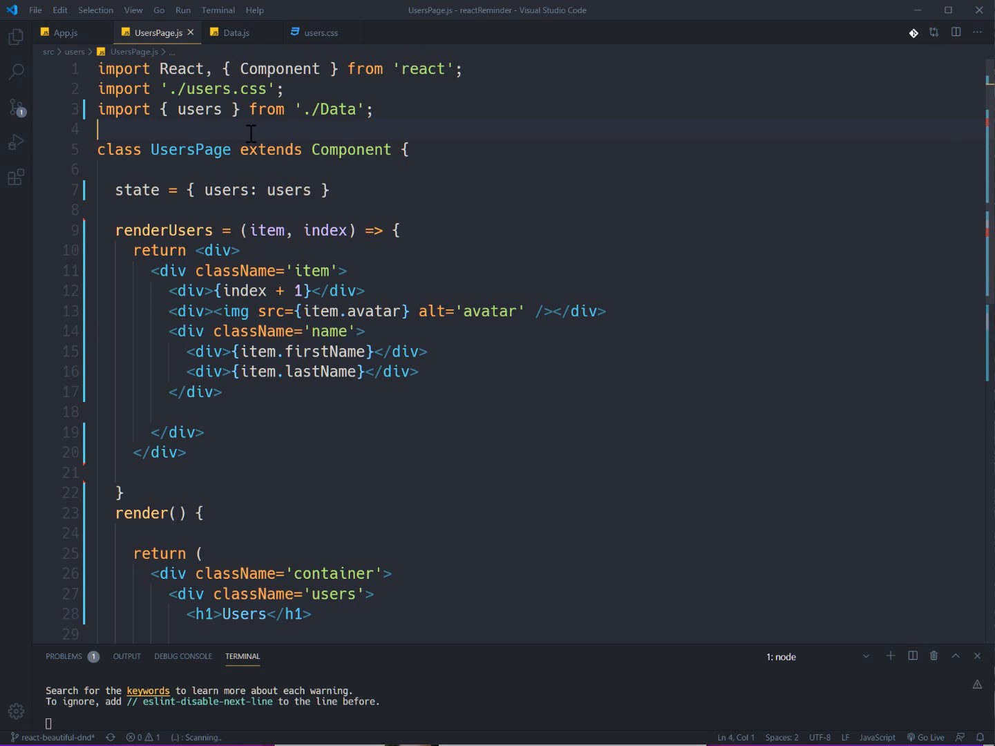
text(import {)
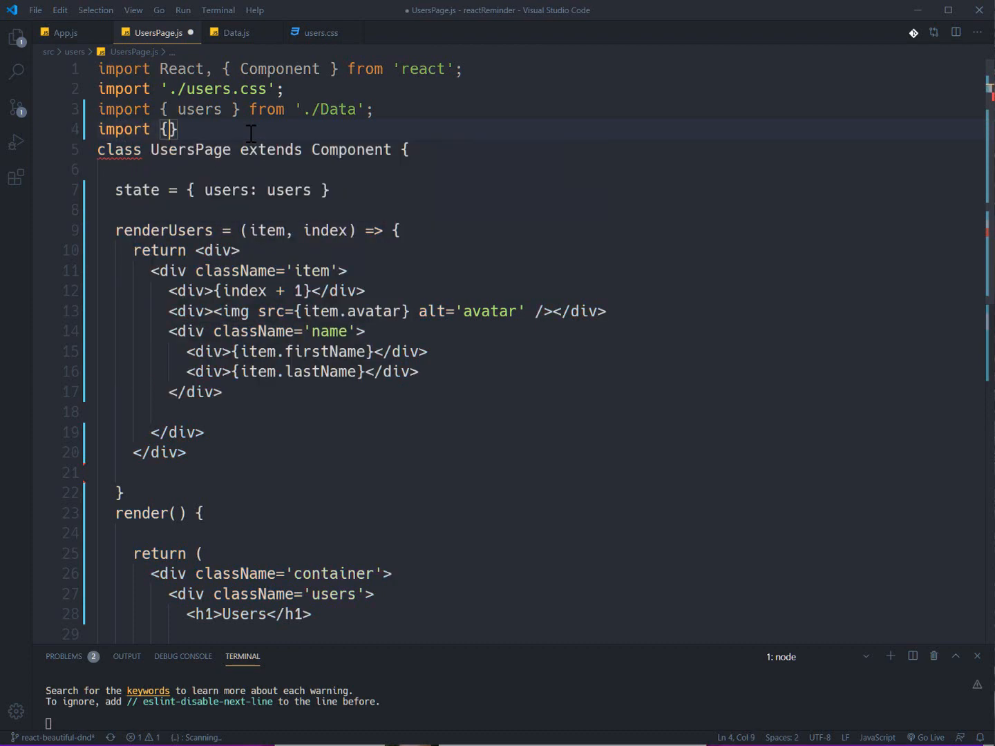
text(DragDropC)
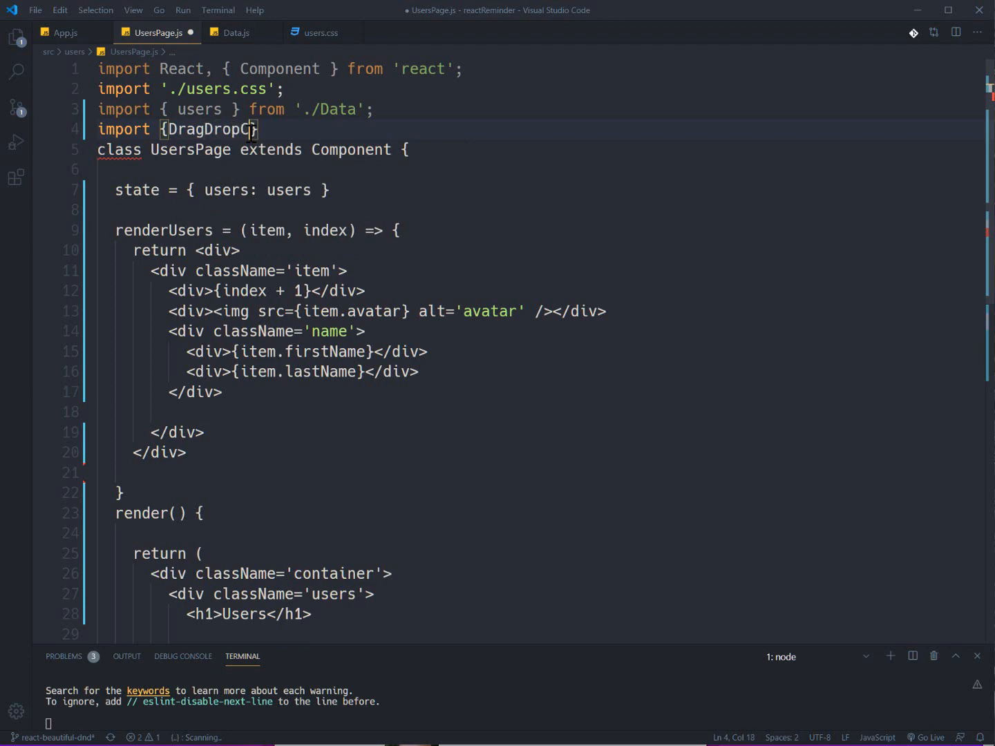
text(ontext)
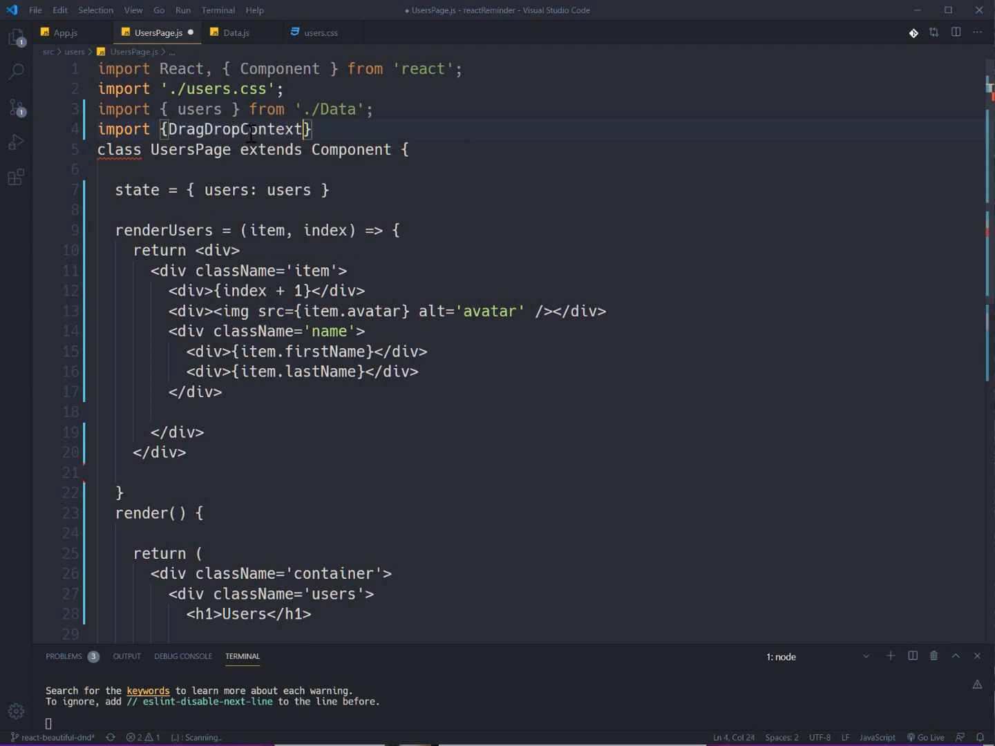
text(, Dro)
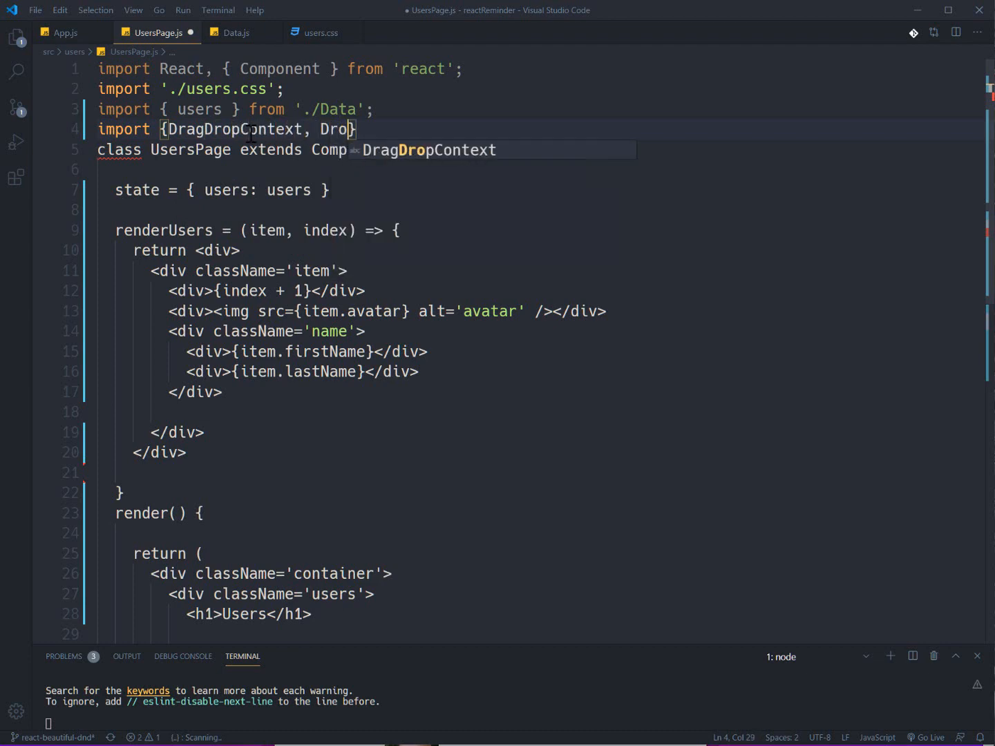
text(pabble)
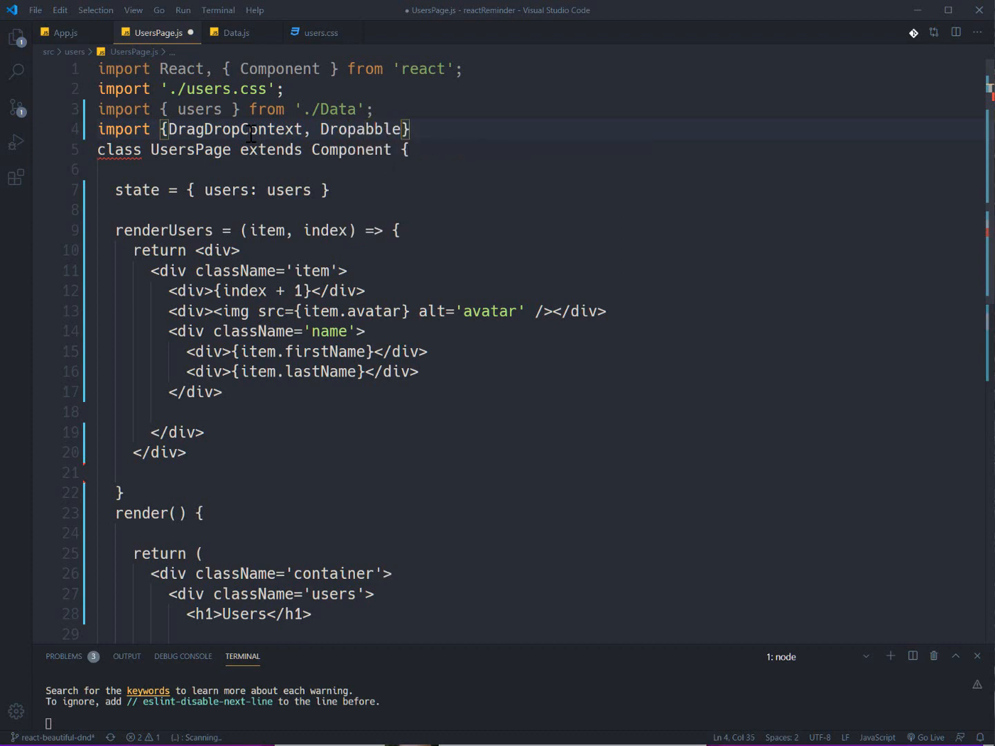
Step: Add Draggable to the import and complete it from 'react-beautiful-dnd'
click(357, 129)
text(p)
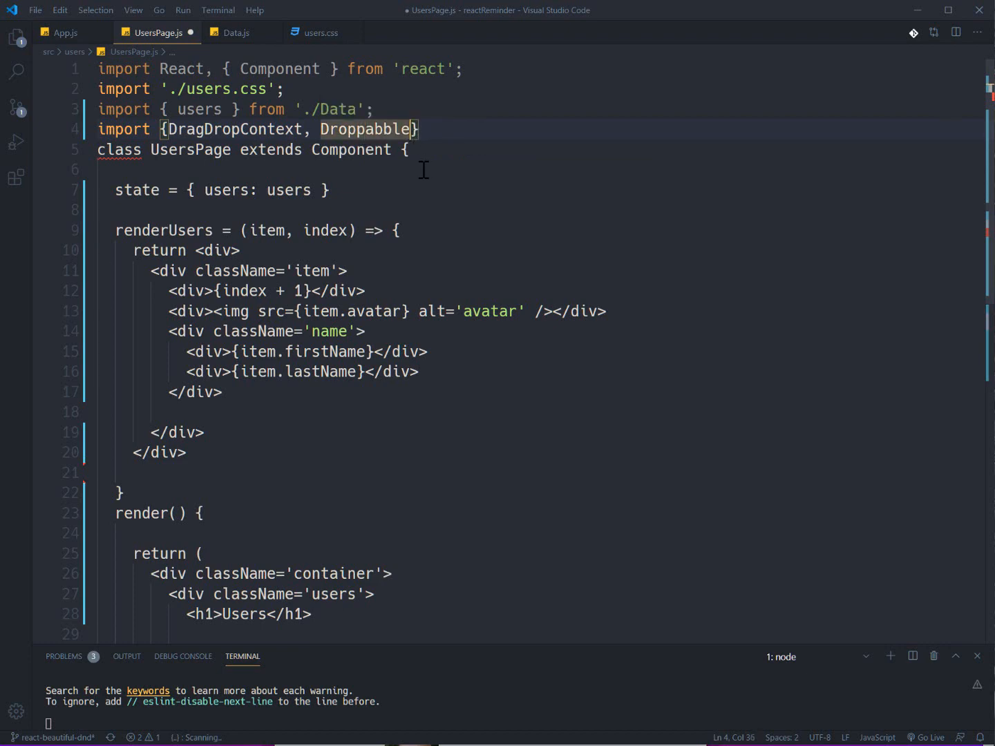
click(387, 129)
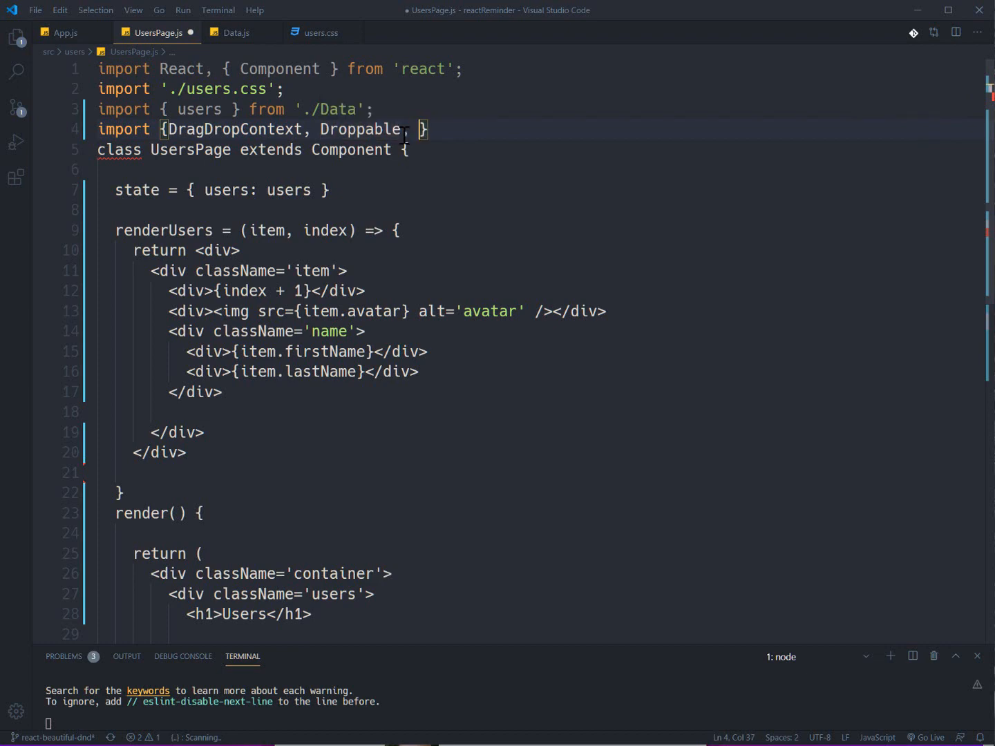
text(Draggable)
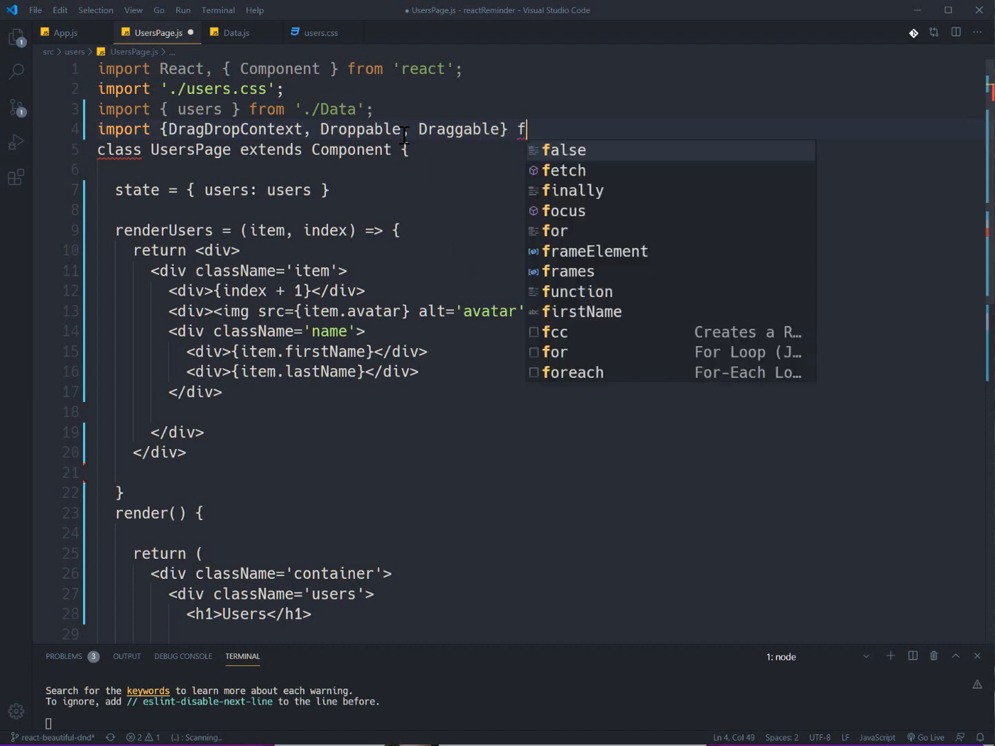
text(rom ')
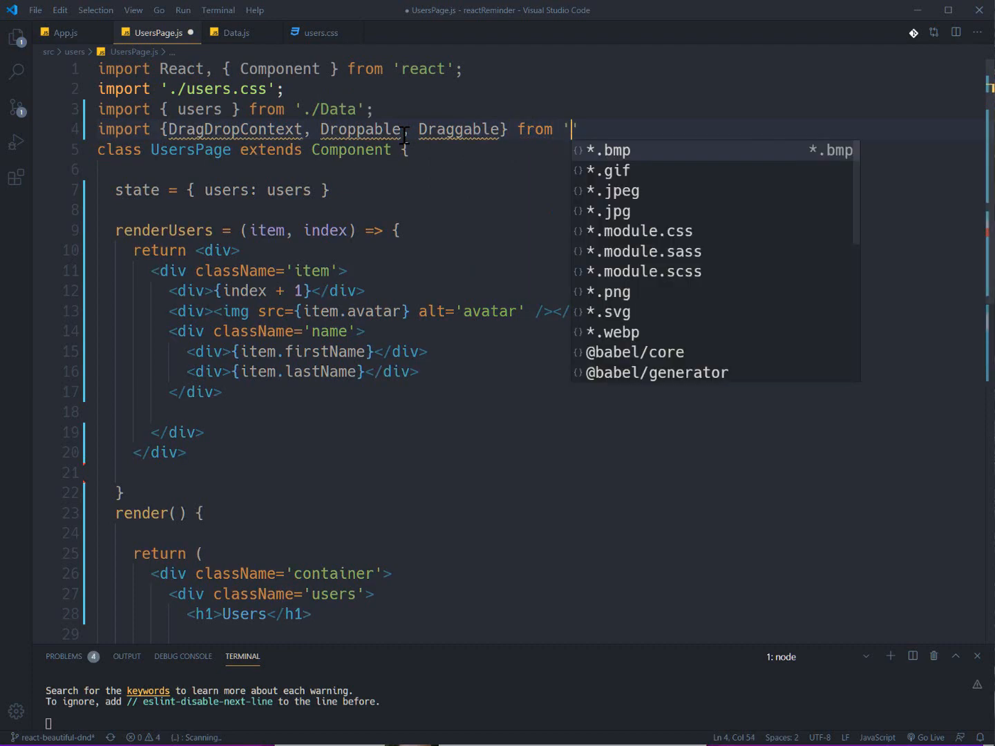
text(react-beautiful-dnd)
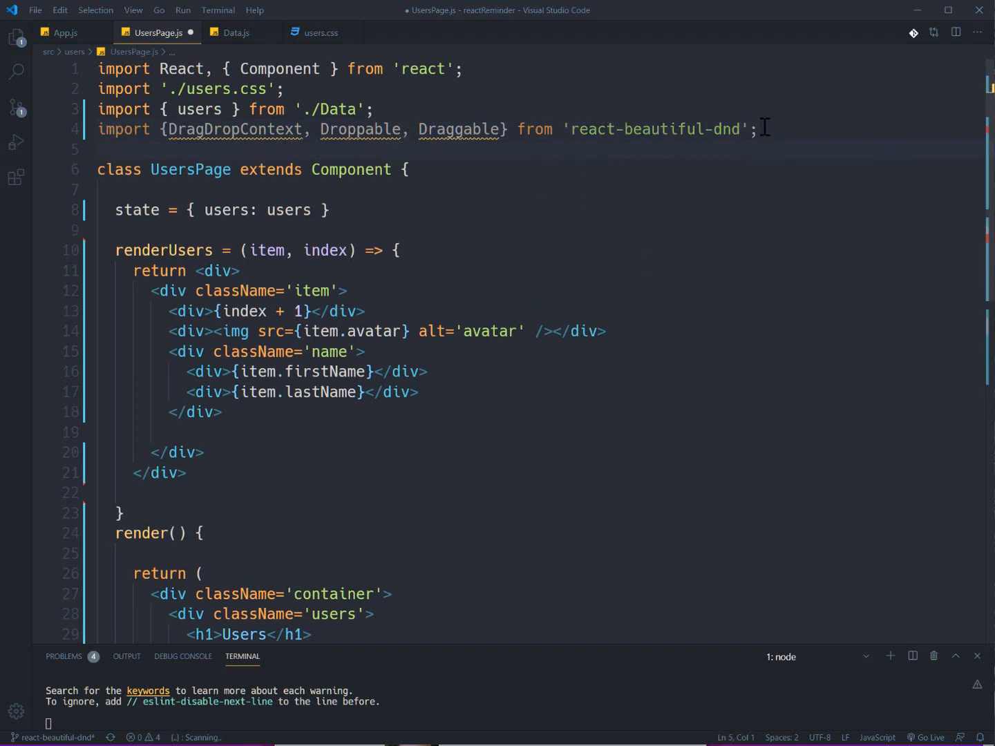
double_click(235, 129)
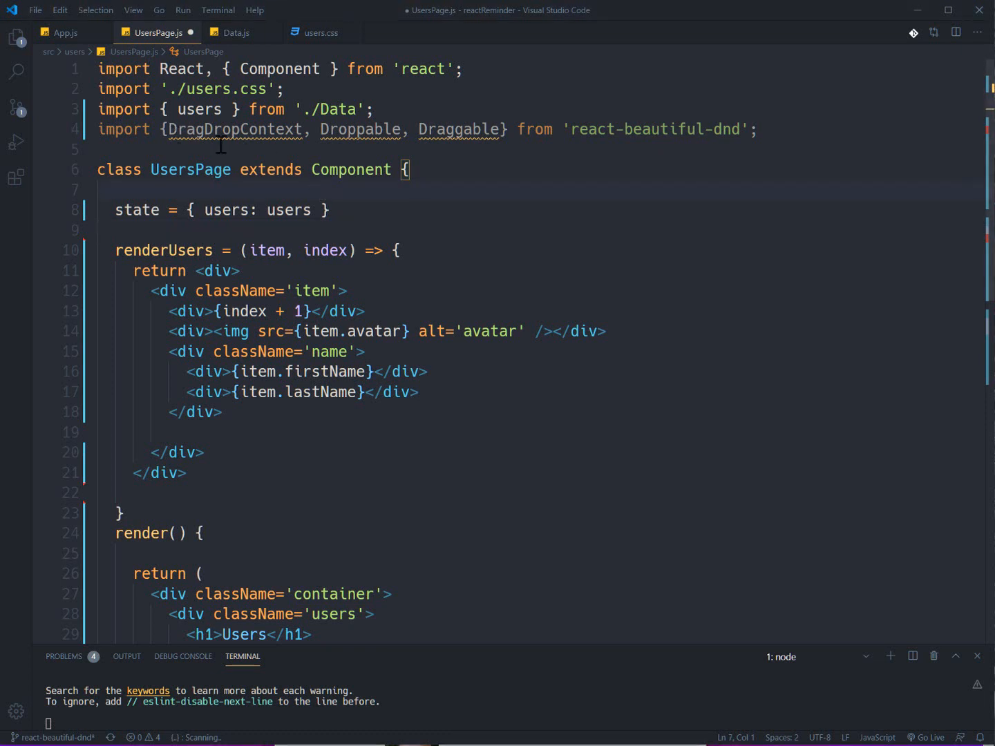
double_click(235, 129)
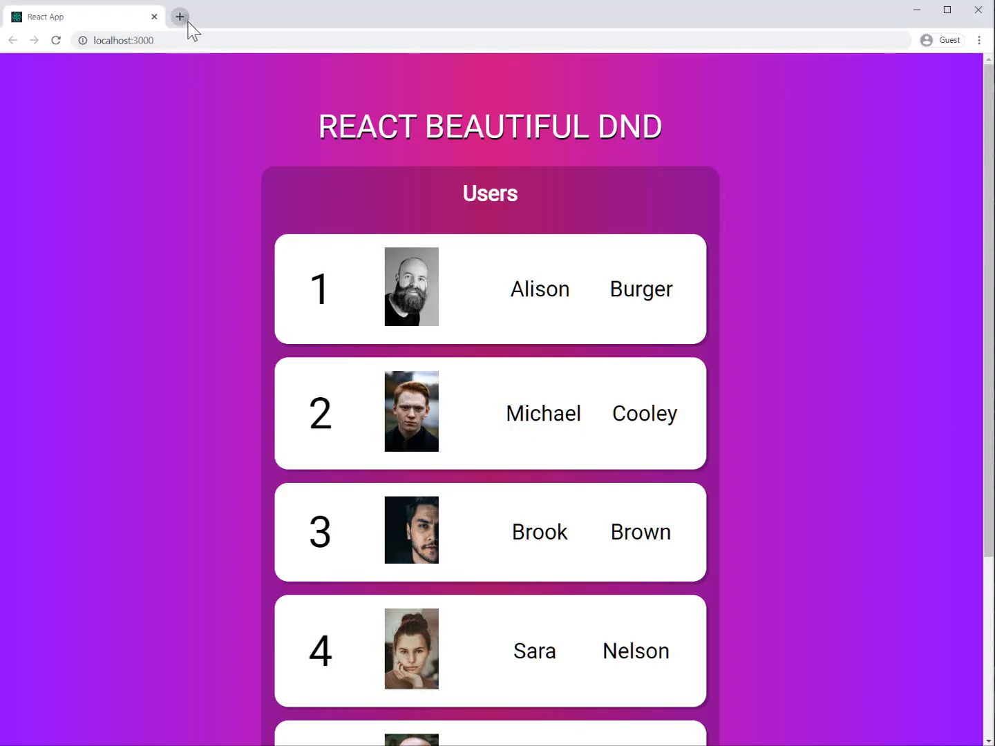
Step: Review the react-beautiful-dnd README API diagram of DragDropContext, Droppable and Draggable, then return to UsersPage.js
click(180, 17)
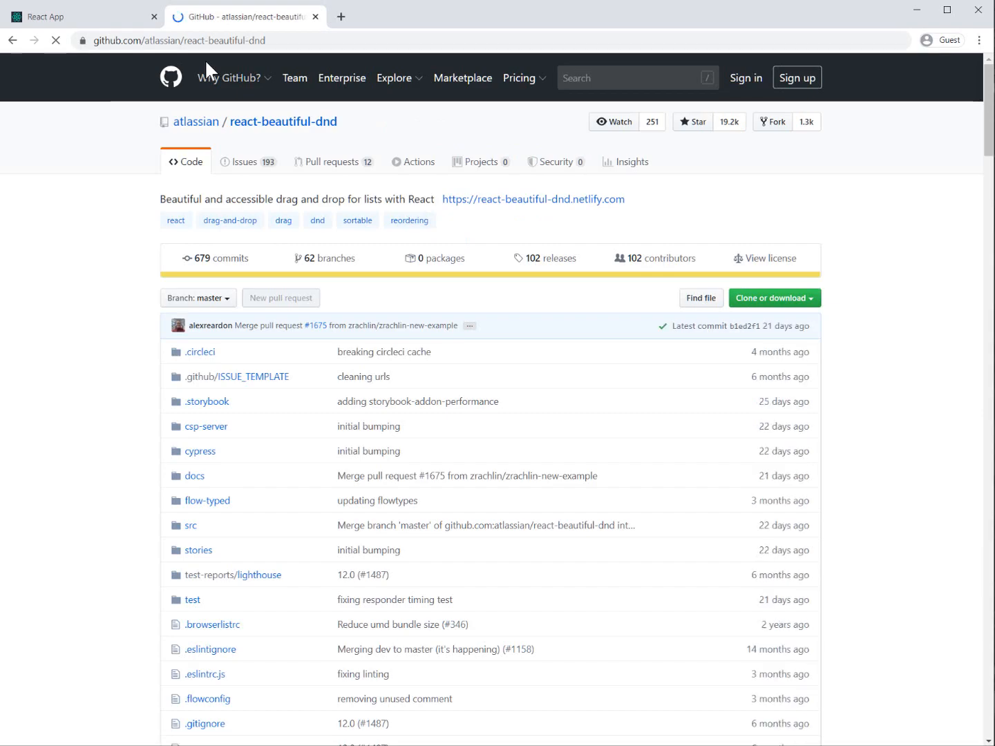
scroll(down, 3)
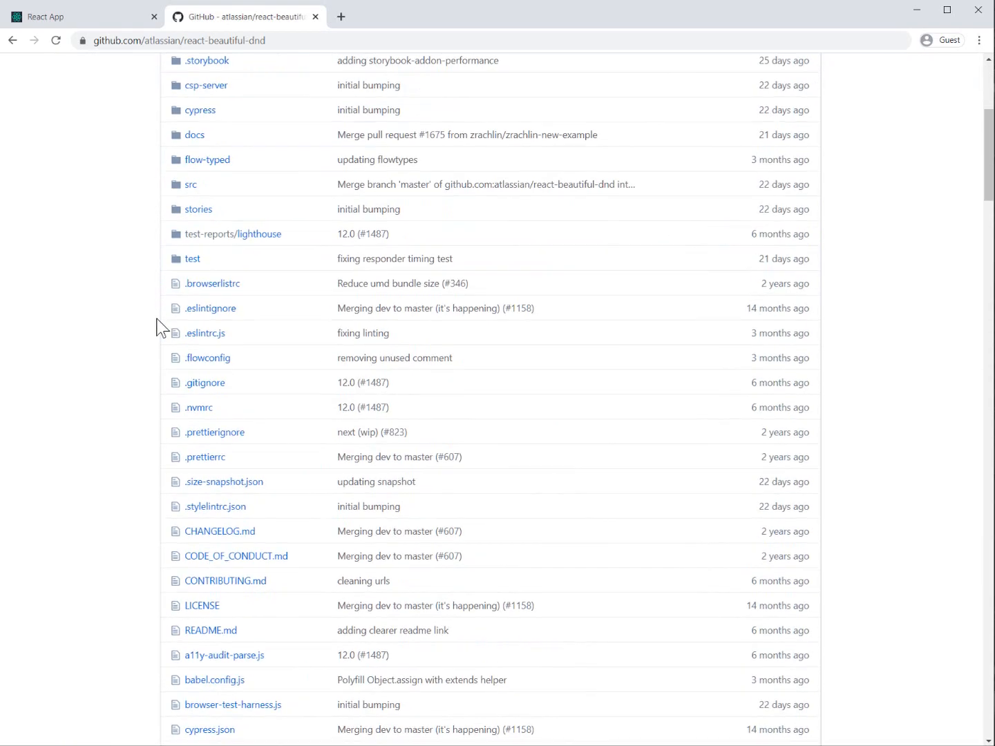
scroll(down, 3)
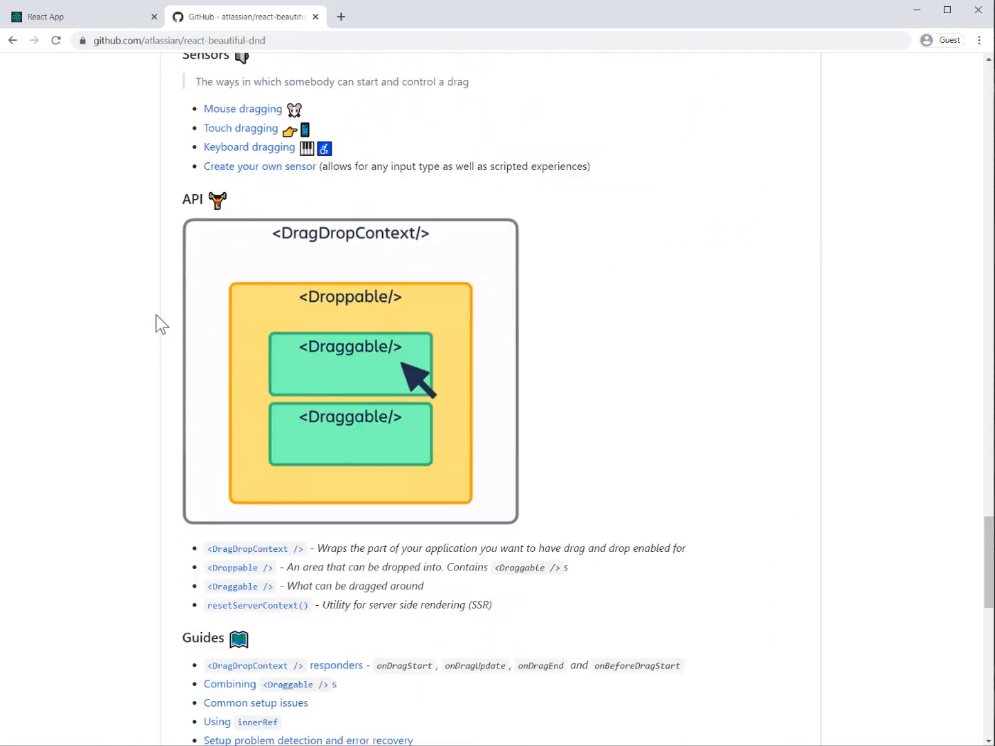
mouse_move(494, 431)
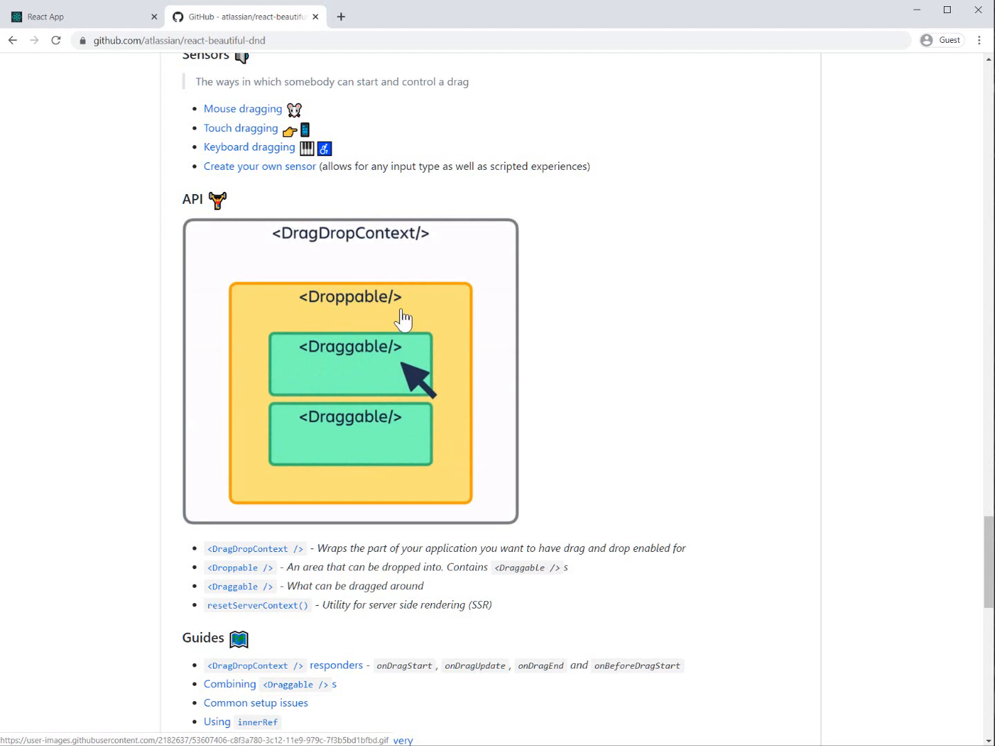
mouse_move(315, 249)
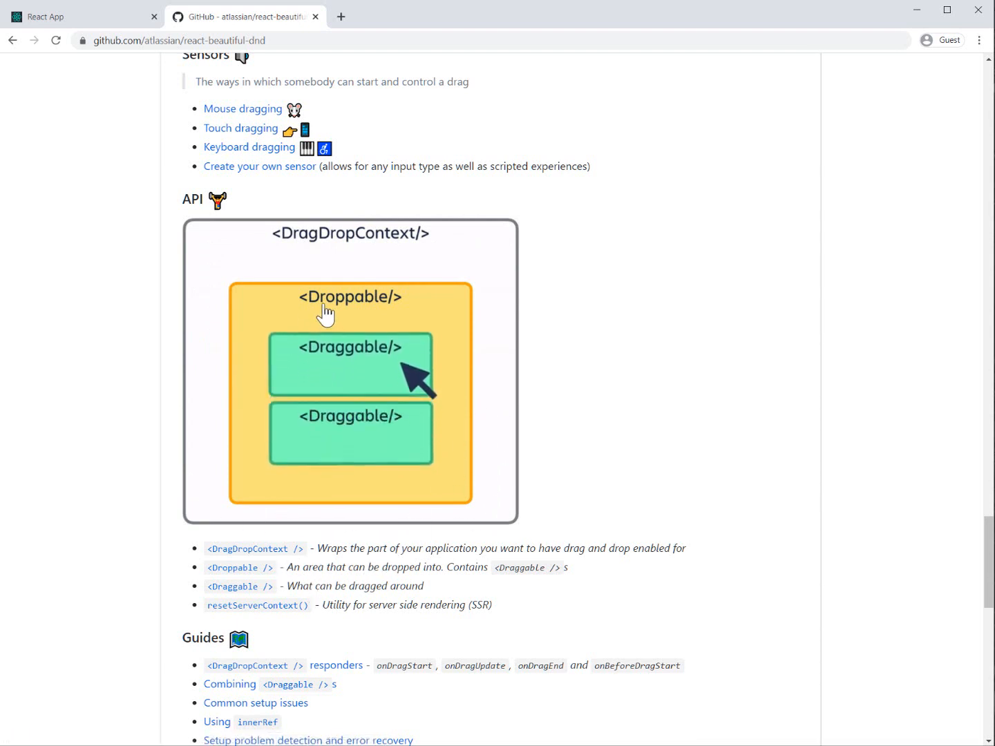
mouse_move(434, 319)
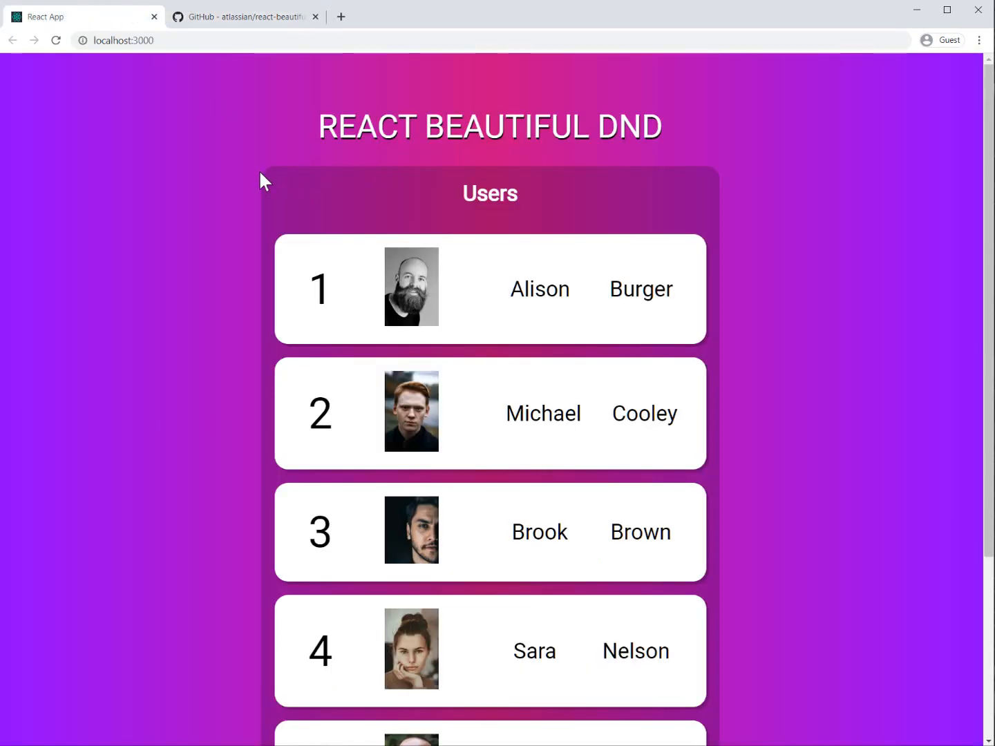
mouse_move(268, 193)
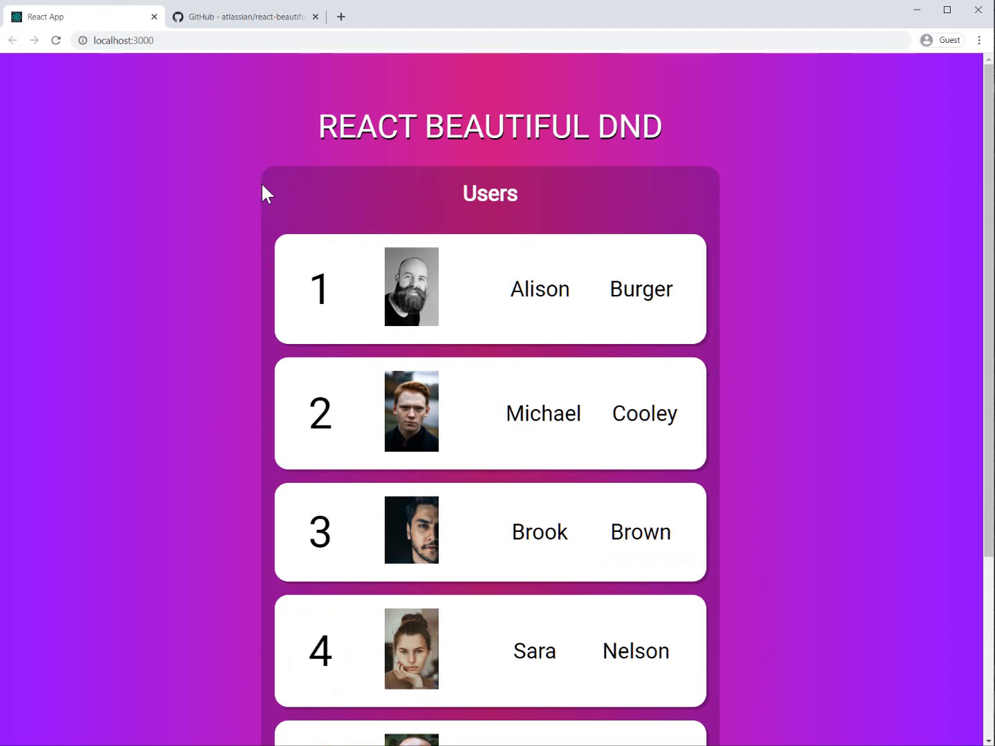
click(242, 17)
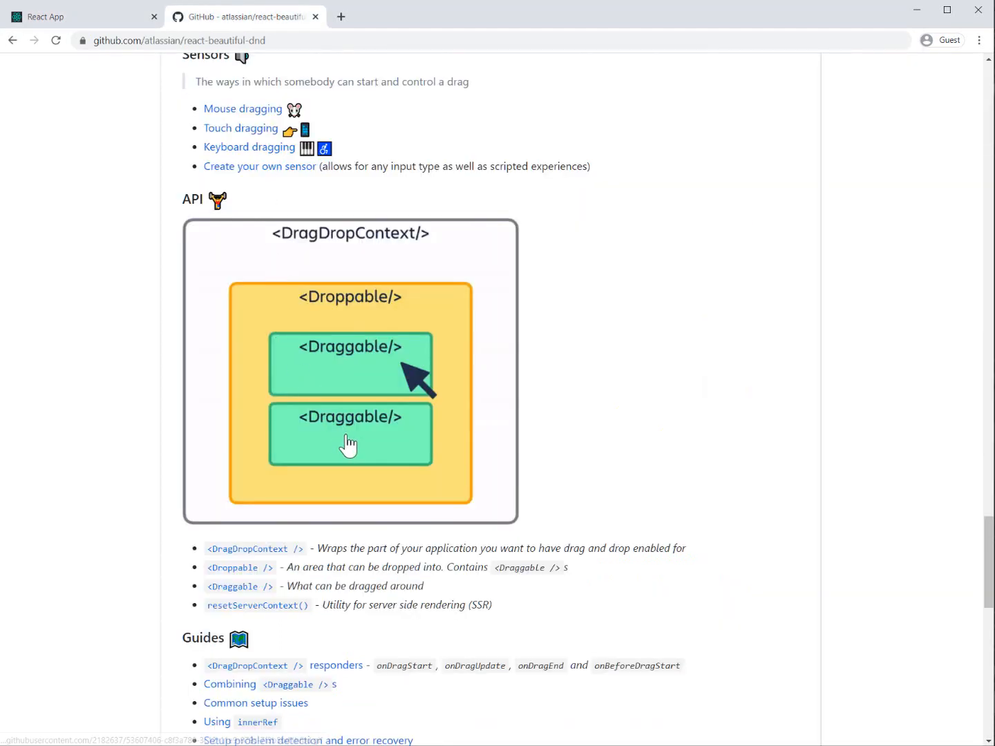
mouse_move(414, 442)
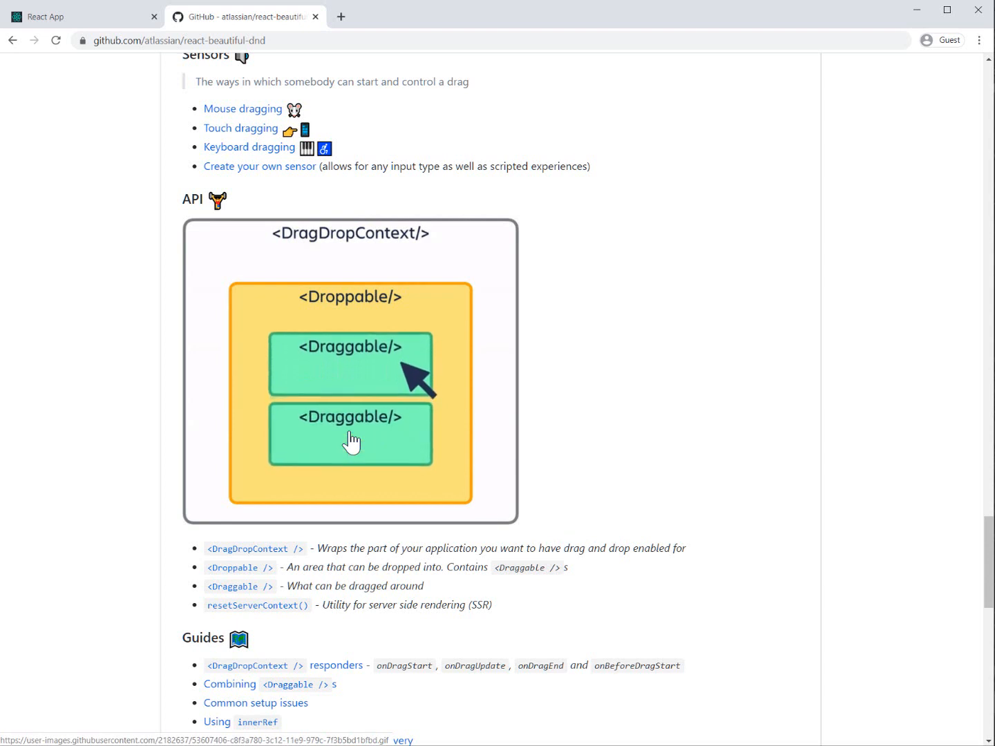
mouse_move(330, 365)
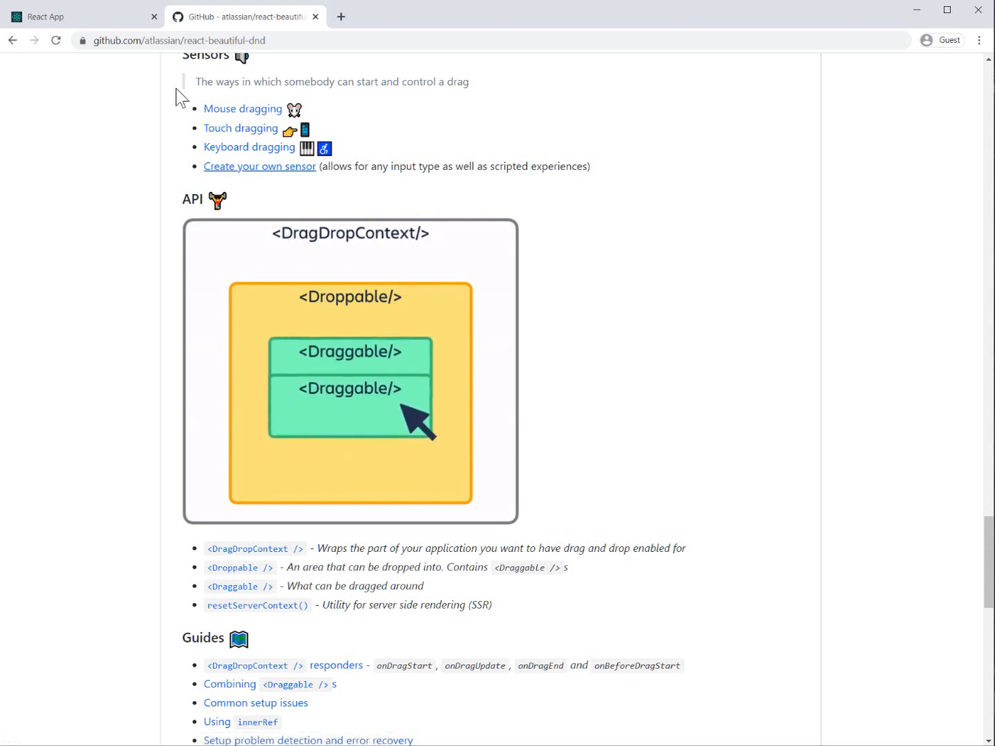
click(76, 16)
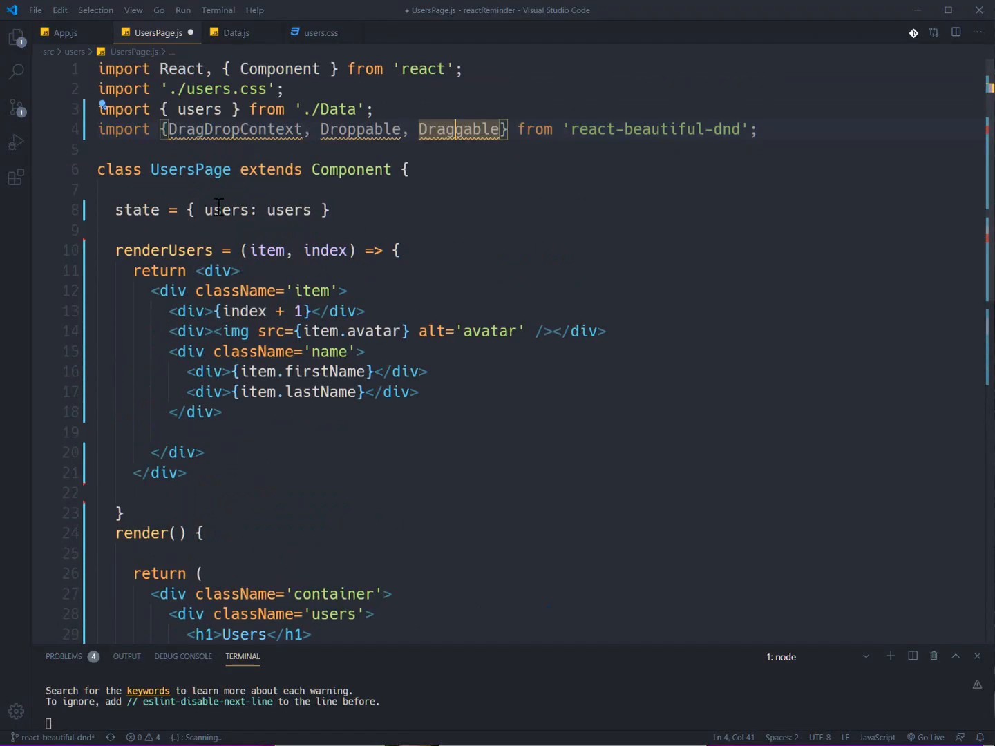
Step: Wrap the render container in <DragDropContext onDragEnd={this.onDragEnd}> with its closing tag and indent the markup
scroll(down, 3)
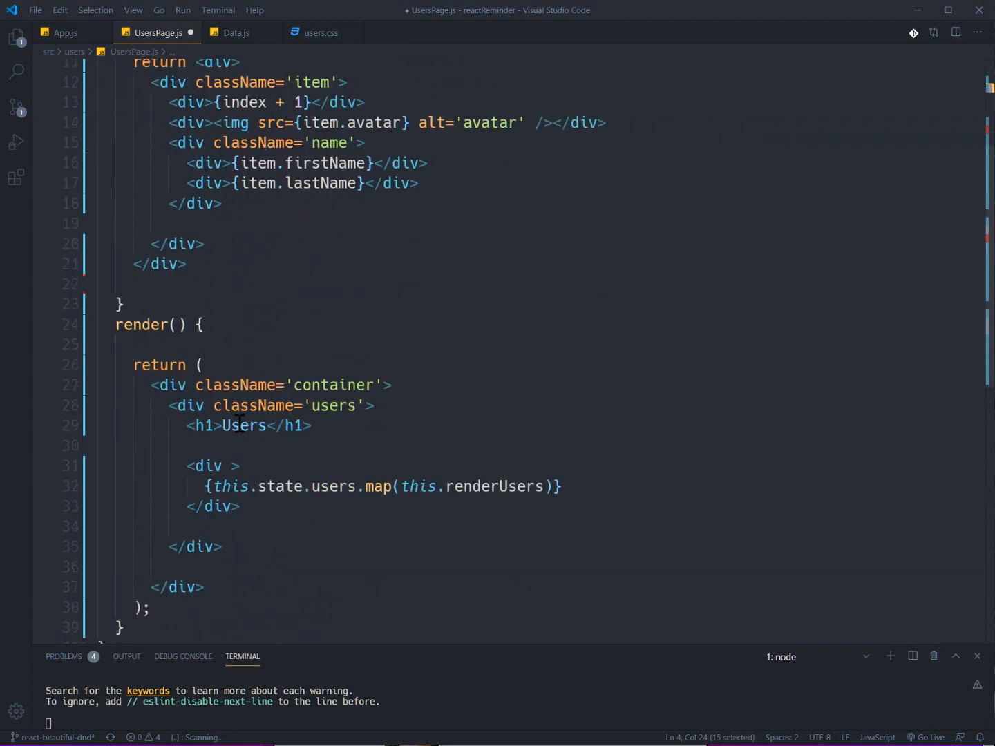
click(205, 365)
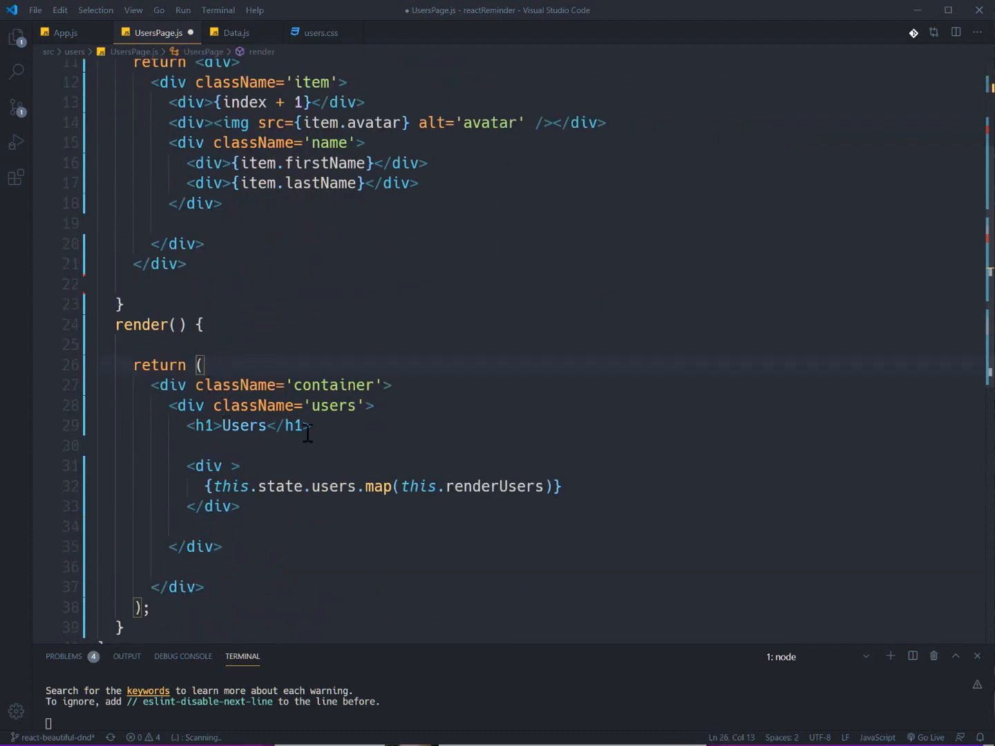
text(DragDropContext)
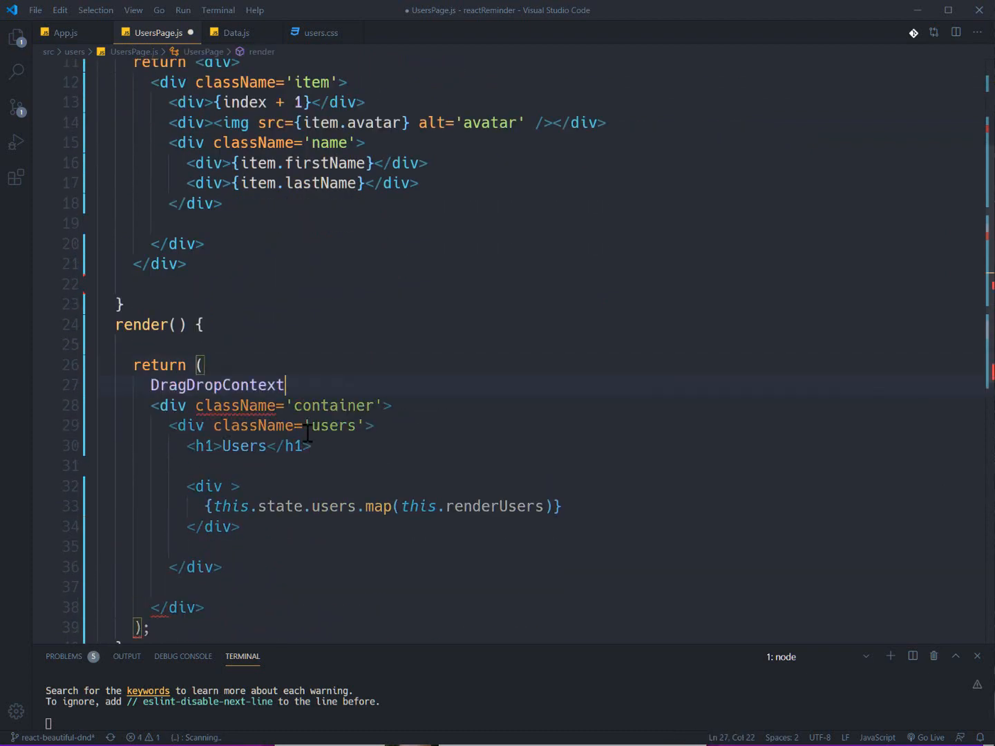
text(<)
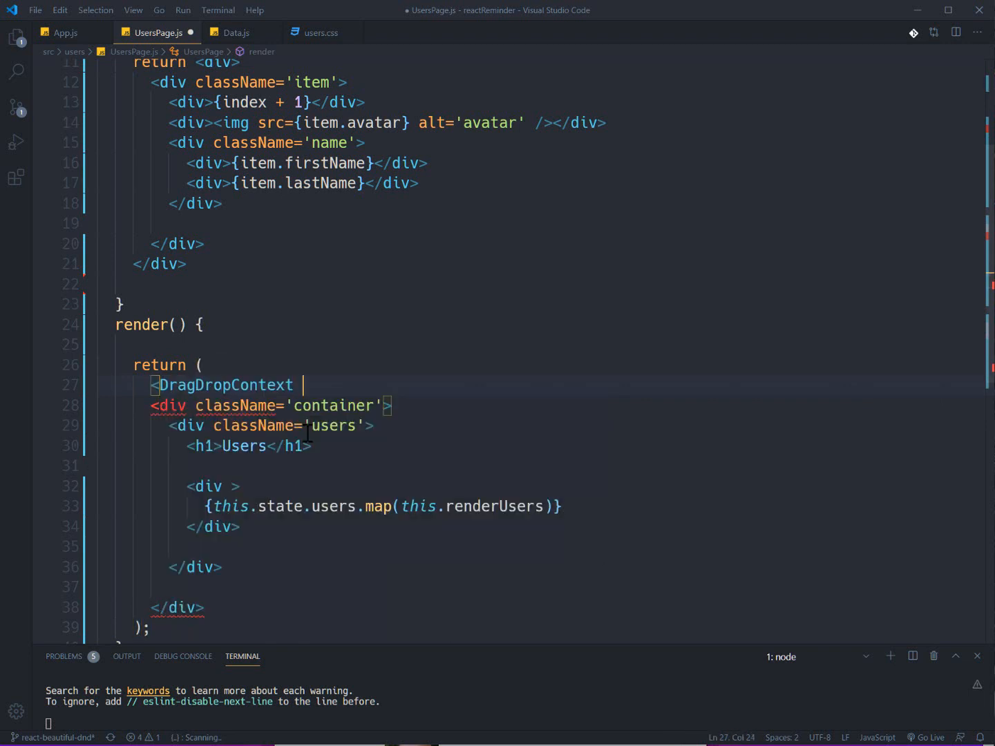
text(onDragEnd)
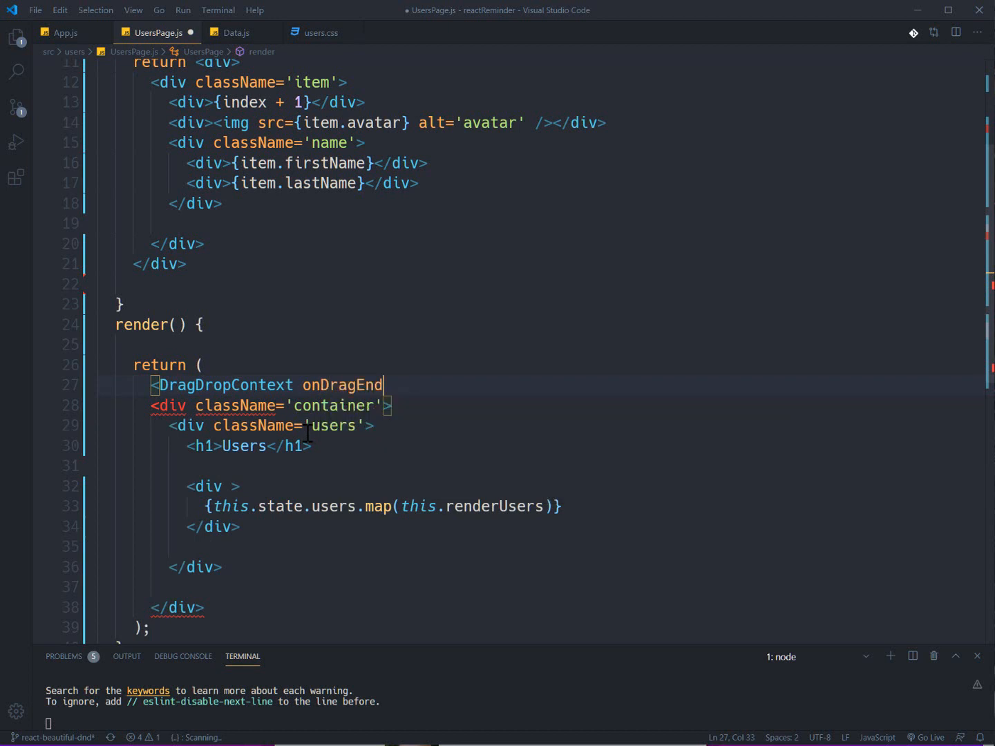
text(=)
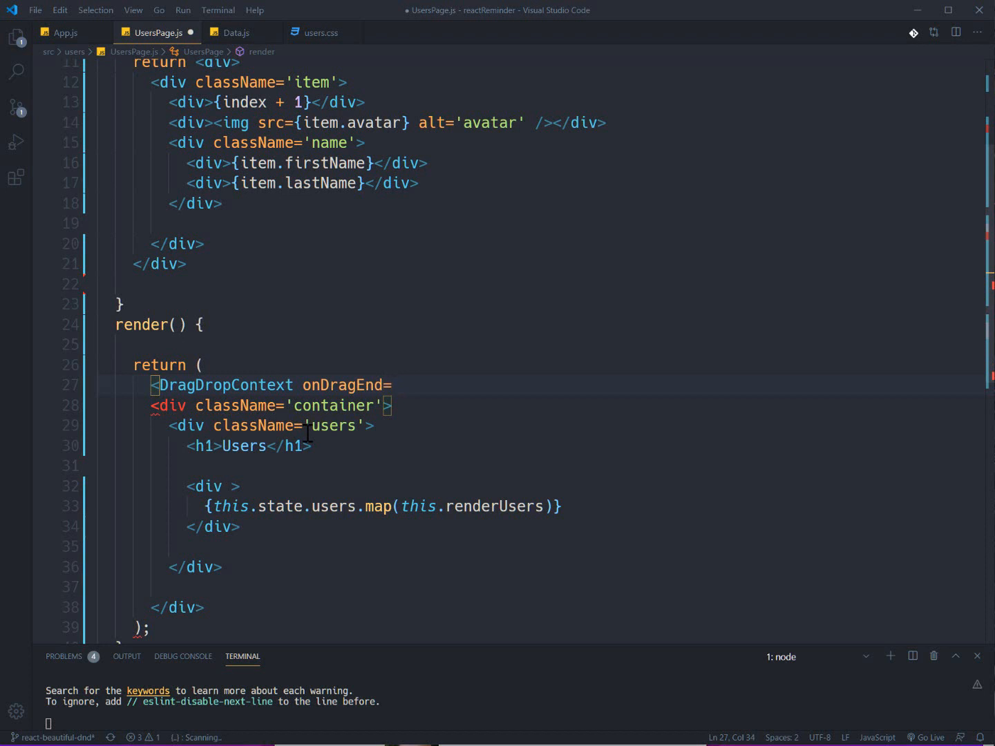
text({})
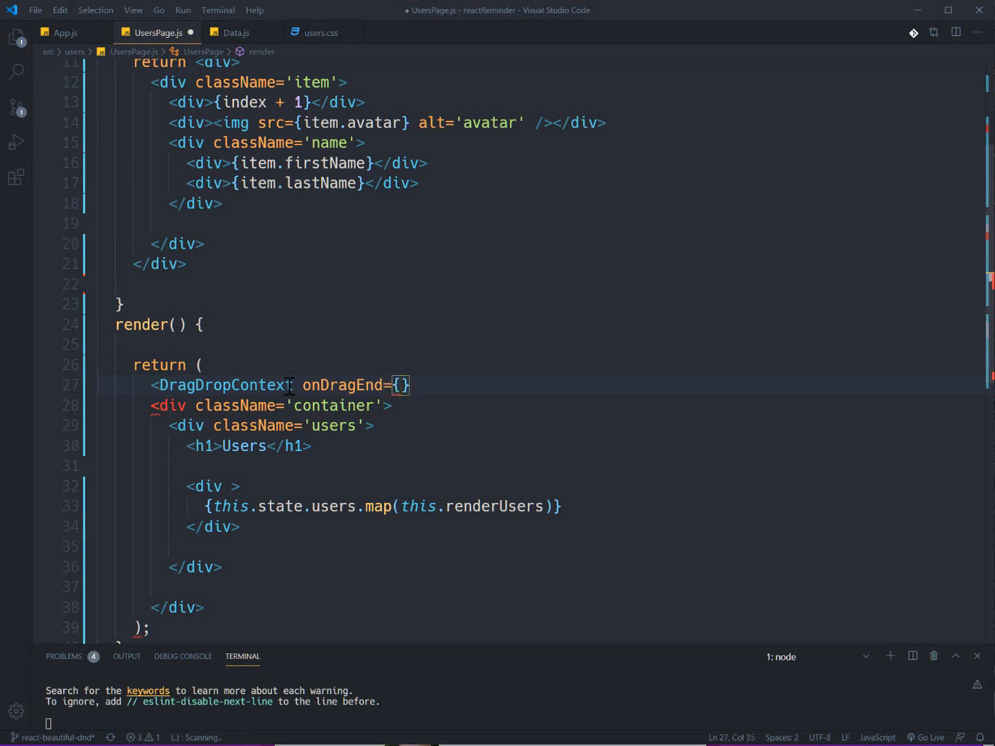
mouse_move(242, 384)
text(t)
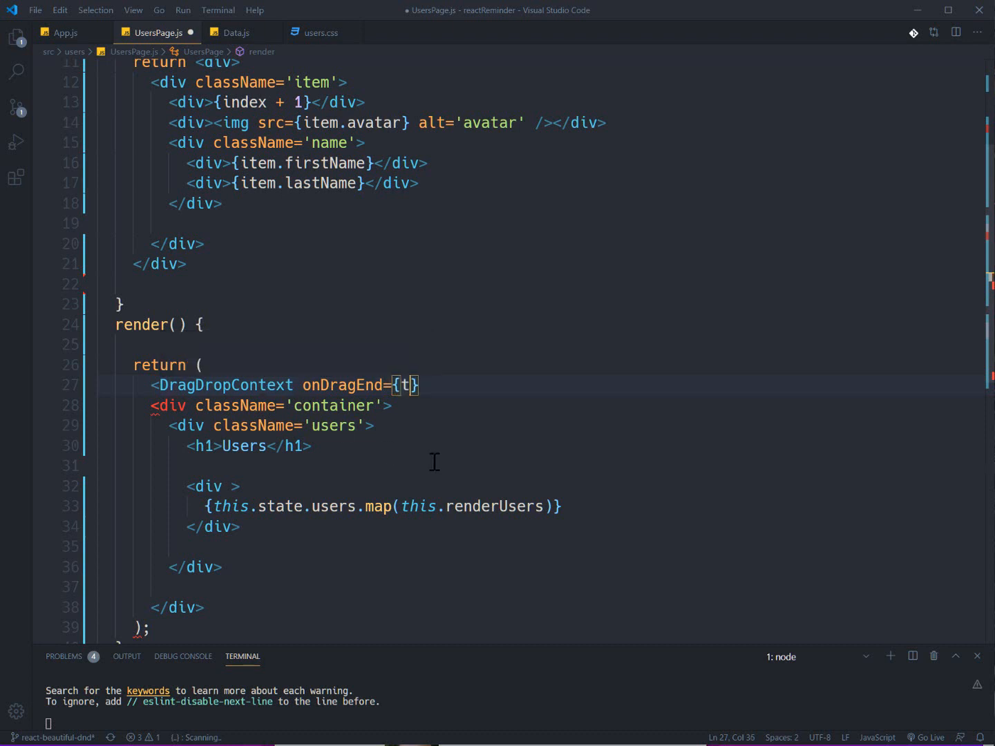
text(his.onDragEnd)
text(</DragDropContext>)
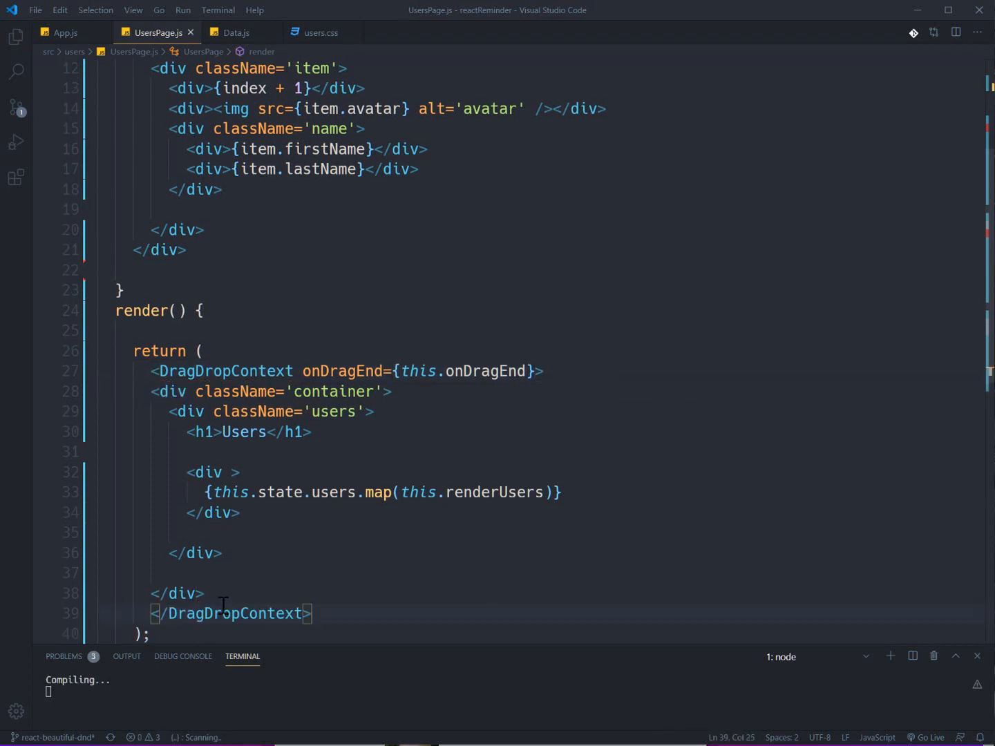
key(ctrl+shift+p)
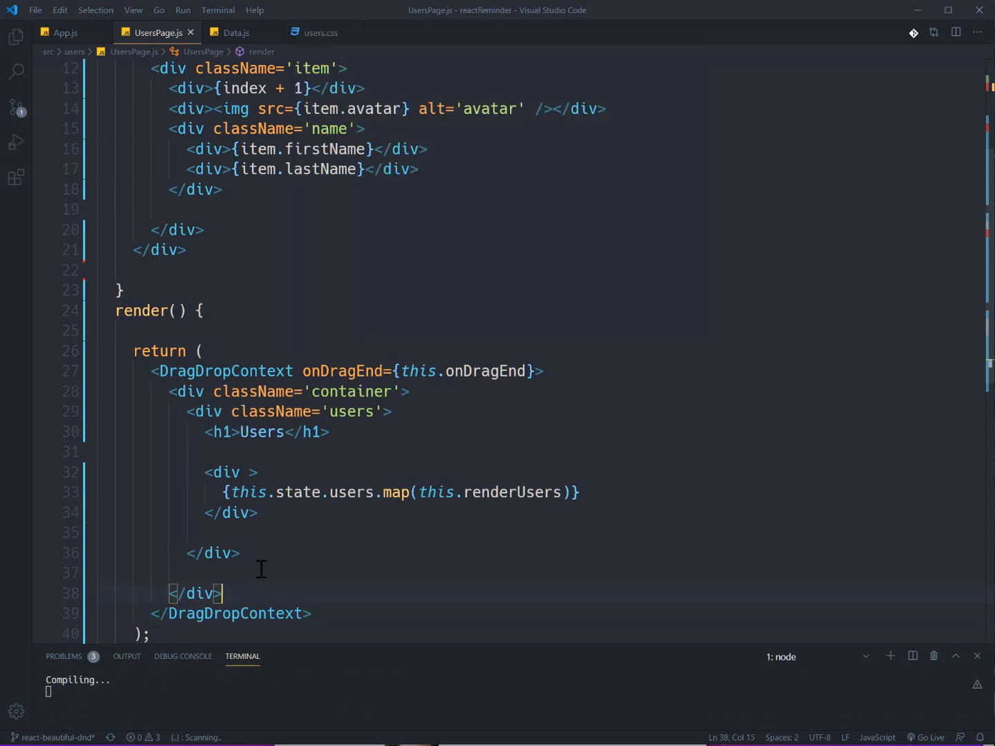
scroll(up, 3)
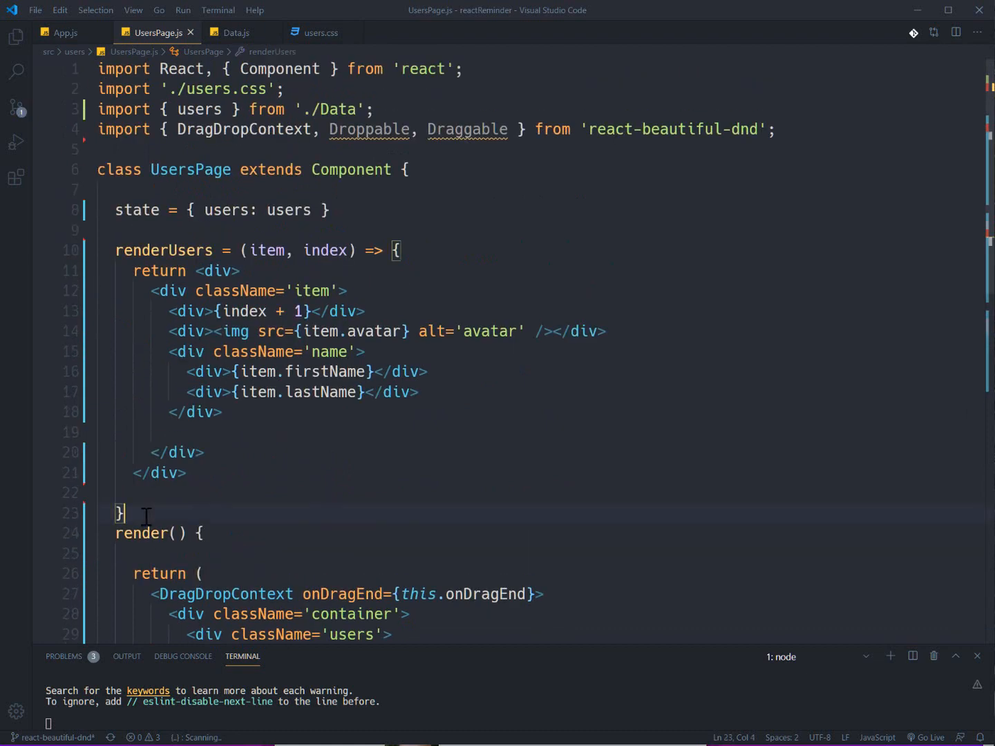
Step: Declare an onDragEnd=(result)=>{} handler above renderUsers
key(Enter)
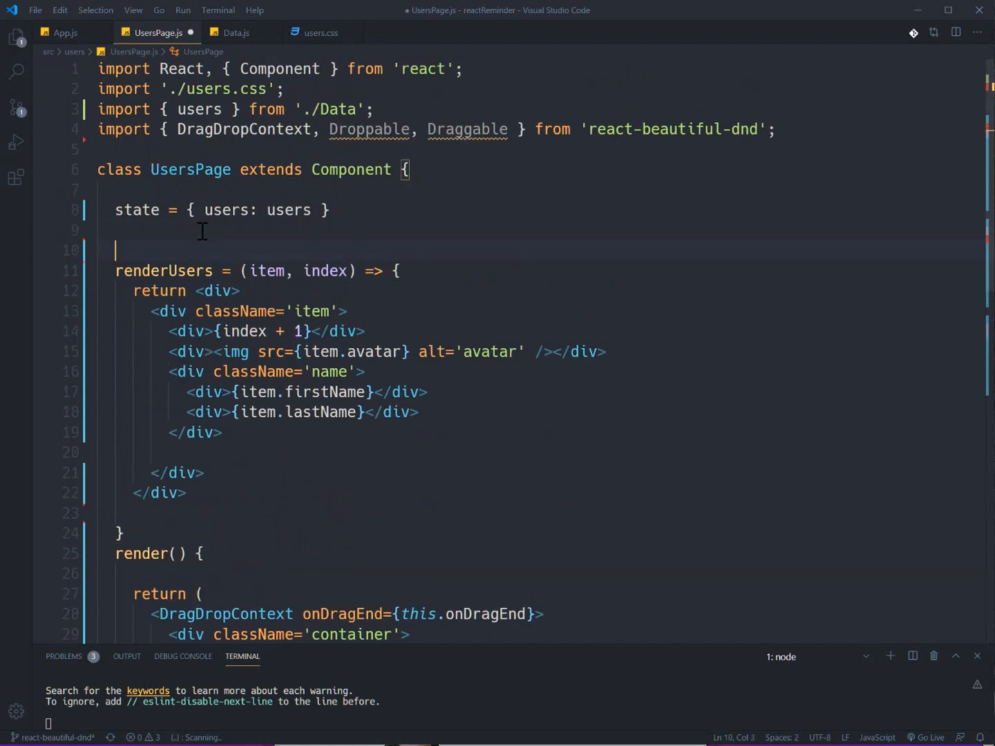
text(onDrag)
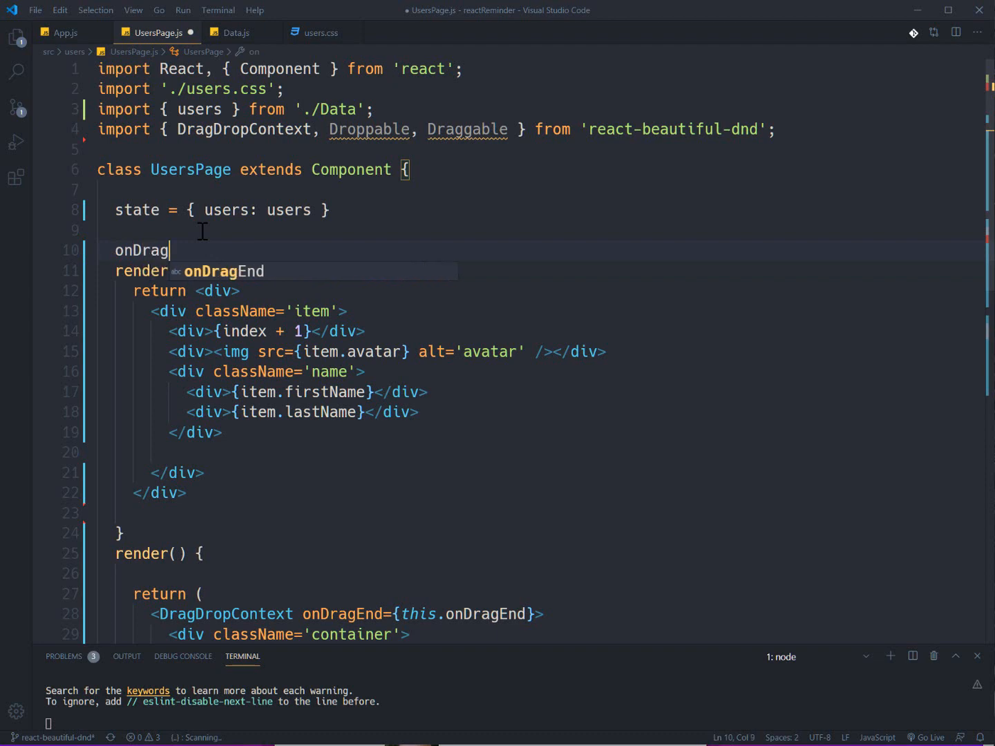
text(End)
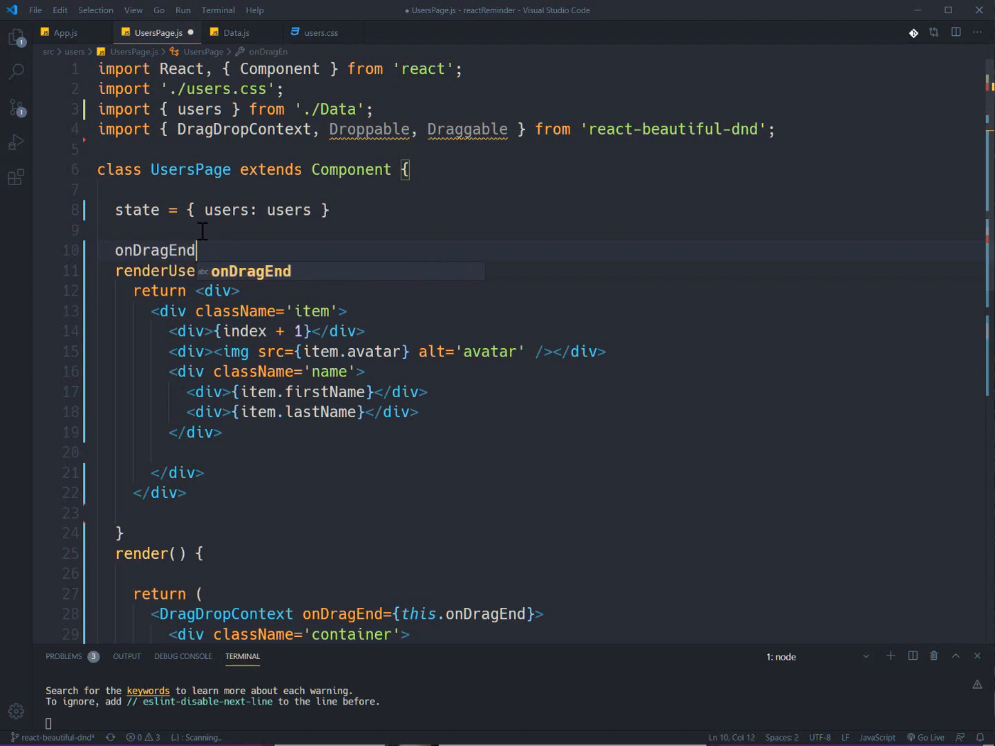
text(=())
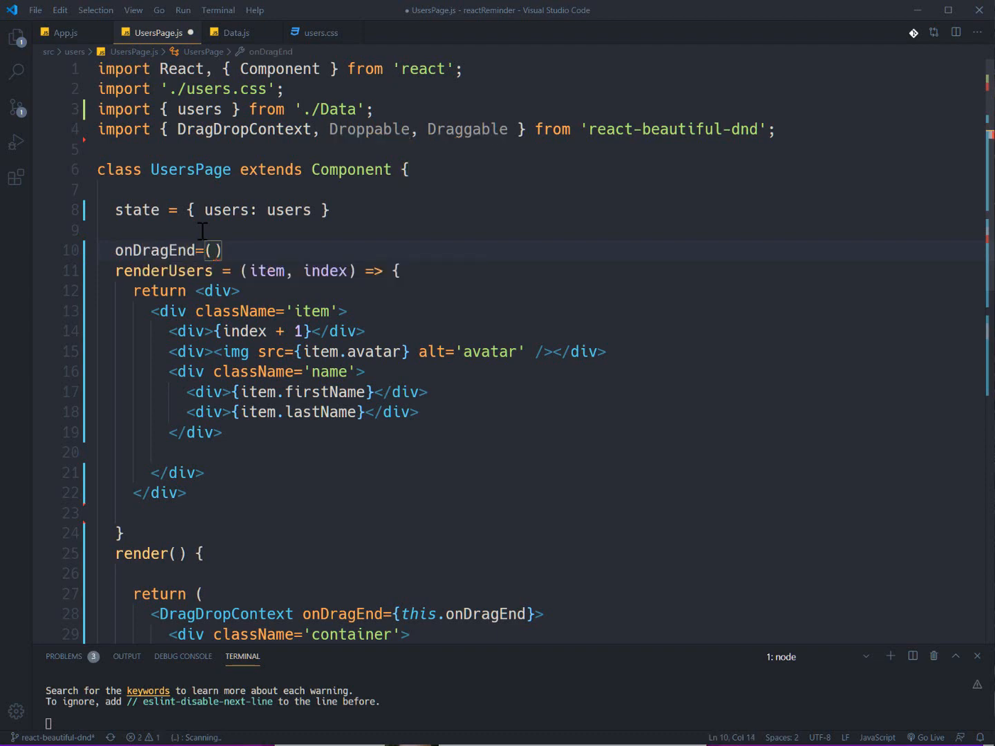
text(res)
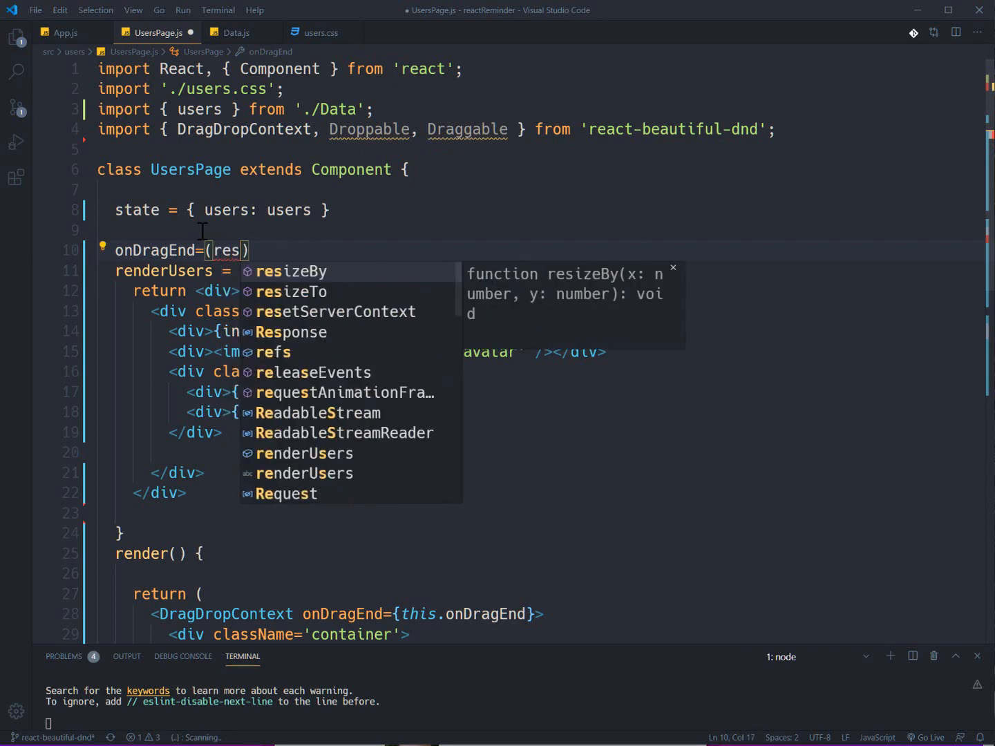
text(ult)
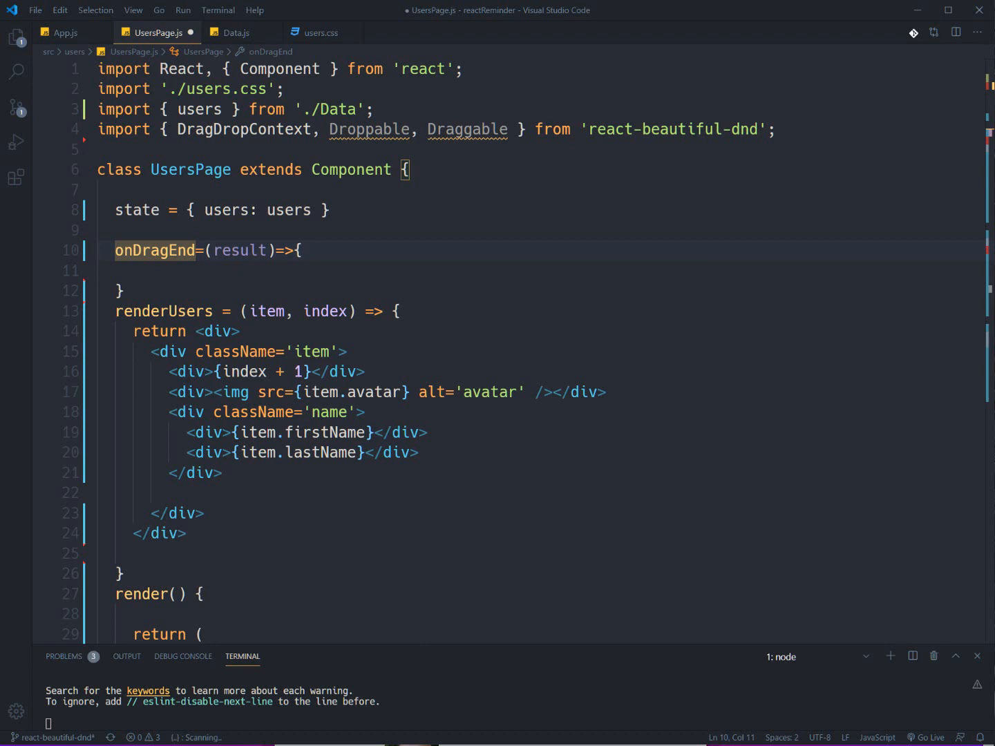
double_click(225, 210)
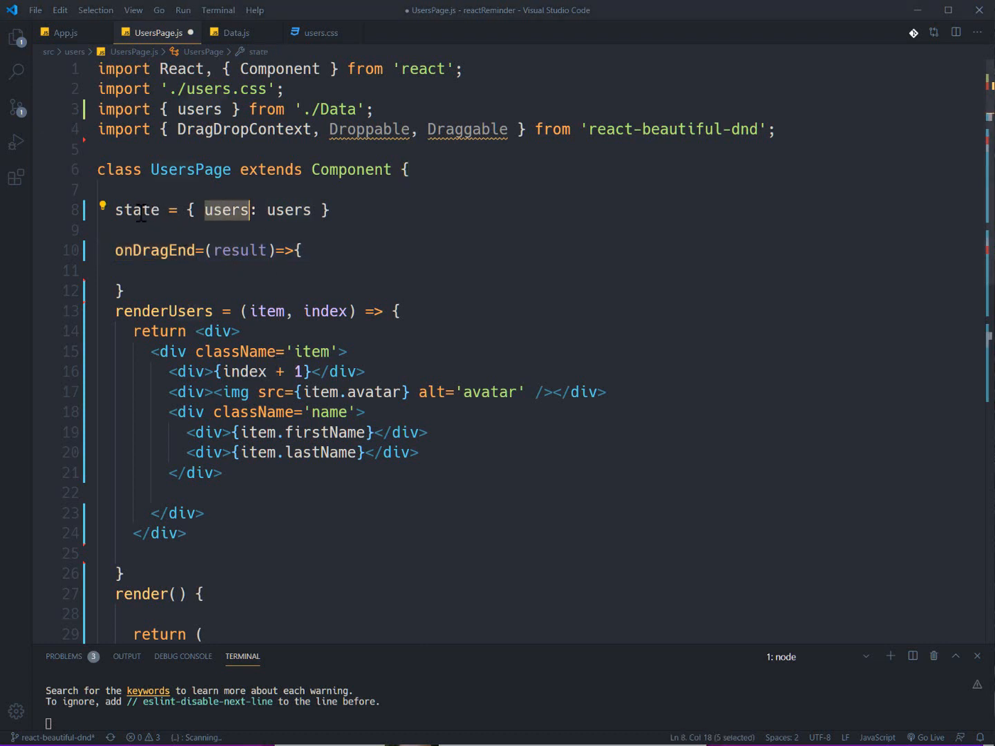
mouse_move(227, 210)
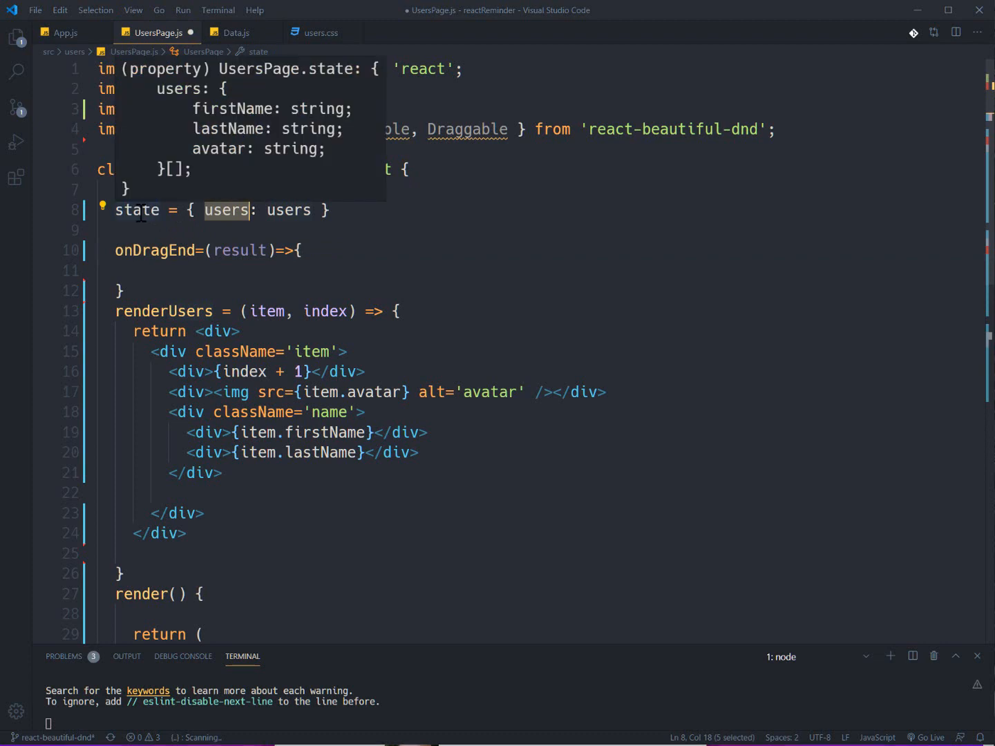
Step: Destructure destination, source and reason from result inside onDragEnd
click(311, 271)
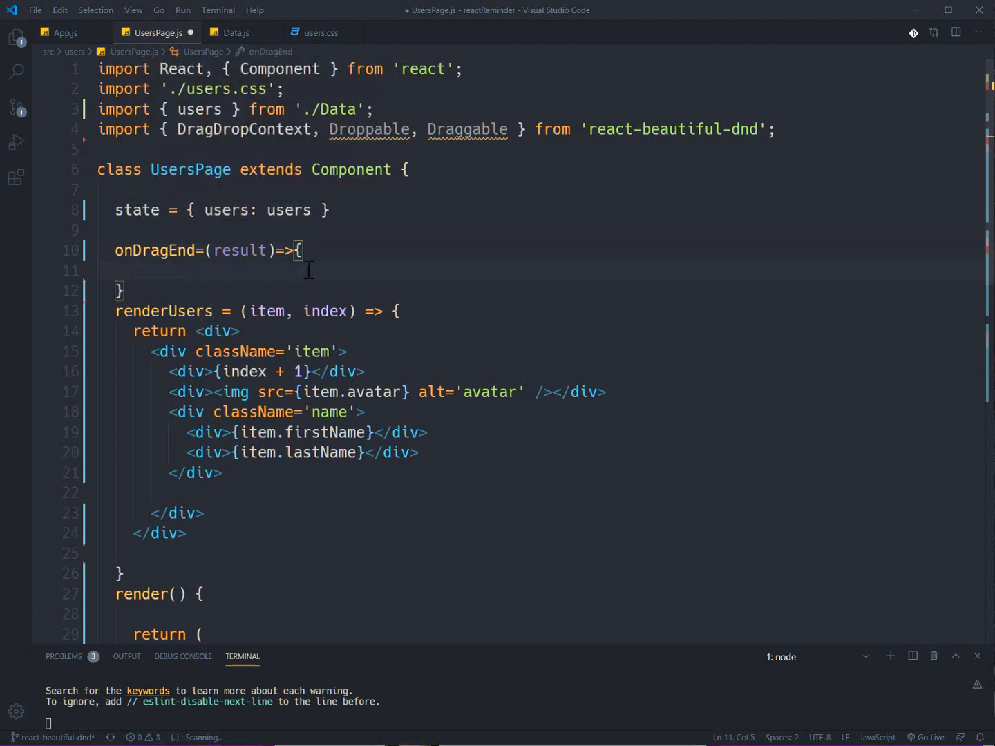
text(const {})
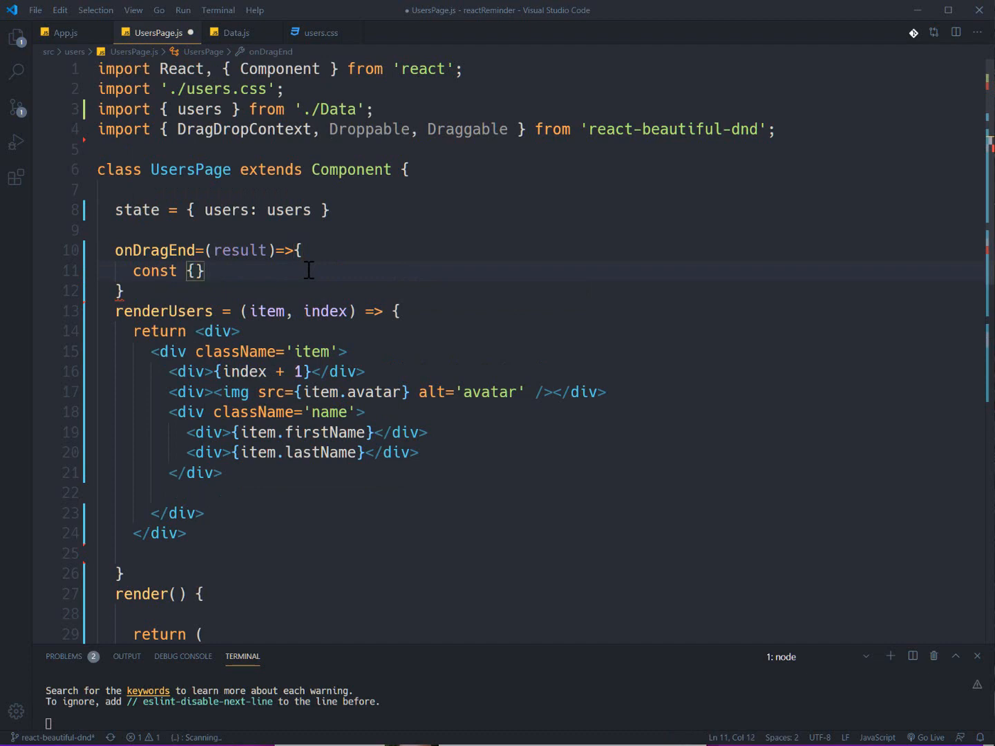
text(destination,)
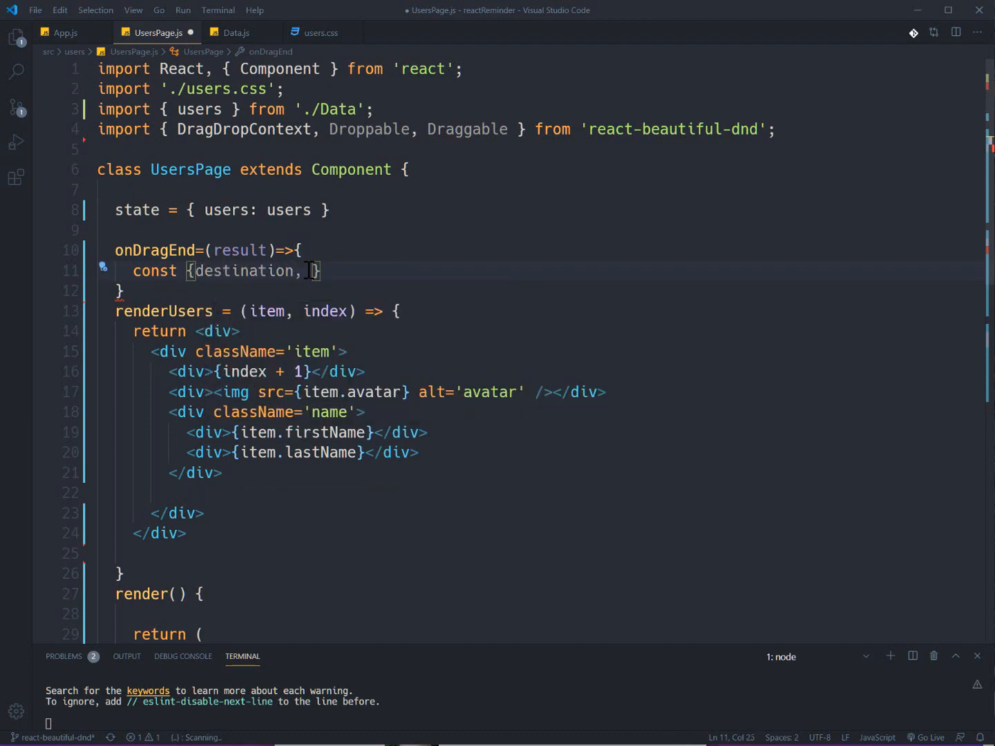
text(source,)
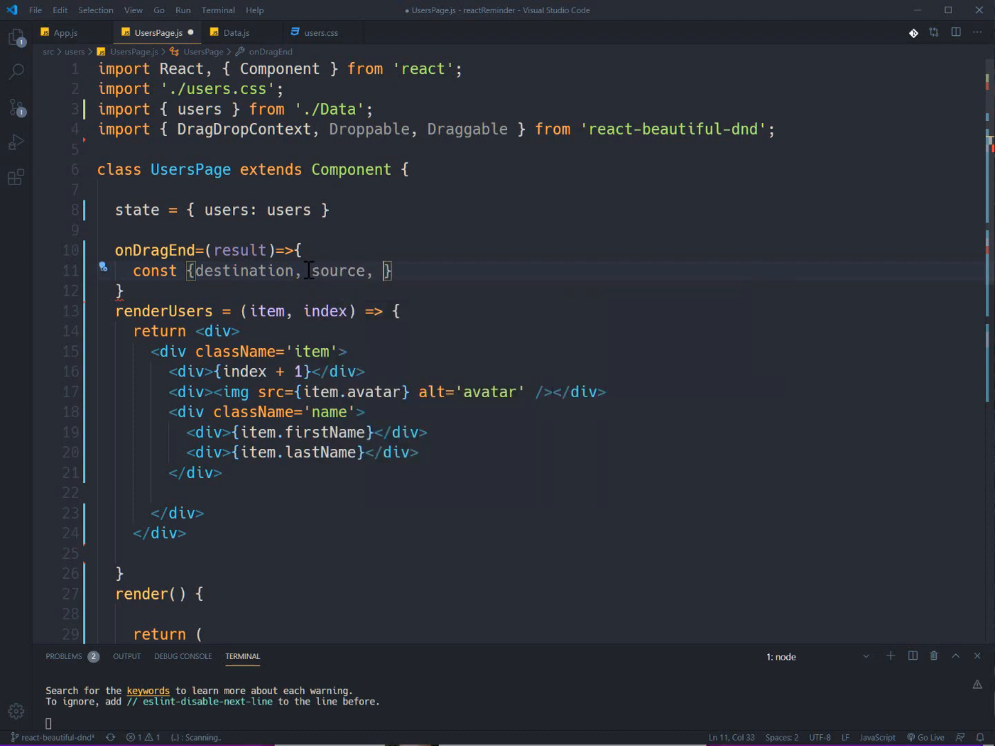
text(reason)
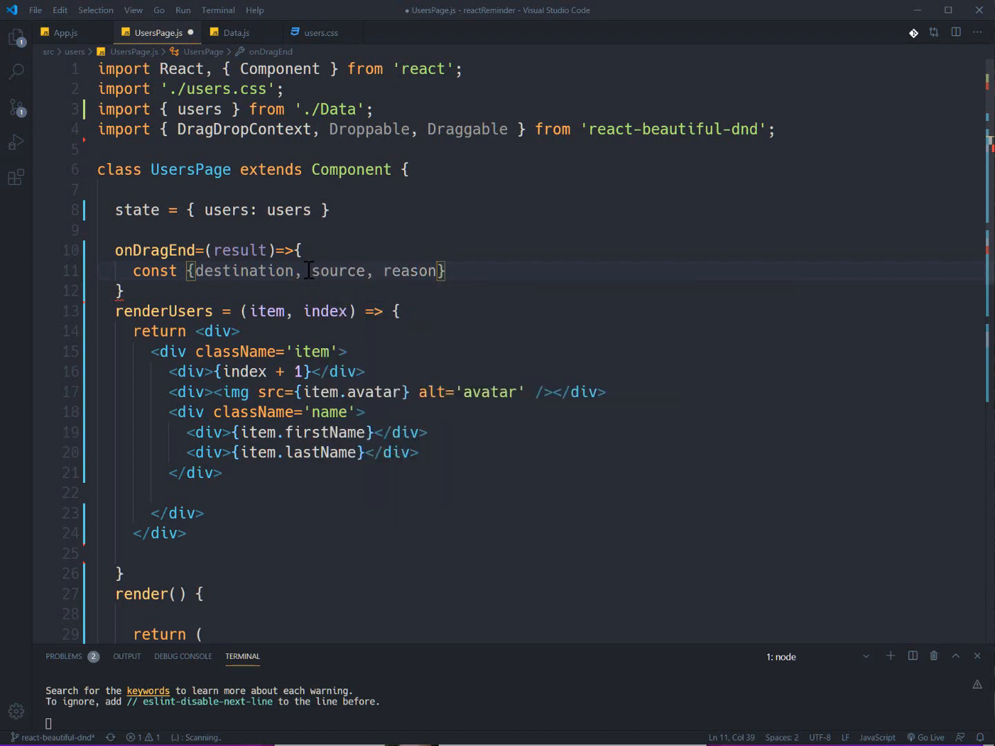
text(=)
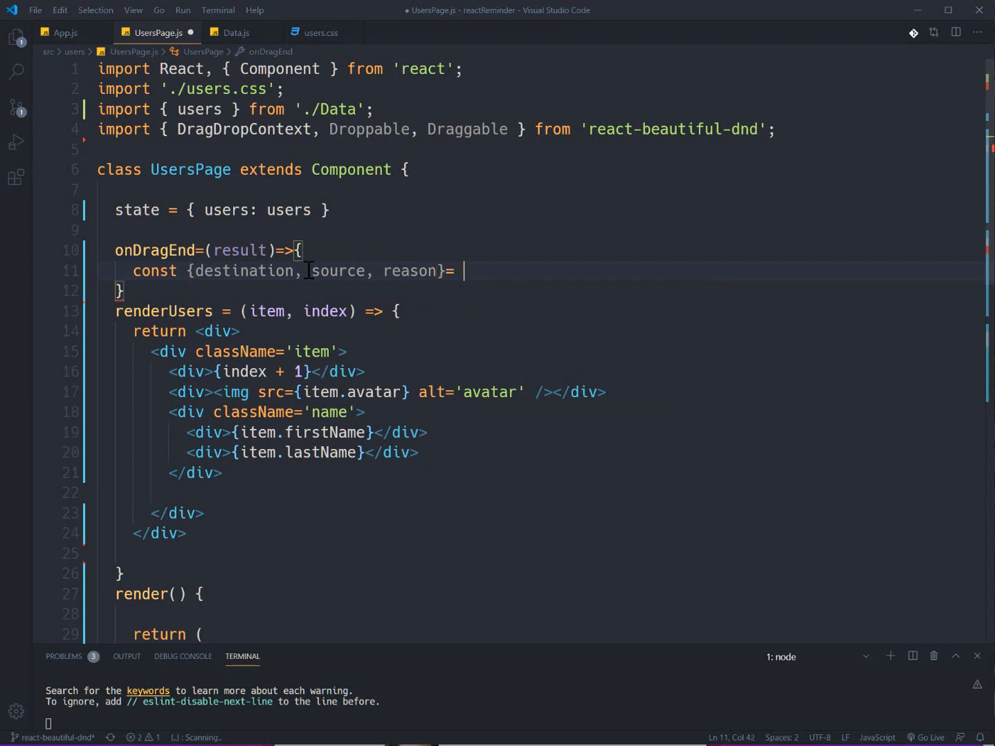
text(result;)
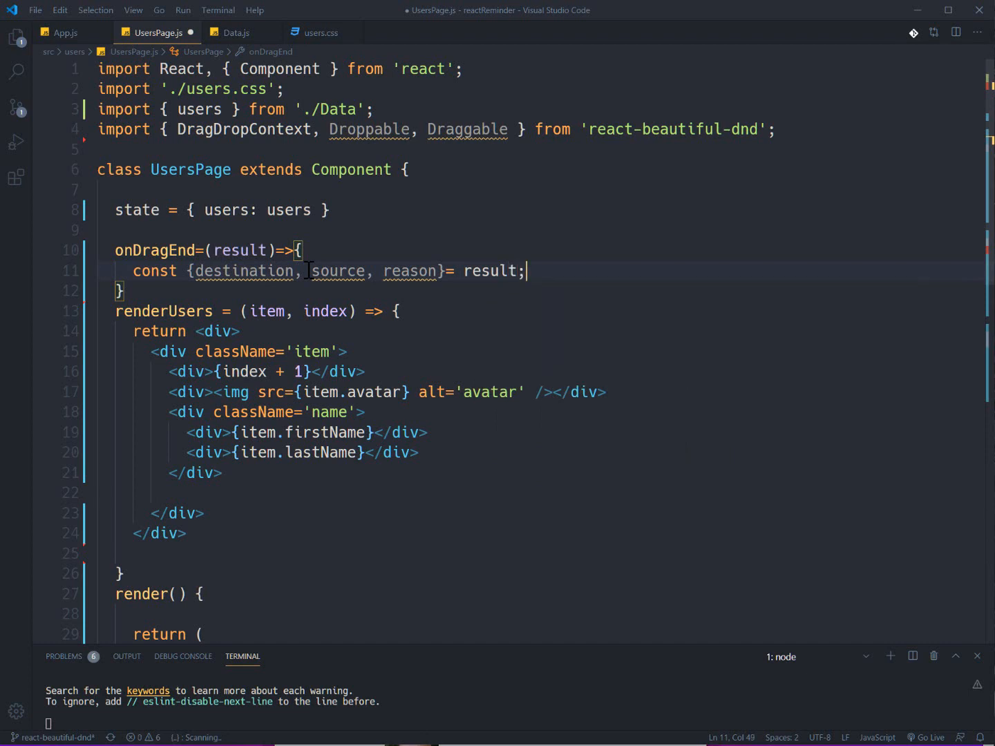
key(enter)
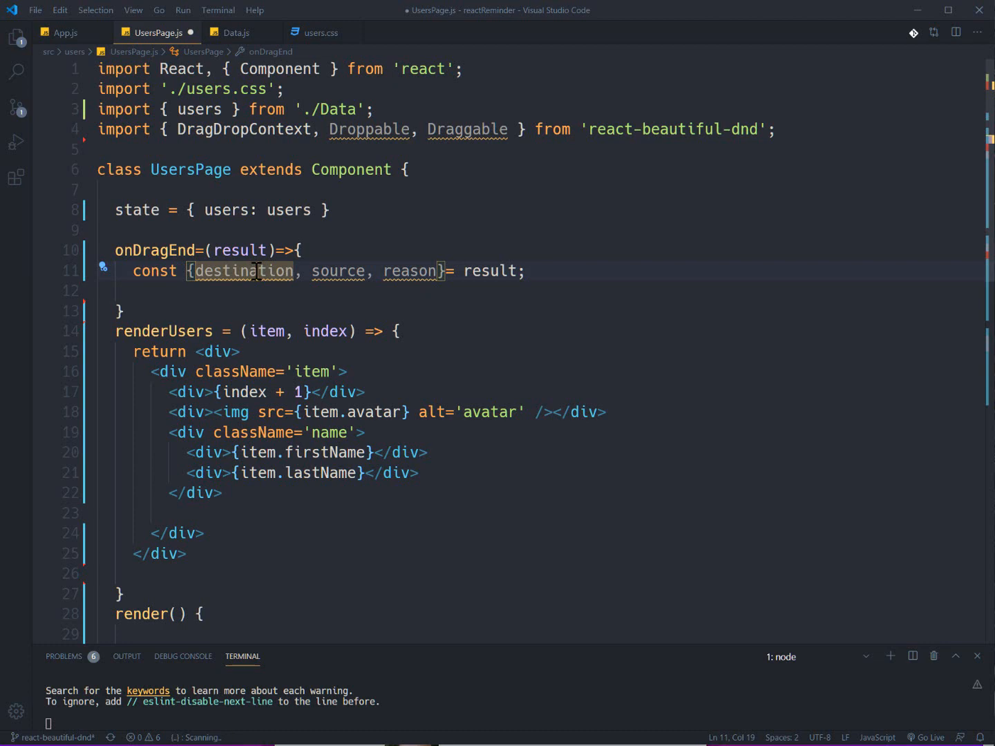
Step: Select the destination name before switching to the React App at localhost:3000
double_click(337, 271)
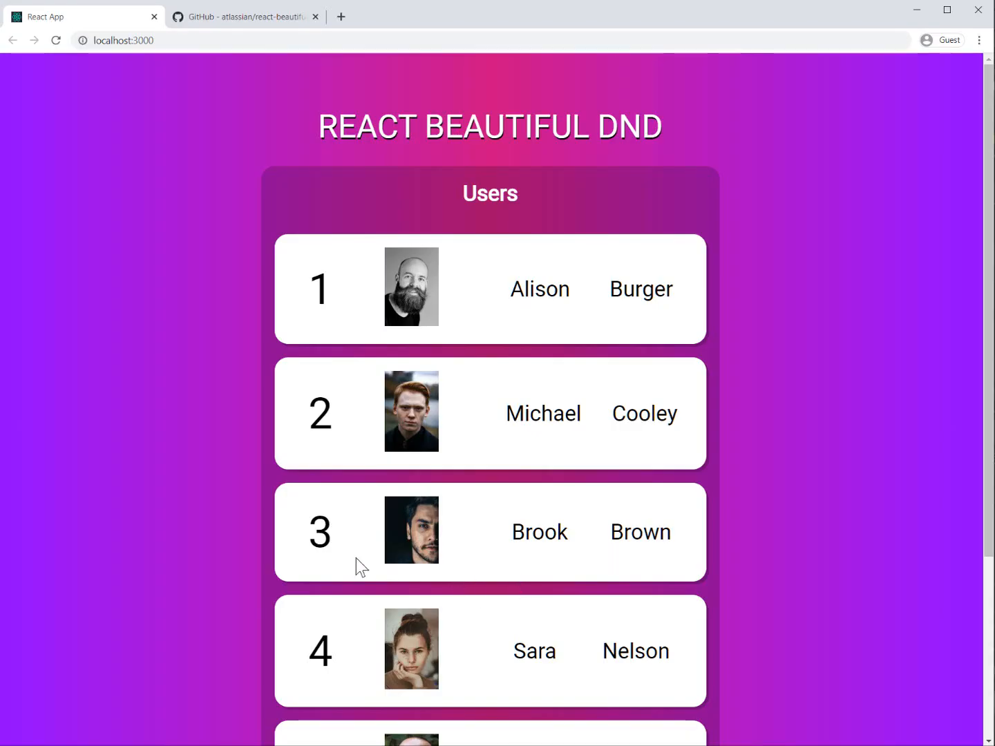
mouse_move(296, 550)
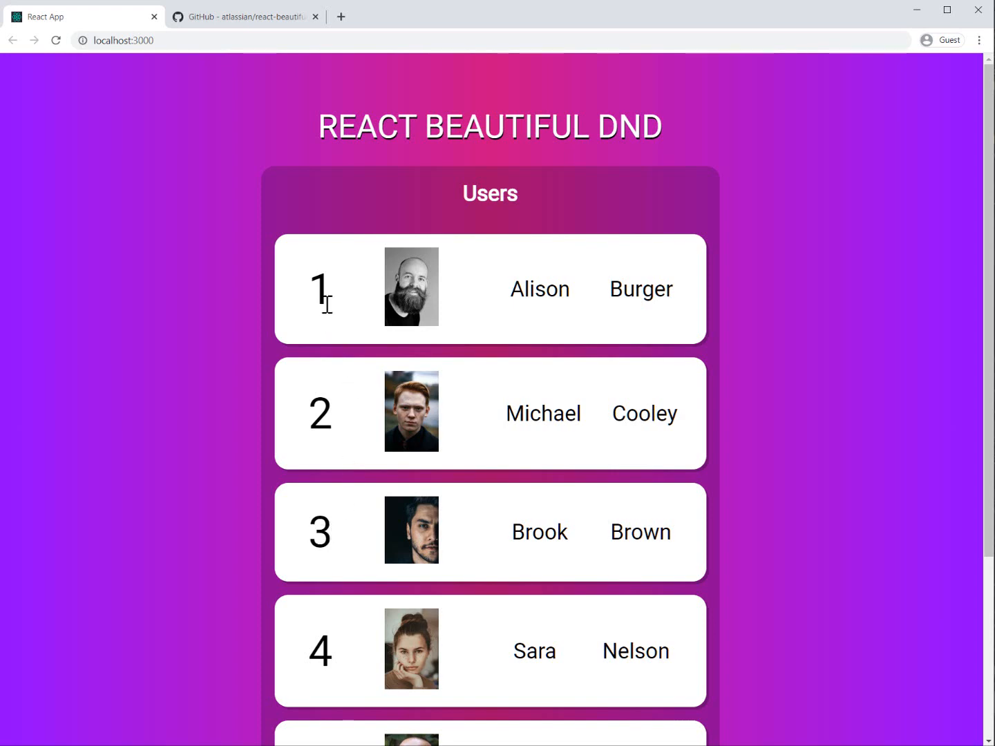
mouse_move(296, 544)
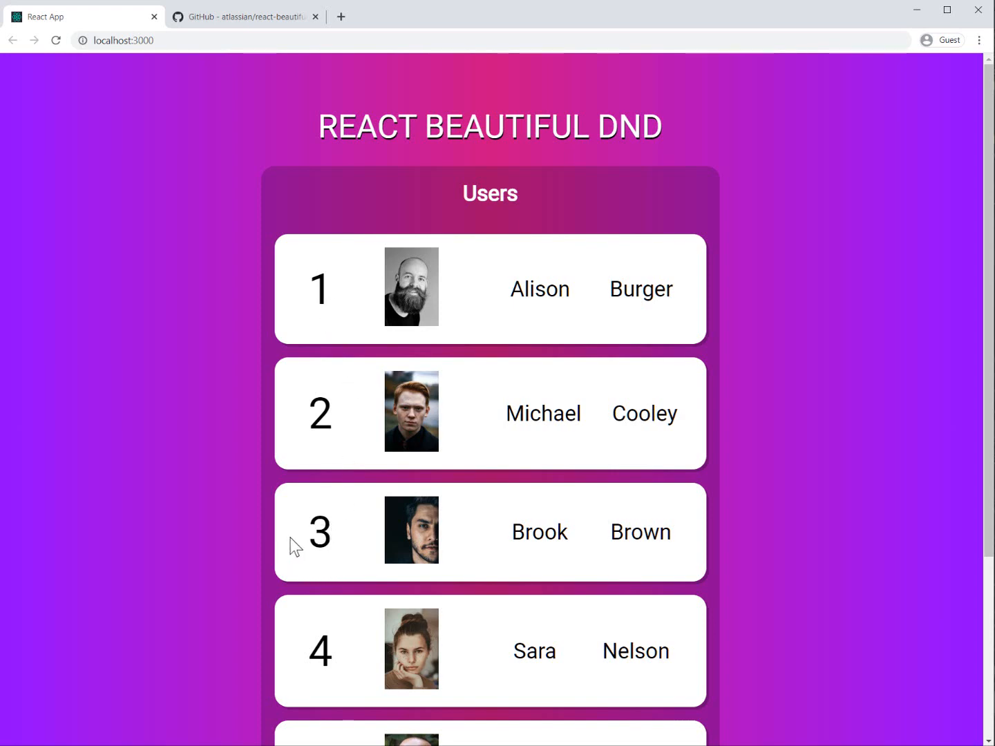
mouse_move(321, 550)
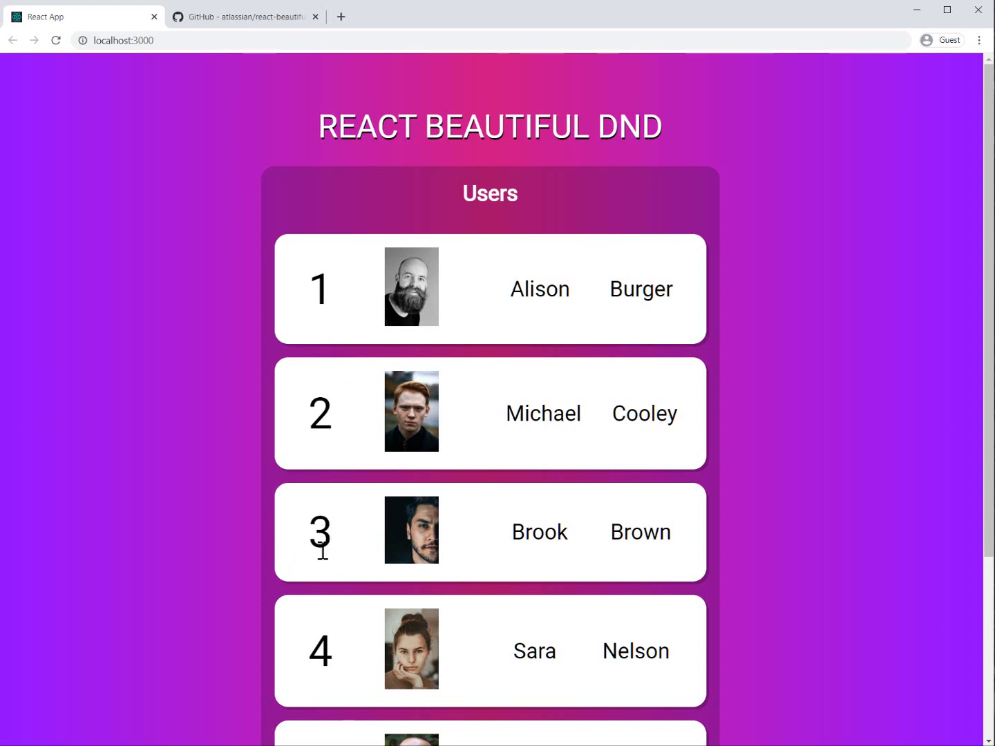
mouse_move(540, 288)
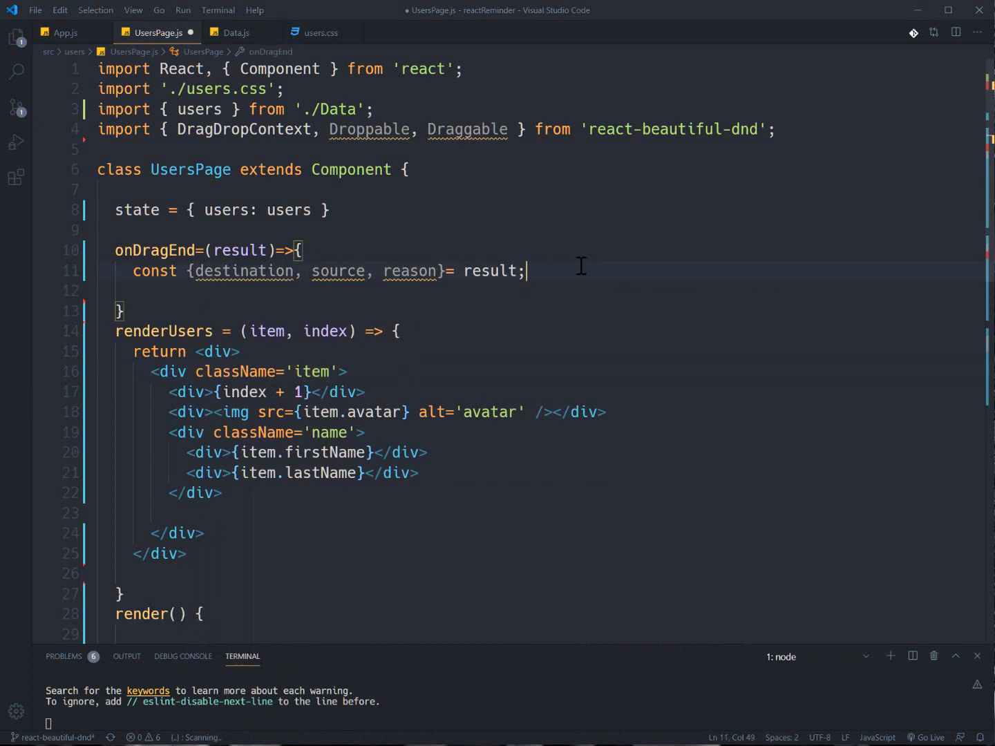
Step: Add the guard if(!destination || reason === 'CANCEL'){ return; } inside onDragEnd
key(Enter)
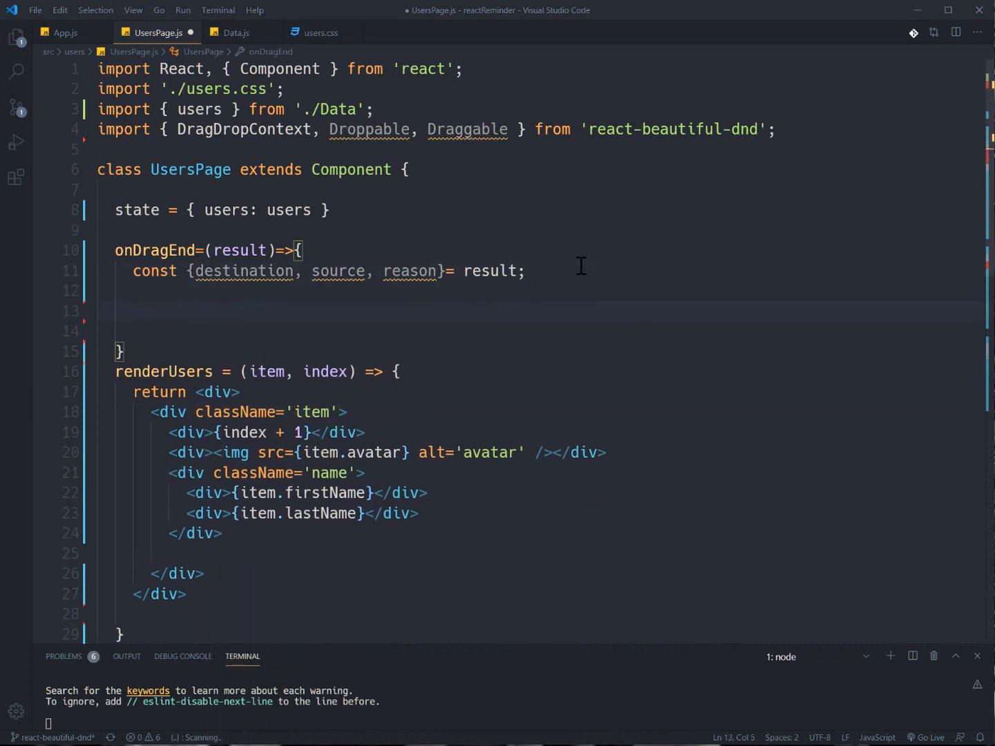
text(if()
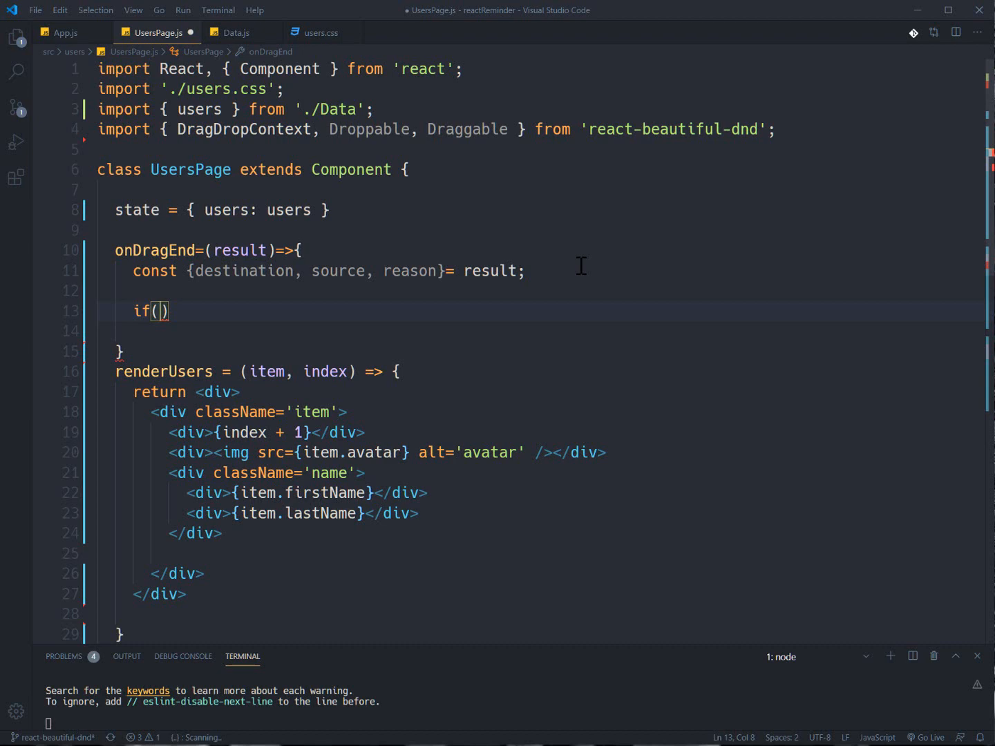
text(!)
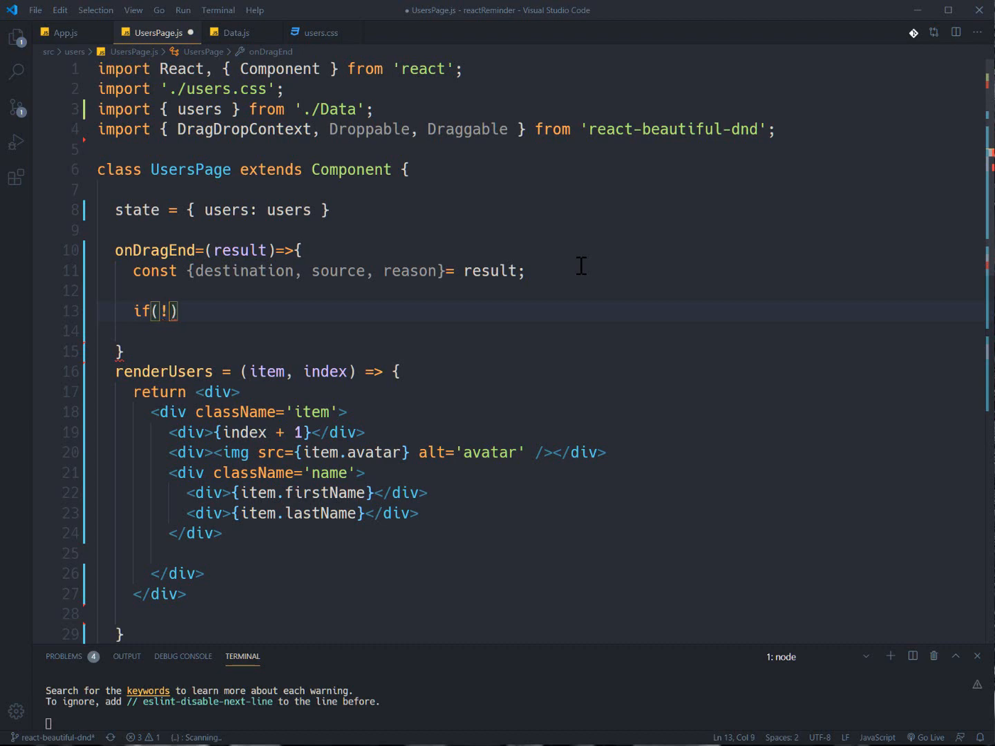
text(destination ||)
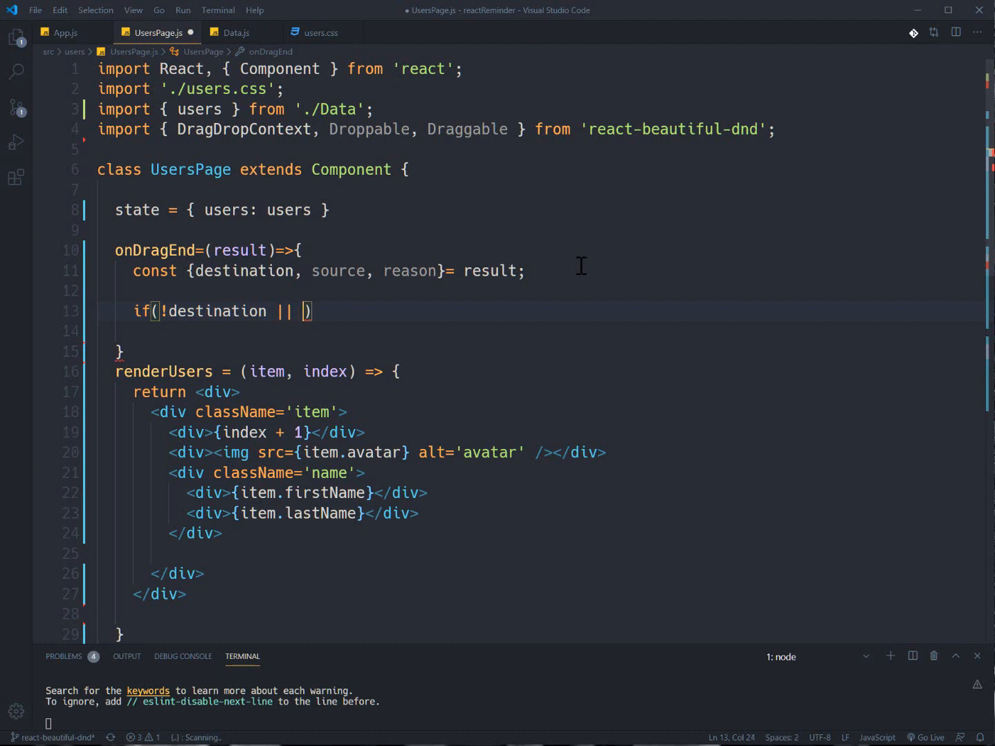
text(reso)
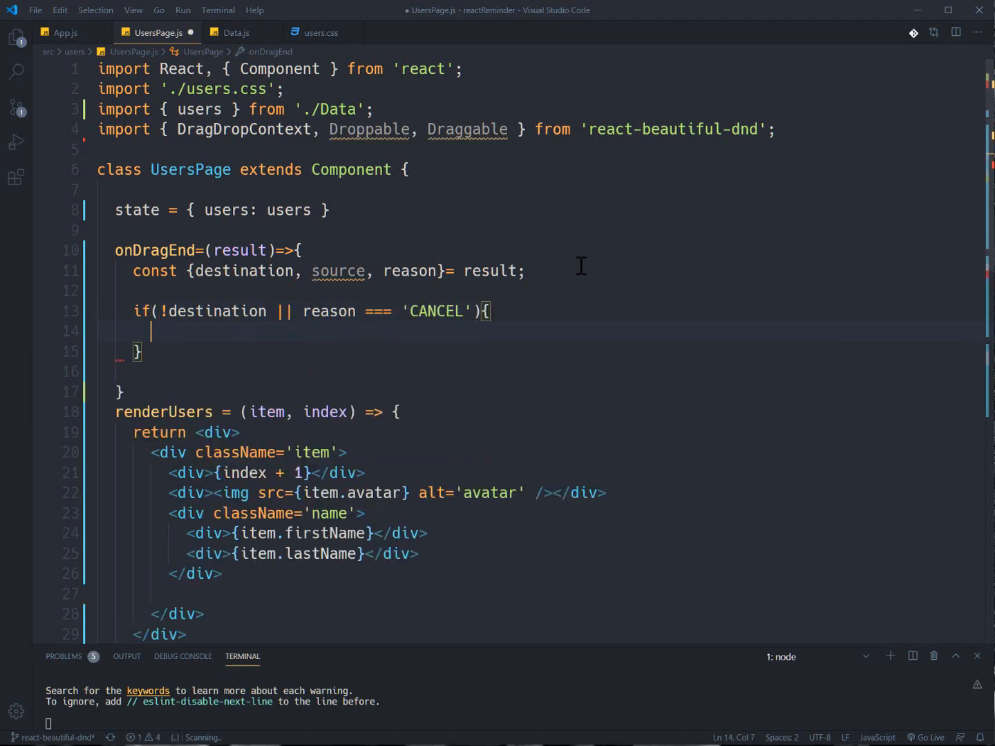
text(return)
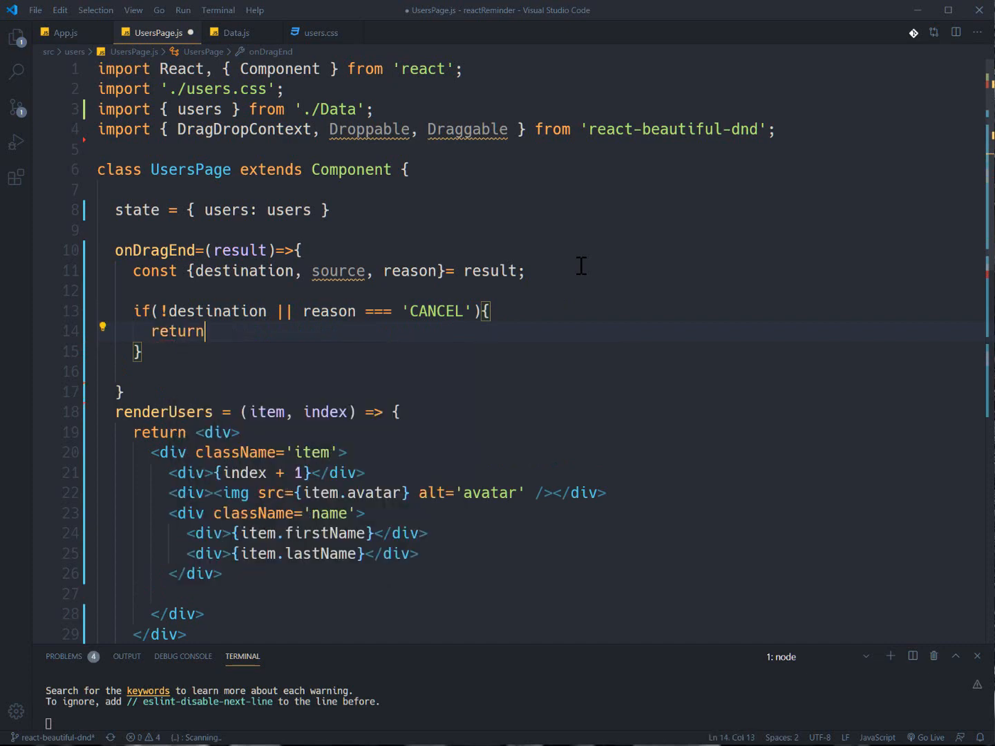
text(;)
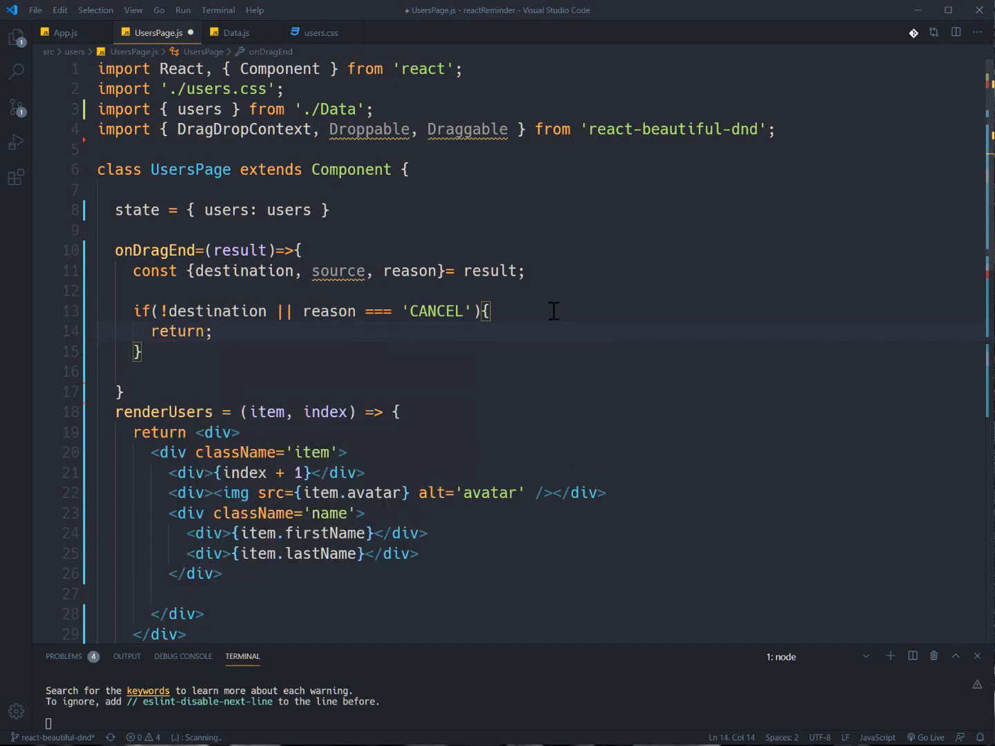
mouse_move(191, 354)
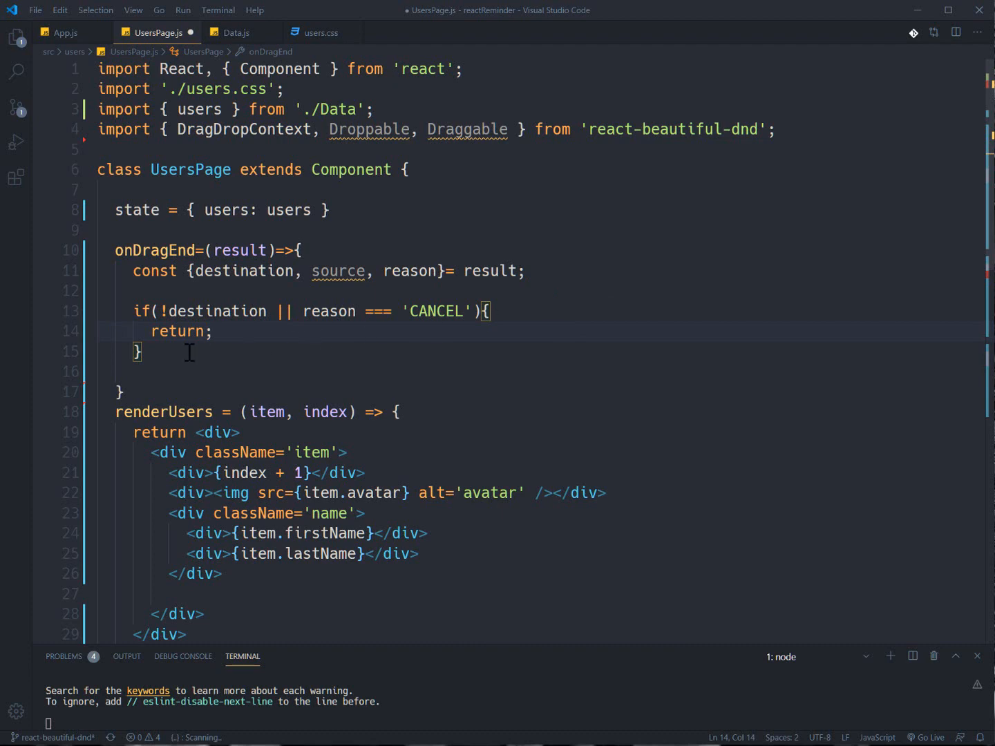
Step: Begin the second guard comparing destination.droppableId === source.droppableId
text(if)
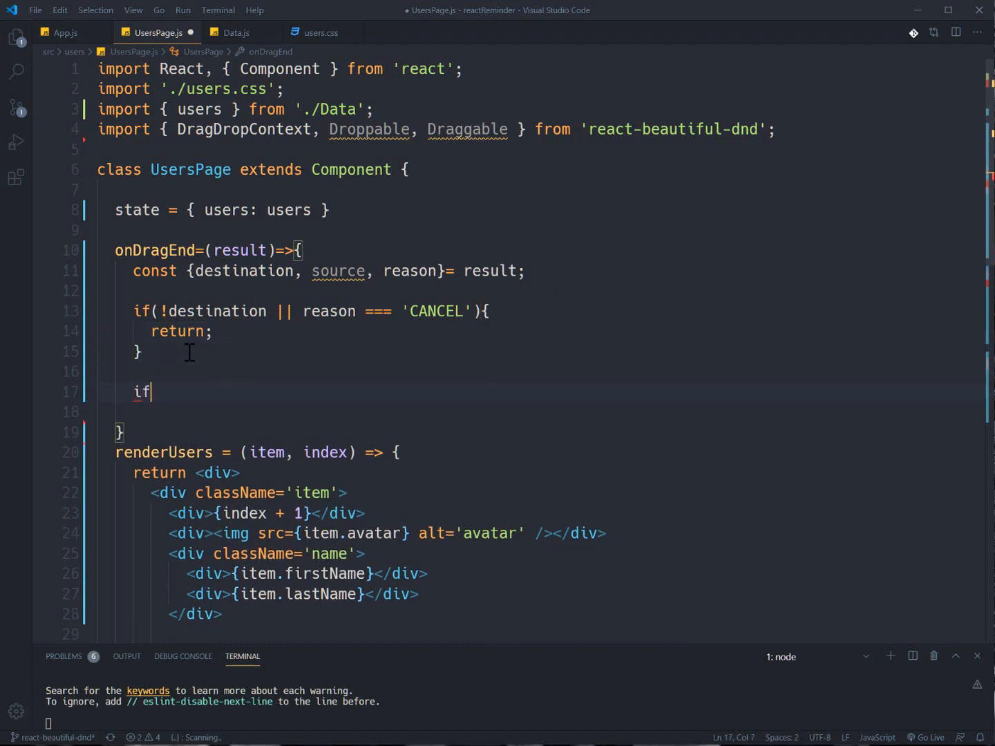
text(())
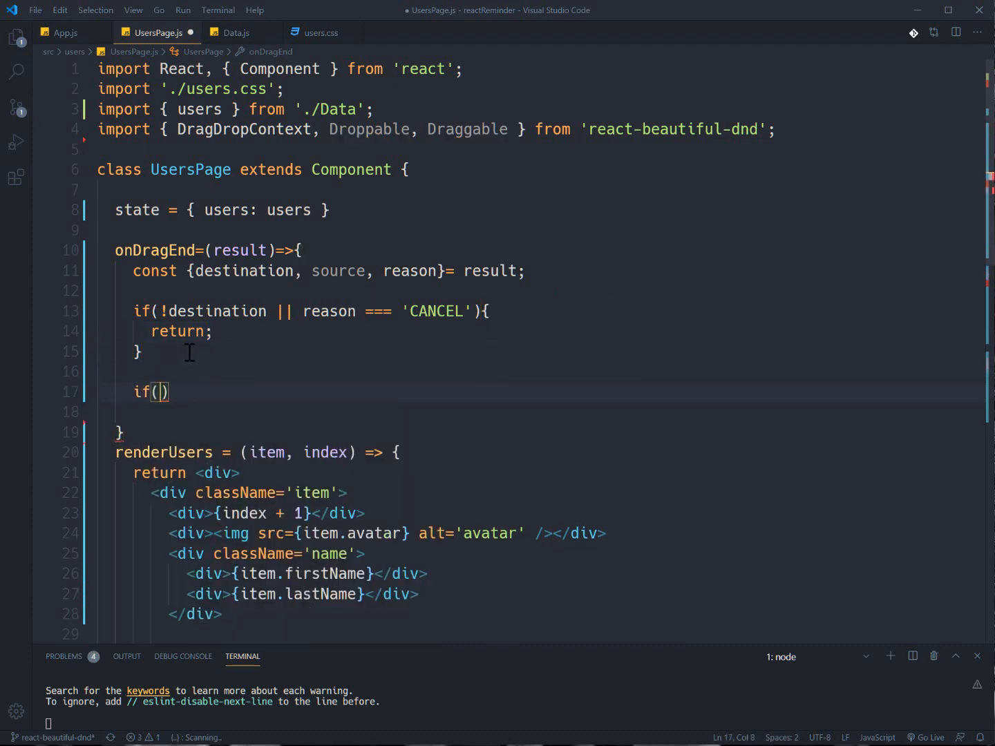
text(destination)
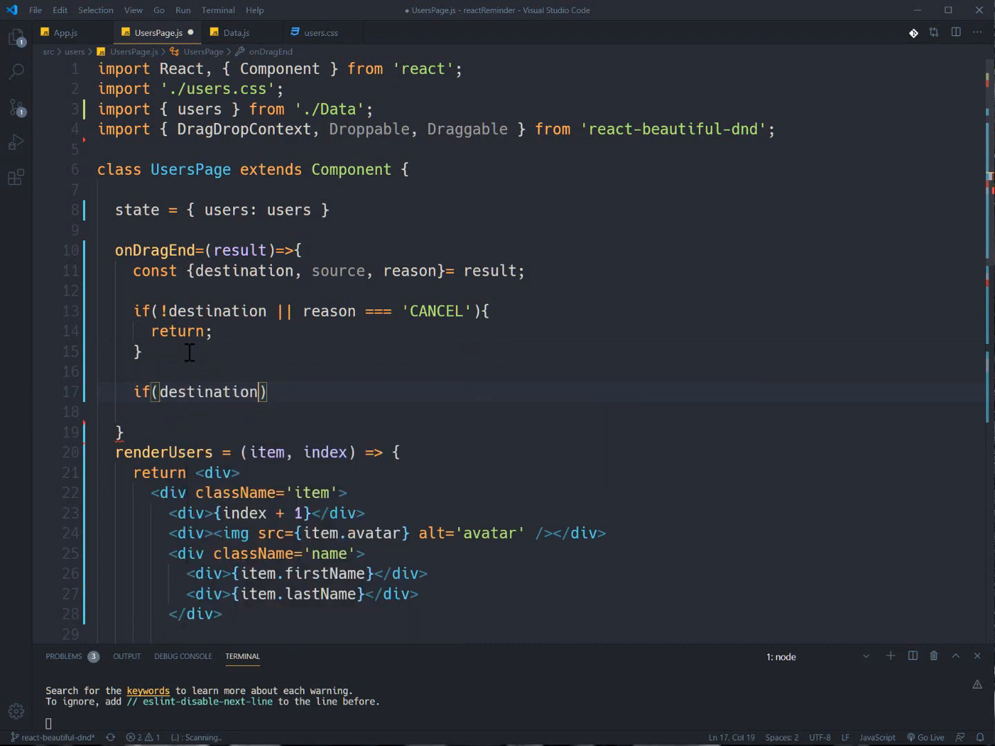
text(.droppable)
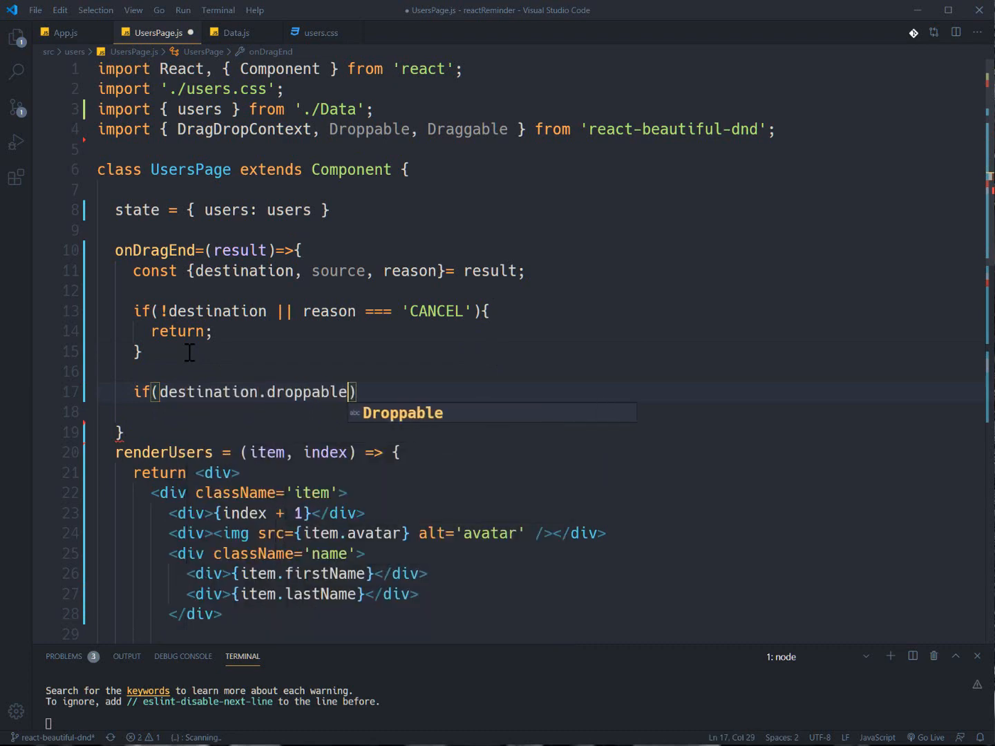
text(Id===)
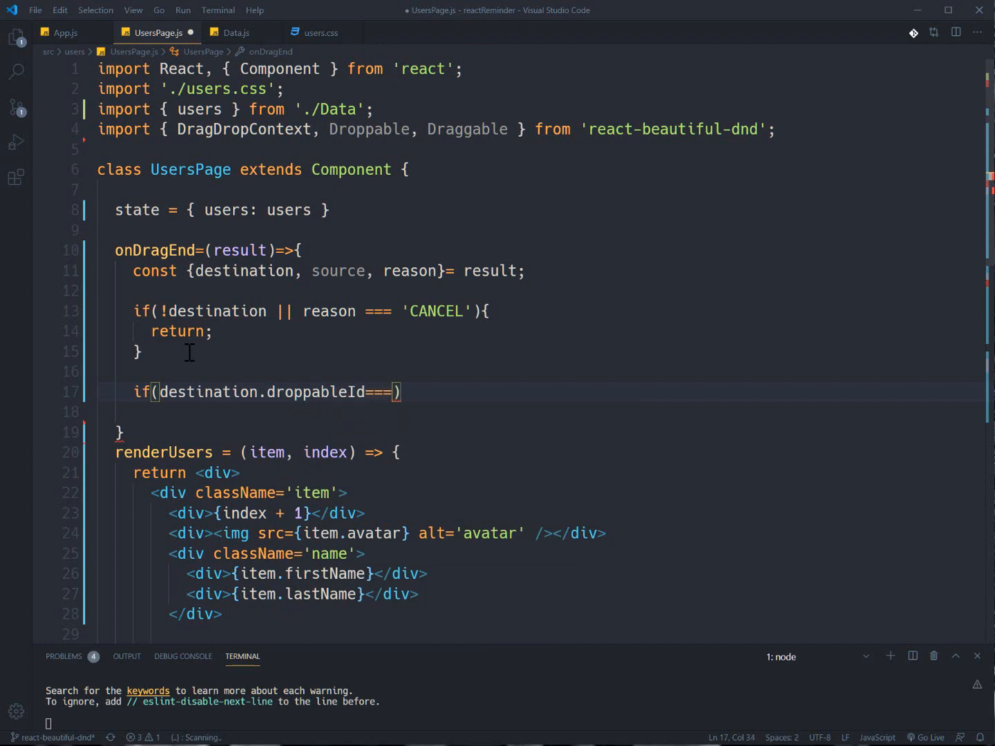
text(srouce)
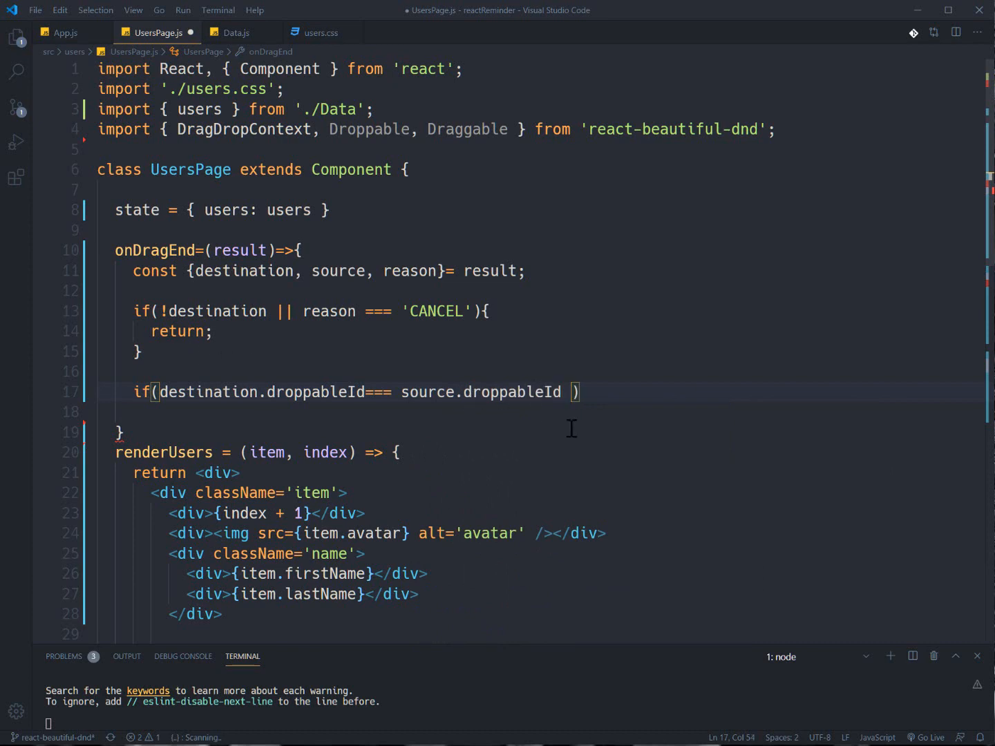
Step: Complete it with && destination.index === source.index and a return; body
text(&& destination.index ===)
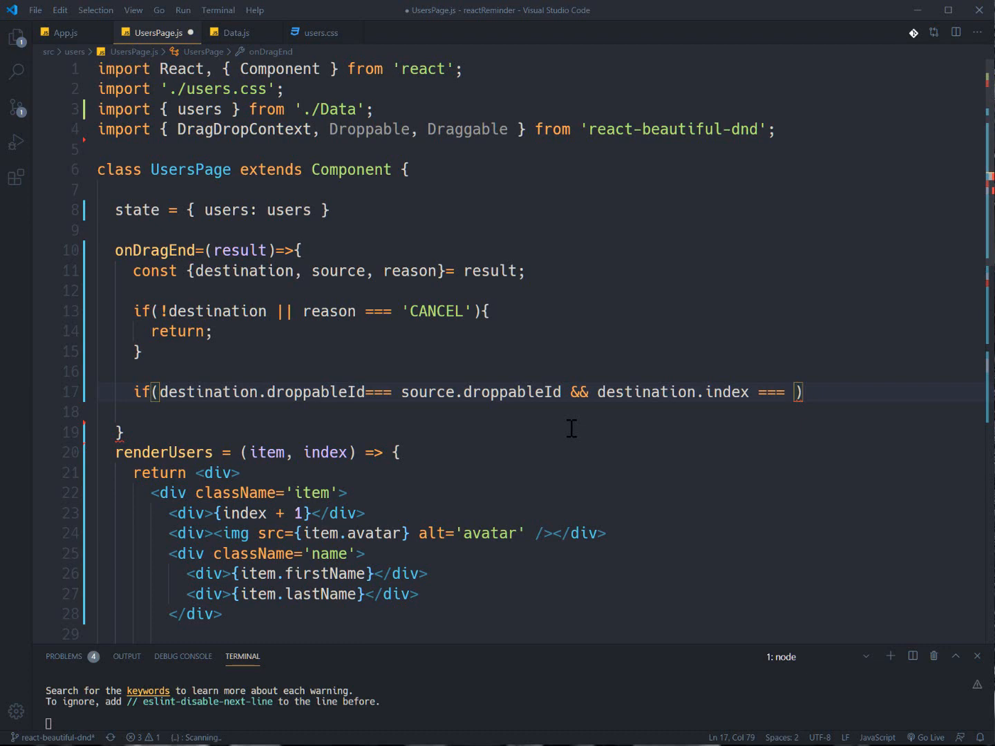
text(source.index)
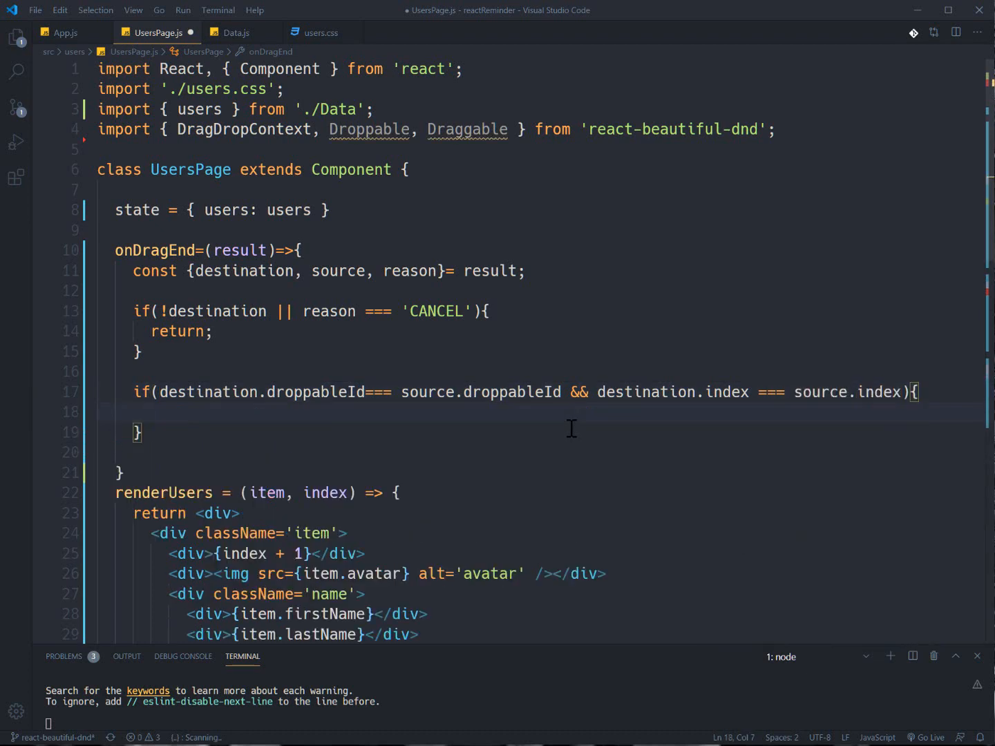
text(return;)
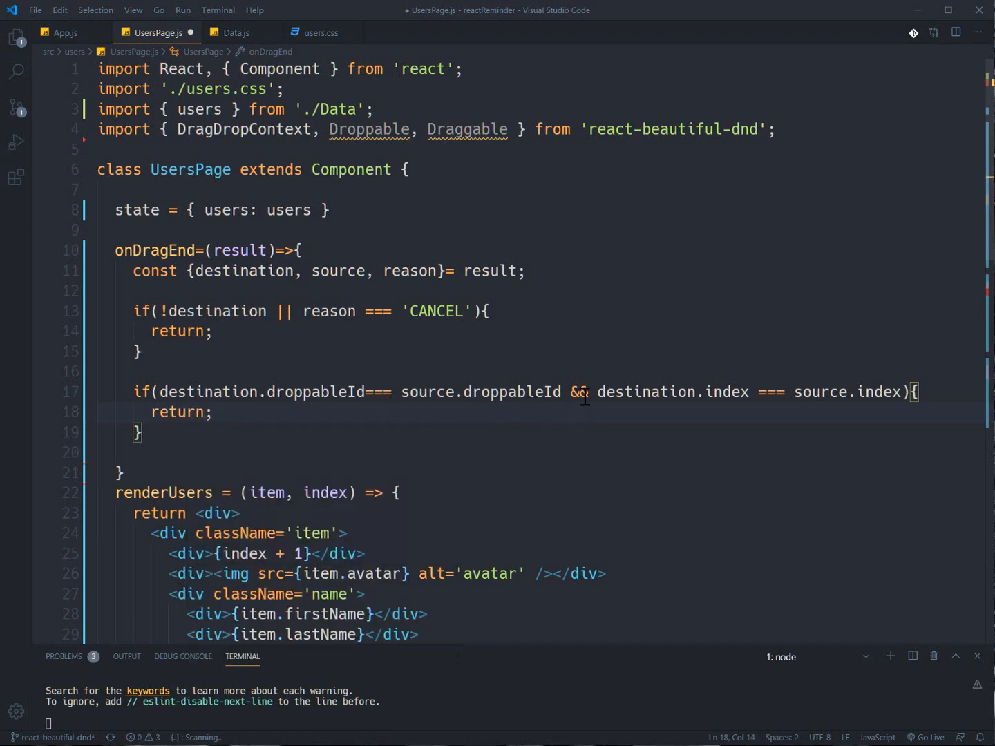
mouse_move(636, 392)
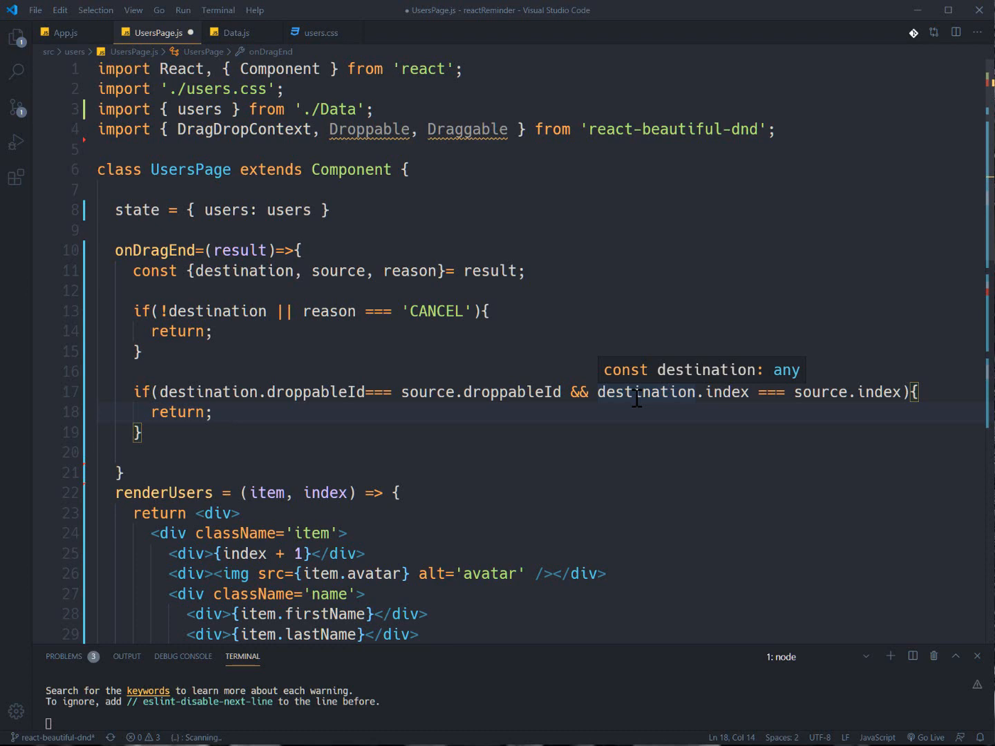
click(204, 431)
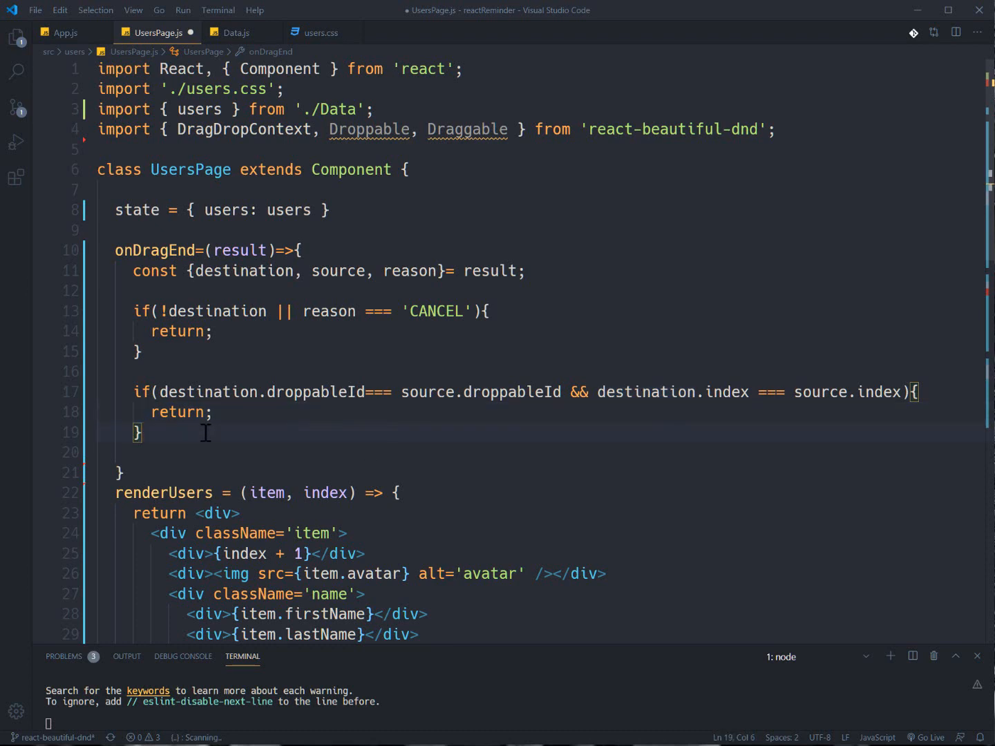
Step: Add const users = Object.assign([], this.state.users); below the guards
key(Enter)
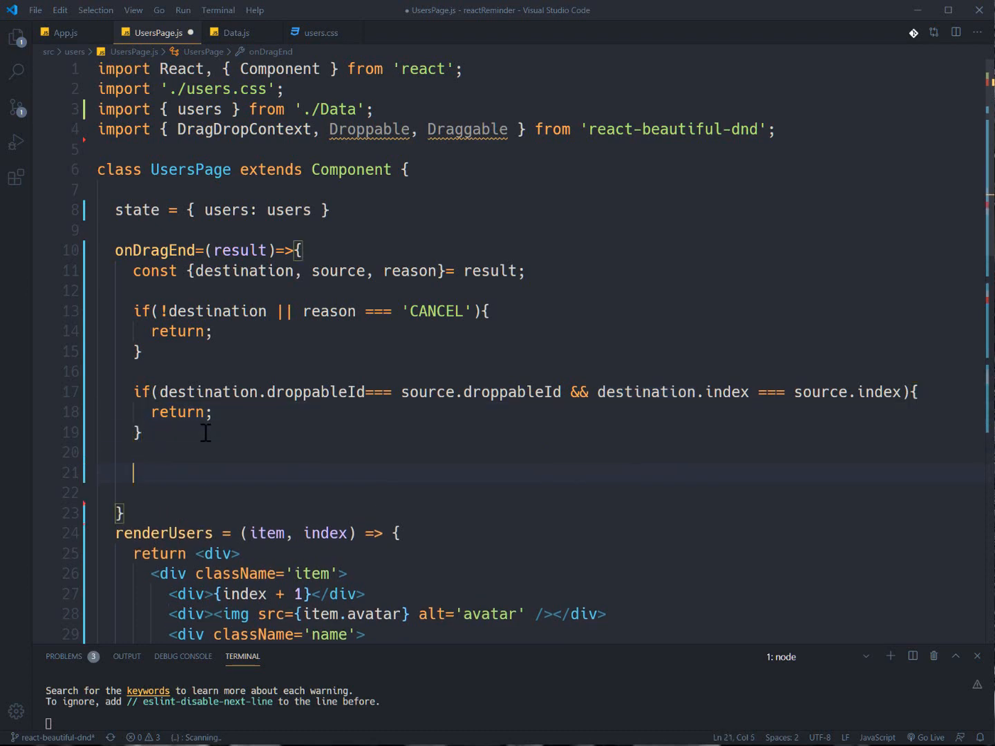
text(const)
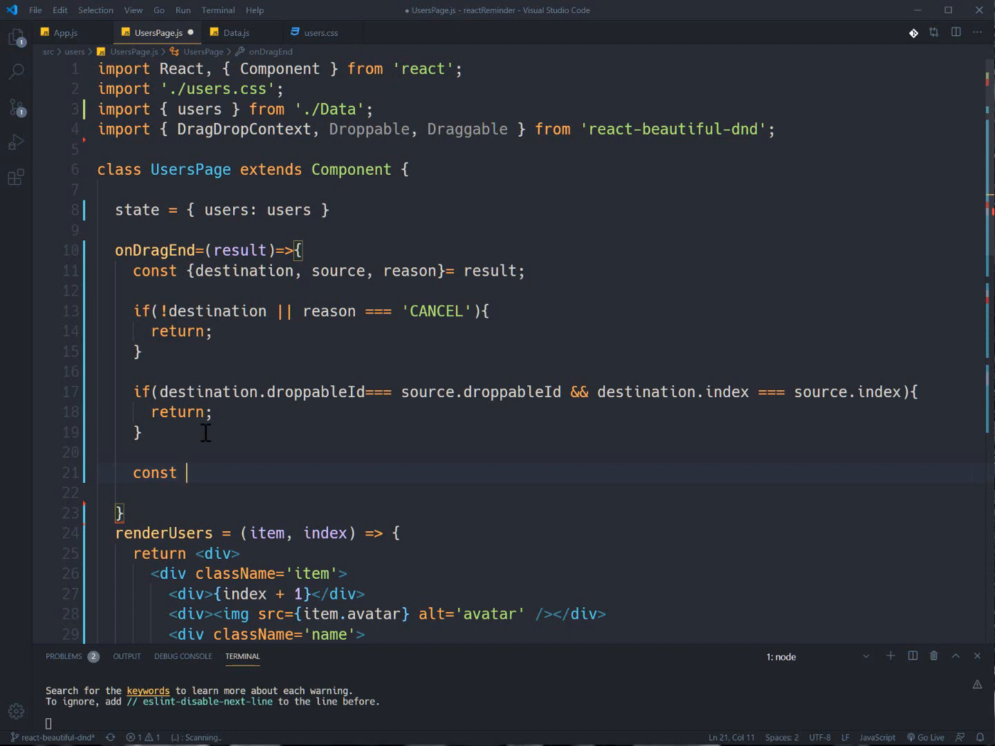
text(users)
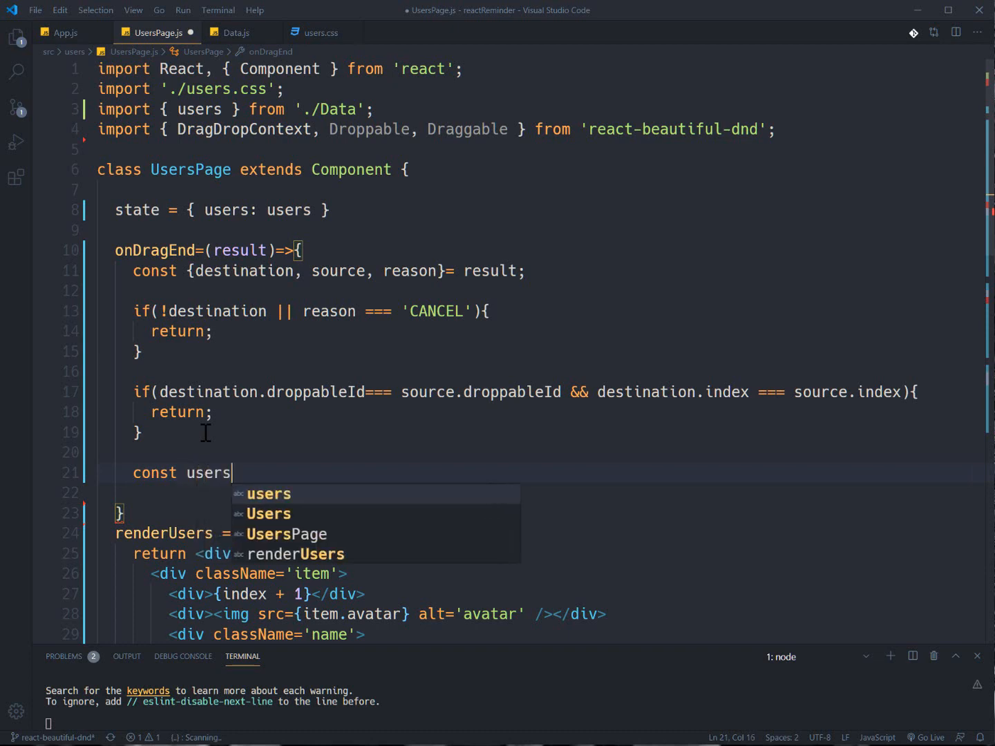
text(=)
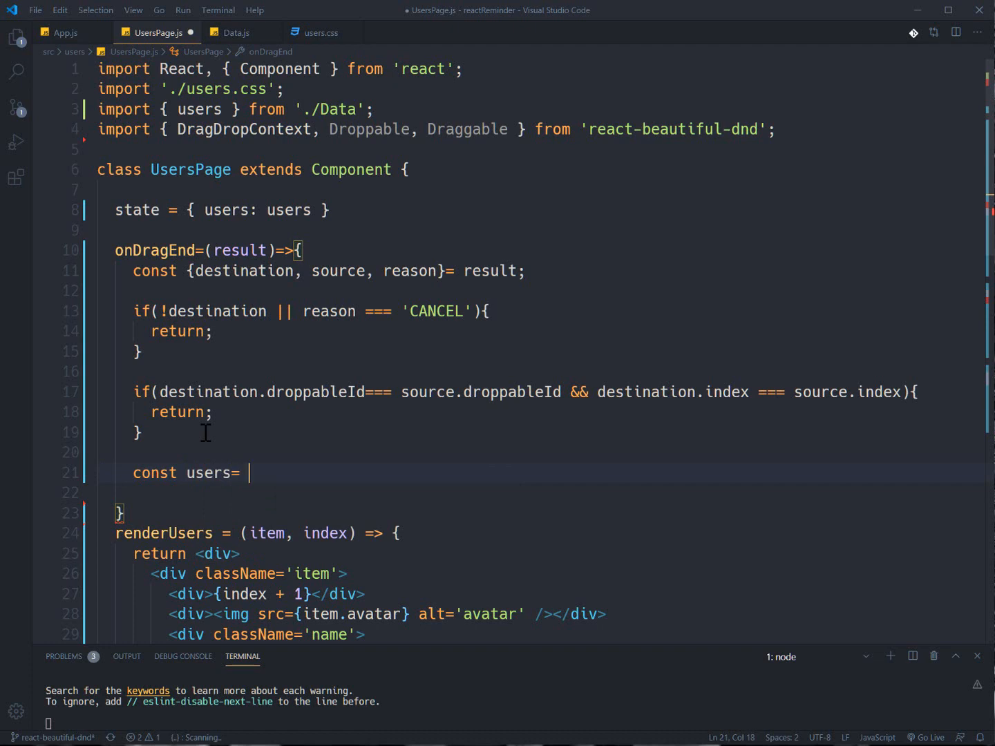
text(Object)
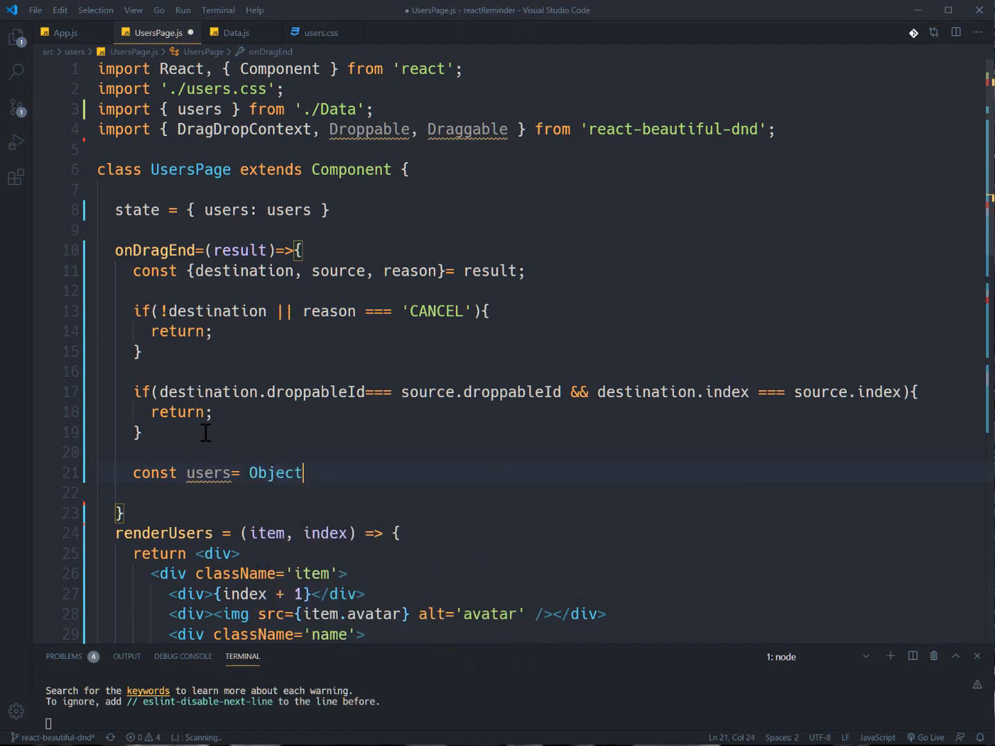
text(.assign)
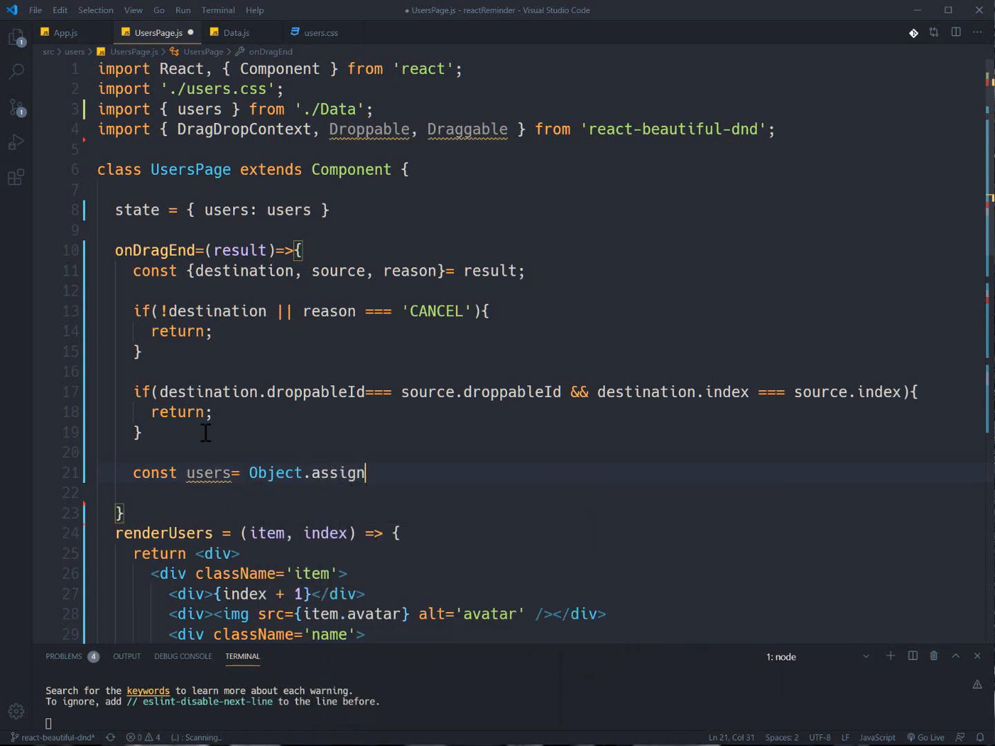
text(([],)
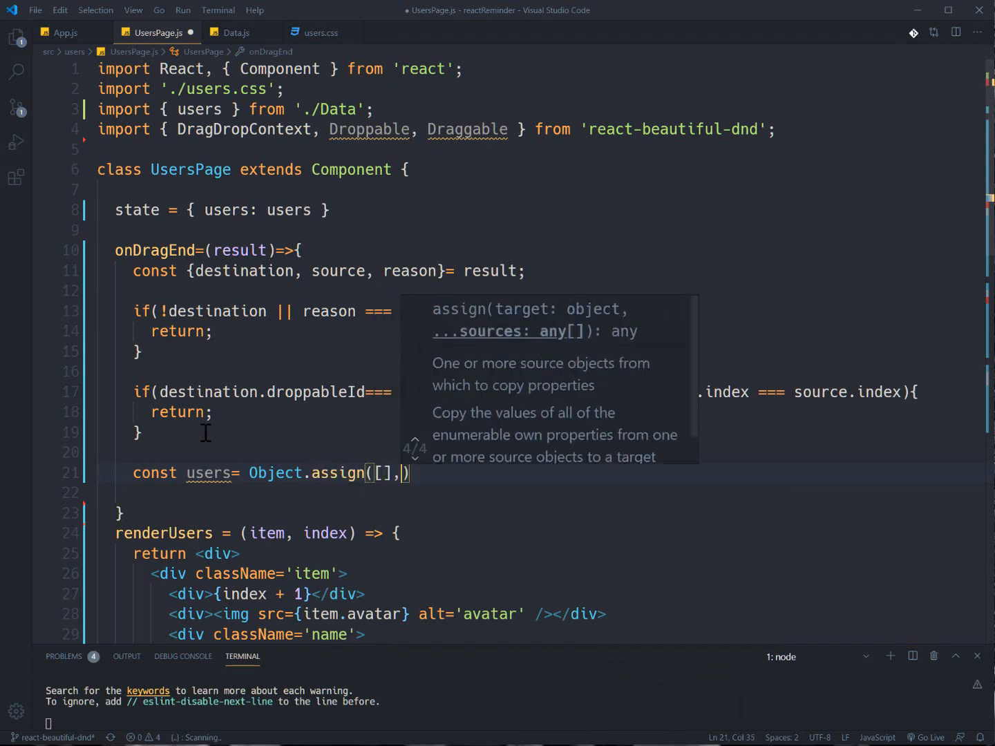
text(this.state.)
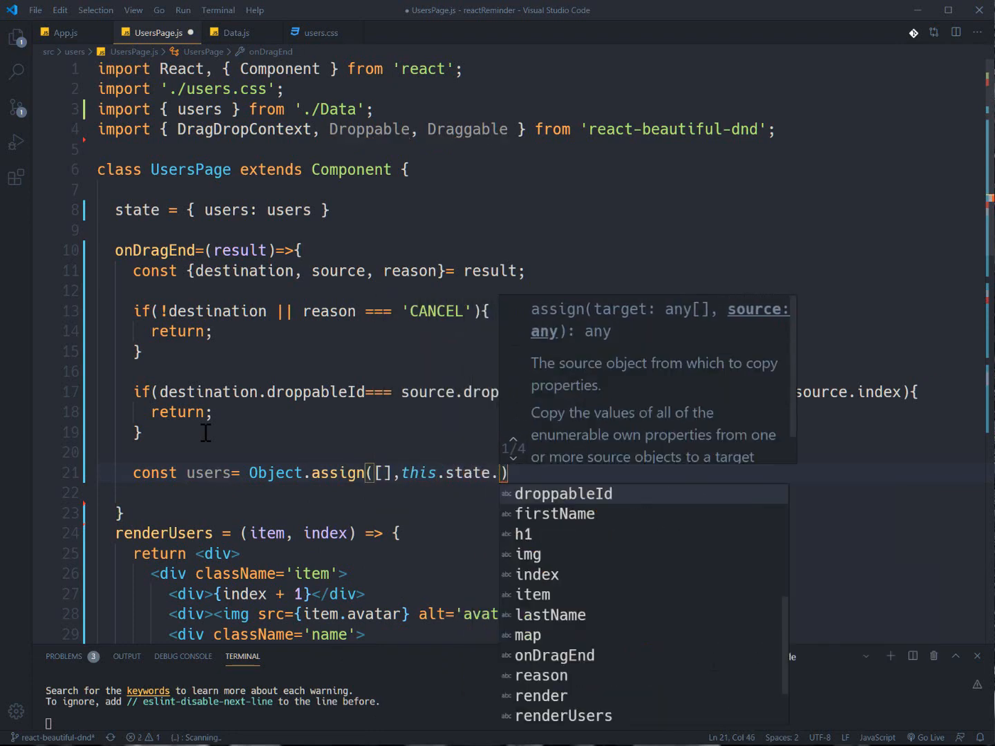
text(users)
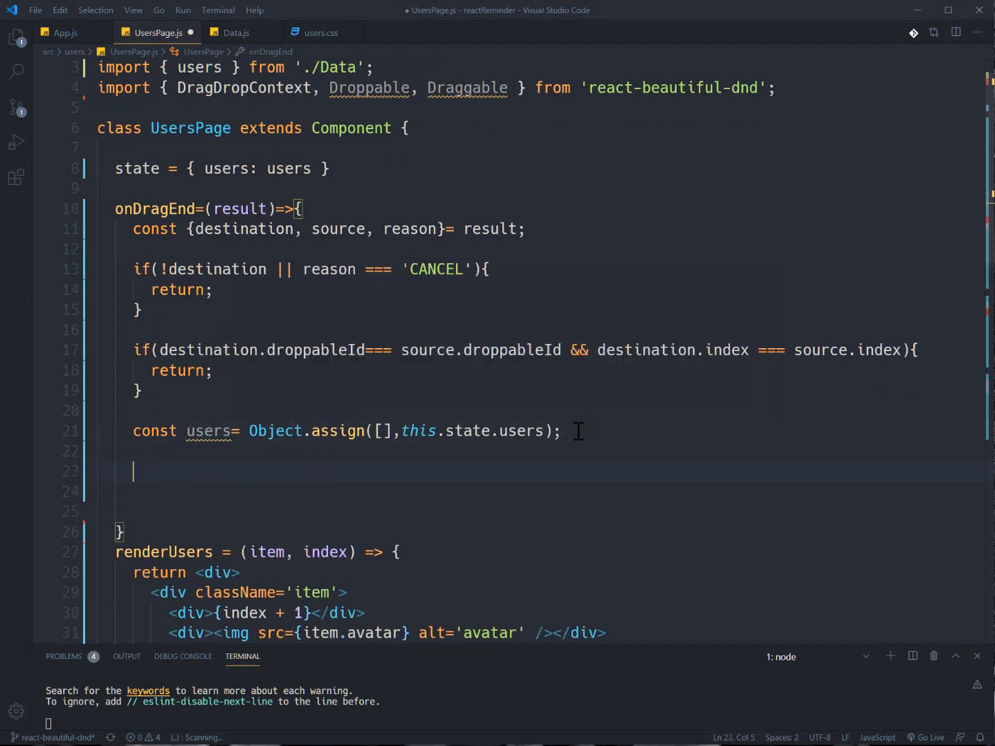
Step: Begin the this.setState({ users }) call
text(this)
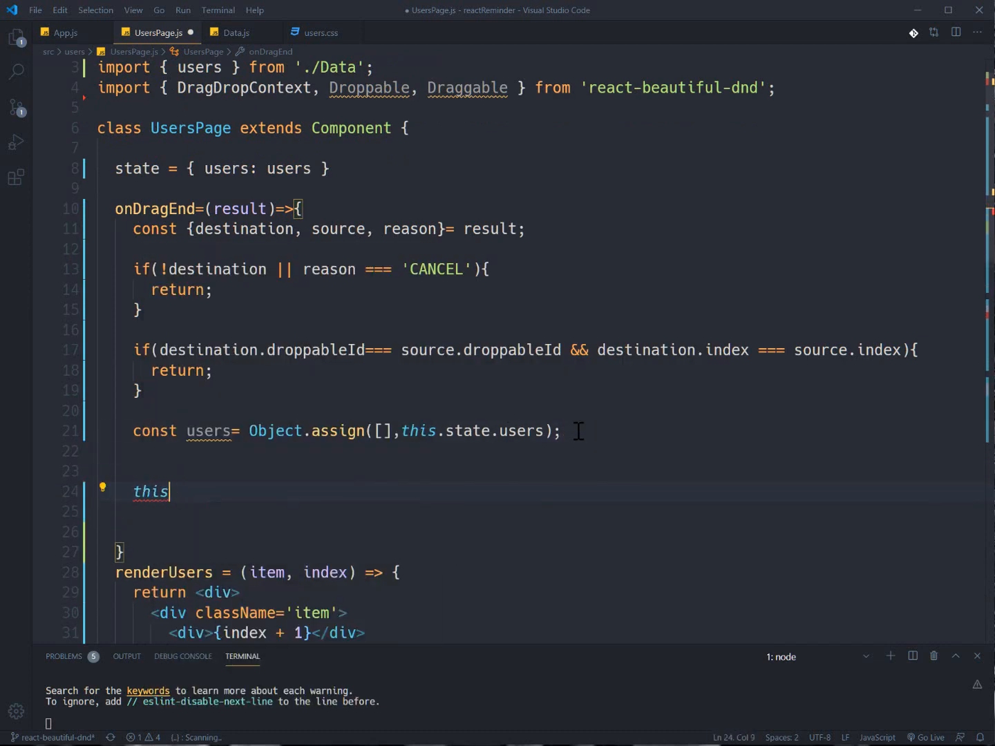
text(.setState({)
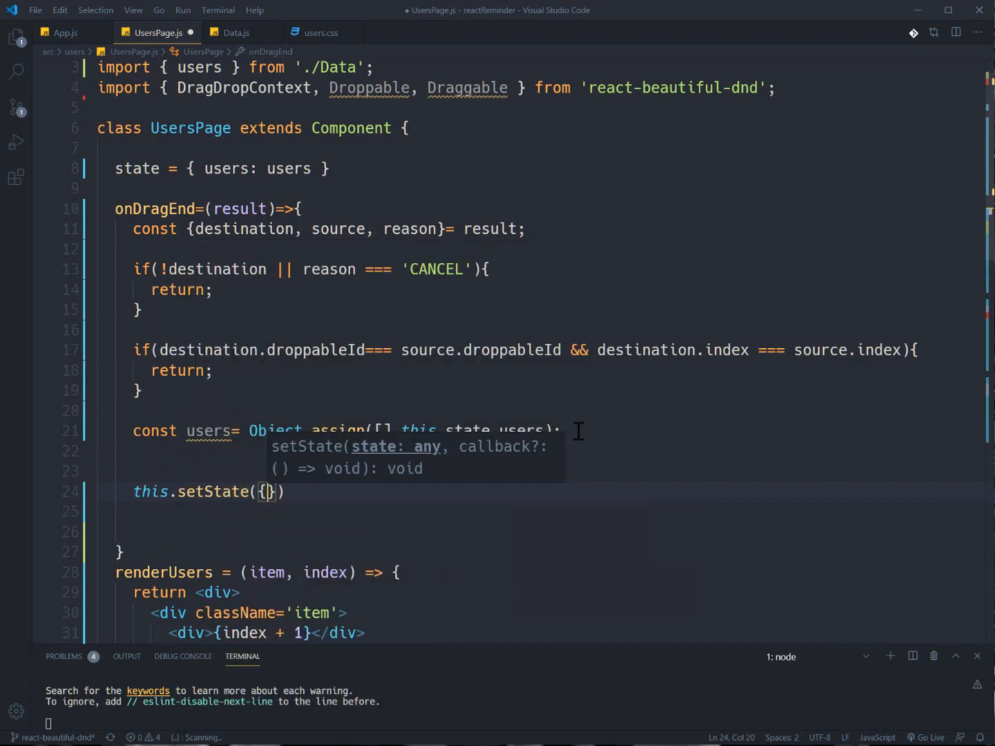
text(users)
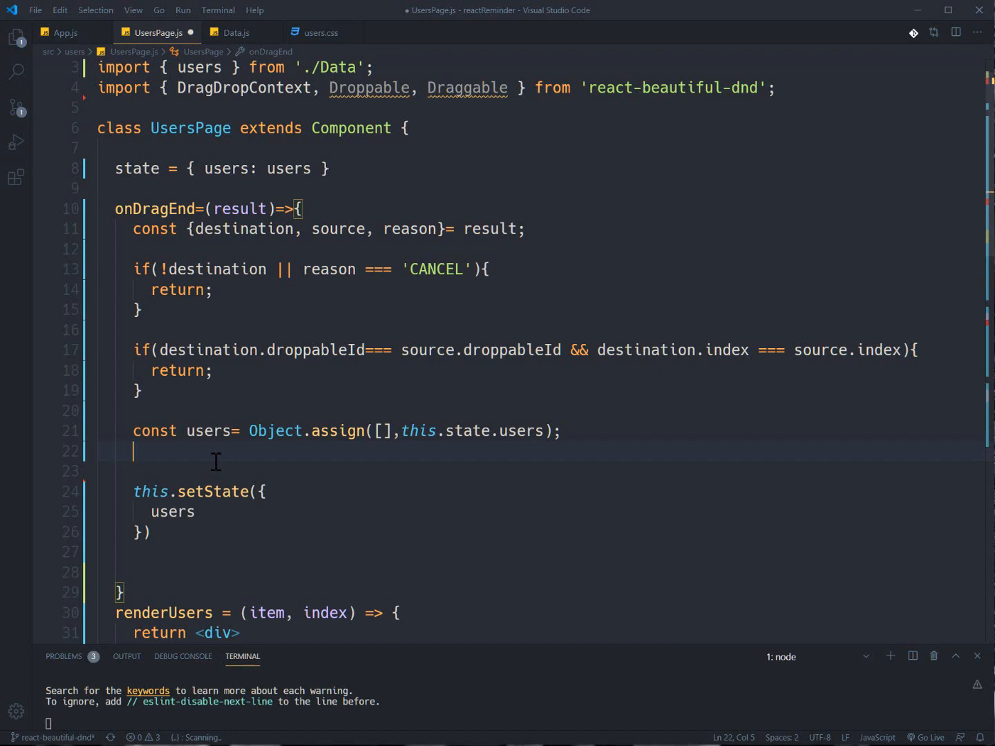
Step: Add const droppedUser = this.state.users[source.index];, fixing the mistyped source name
text(const)
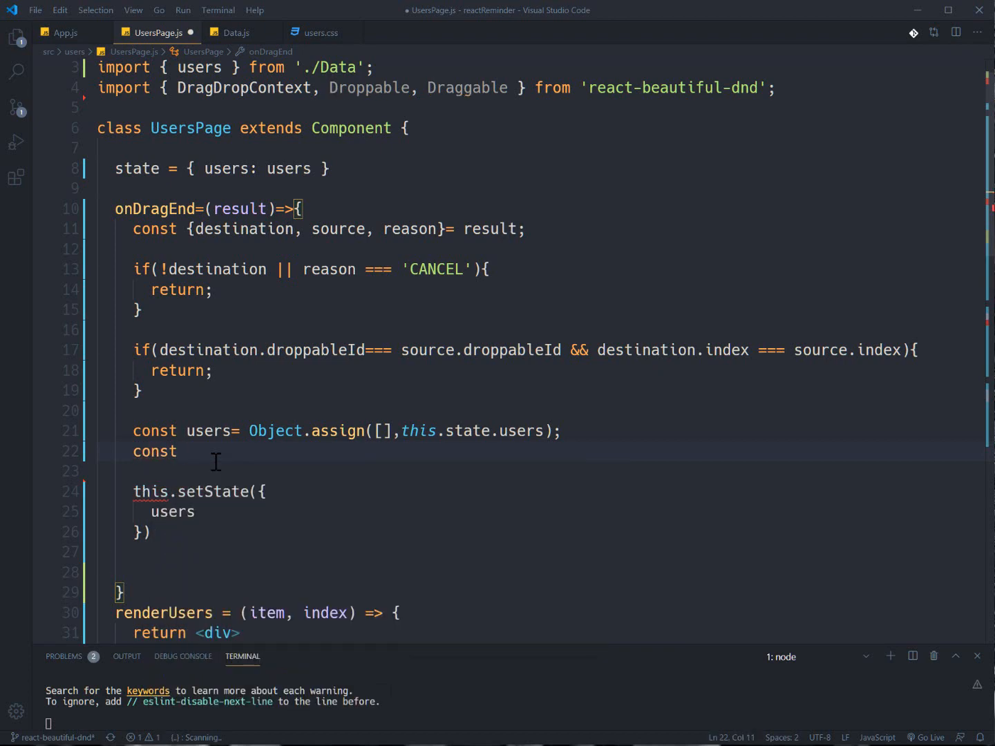
text(dropped)
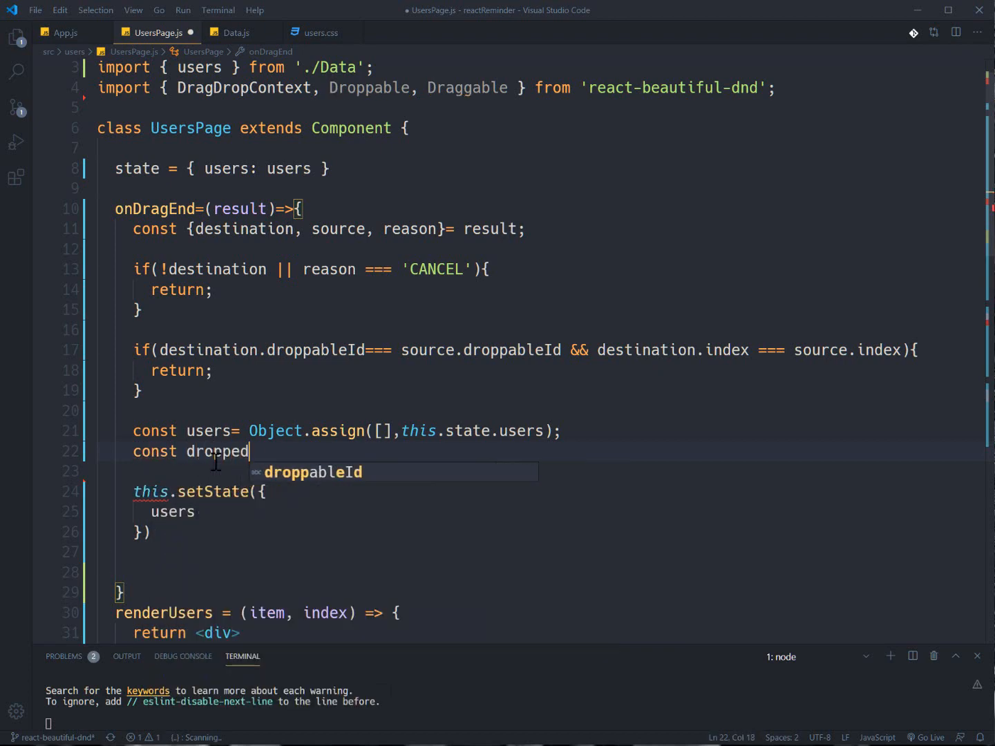
text(User =)
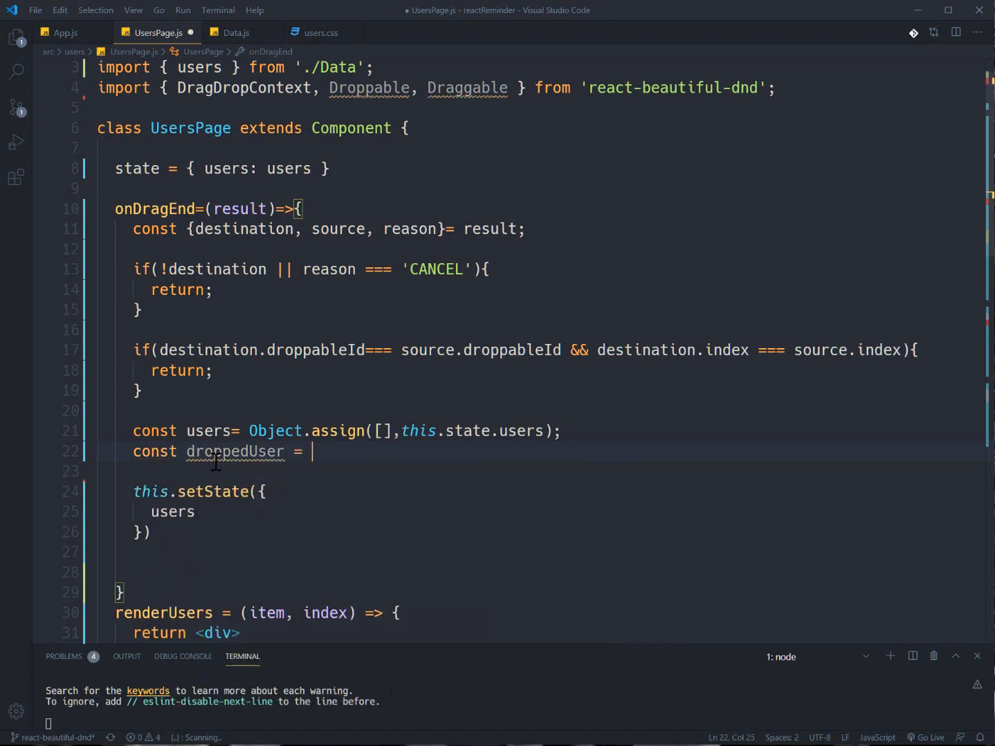
text(this.)
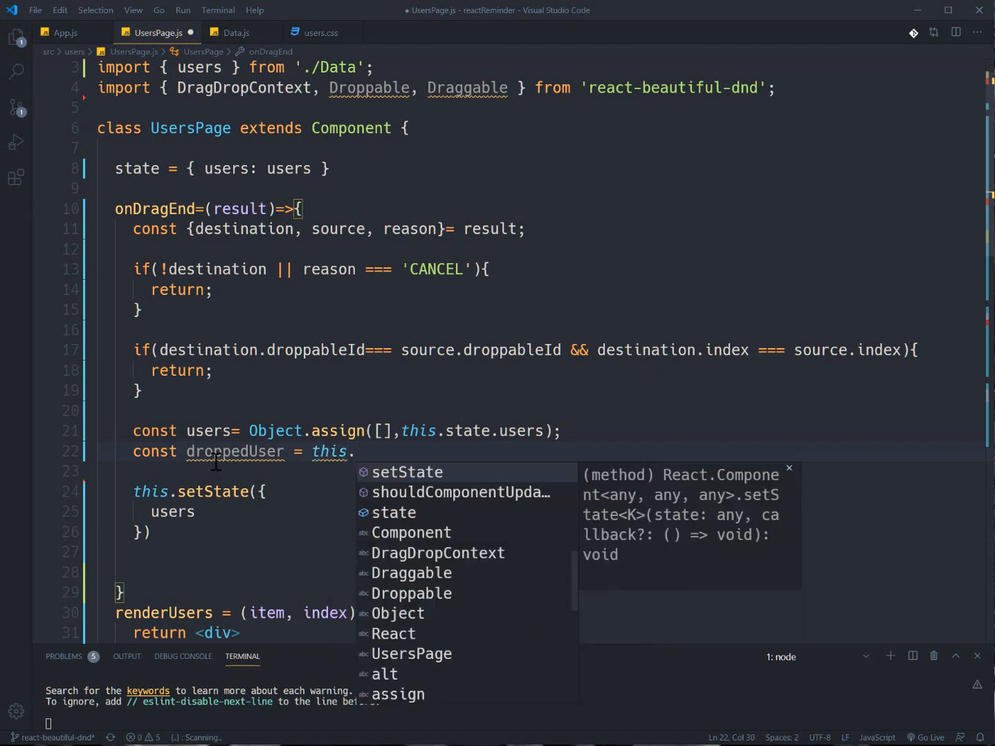
text(state.users)
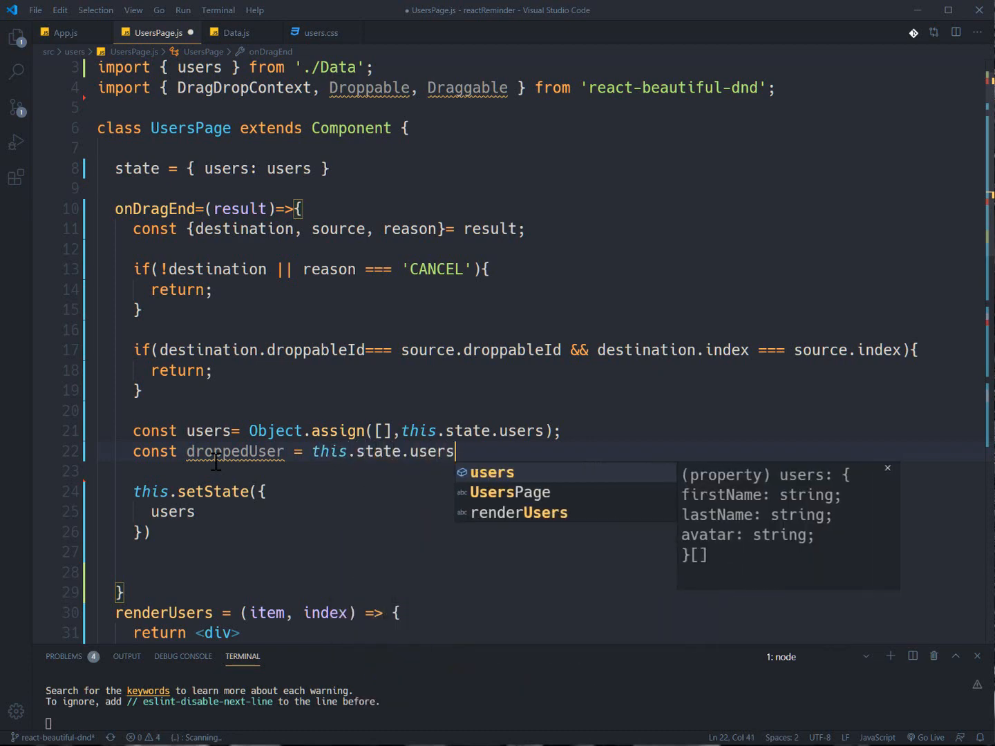
text([srouce)
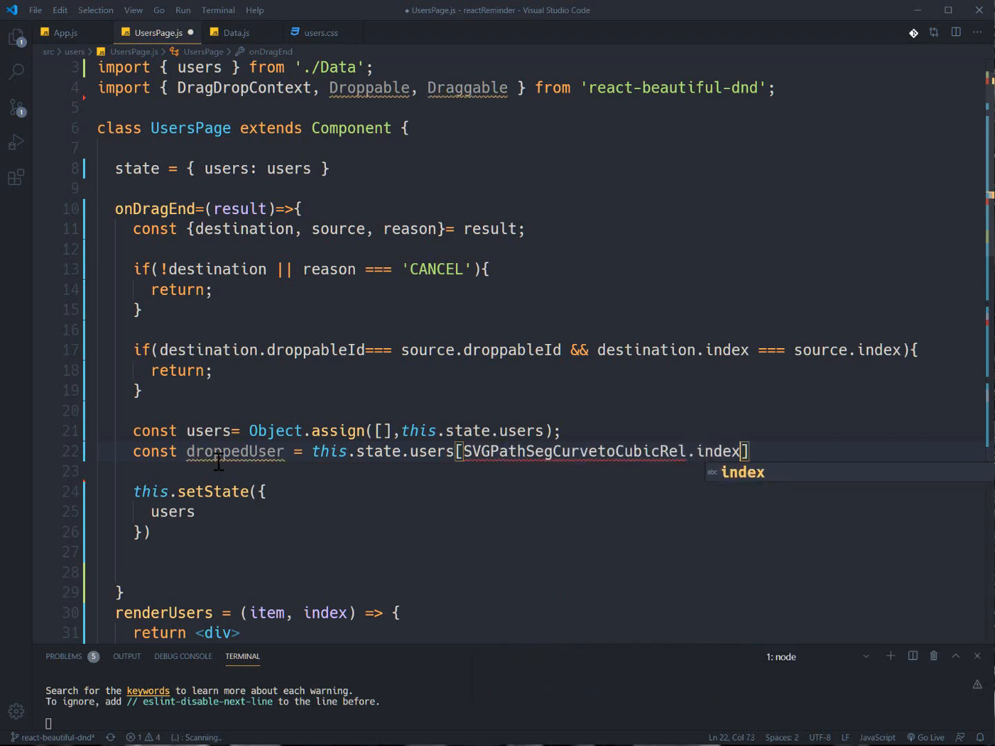
double_click(566, 450)
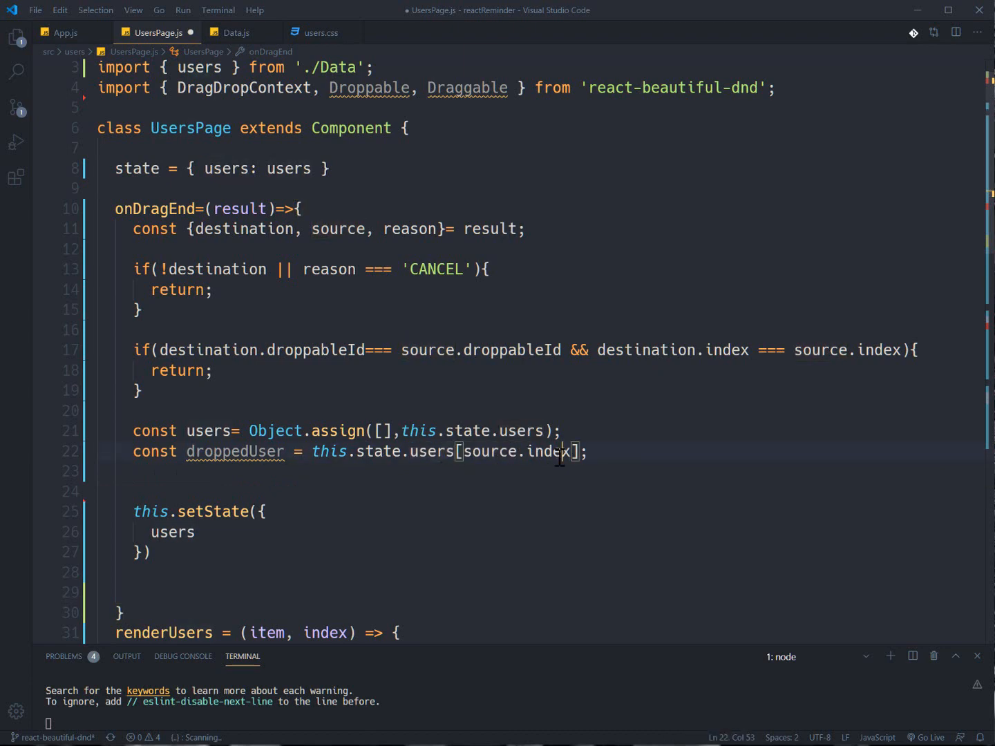
double_click(235, 450)
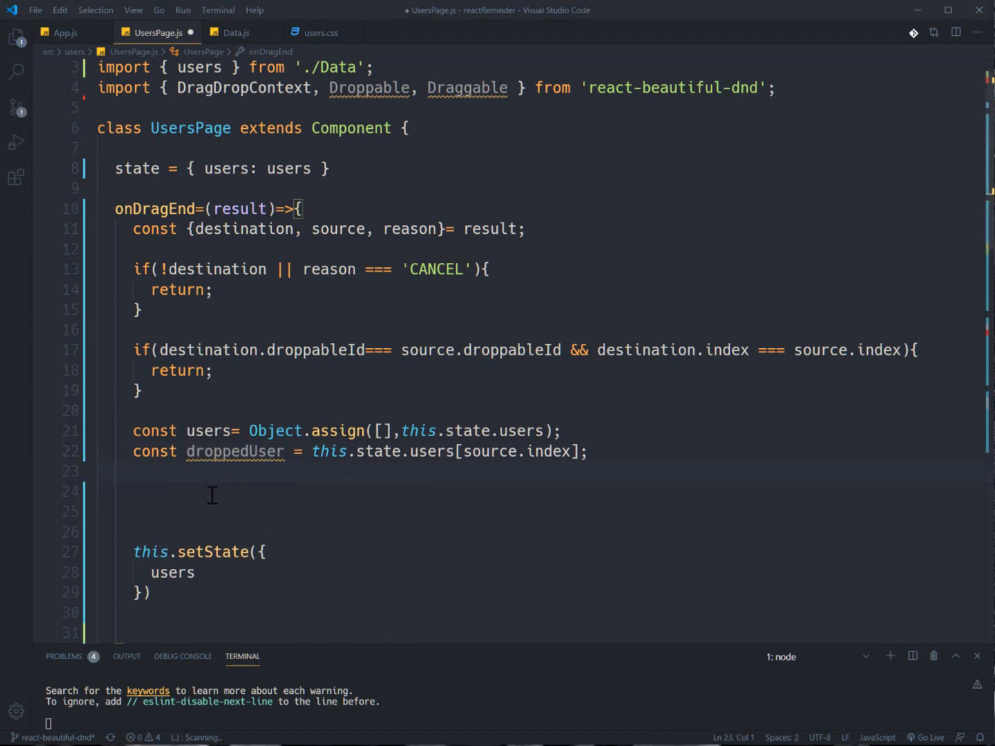
Step: Add users.splice(source.index,1); to remove the dragged user
click(212, 492)
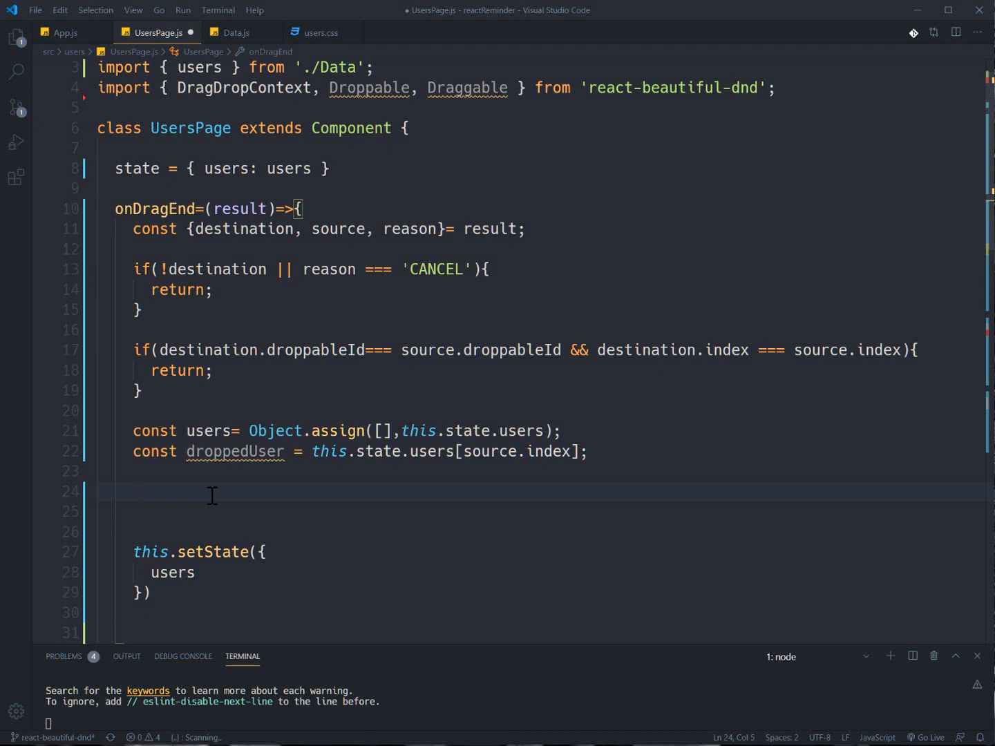
text(users.)
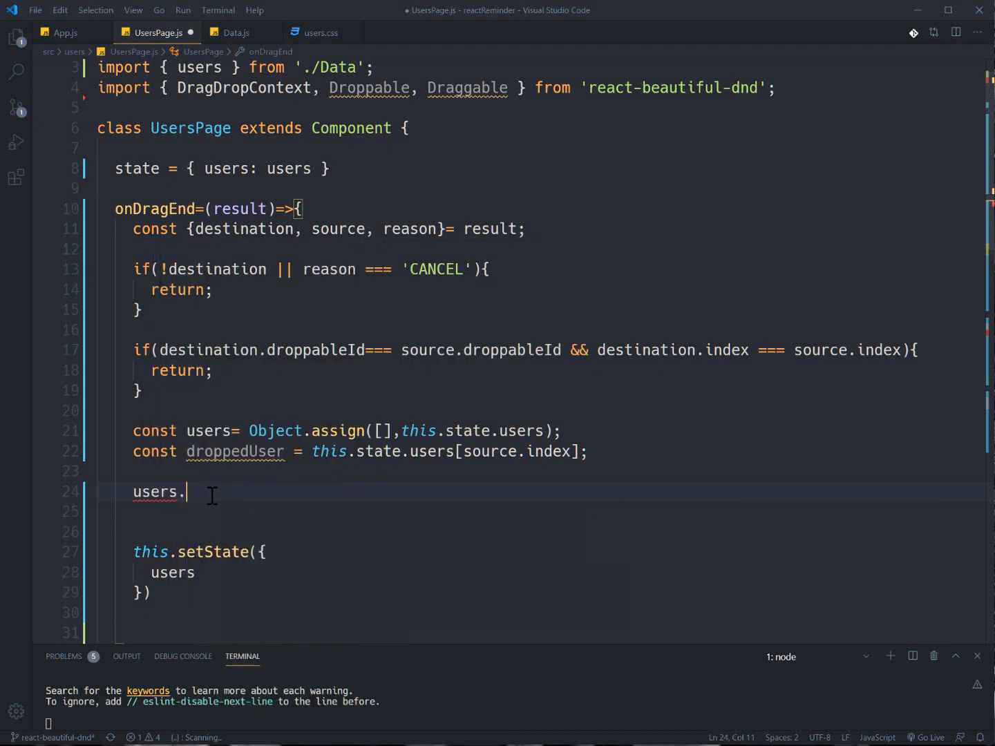
text(splice()
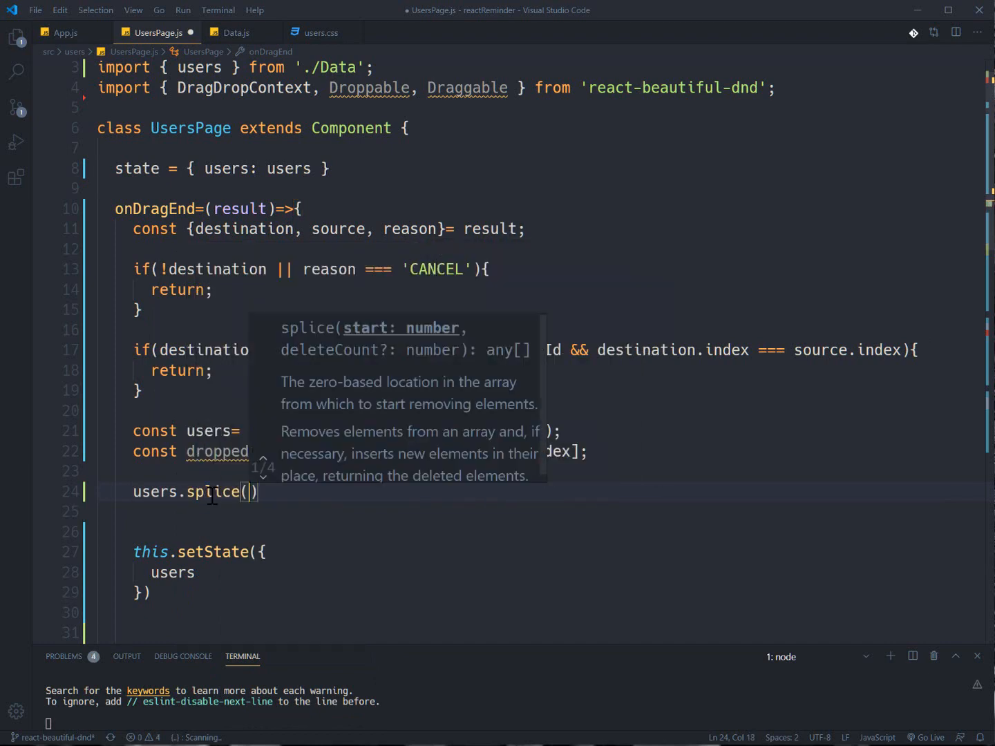
text(source.index,1)
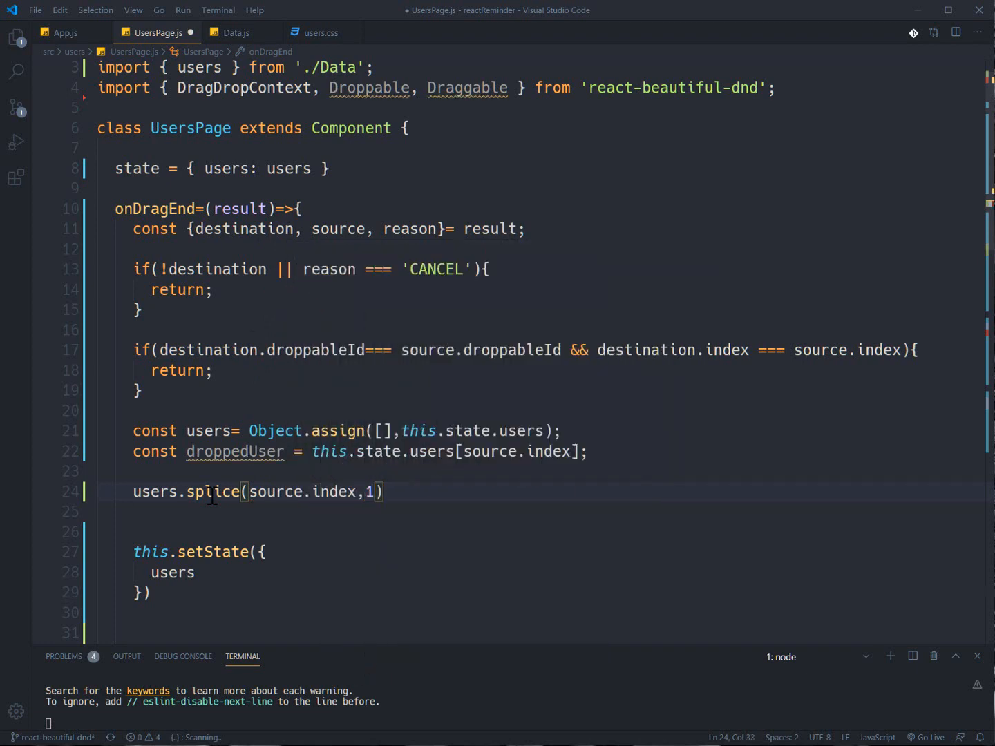
text(;)
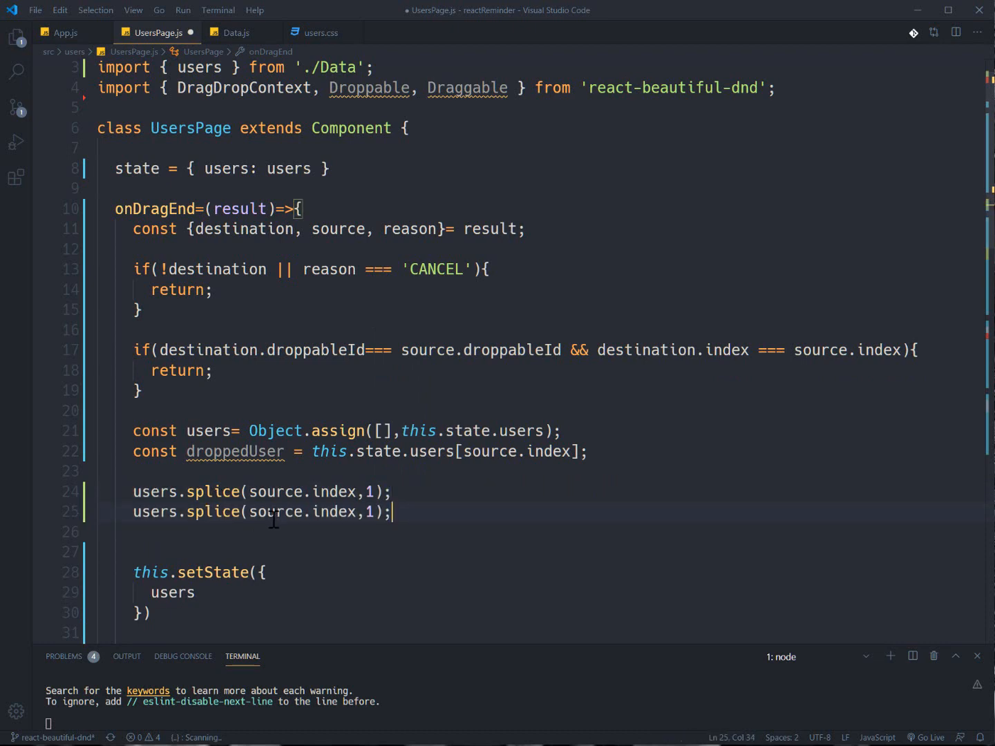
Step: Add users.splice(destination.index,0,droppedUser); to reinsert it at the destination
text(destination)
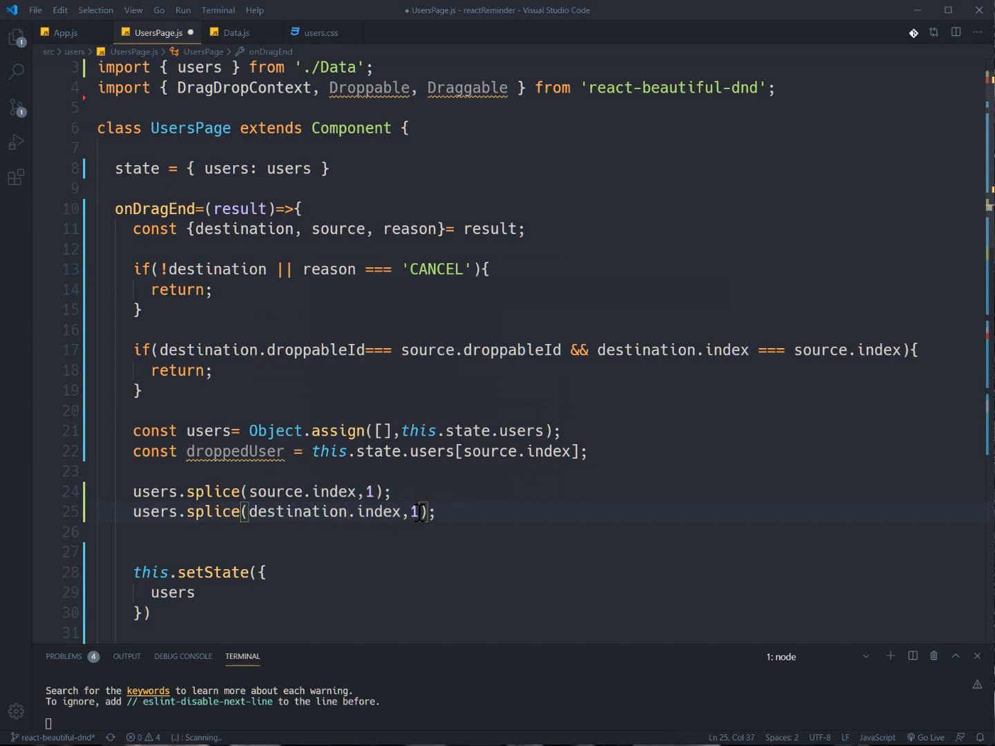
text(0,d)
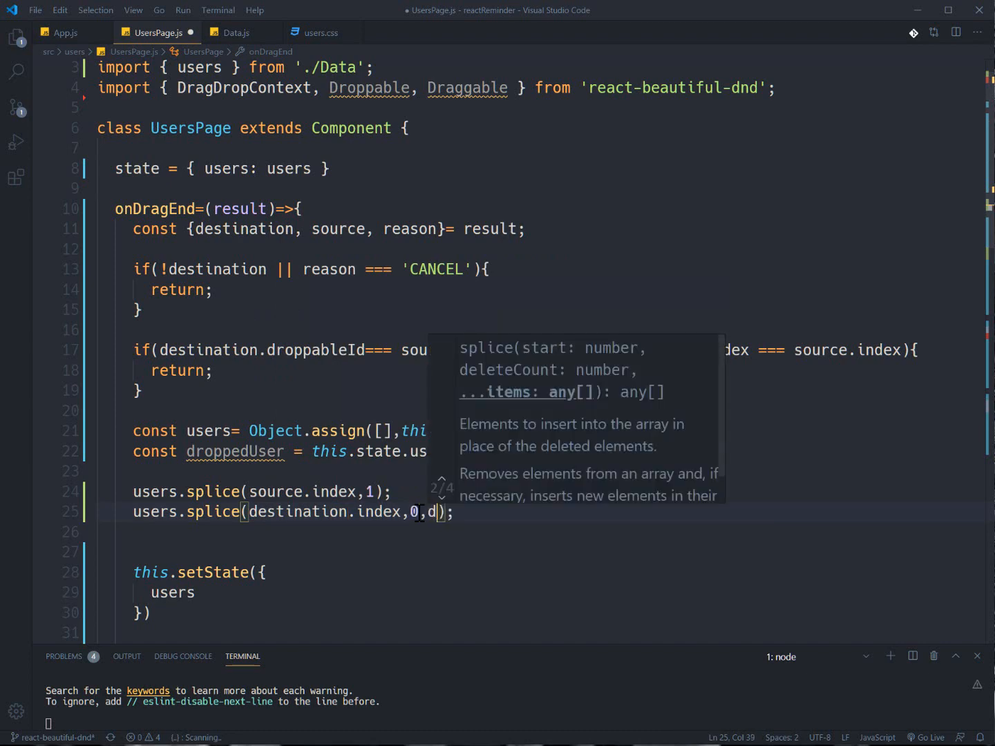
text(roppedUser)
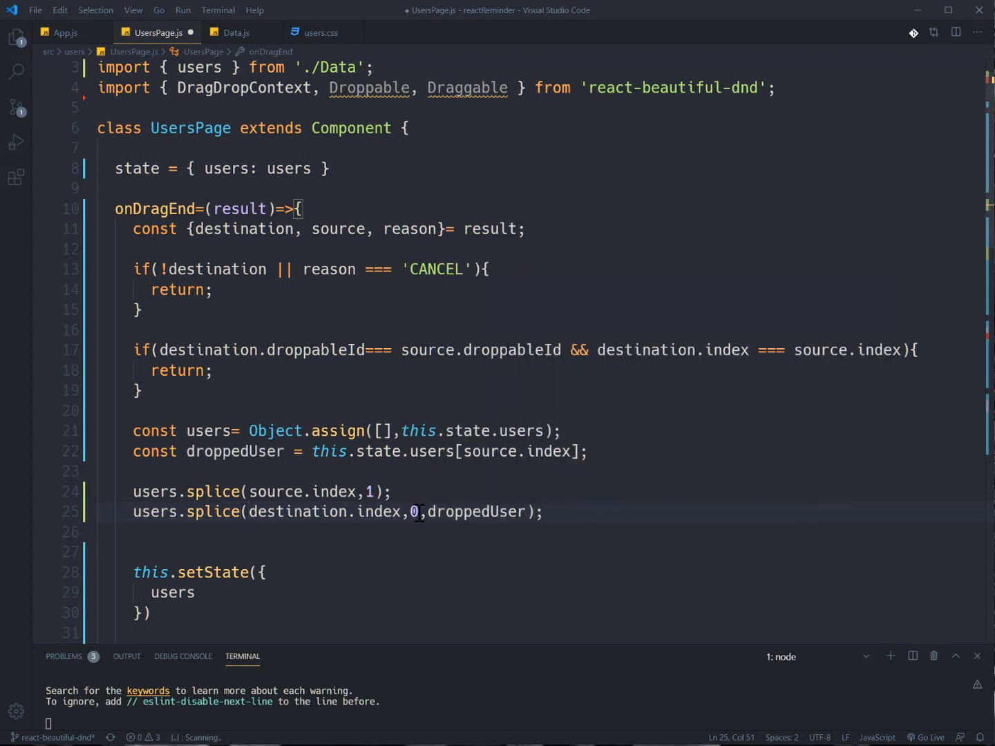
click(188, 491)
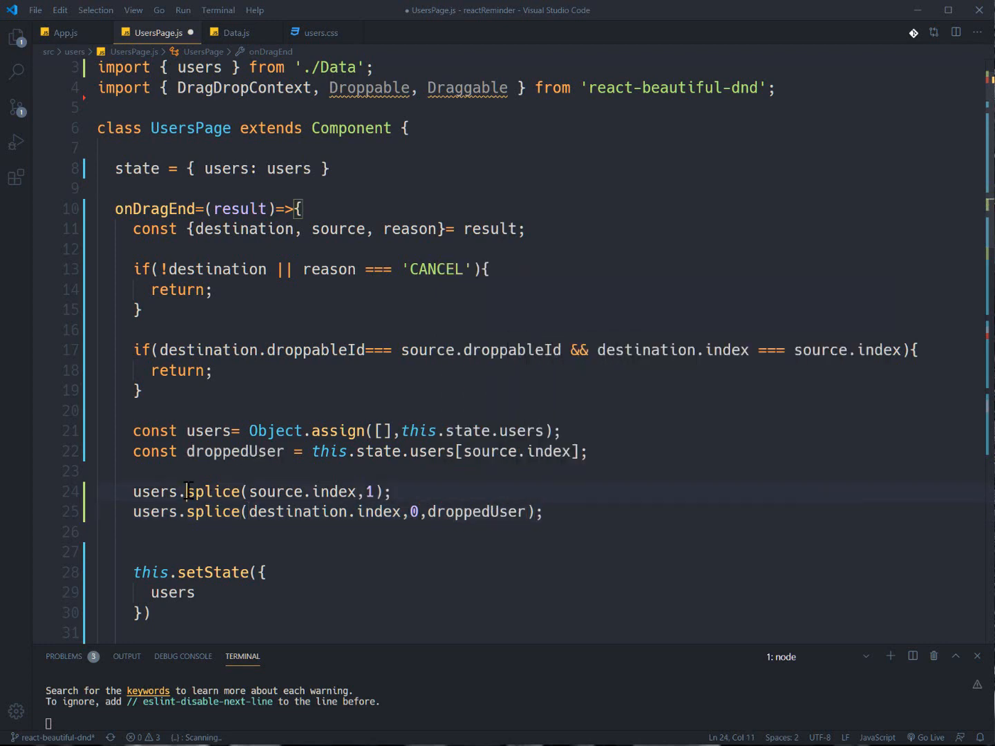
Step: Append the example comment //[1,2,3,4] to the first splice line while explaining the splice calls
text([])
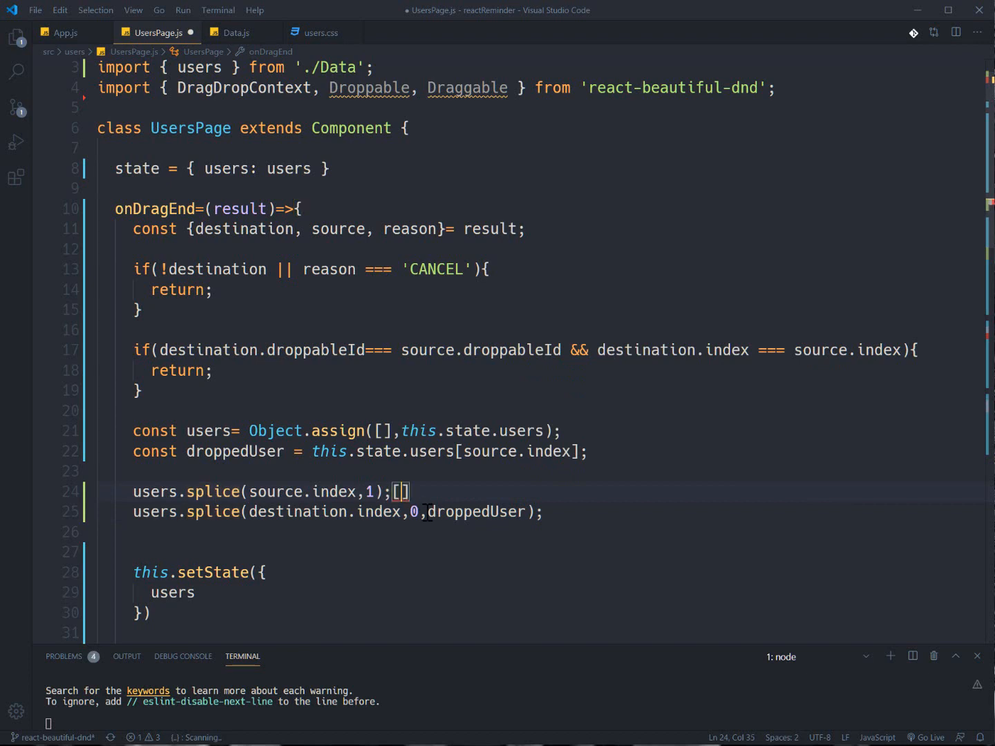
text(//)
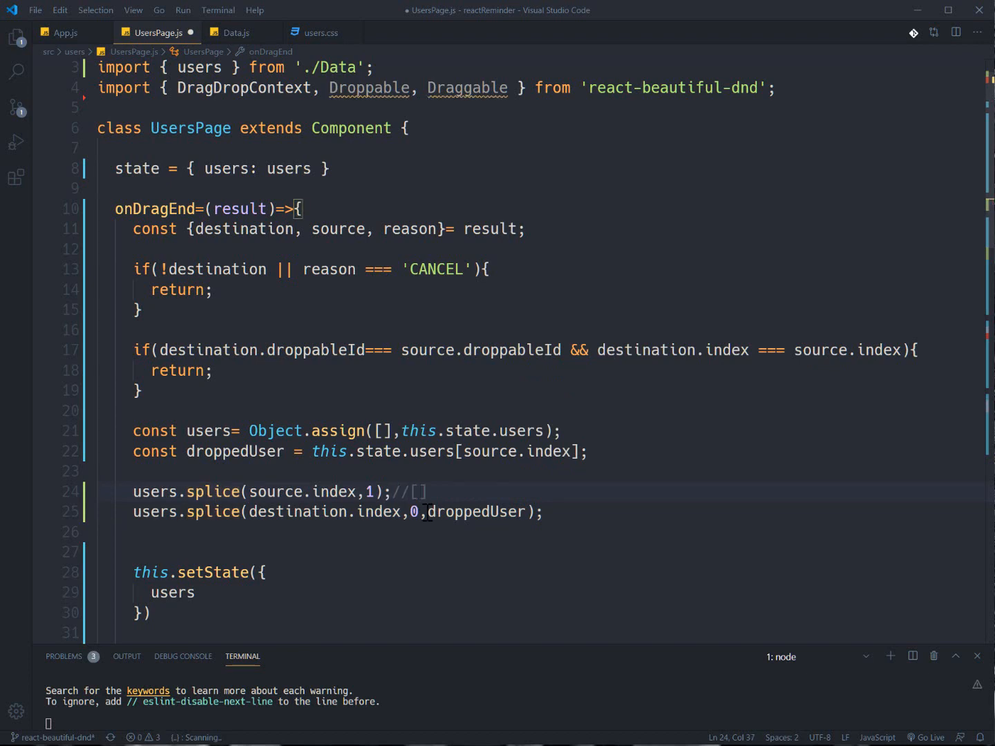
text(1,)
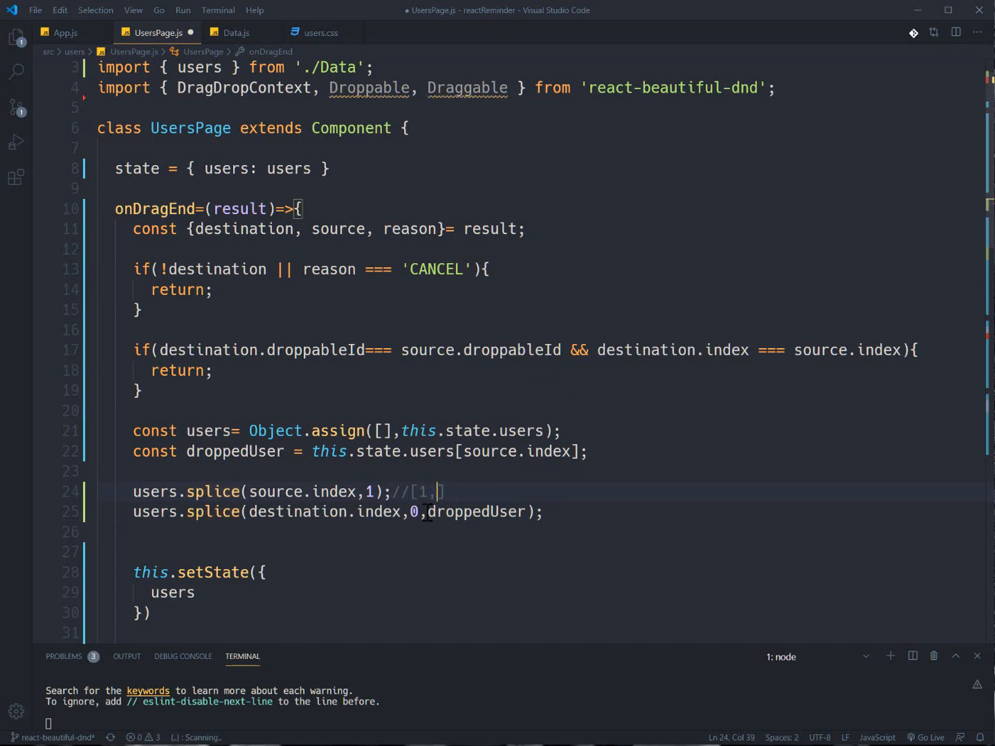
text(2,3,4)
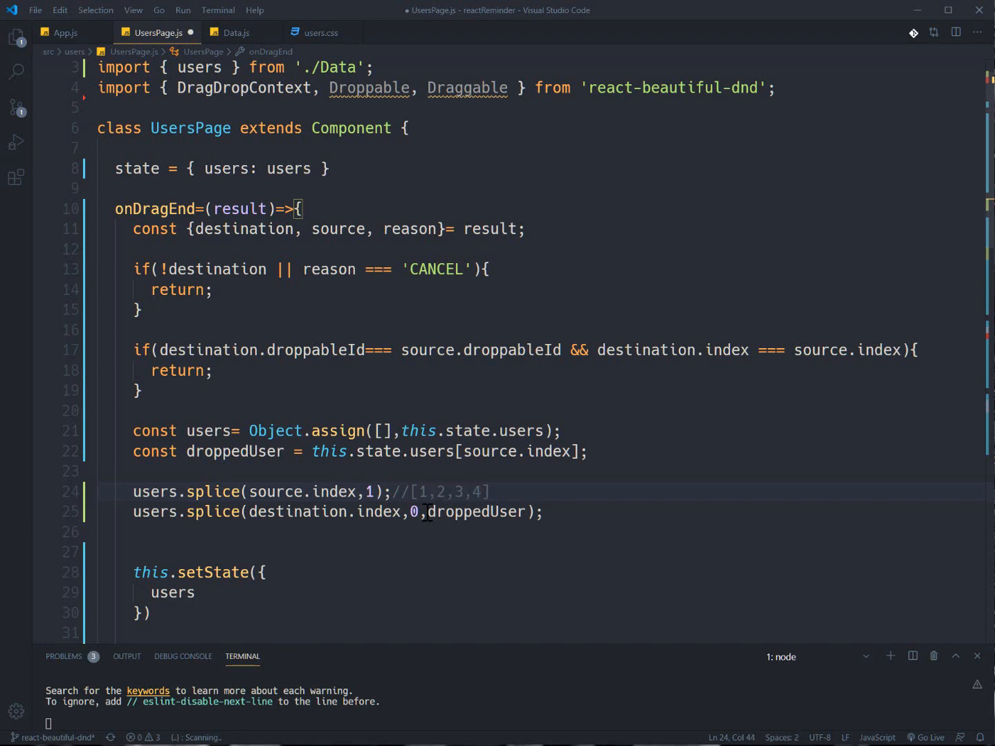
double_click(213, 491)
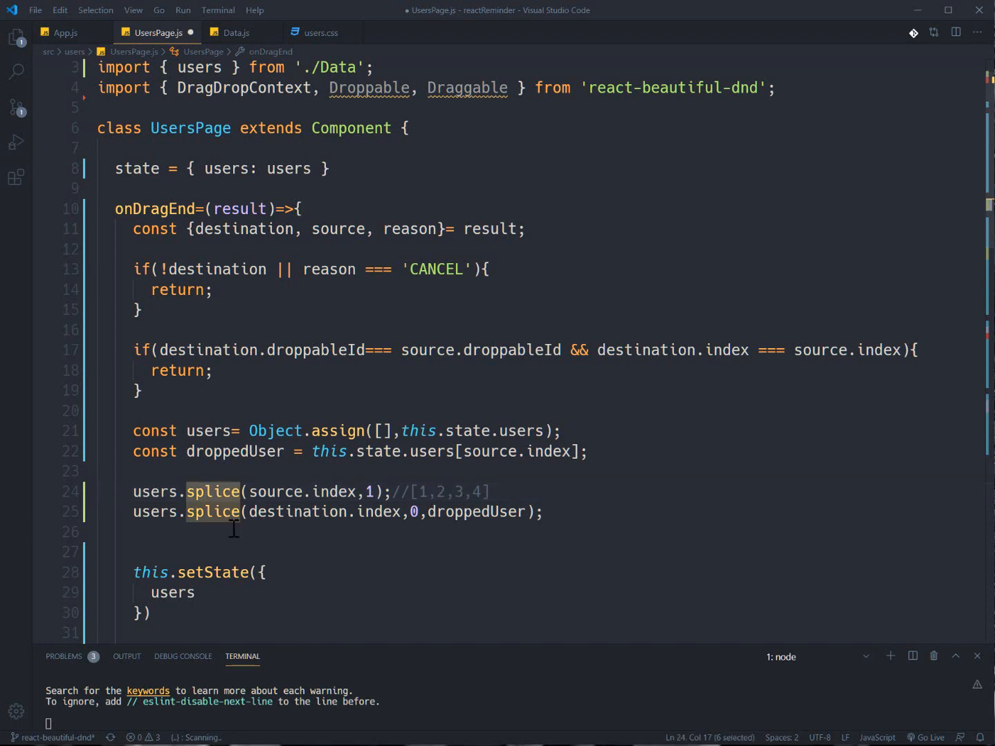
mouse_move(308, 536)
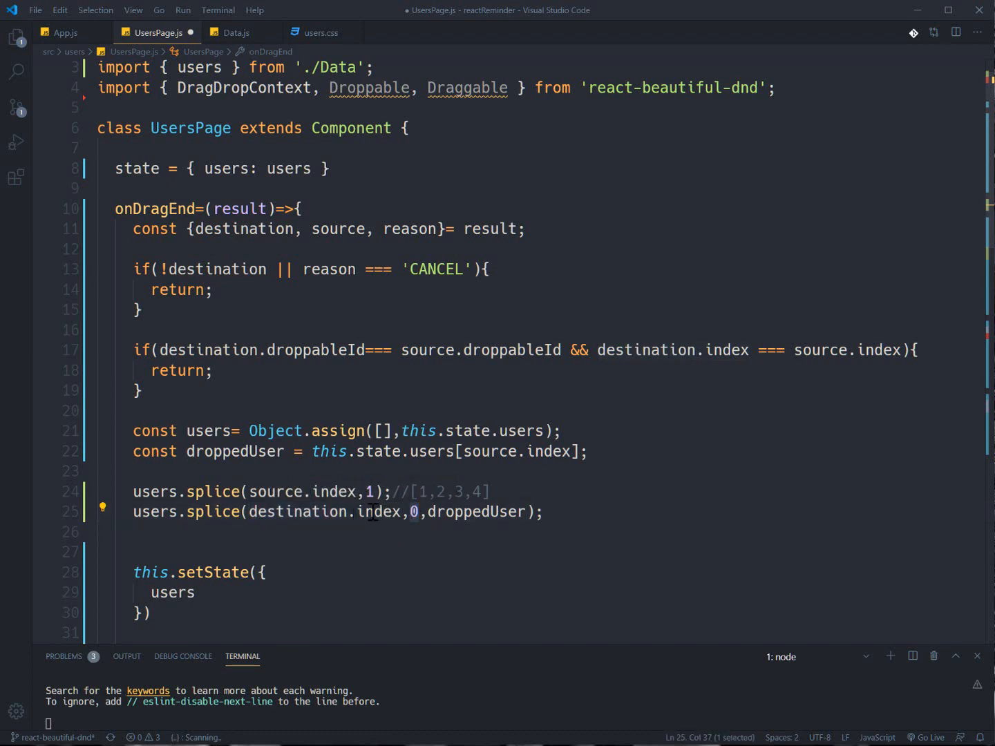
double_click(476, 511)
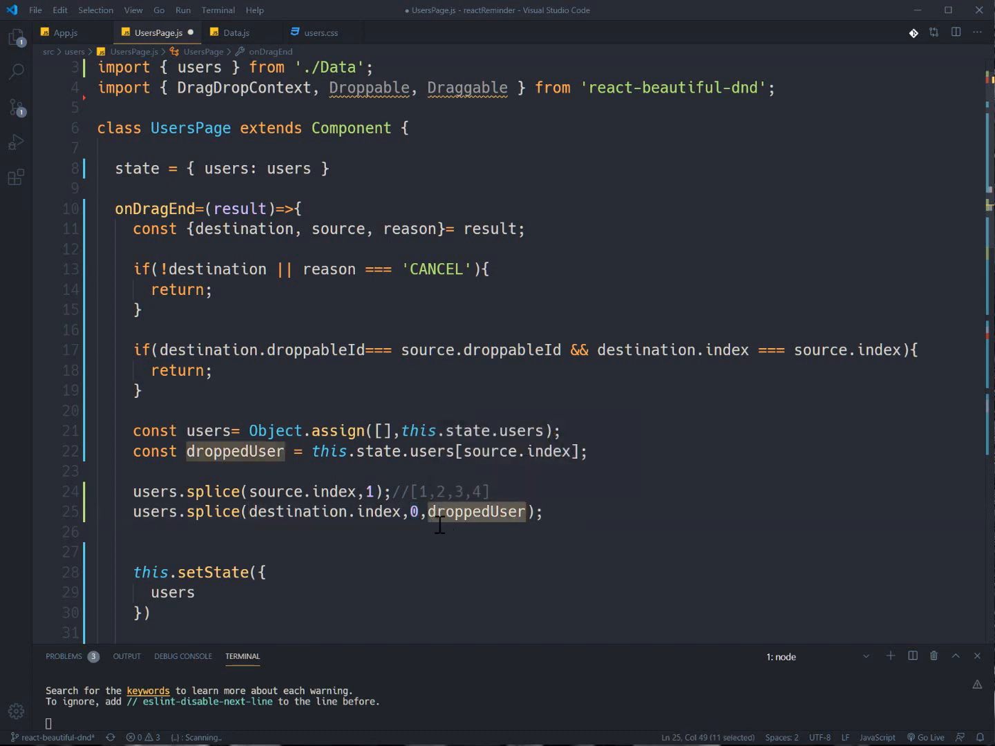
mouse_move(475, 511)
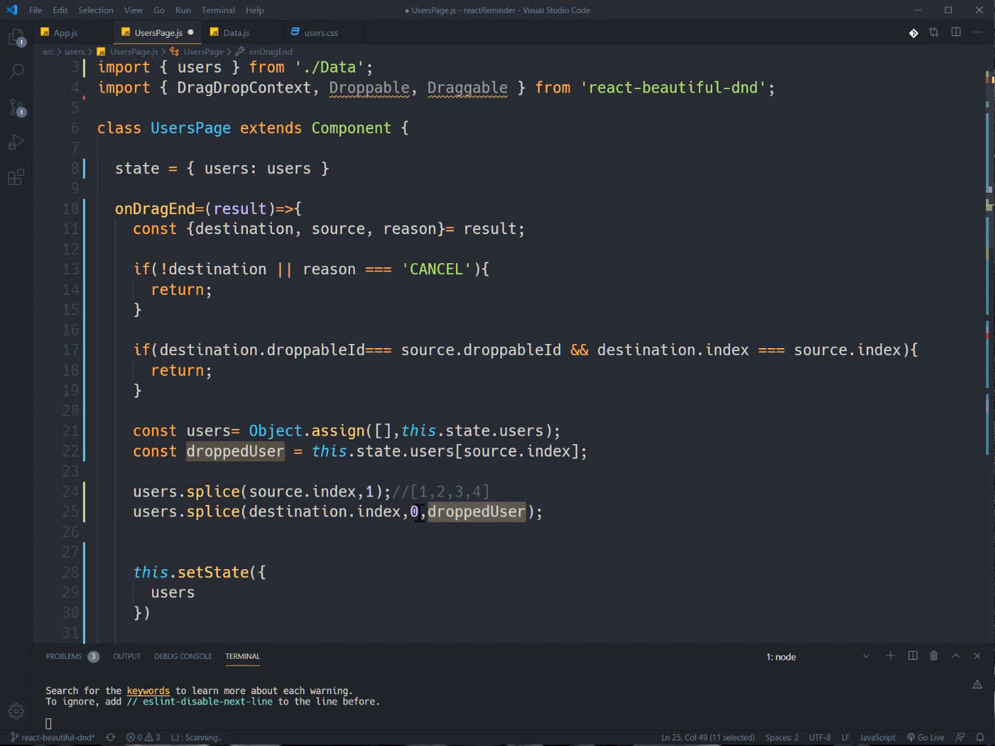
click(362, 511)
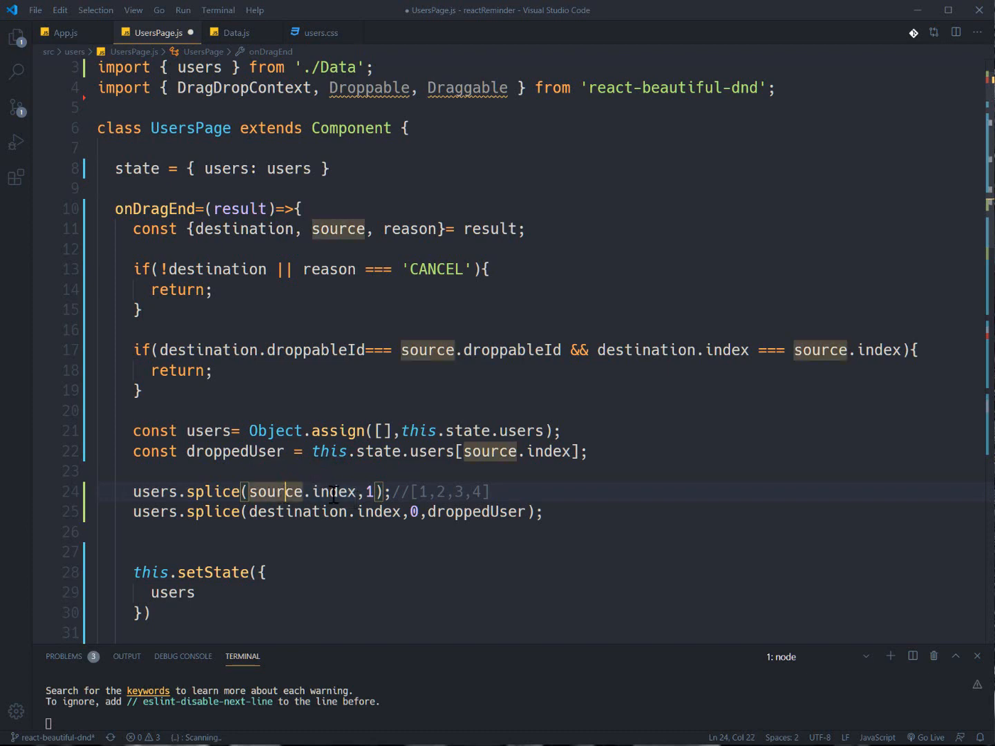
mouse_move(467, 493)
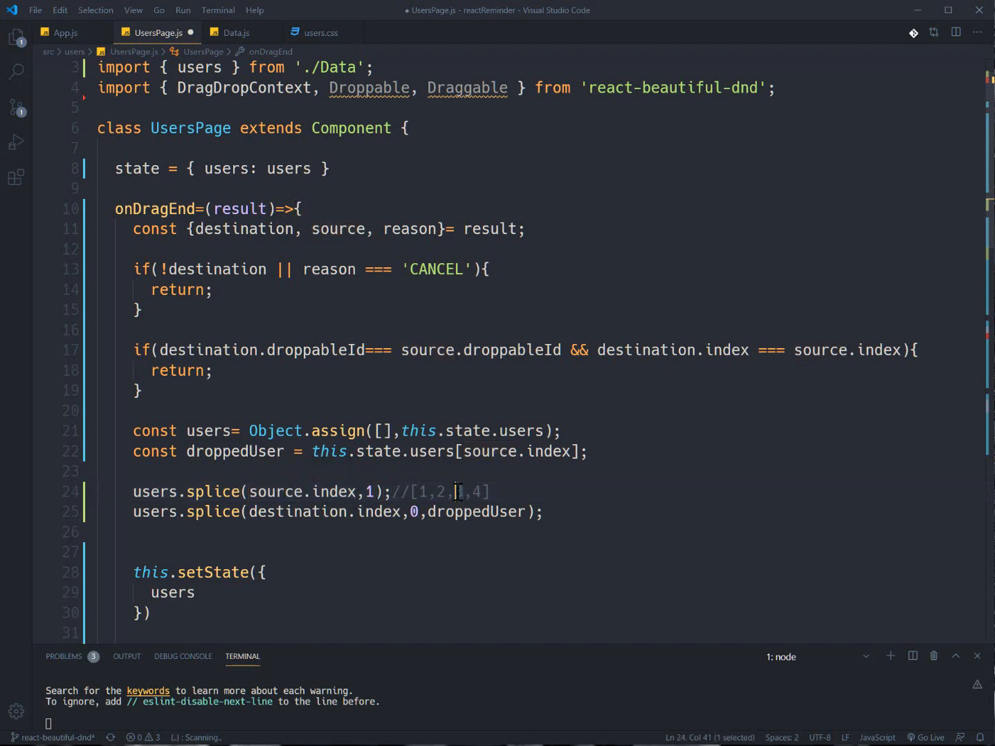
mouse_move(289, 504)
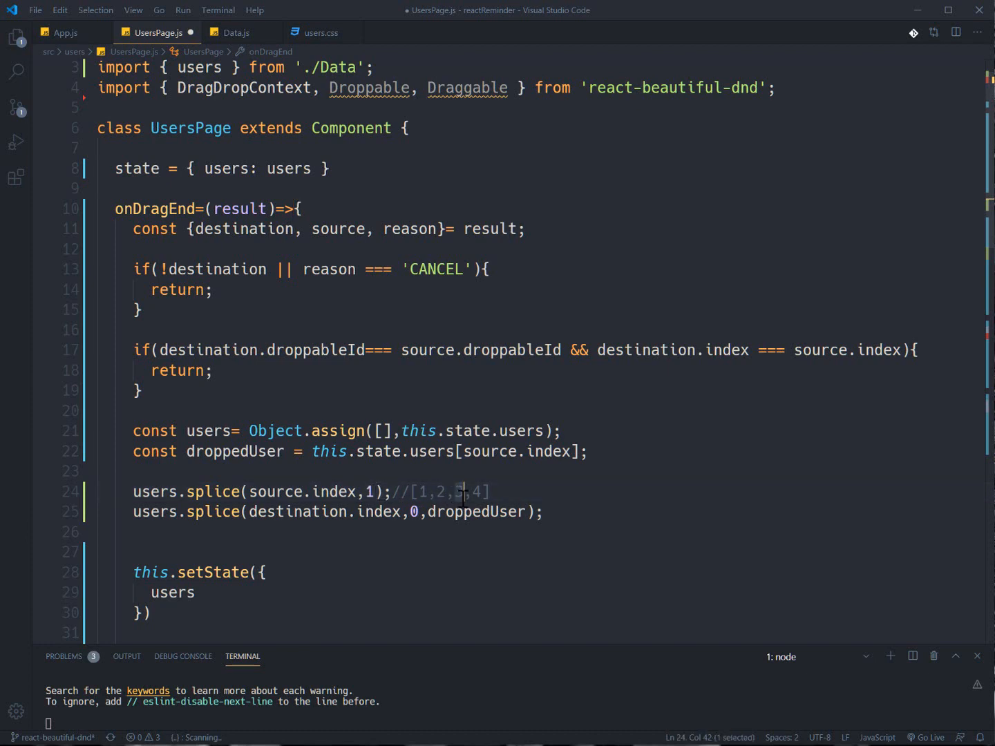
Step: Trim the first comment to //[1,2,4] and add //[droppedUser,1,2,4] after the second splice line
key(Backspace)
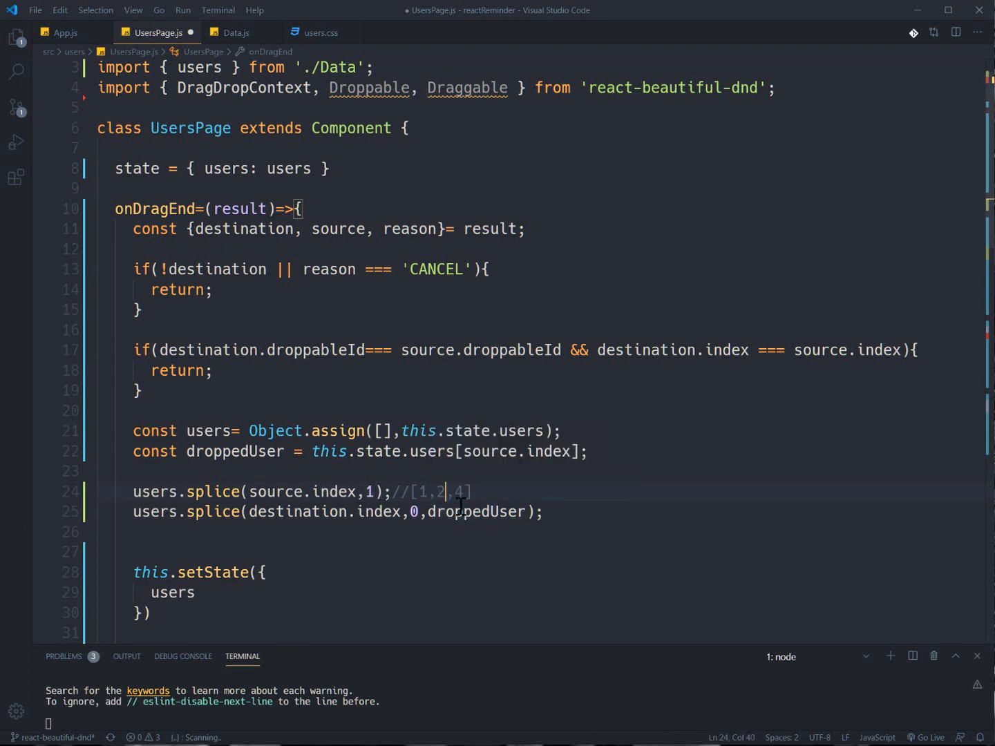
text(//)
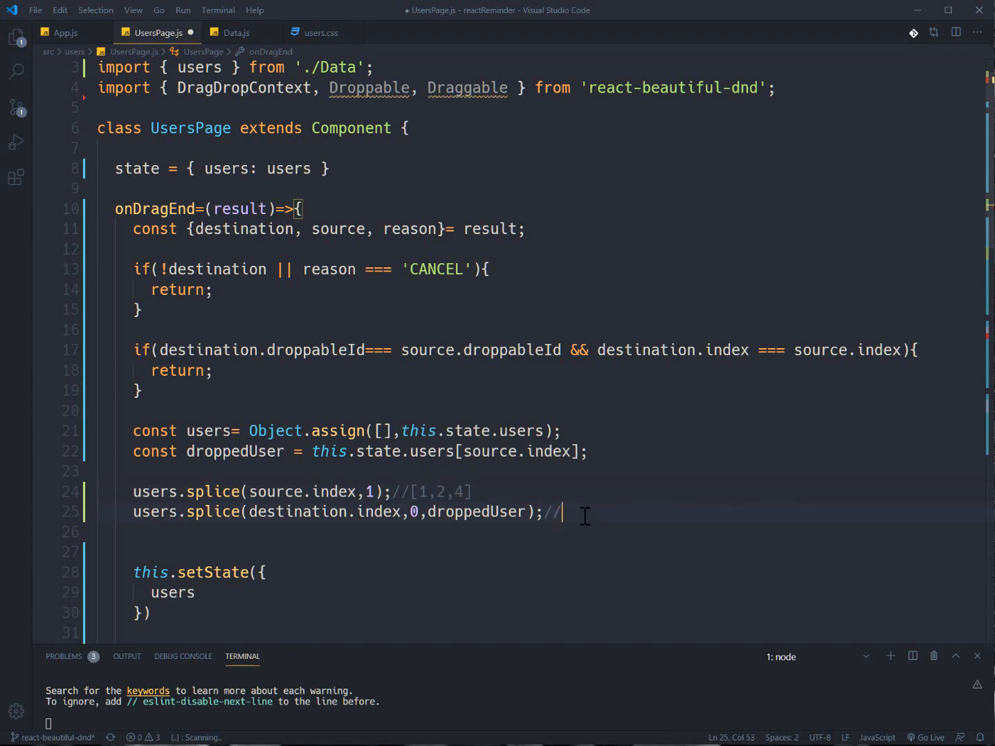
text([)
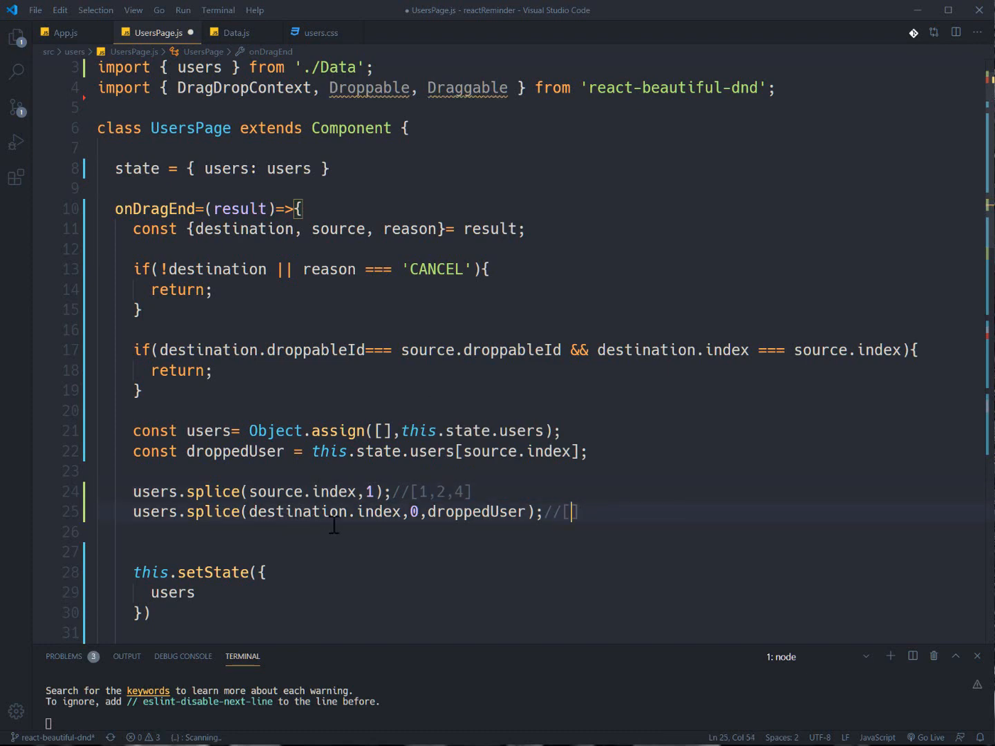
mouse_move(439, 496)
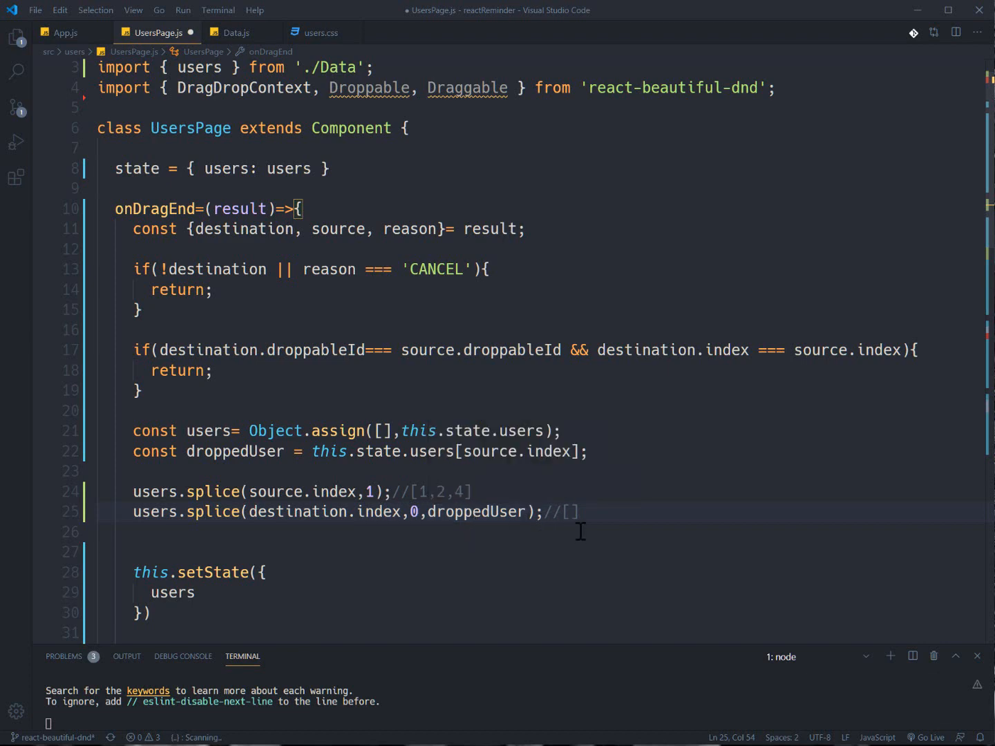
text(dro)
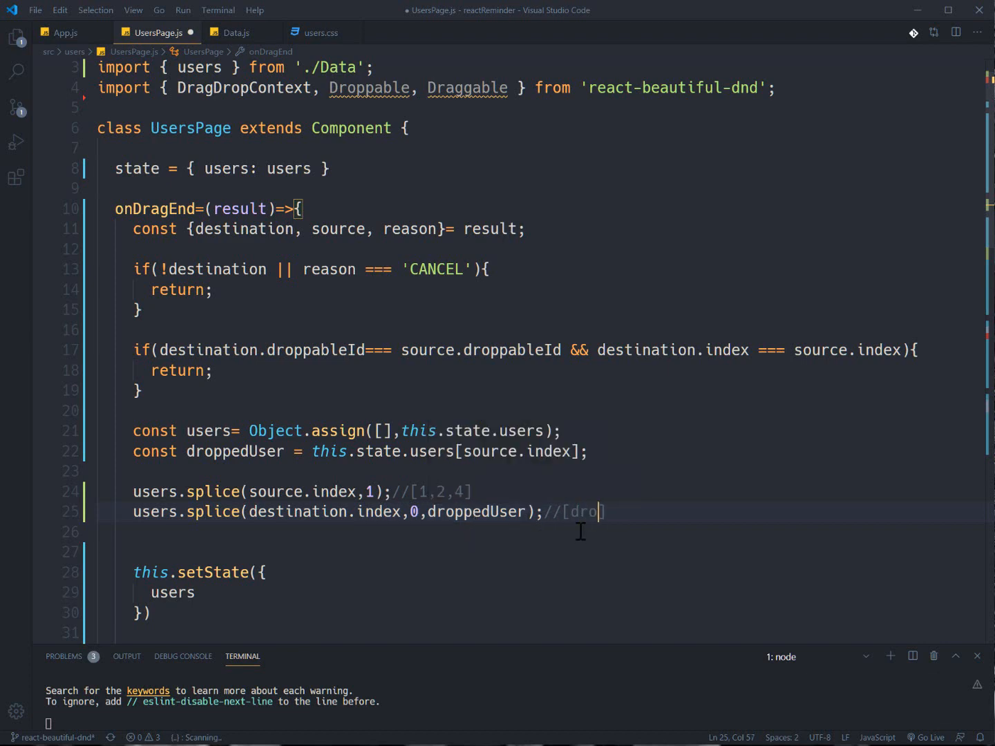
text(ppedUser,])
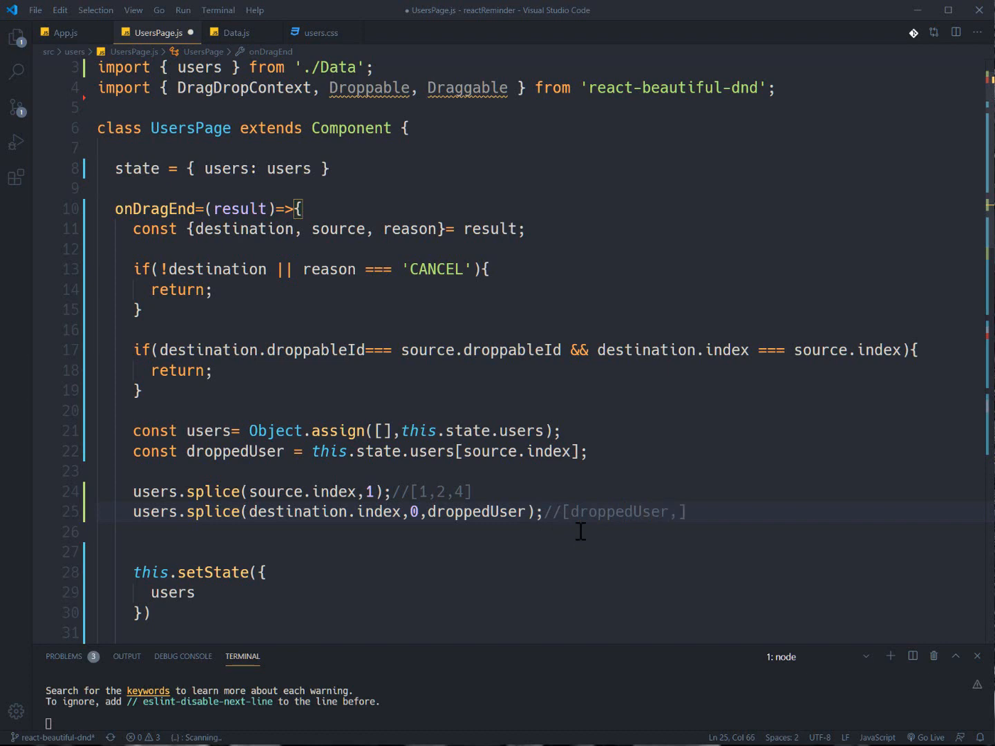
text(1)
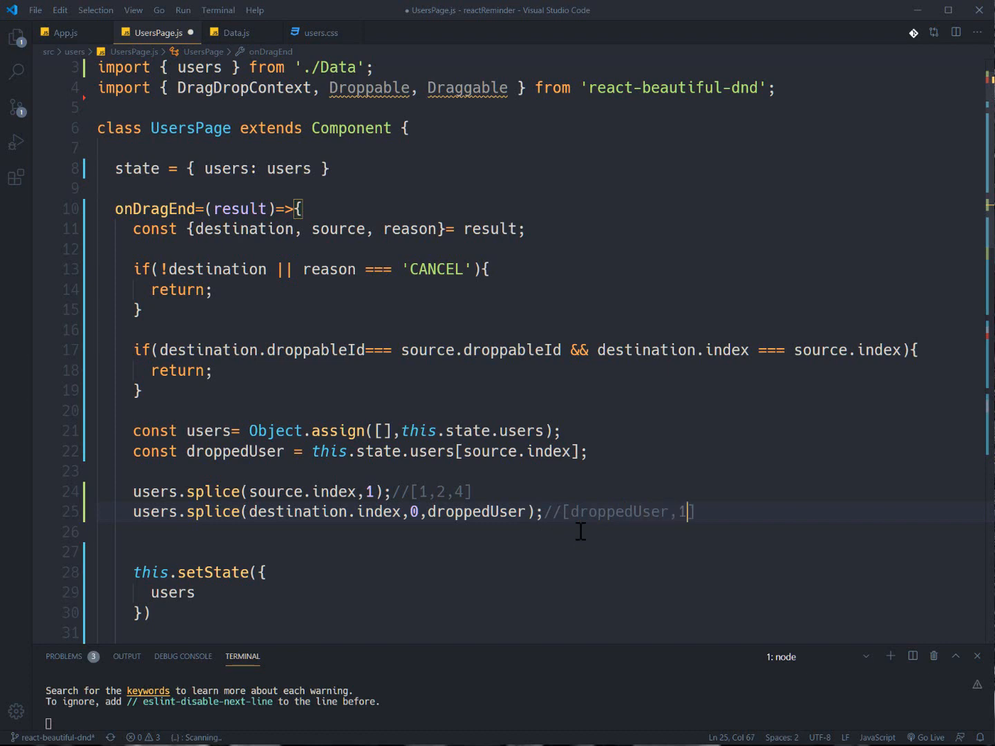
text(,2,4)
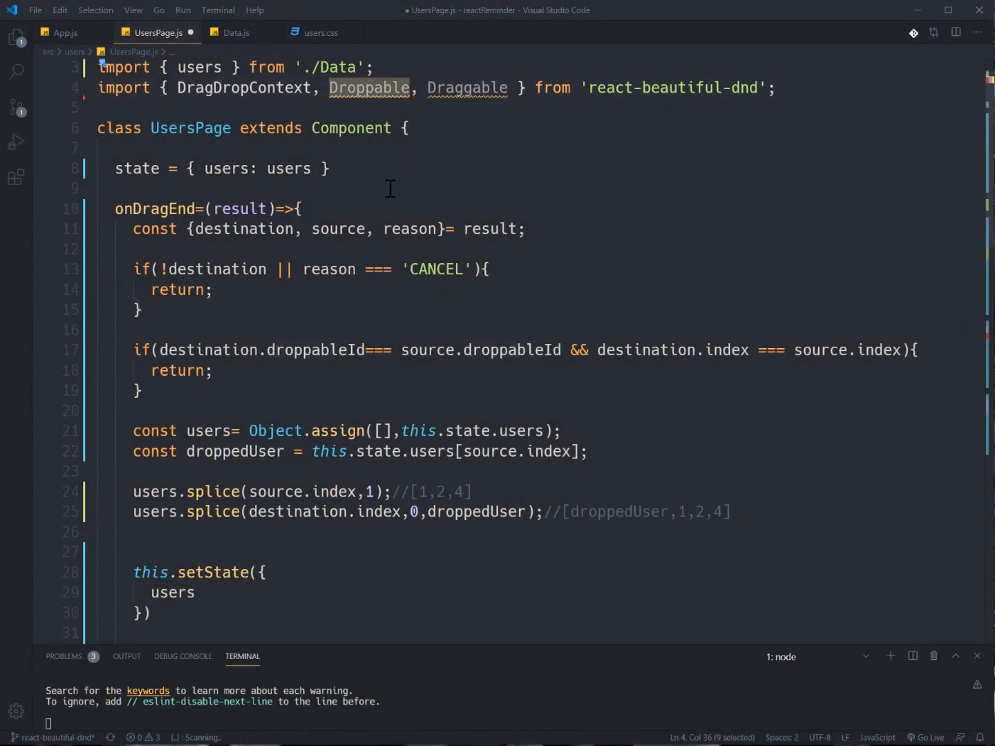
scroll(down, 3)
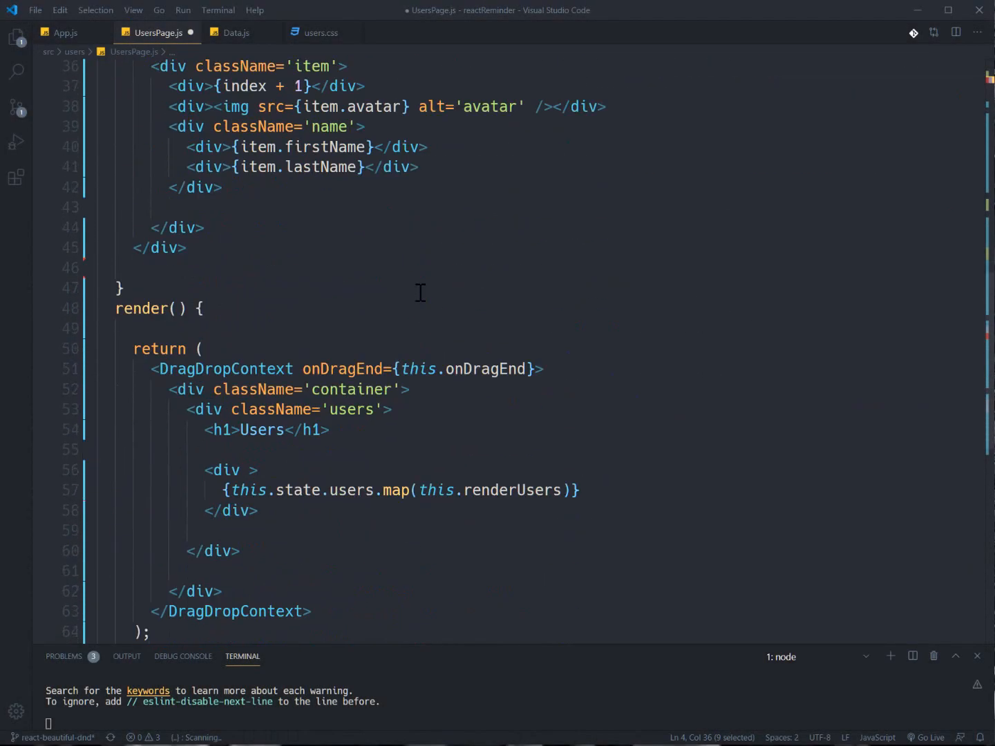
scroll(up, 3)
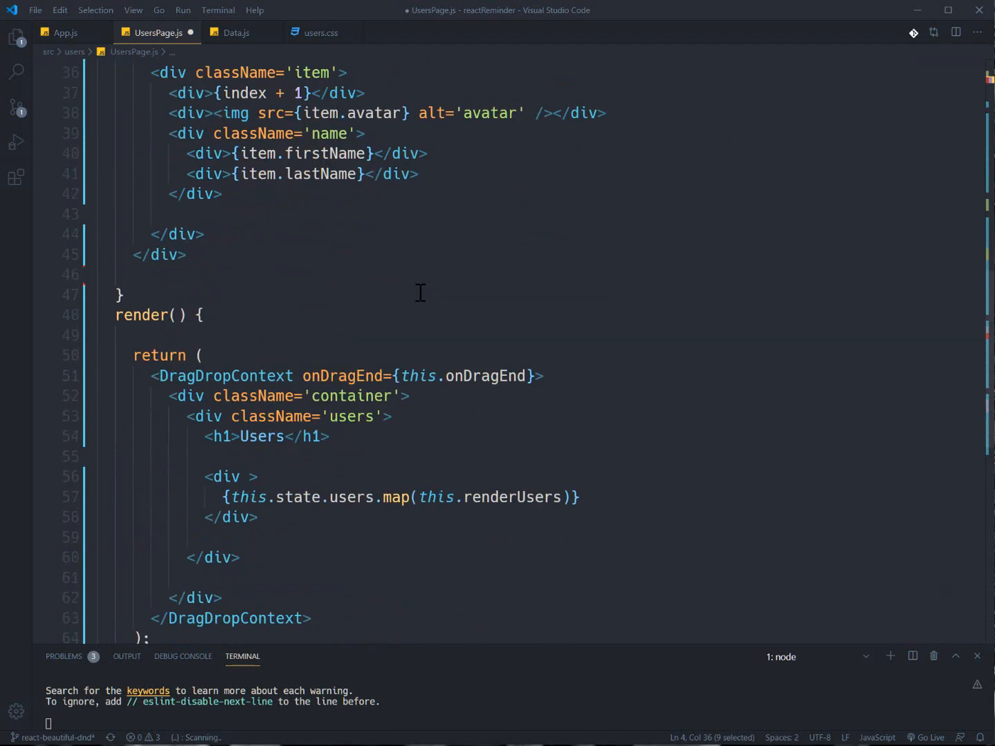
scroll(down, 3)
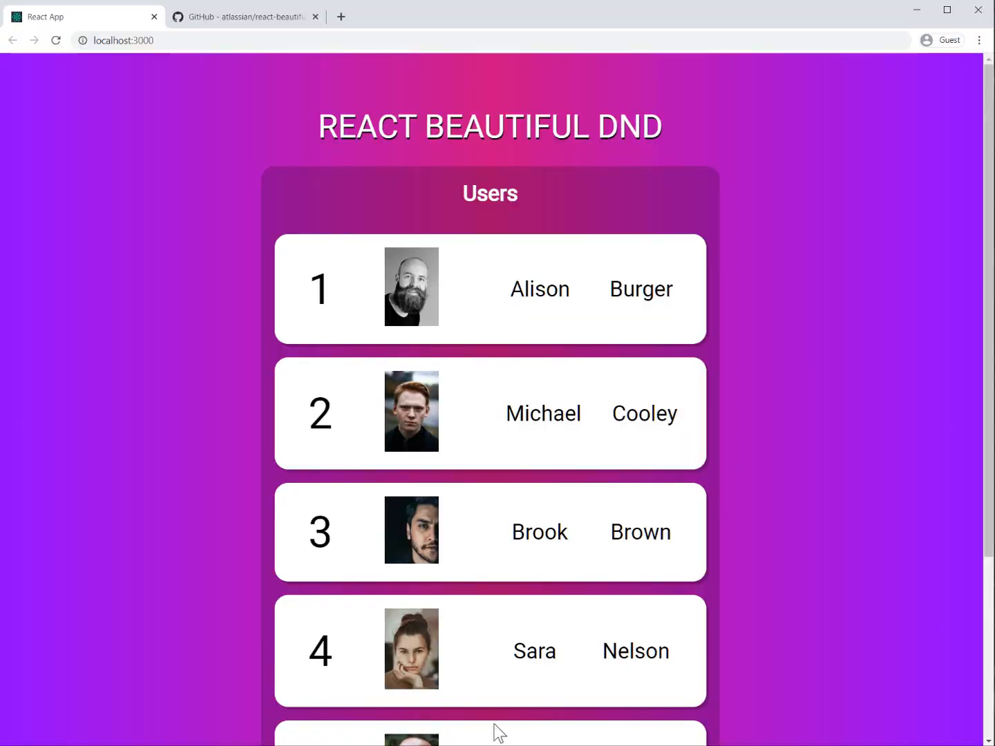
mouse_move(257, 200)
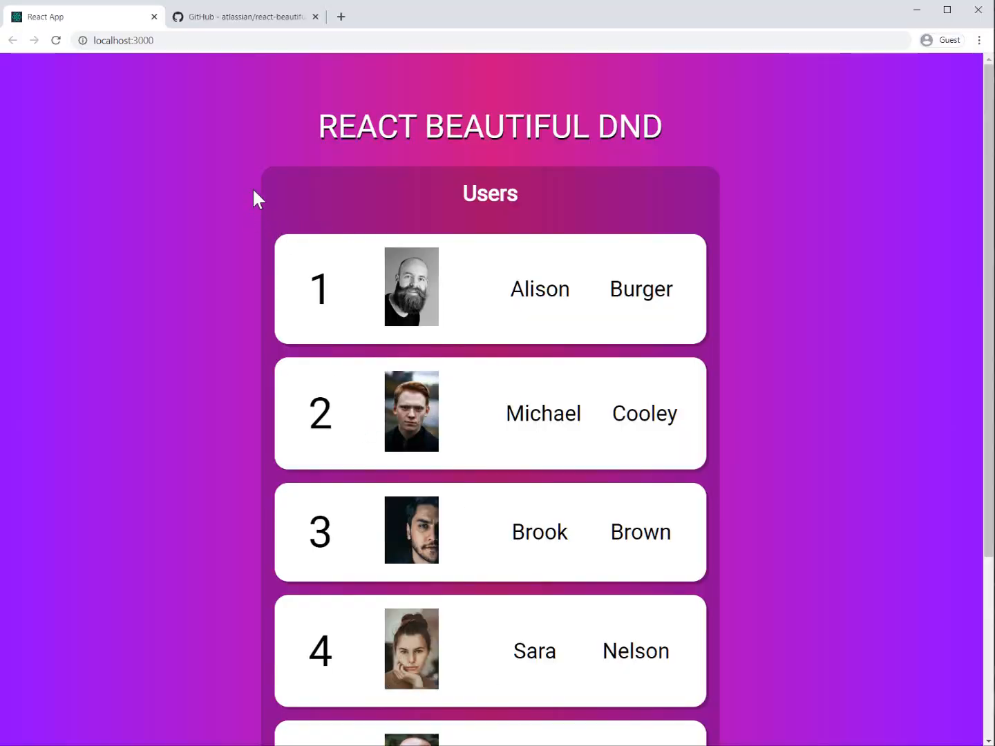
mouse_move(271, 178)
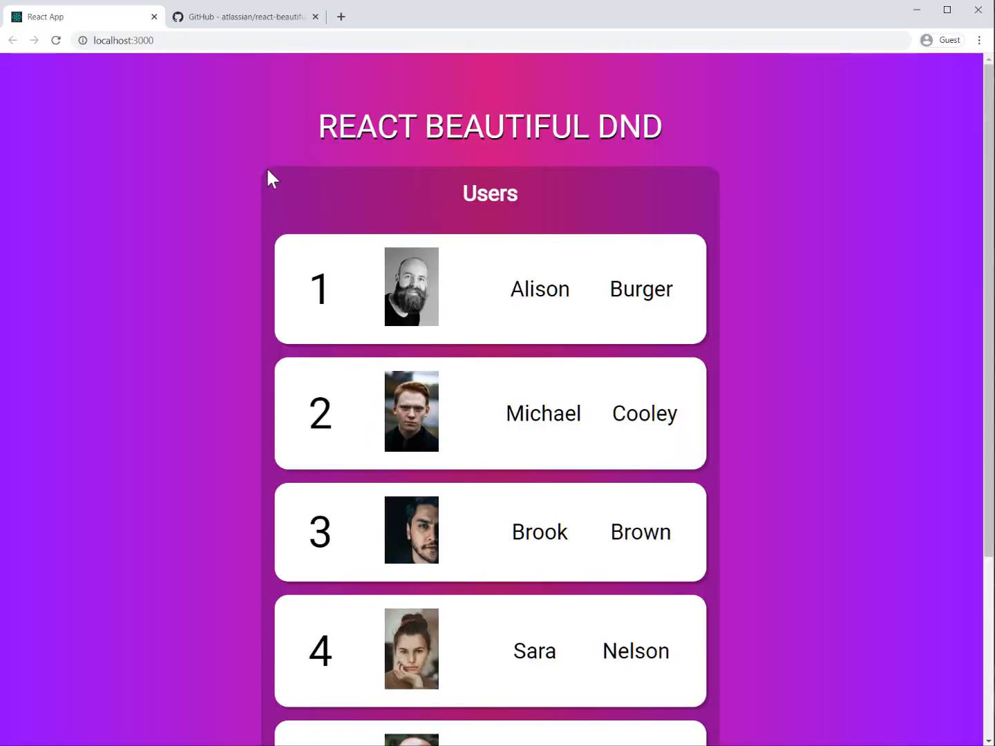
mouse_move(380, 632)
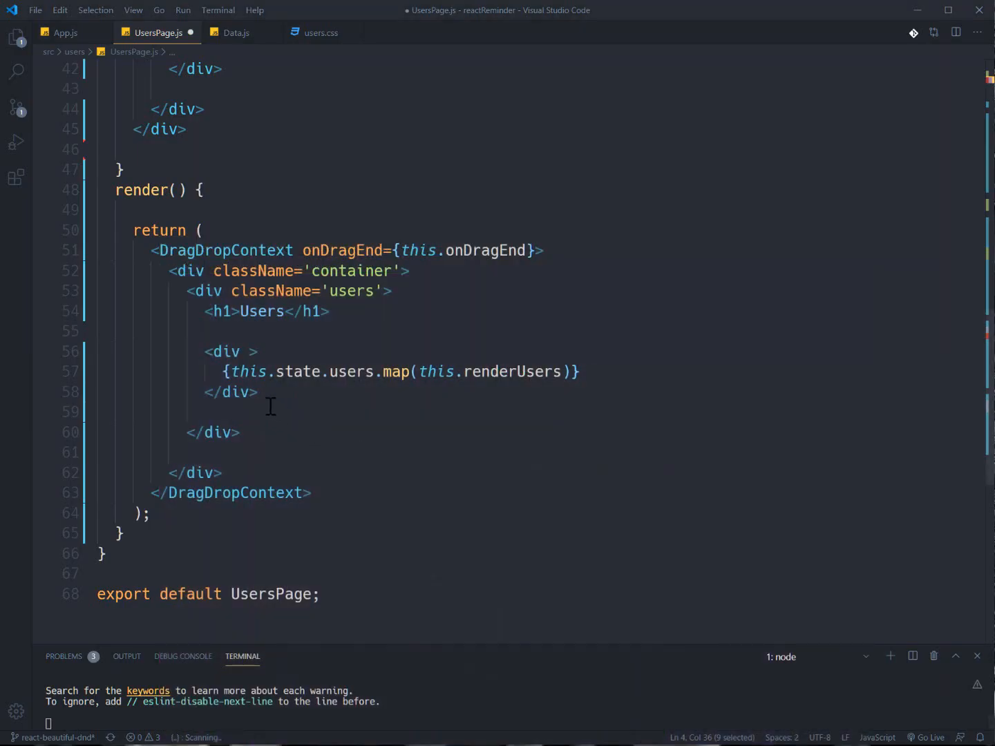
Step: Wrap the users list div in <Droppable droppableId='dp1'> ... </Droppable>
click(96, 331)
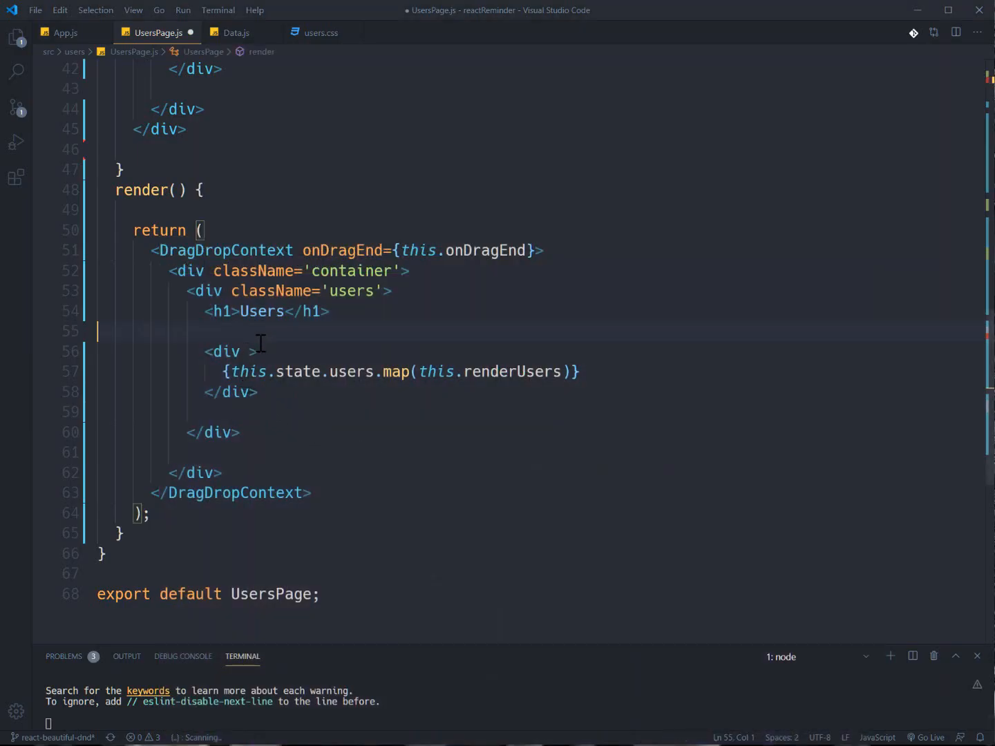
text(Droppable)
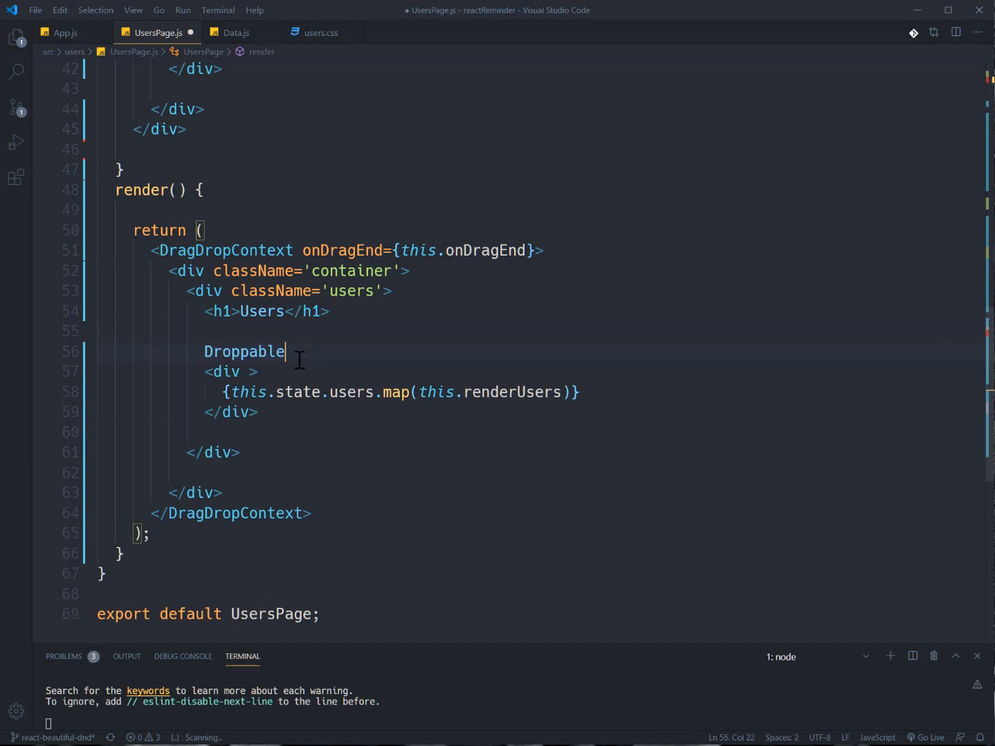
text(<)
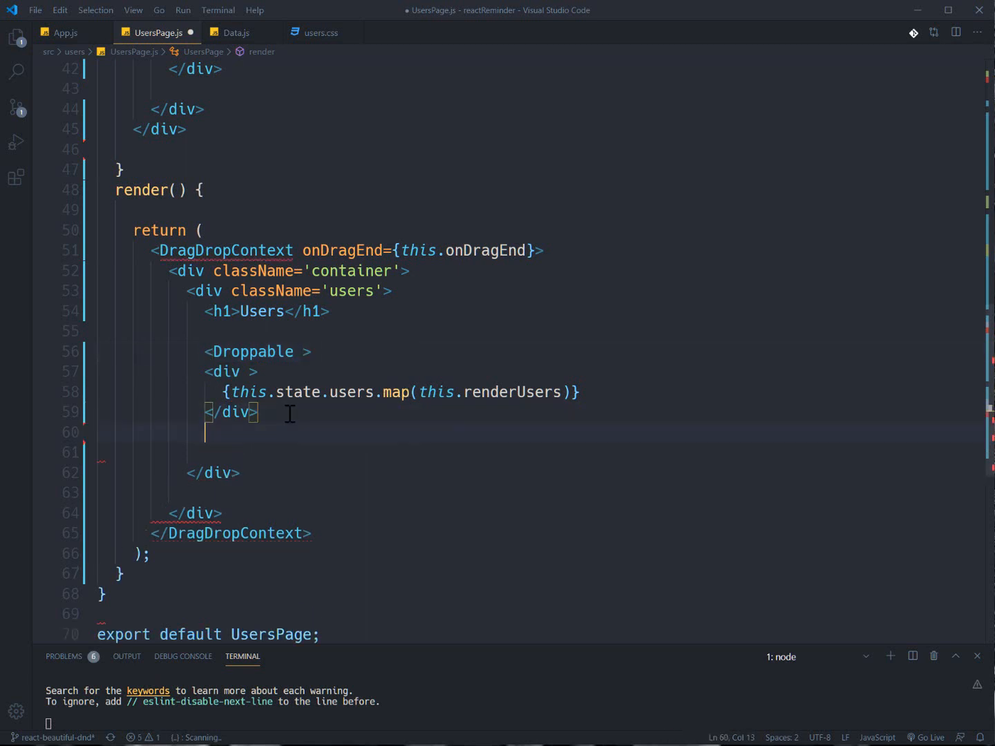
key(ctrl+shift+p)
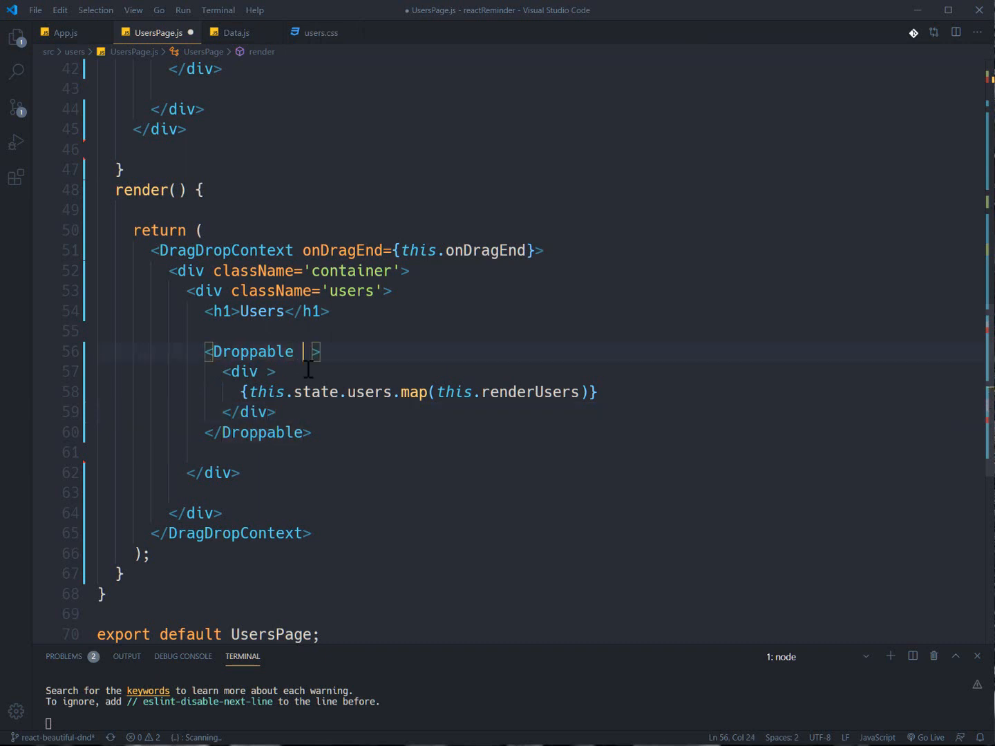
text(droppableId=)
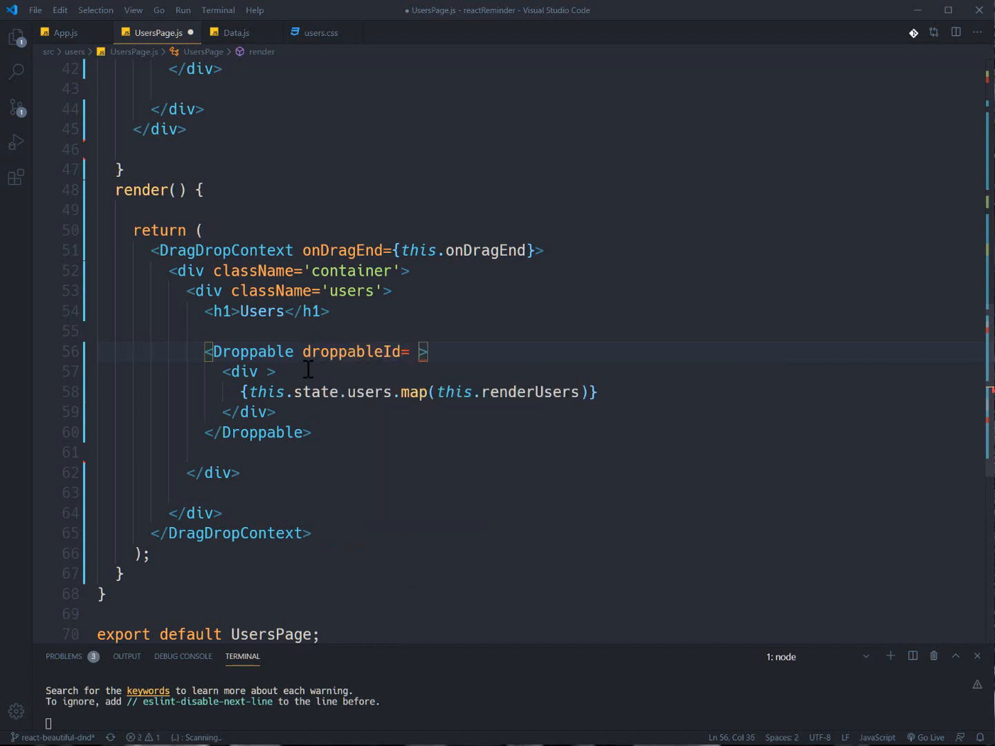
text('d)
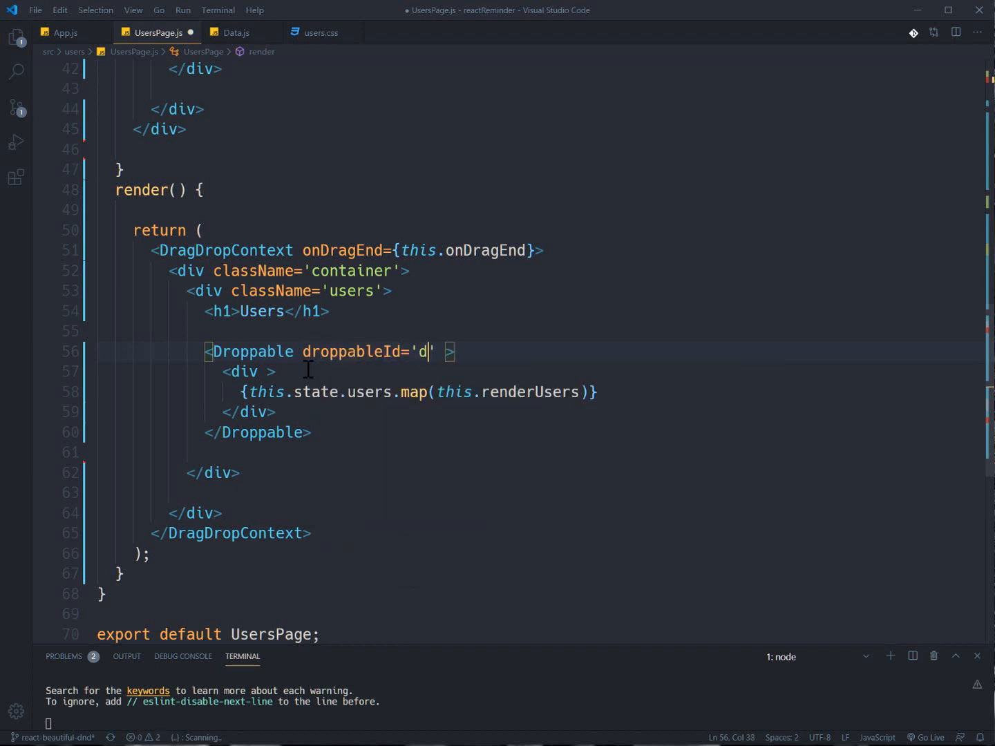
text(p1)
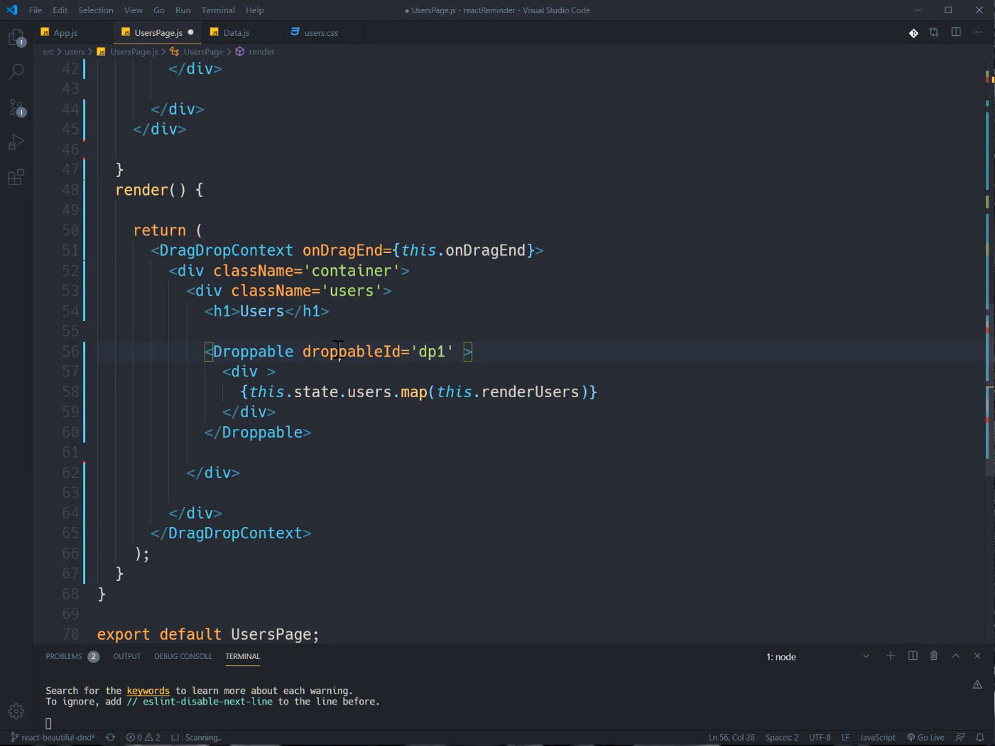
scroll(up, 3)
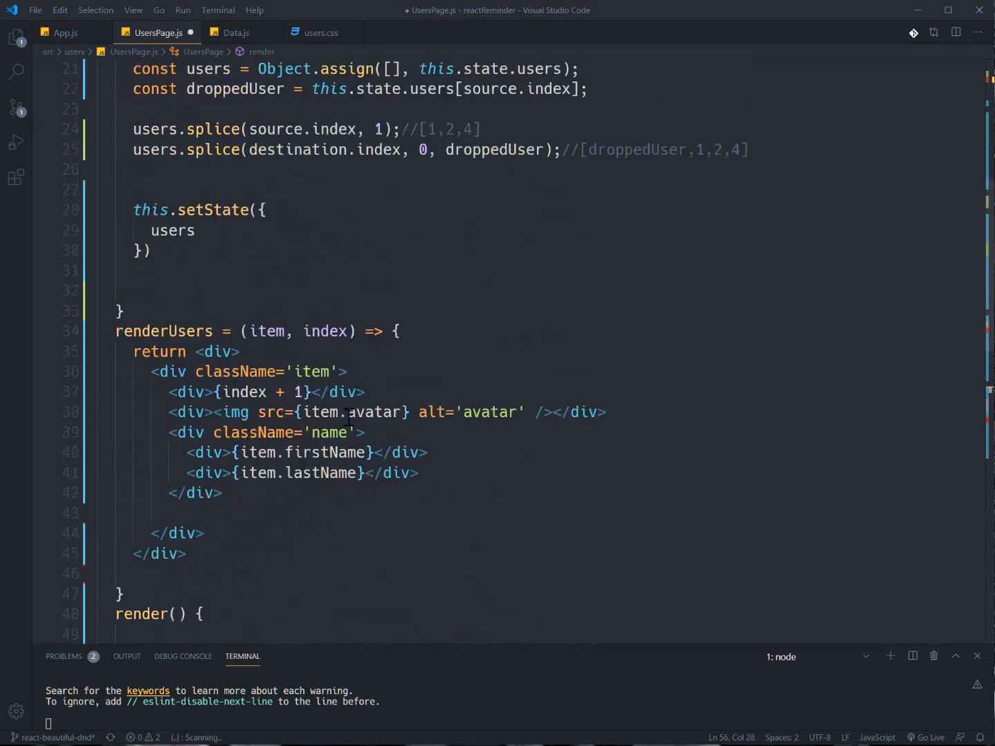
scroll(up, 3)
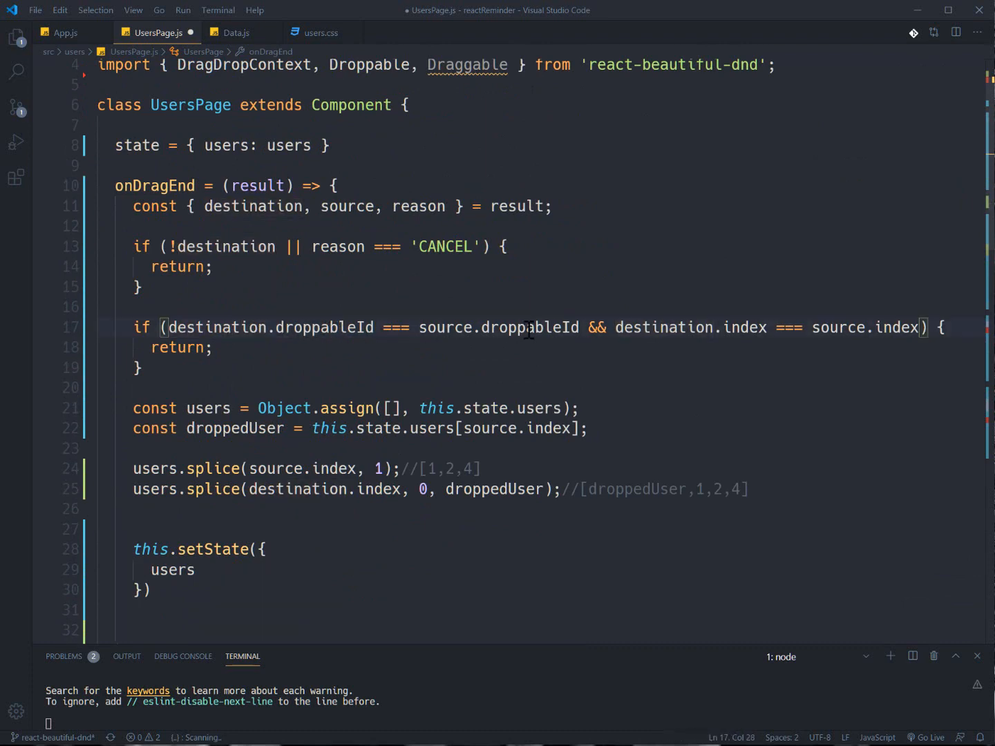
double_click(213, 326)
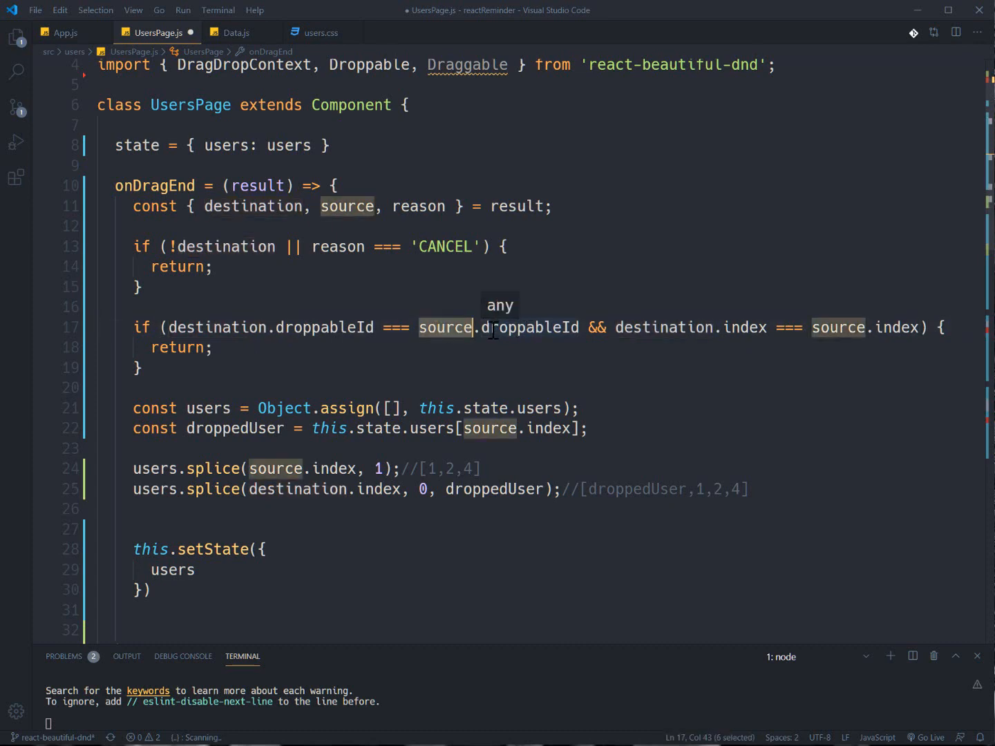
click(704, 326)
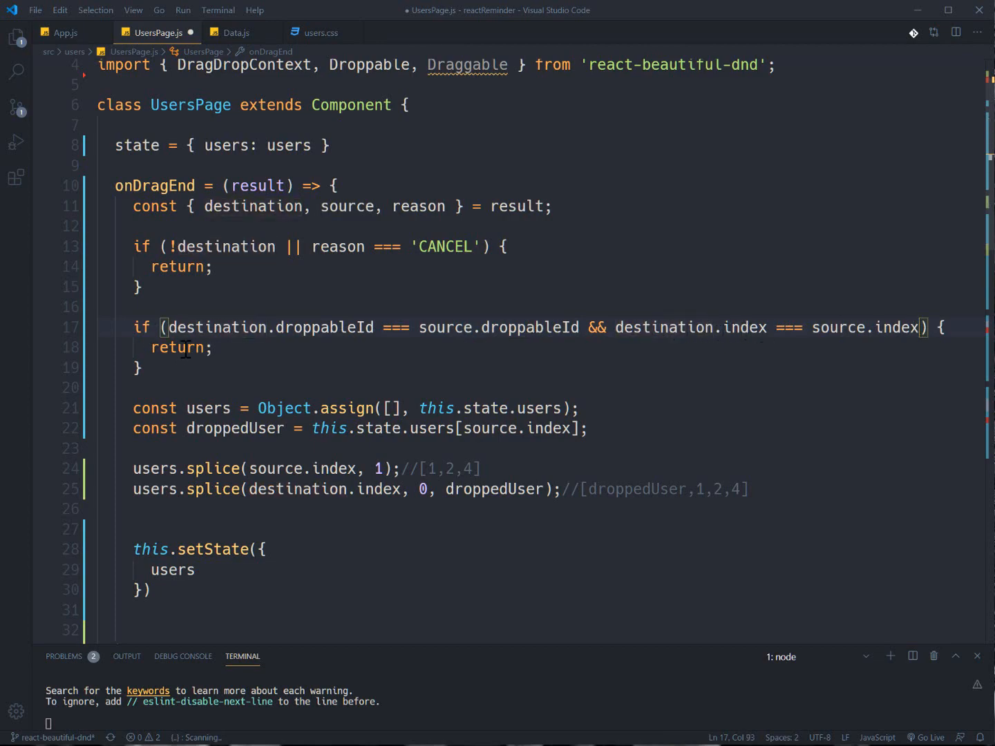
scroll(down, 3)
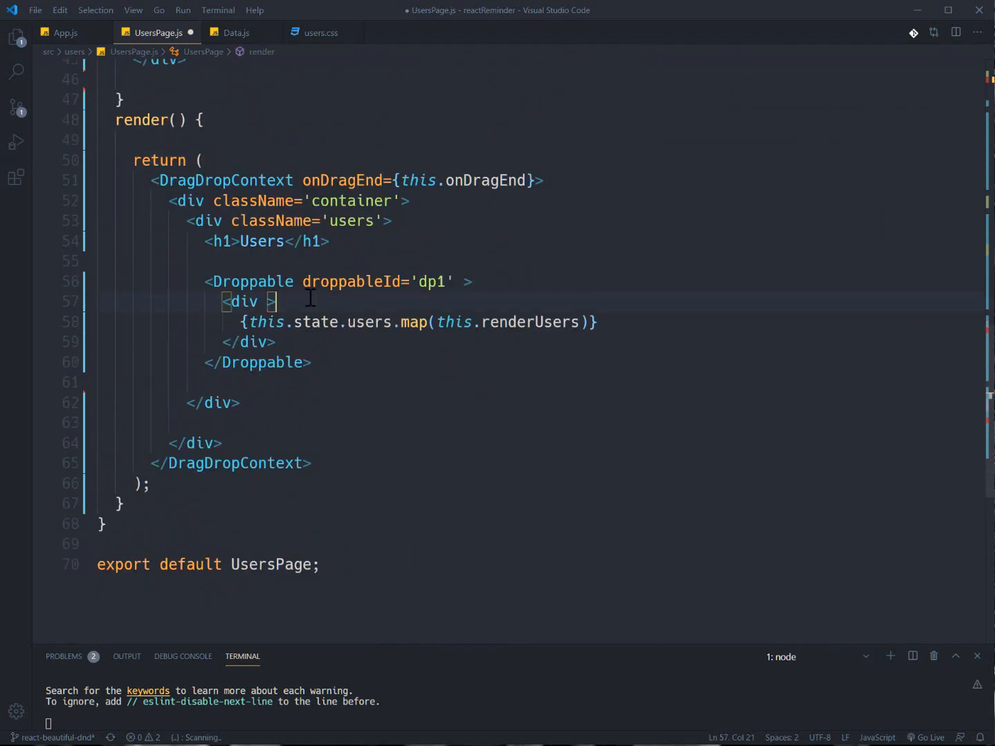
Step: Insert the {(provided)=>} render-function child inside Droppable 'dp1' above the list div
double_click(243, 301)
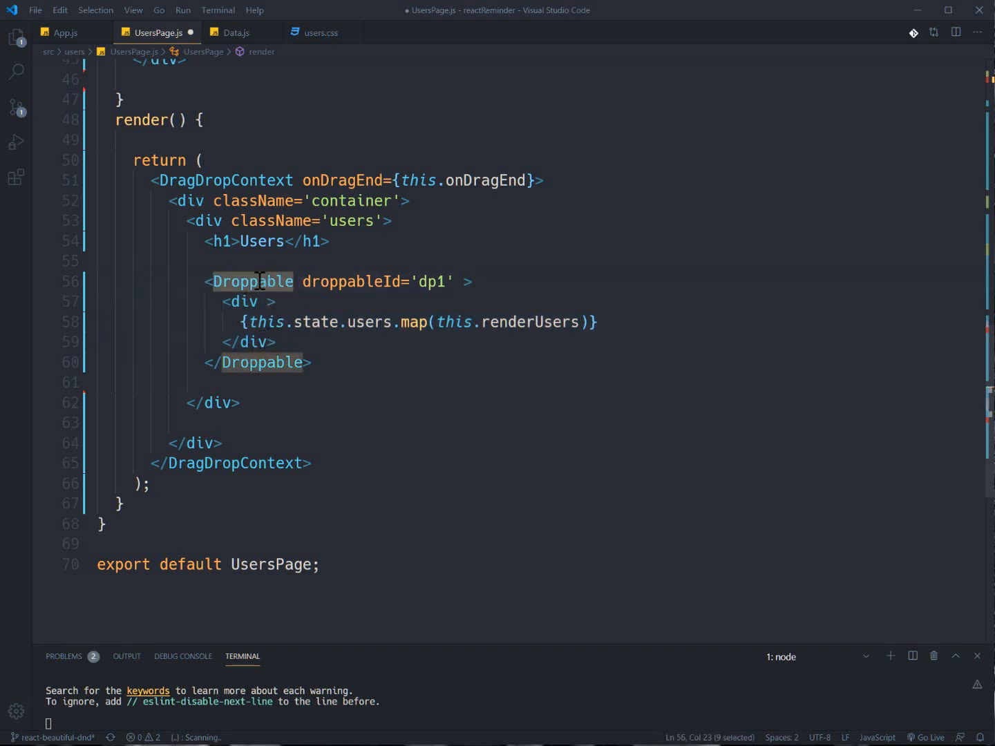
key(enter)
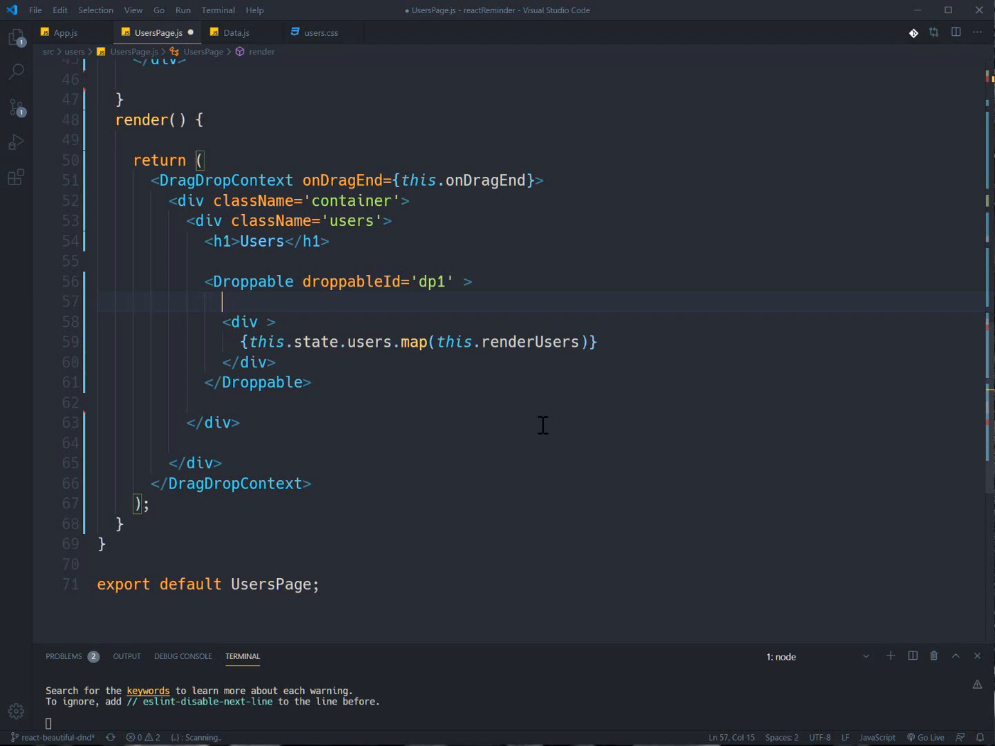
text(())
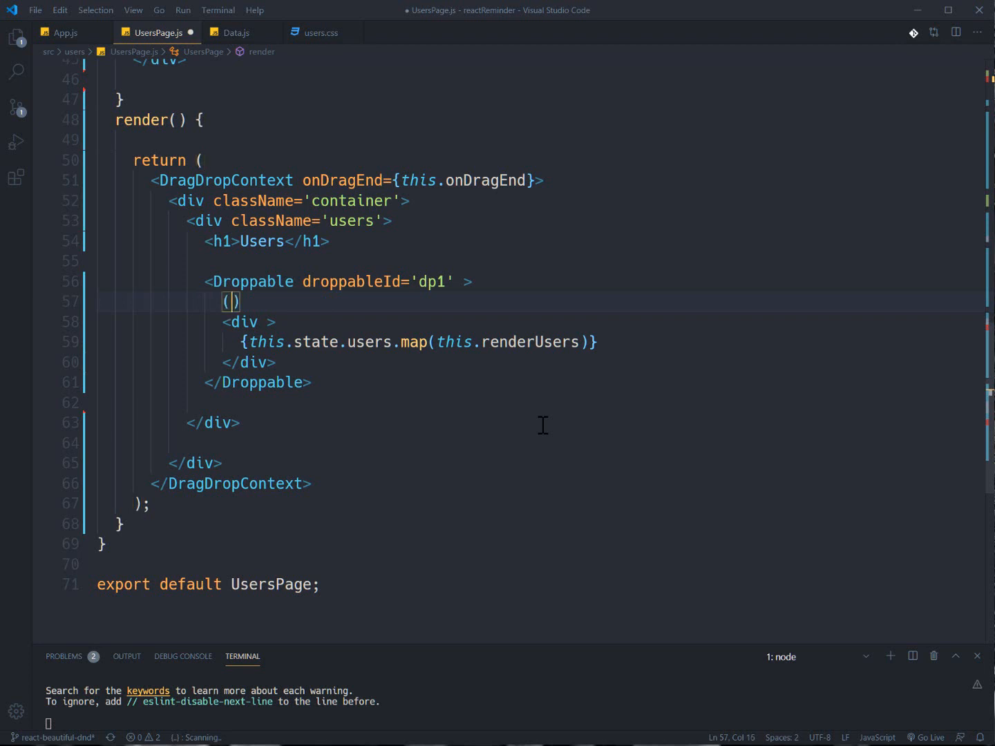
key(Backspace)
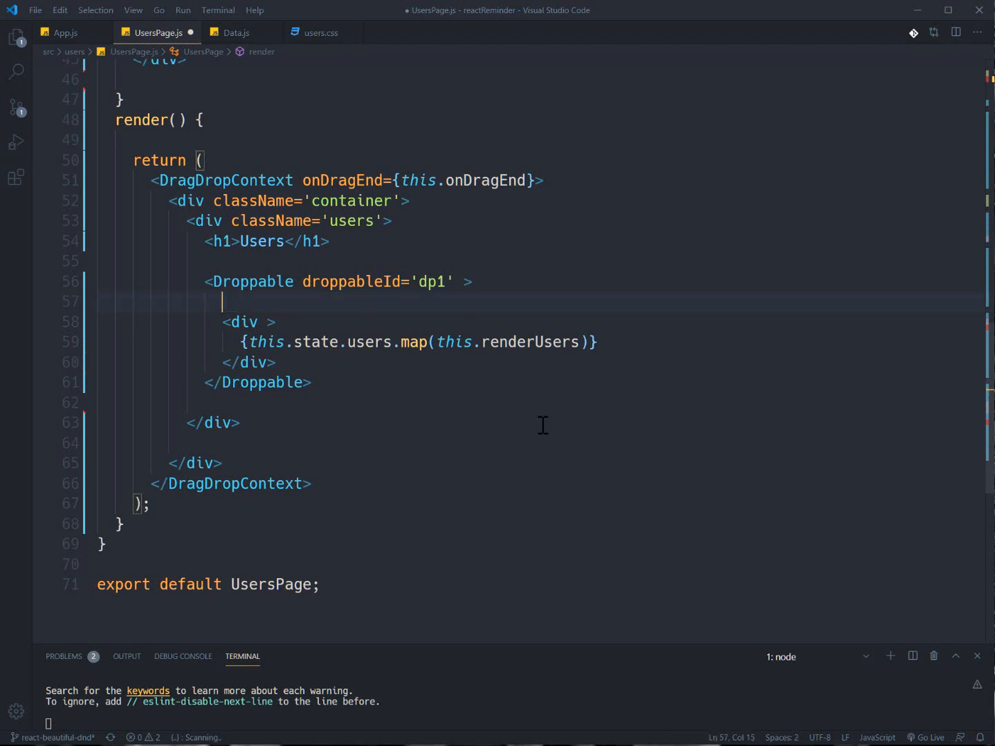
text({()})
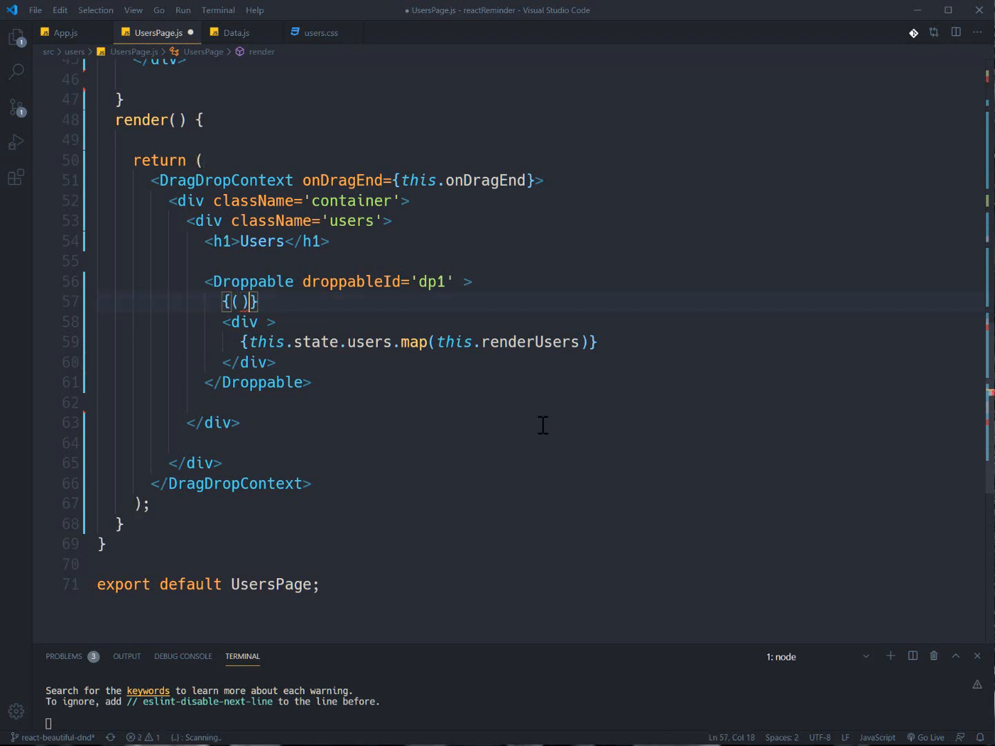
text(=>)
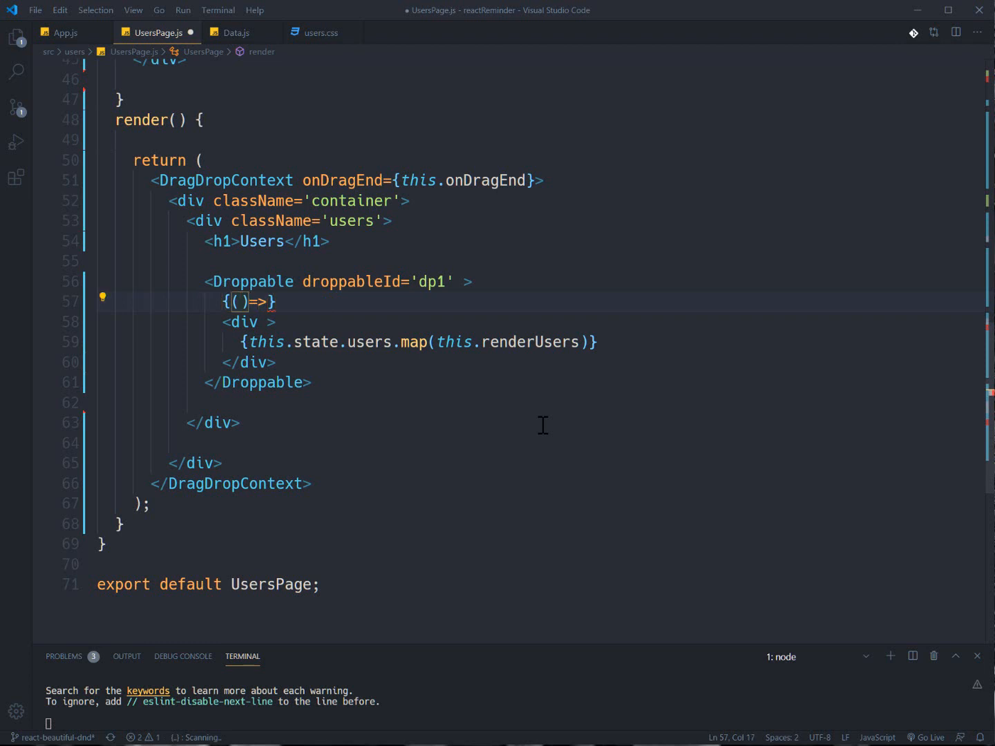
text(provi)
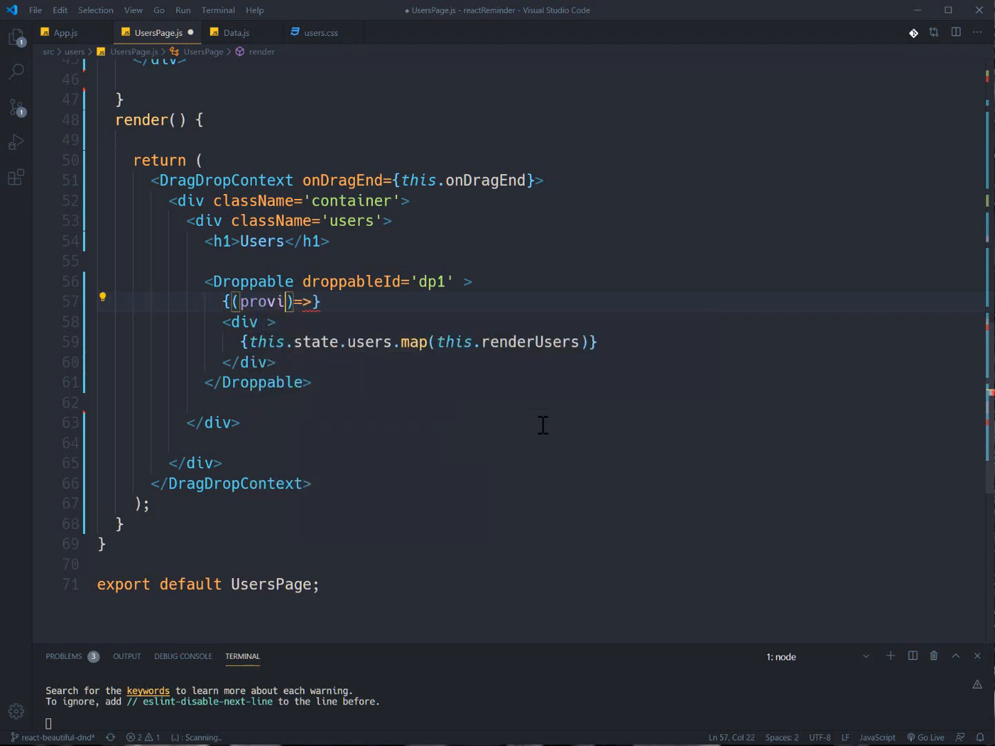
text(ded)
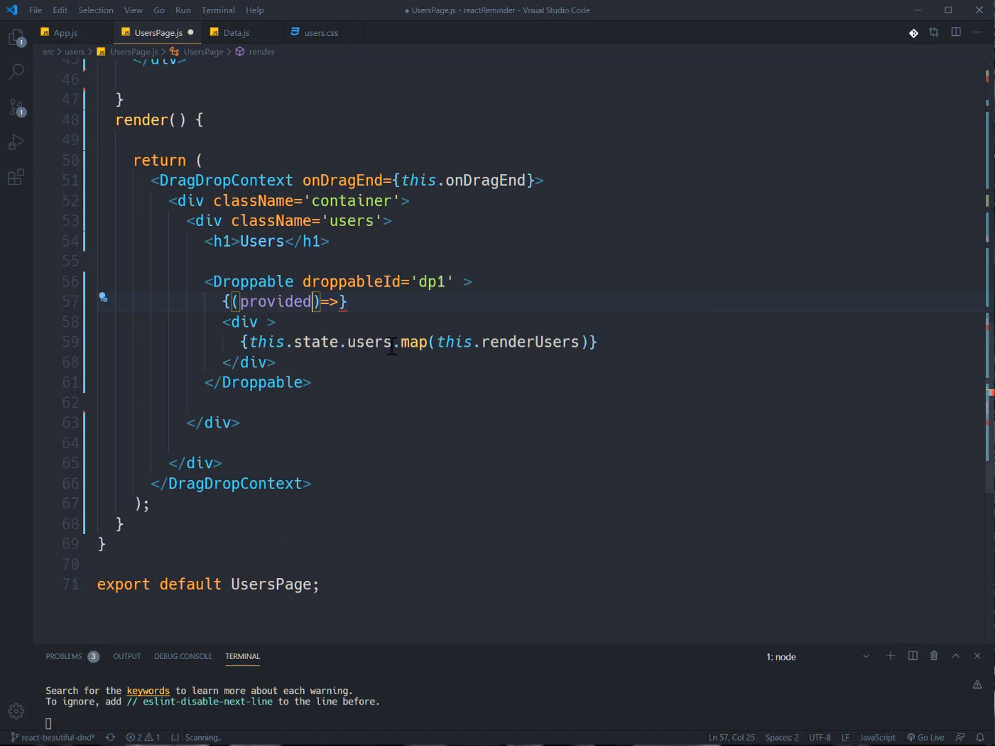
double_click(275, 302)
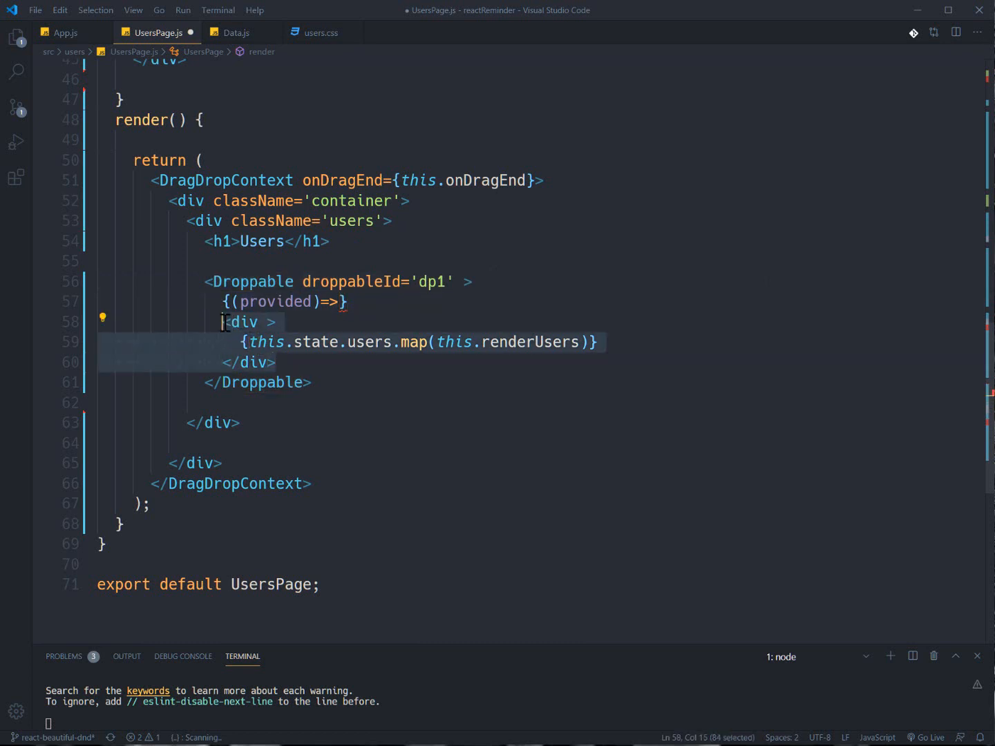
Step: Add a wrapper div with ref={provided.innerRef} inside the Droppable callback
key(Delete)
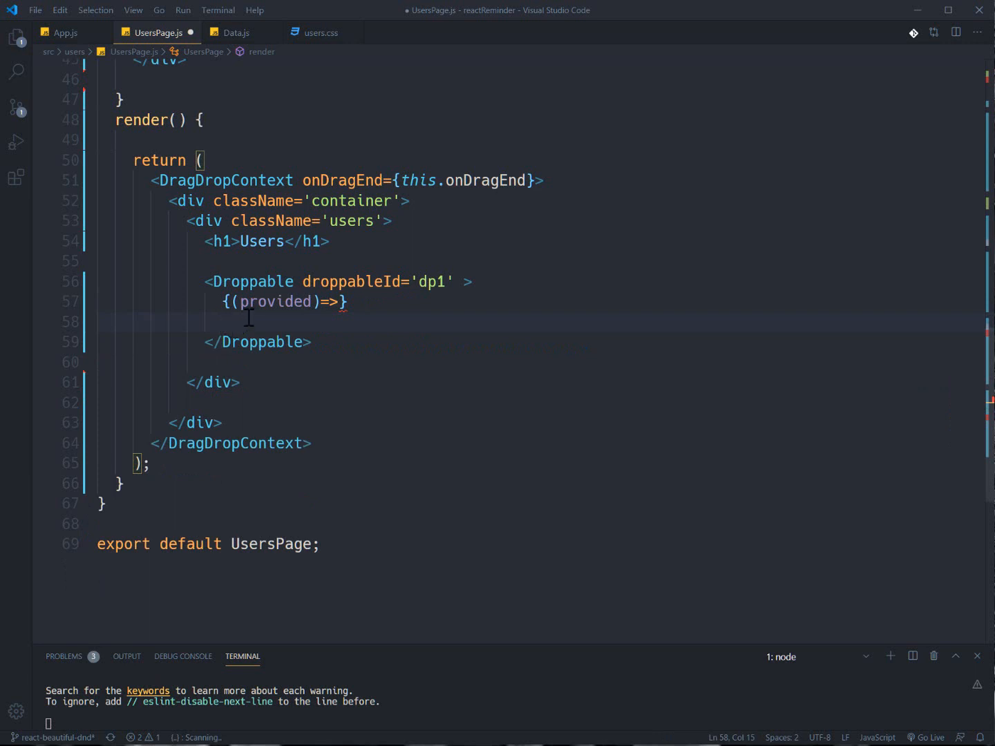
text((<div >)
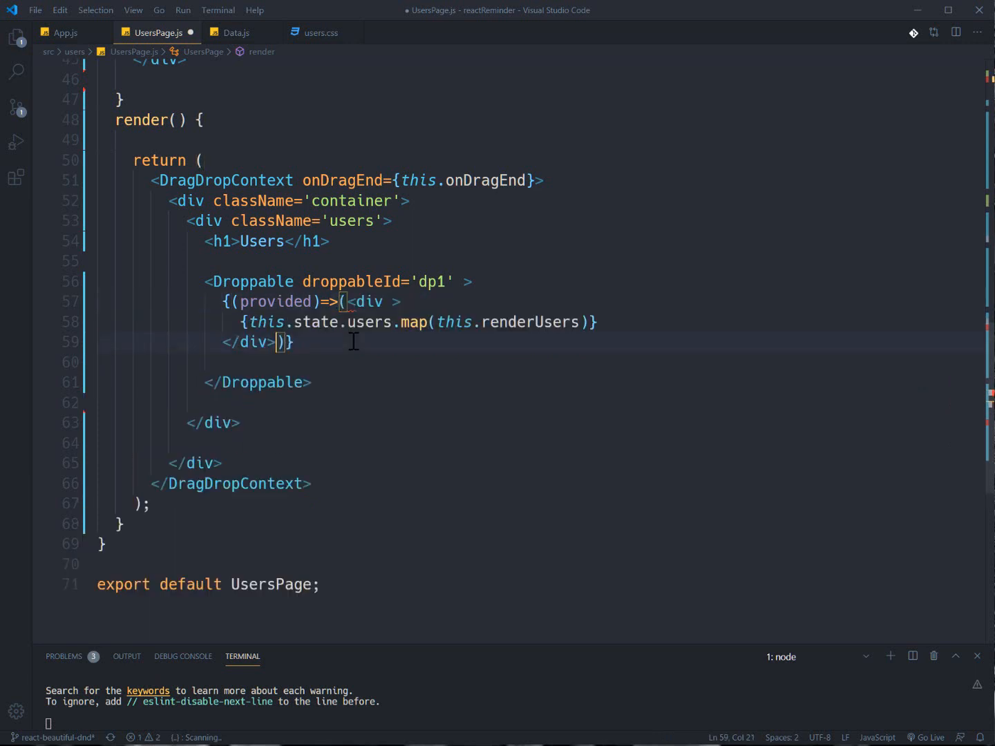
click(392, 301)
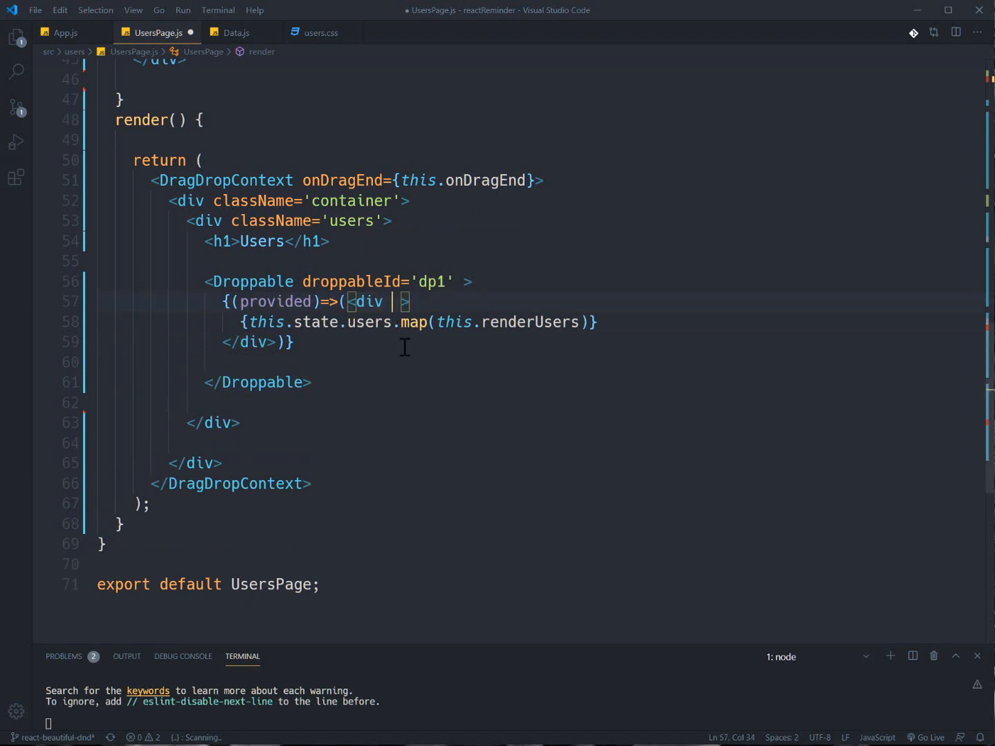
text(ref={)
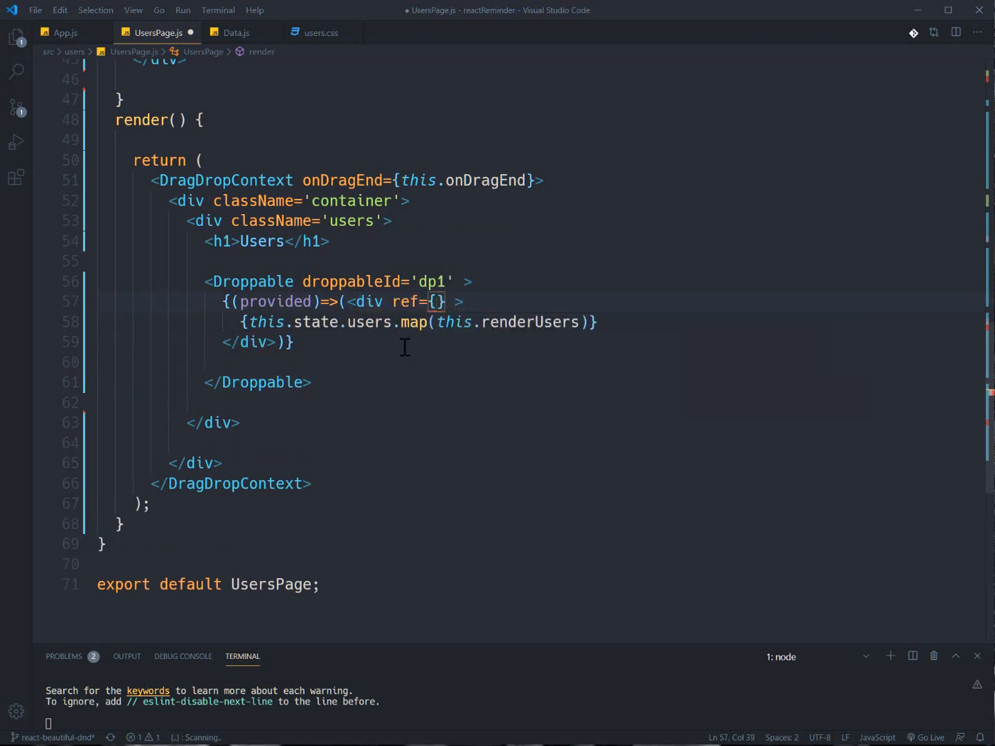
text(provided)
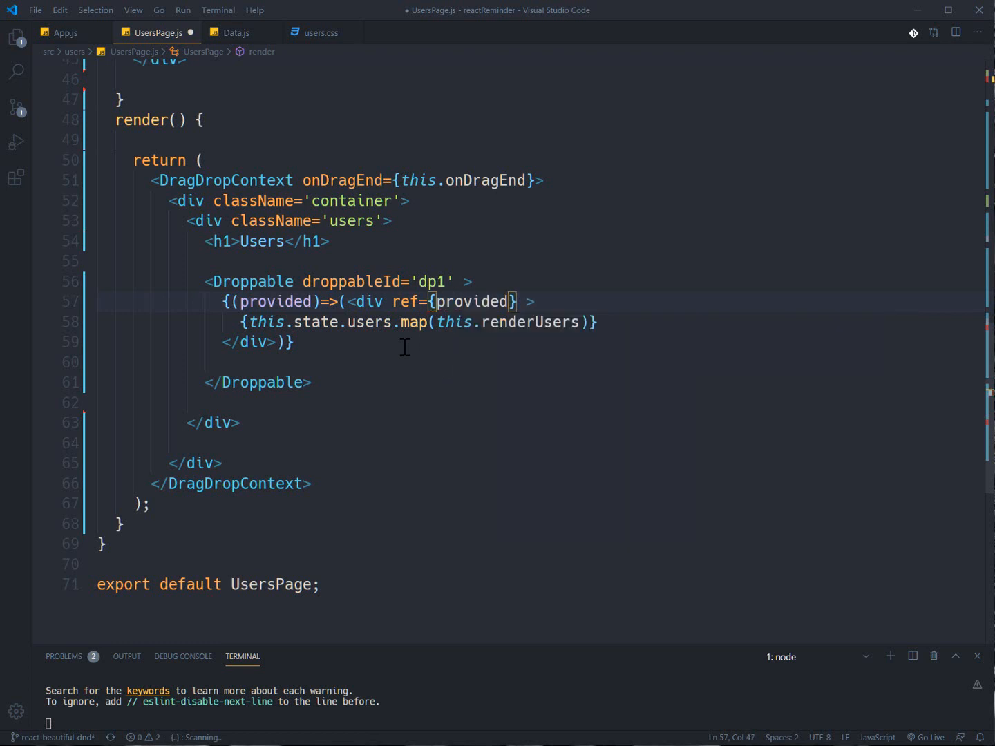
text(.innerRef)
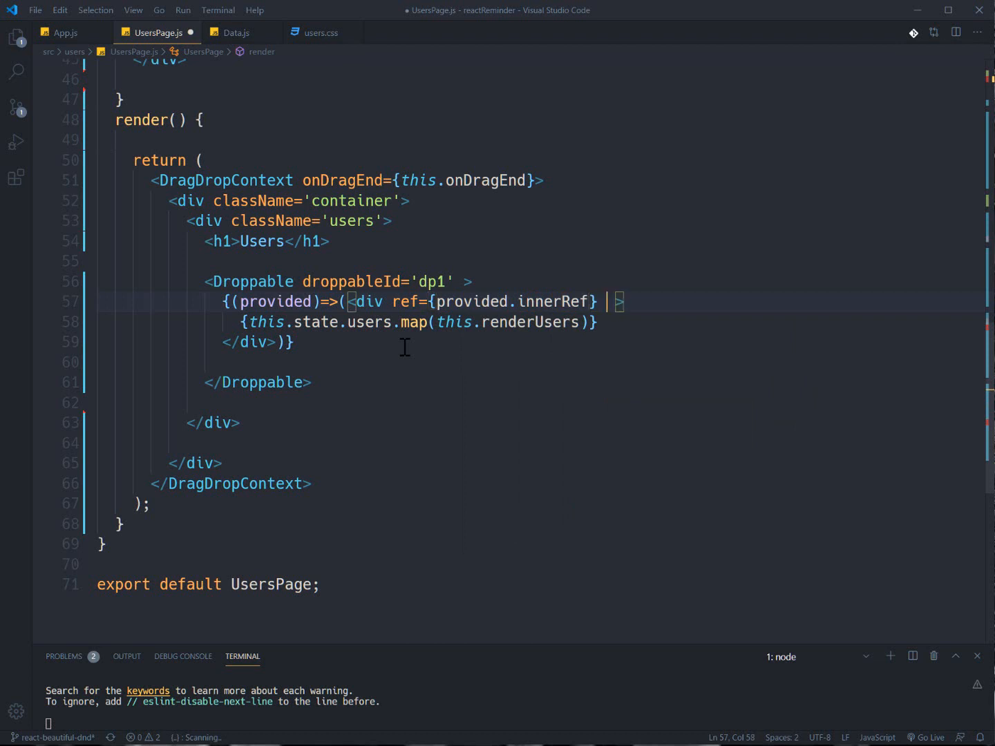
Step: Spread {...provided.droppableProps} on the div and add {provided.placeholder} after the map
text({})
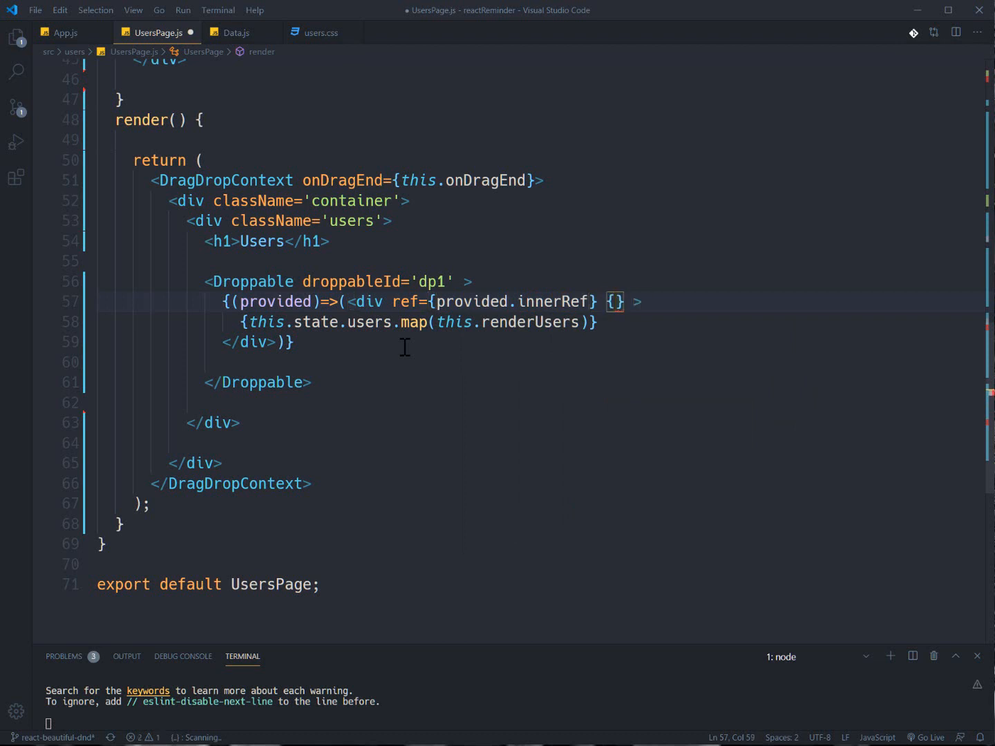
text(..provided.dro)
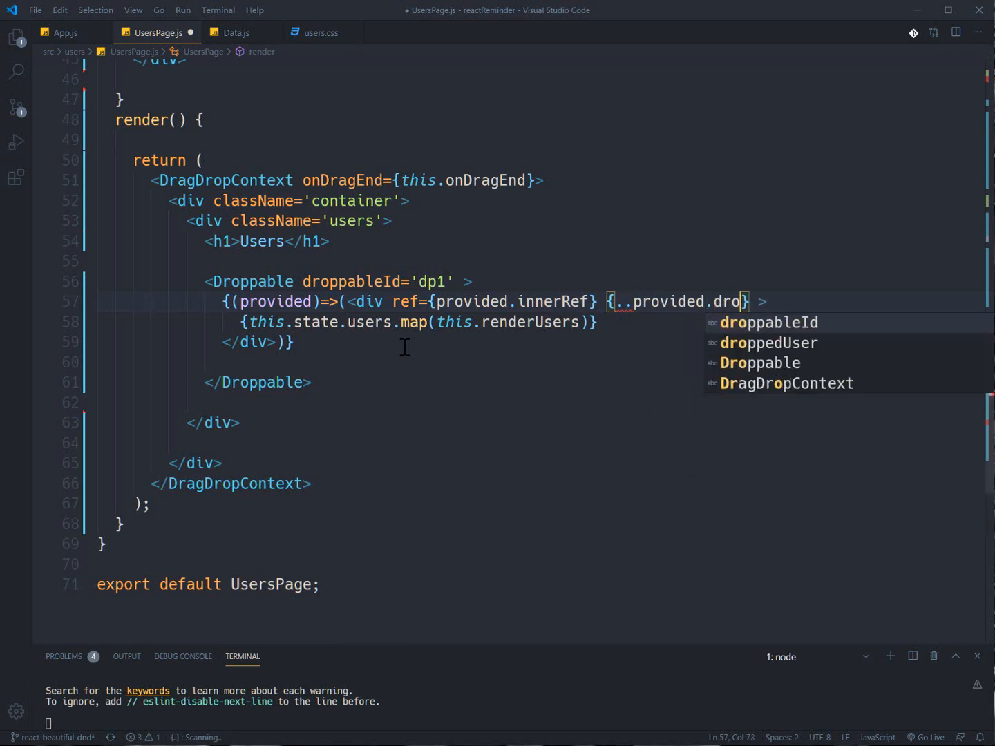
text(ppable)
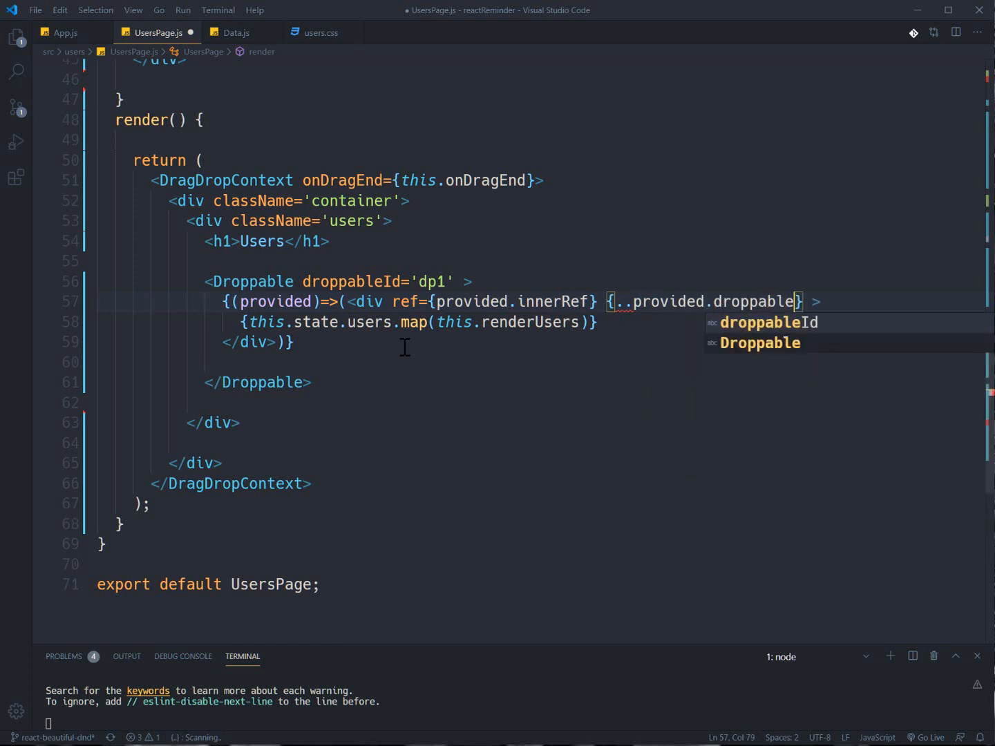
text(Props)
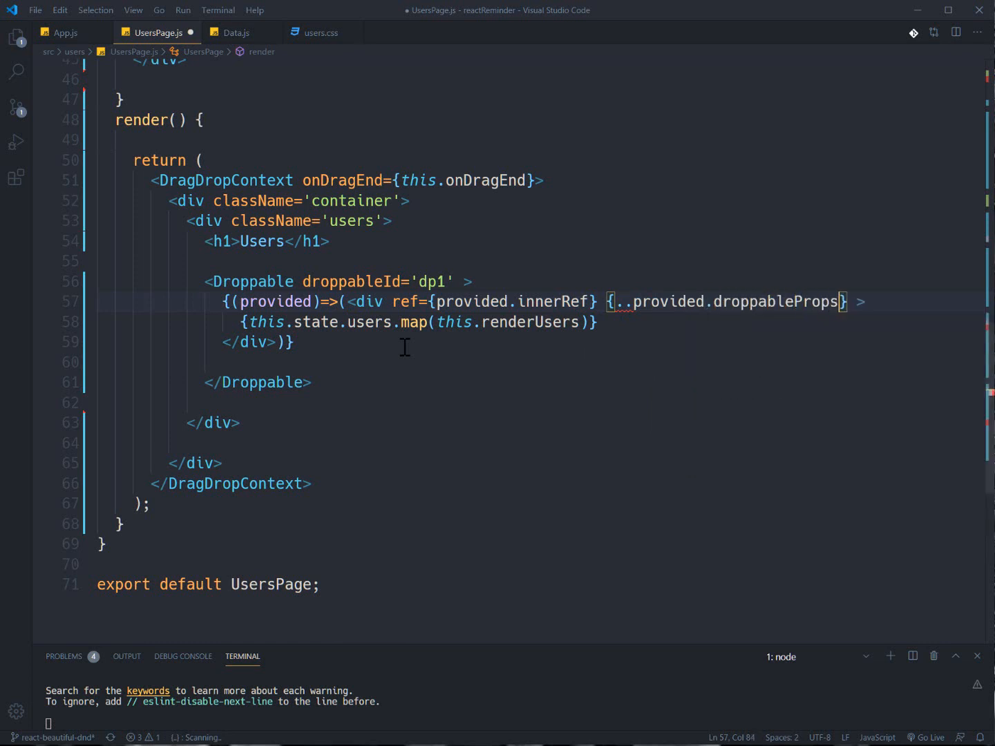
mouse_move(652, 320)
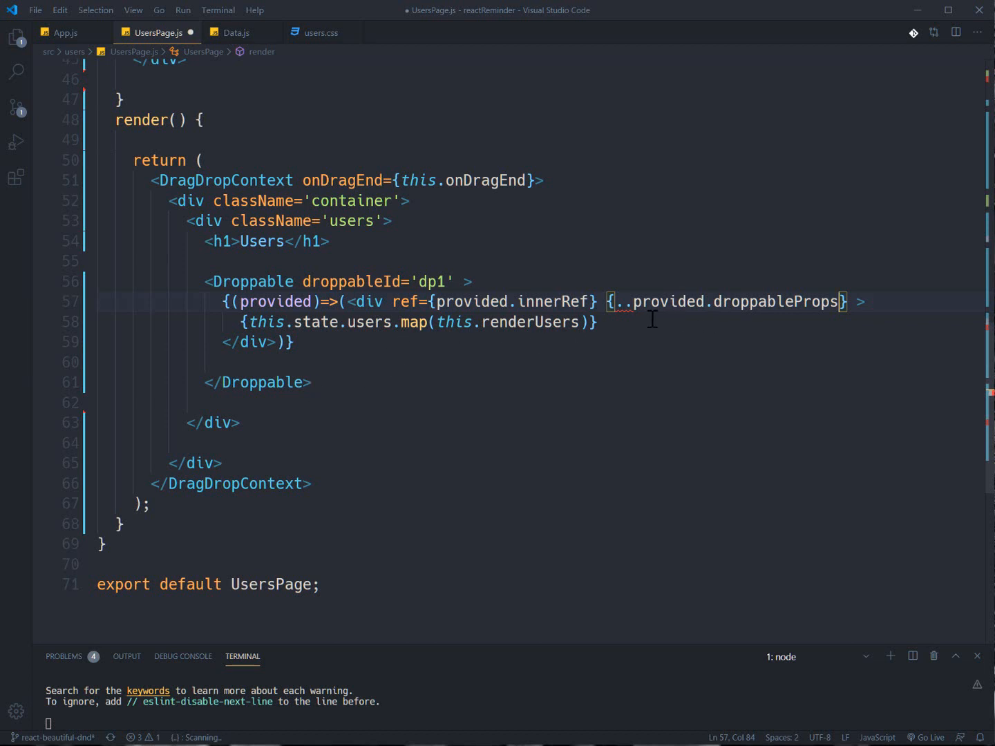
key(enter)
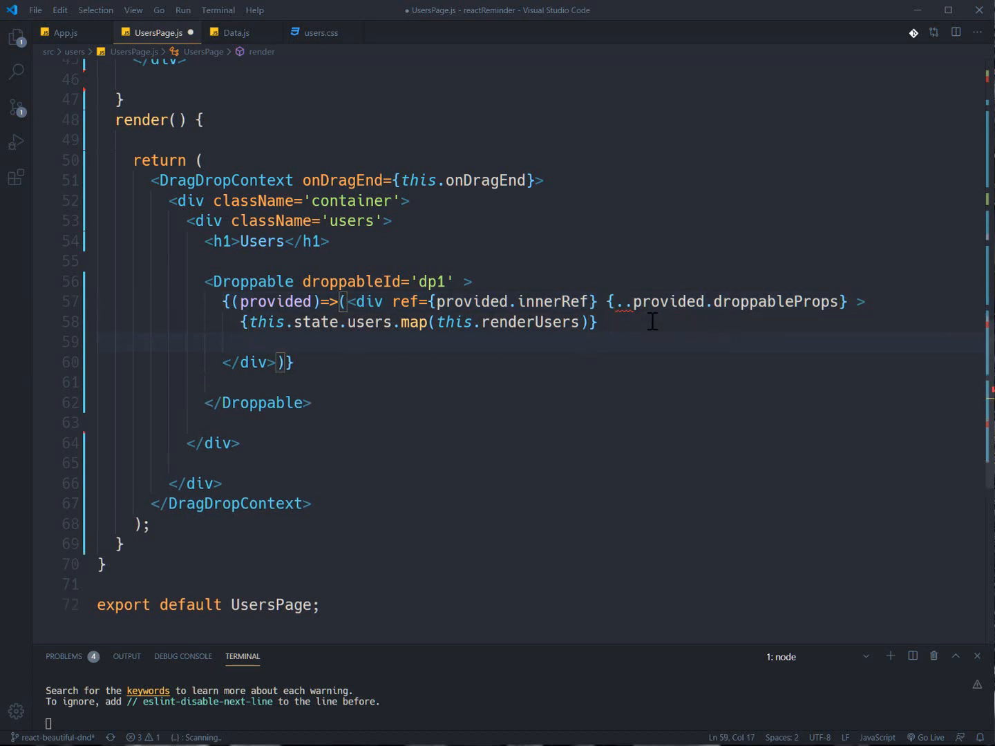
text({provided.placeholder)
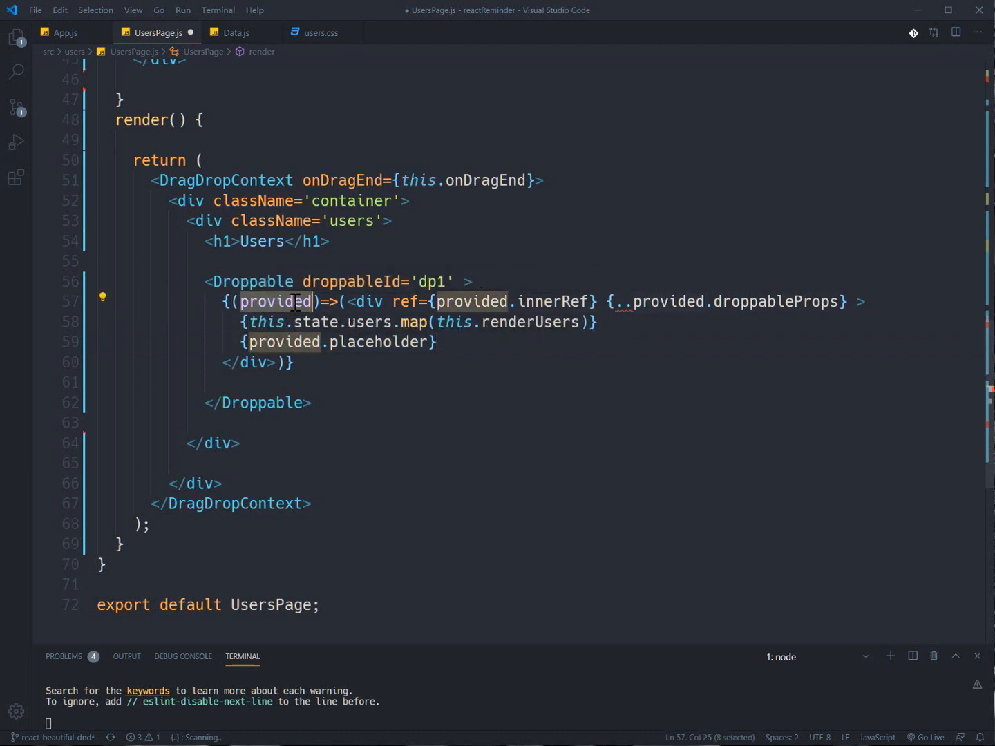
Step: Fix {...provided.droppableProps} to three dots and run Format Document from the command palette
click(514, 302)
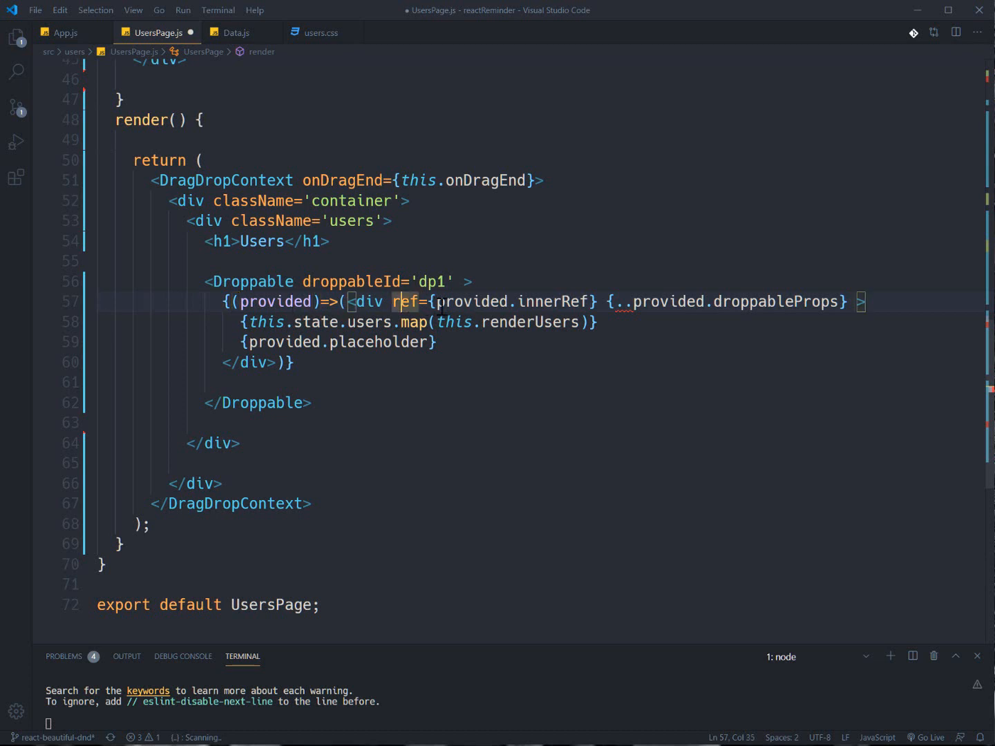
double_click(251, 282)
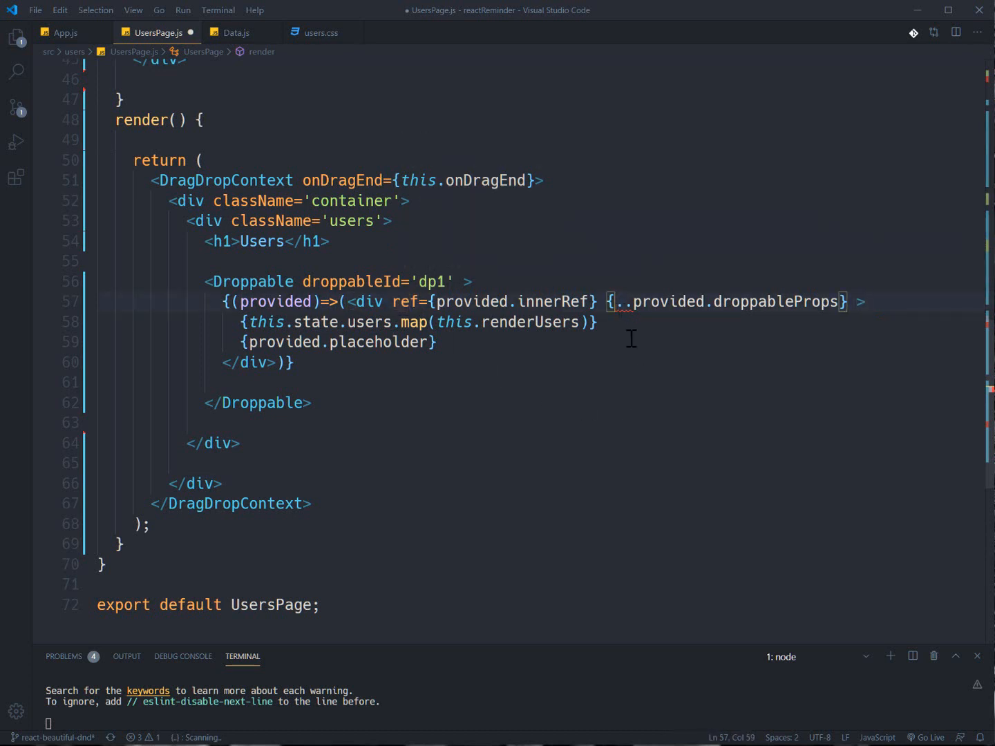
text(.)
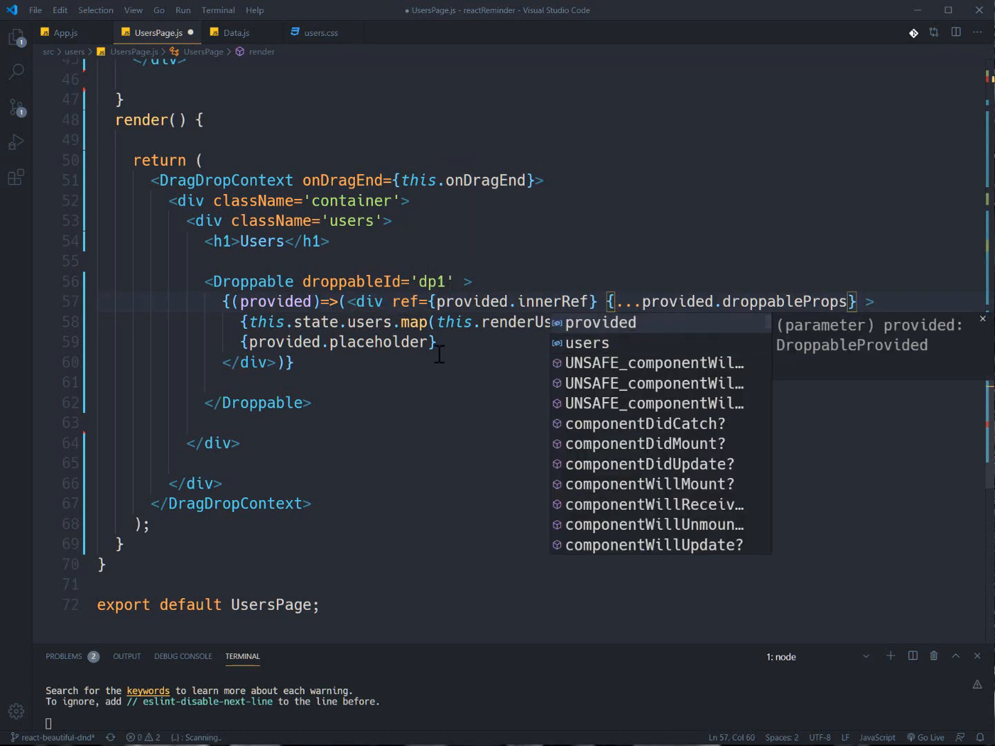
key(ctrl+shift+p)
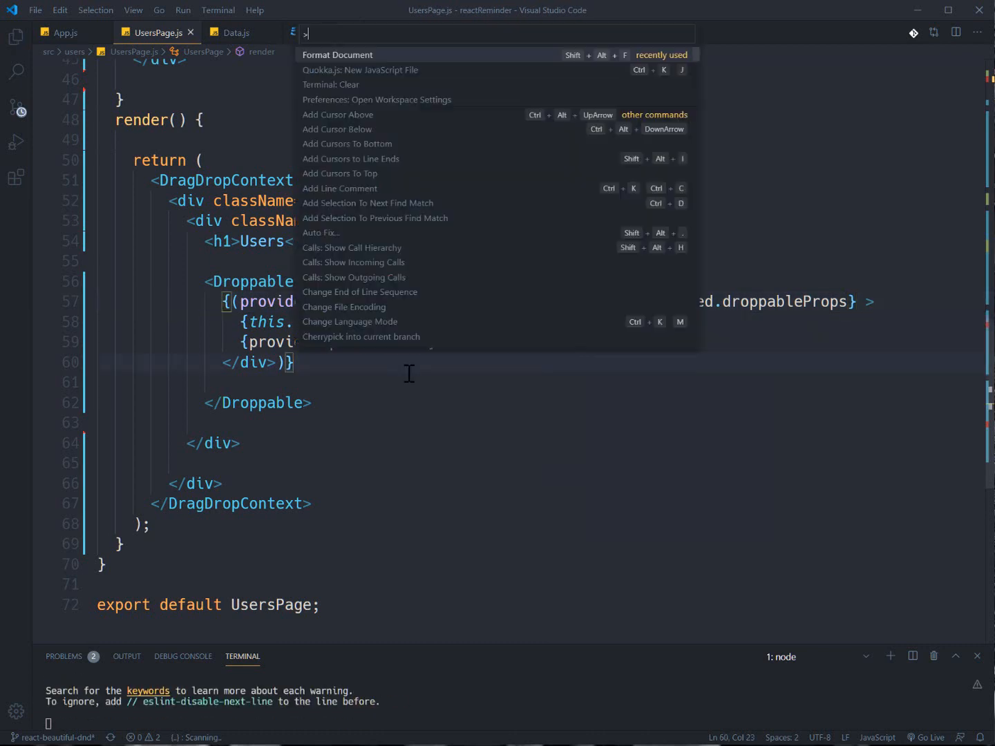
click(337, 56)
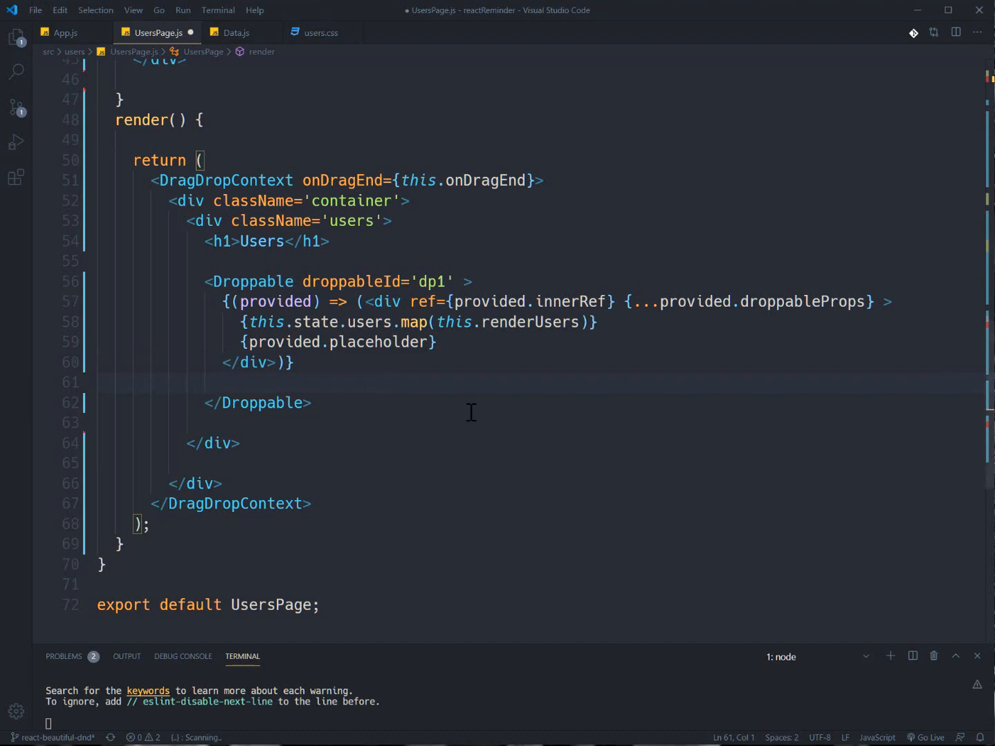
Step: Check the Draggable import at the top, then return to renderUsers' returned item div
scroll(up, 3)
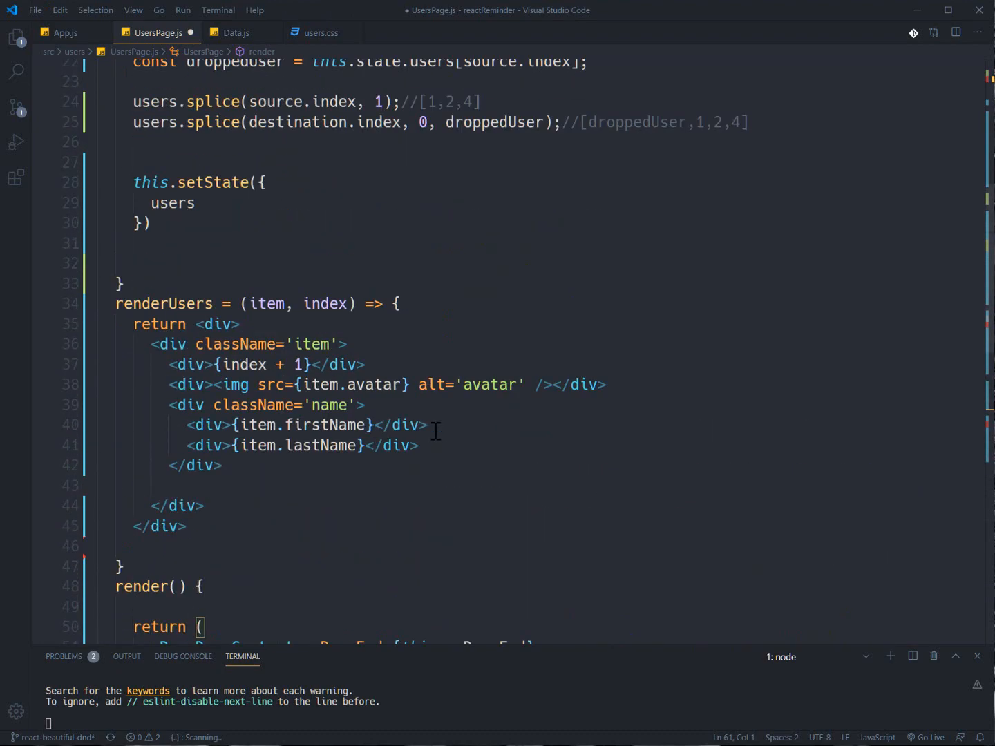
scroll(up, 3)
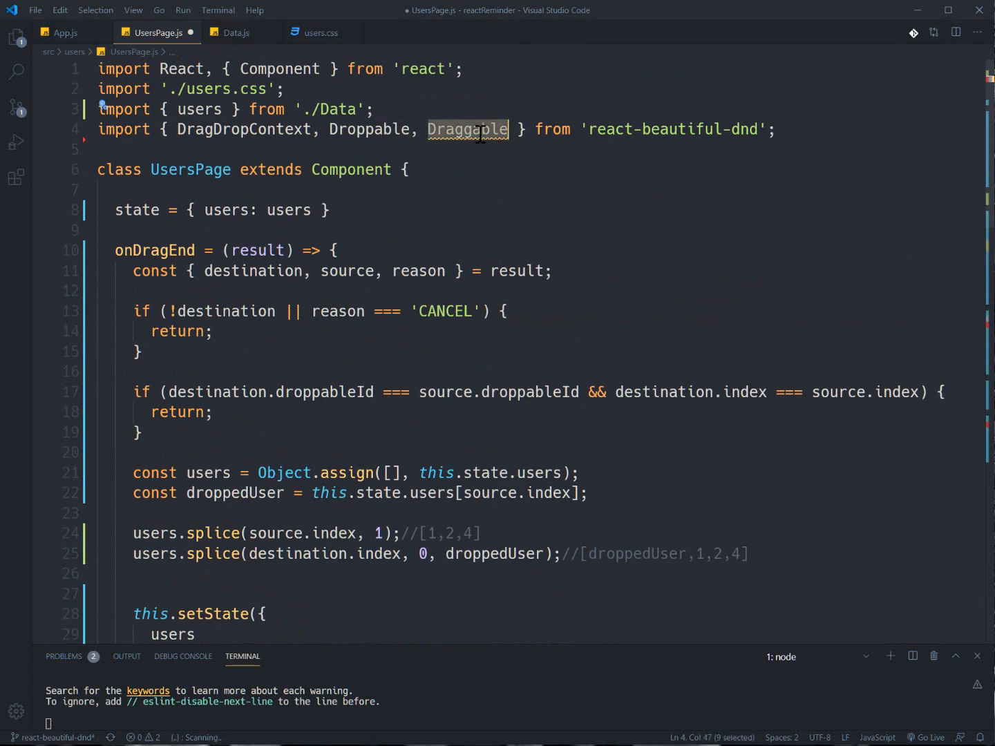
scroll(down, 3)
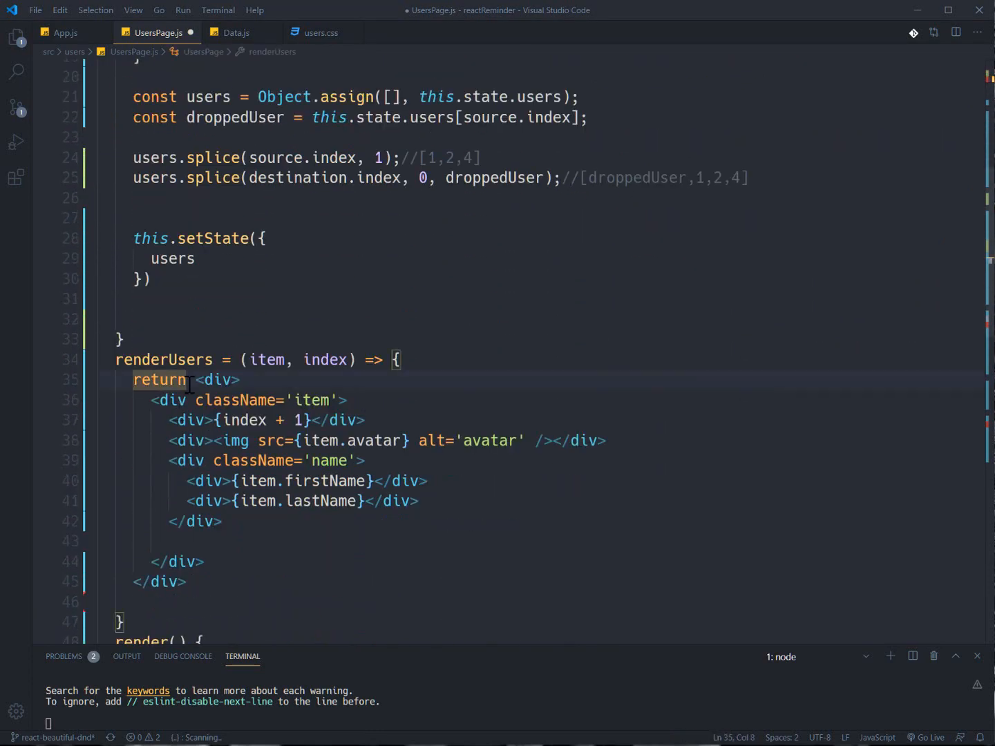
click(218, 380)
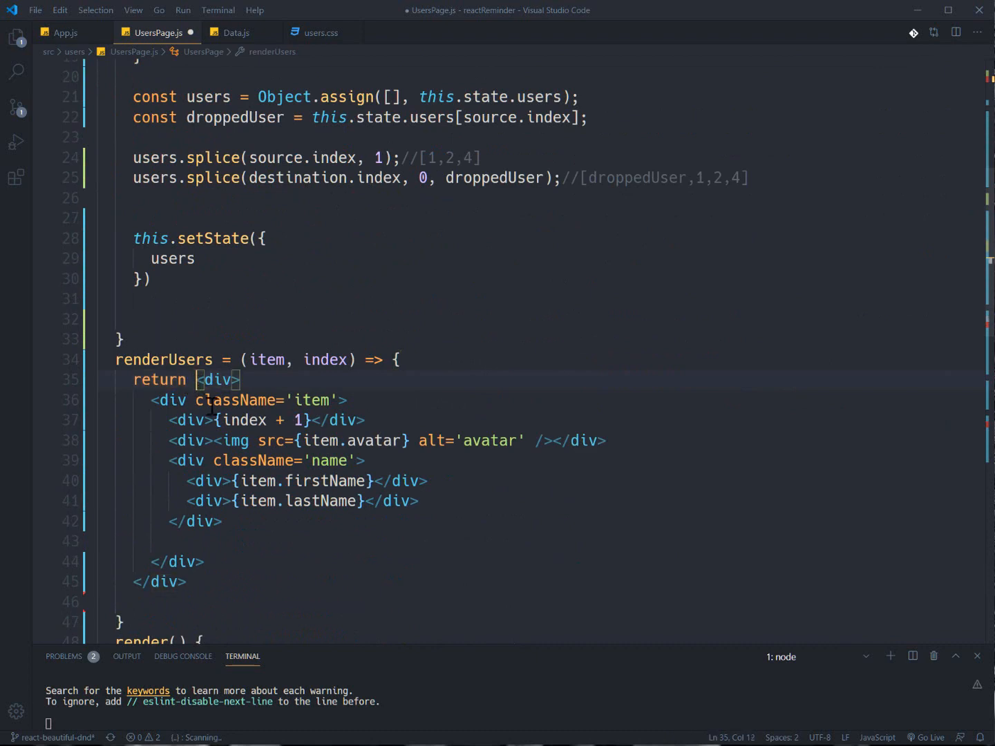
Step: Wrap the item in a Draggable opening tag with key={index}
text(Draggable><)
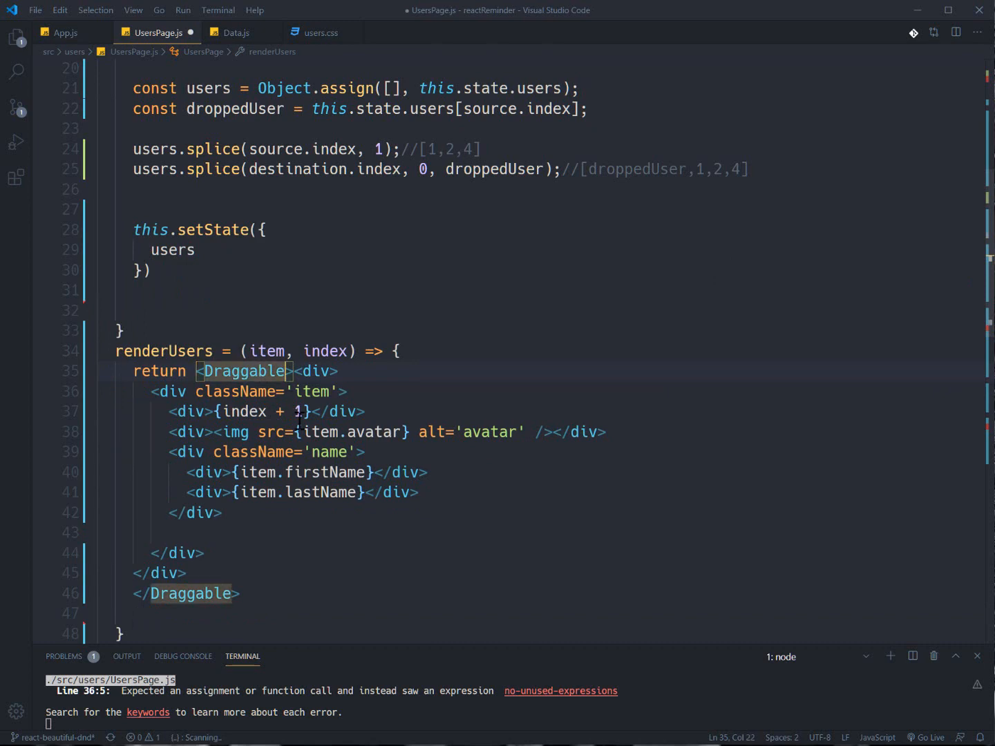
text(key=)
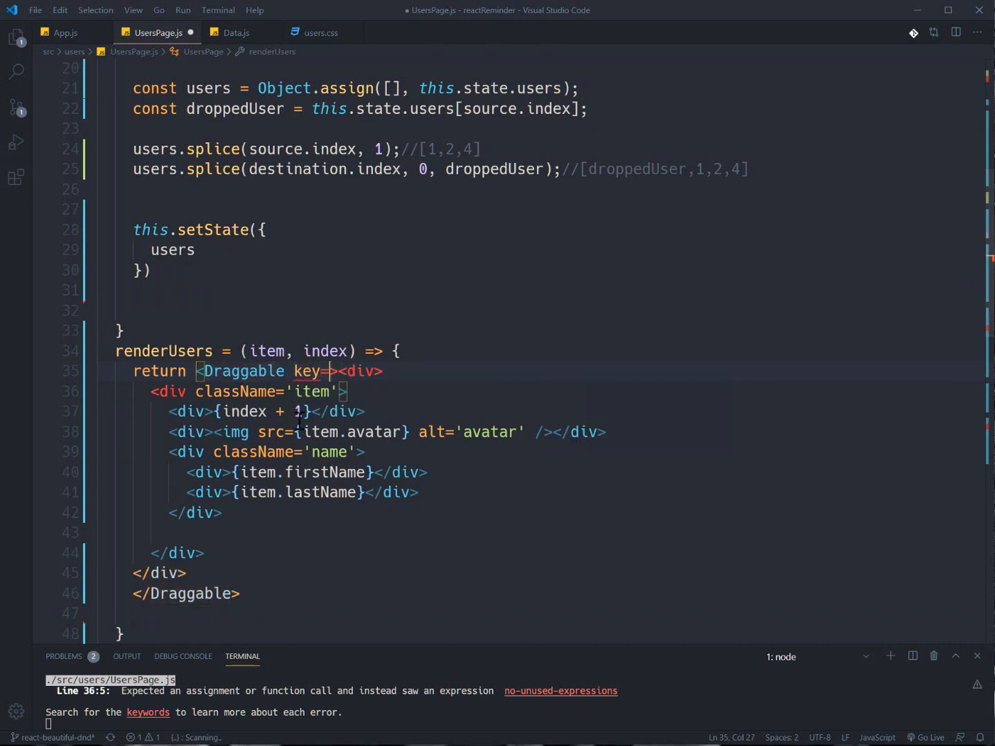
text({})
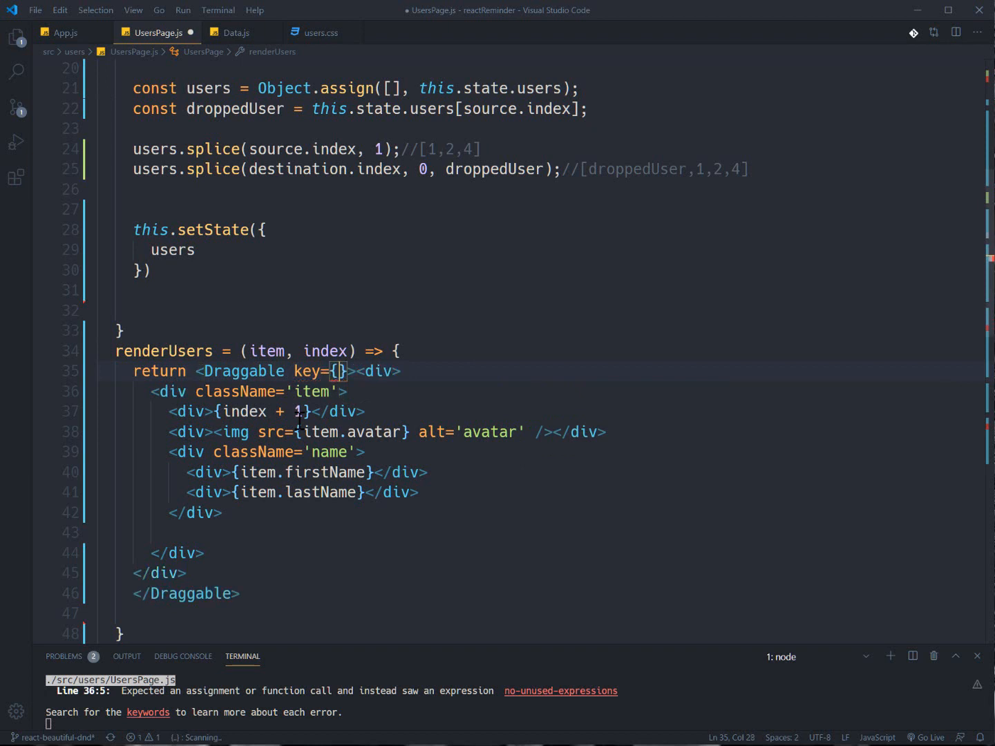
text(index)
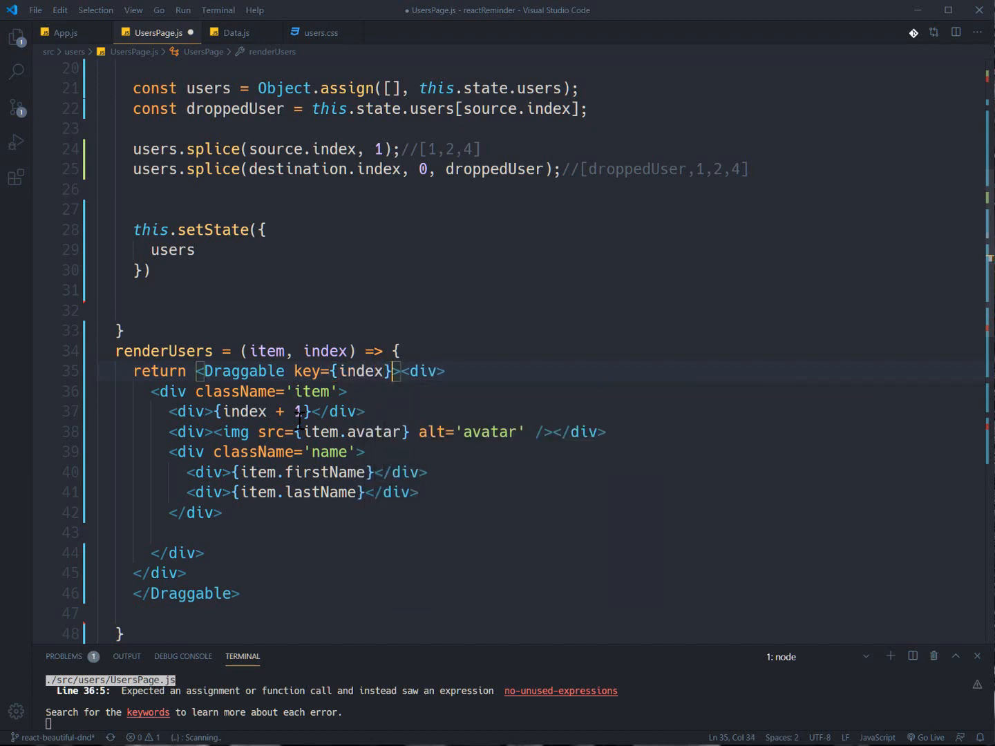
key(Enter)
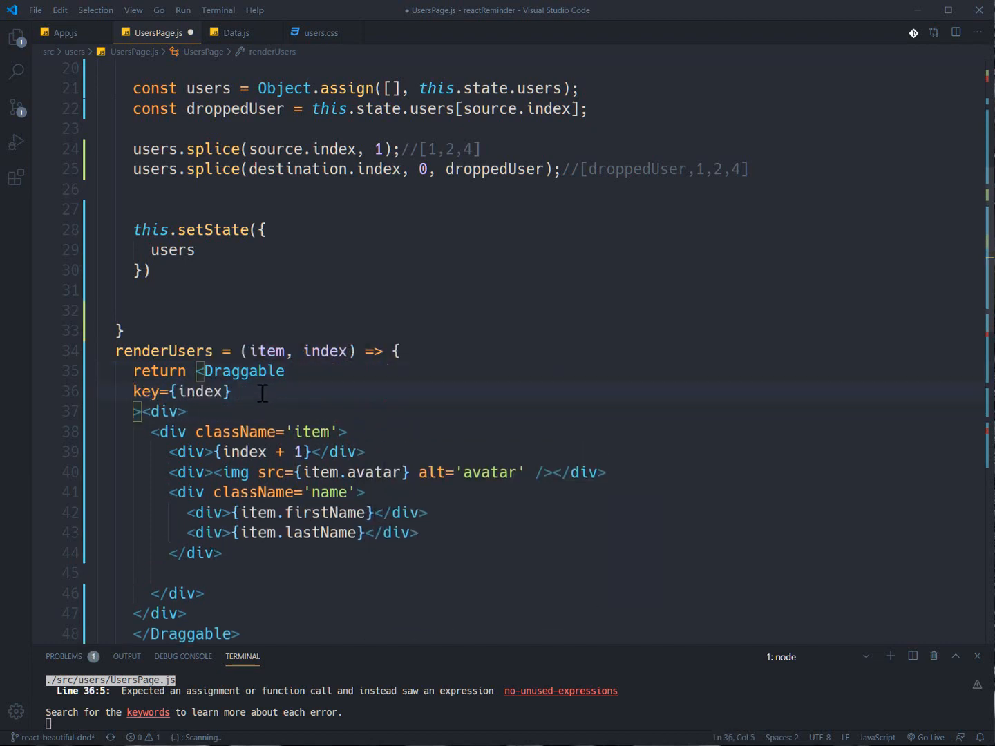
Step: Add draggableId={index + ''} and index={index} props to the Draggable
text(d)
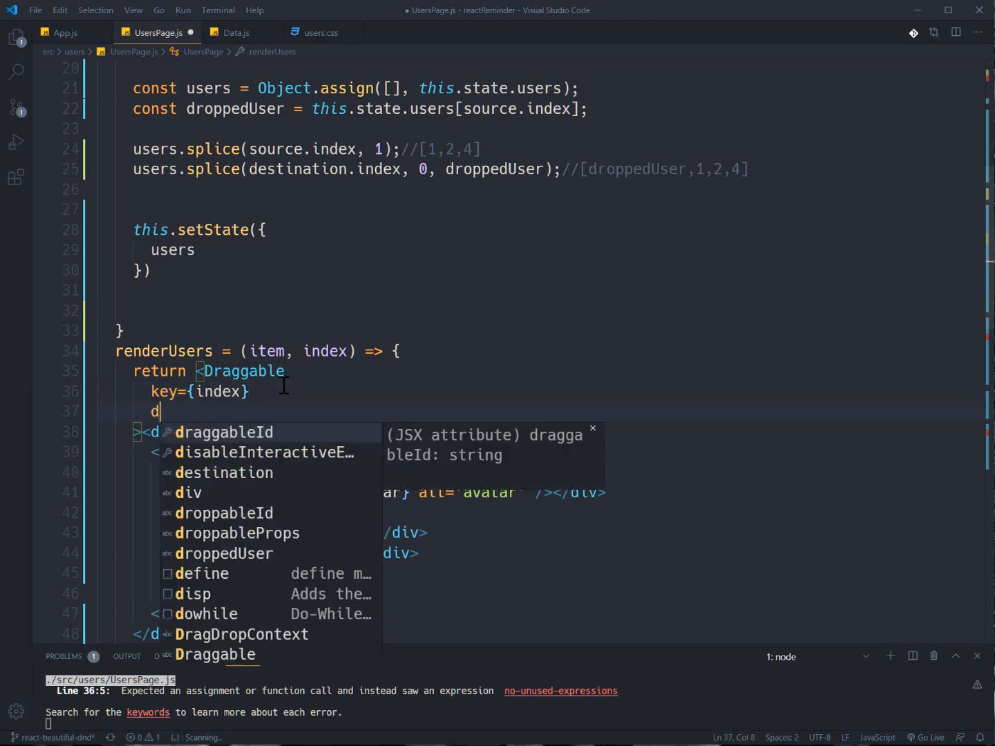
text(raggableId={)
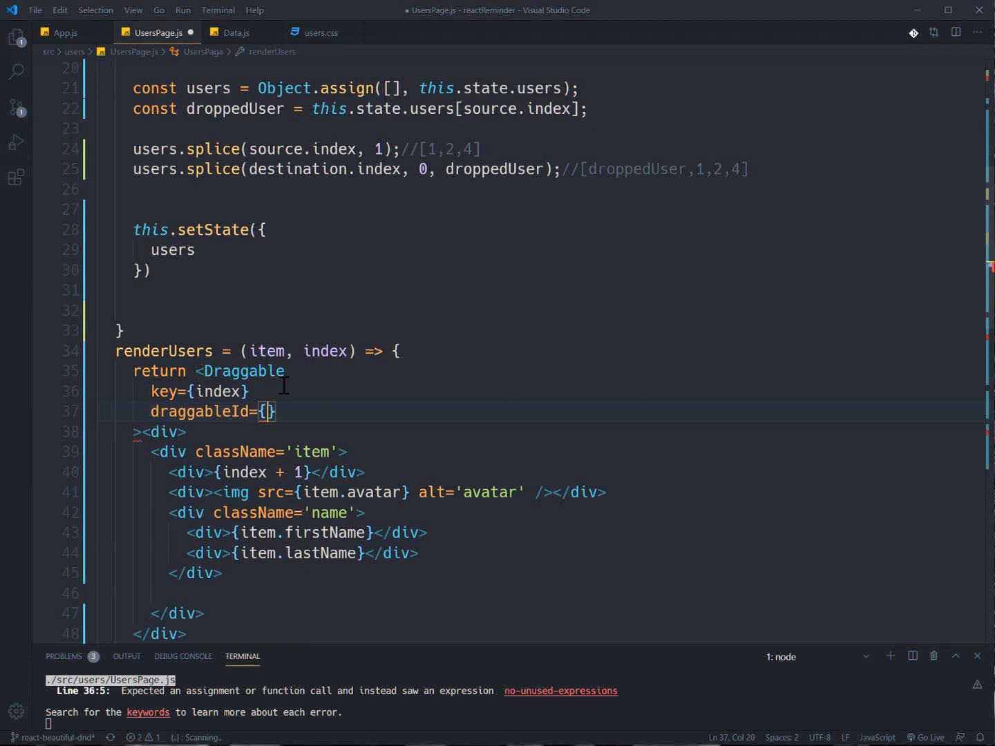
text(index)
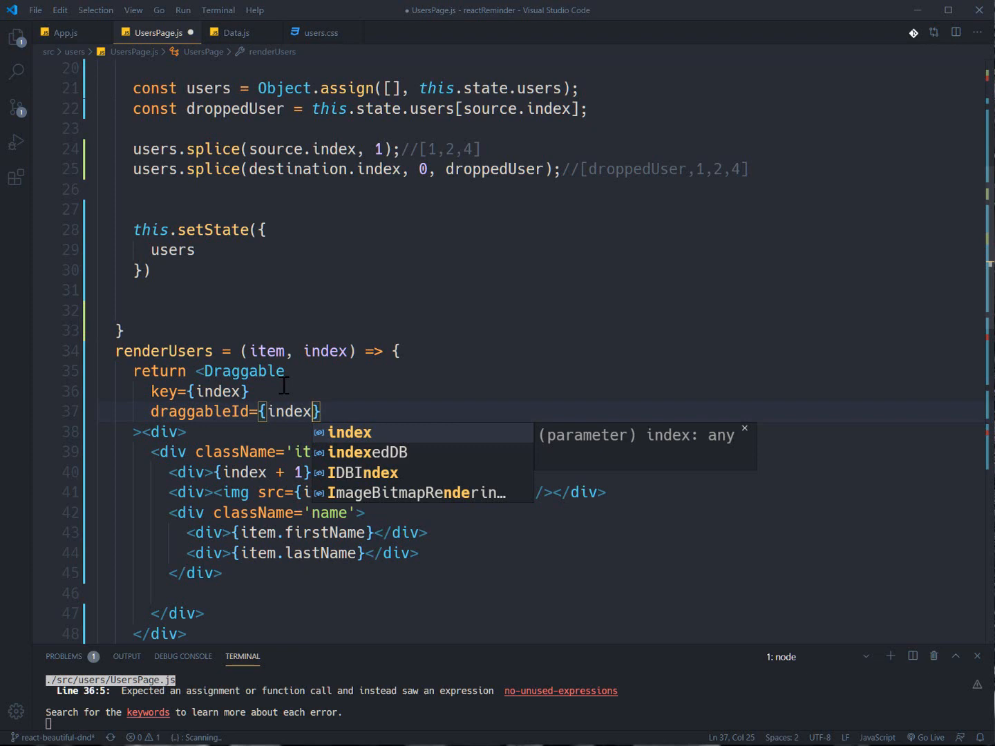
mouse_move(290, 411)
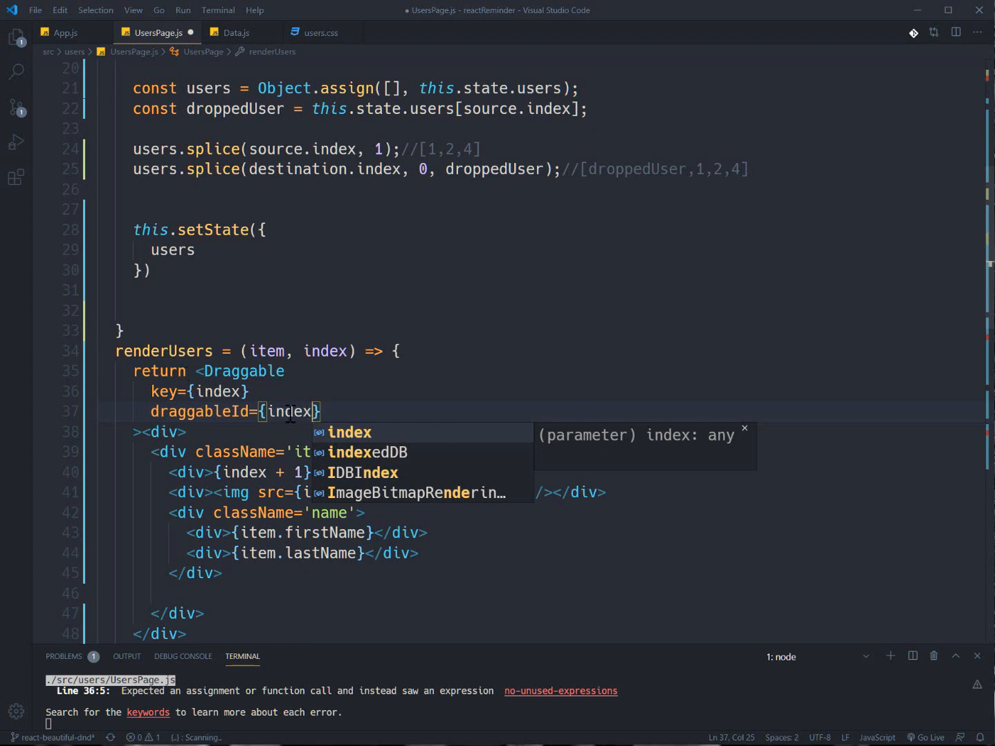
key(Escape)
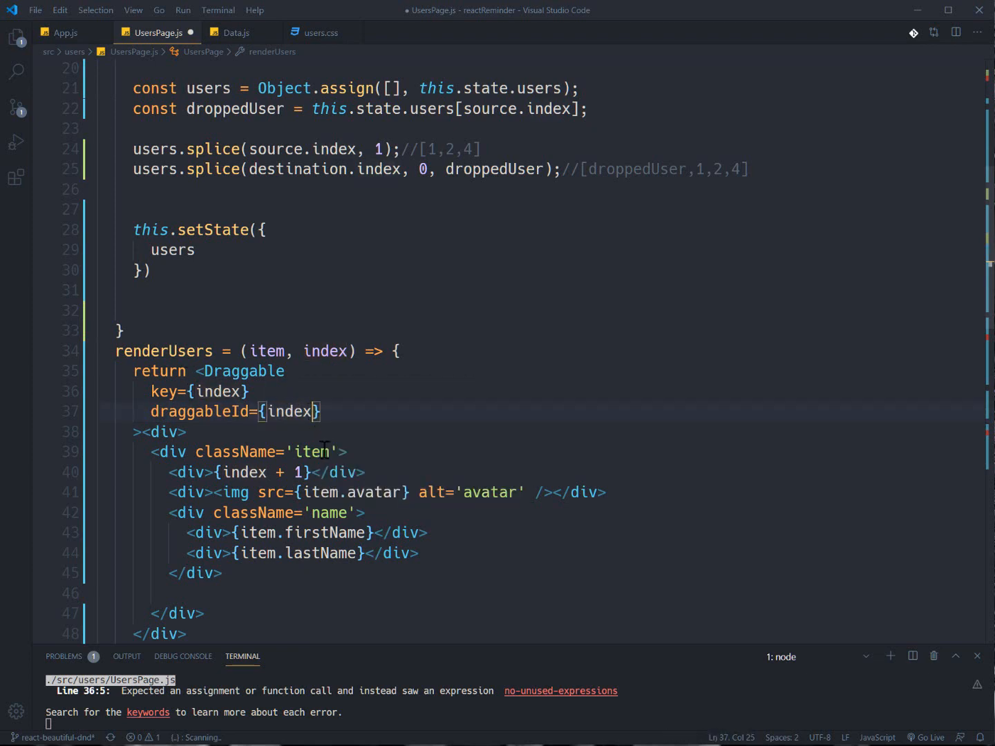
text(+'')
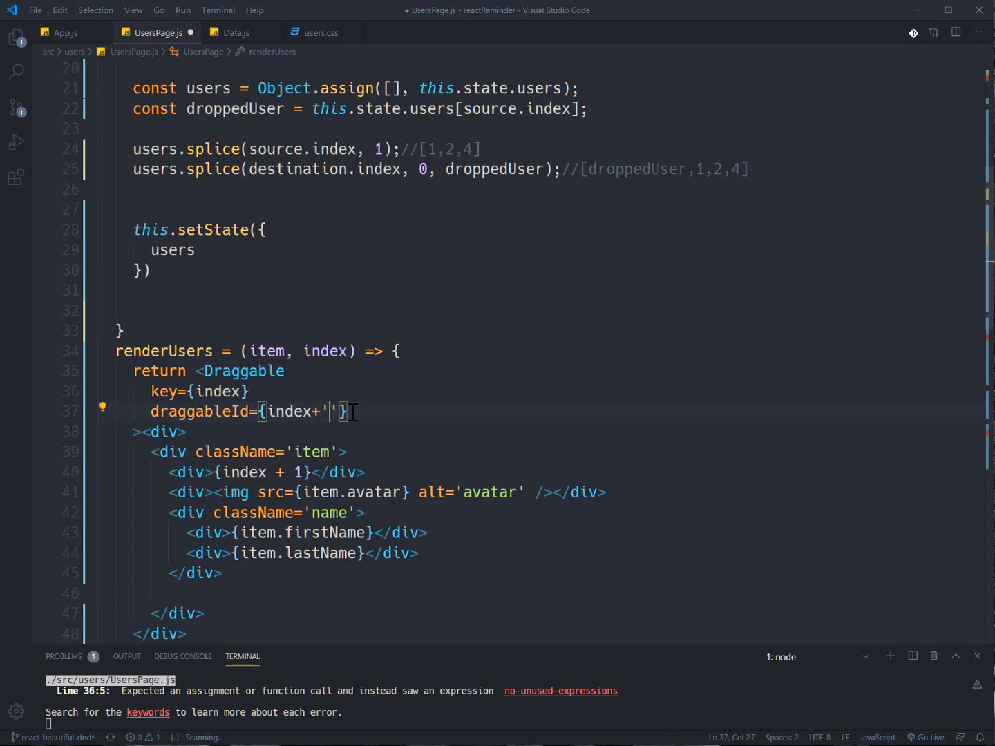
key(enter)
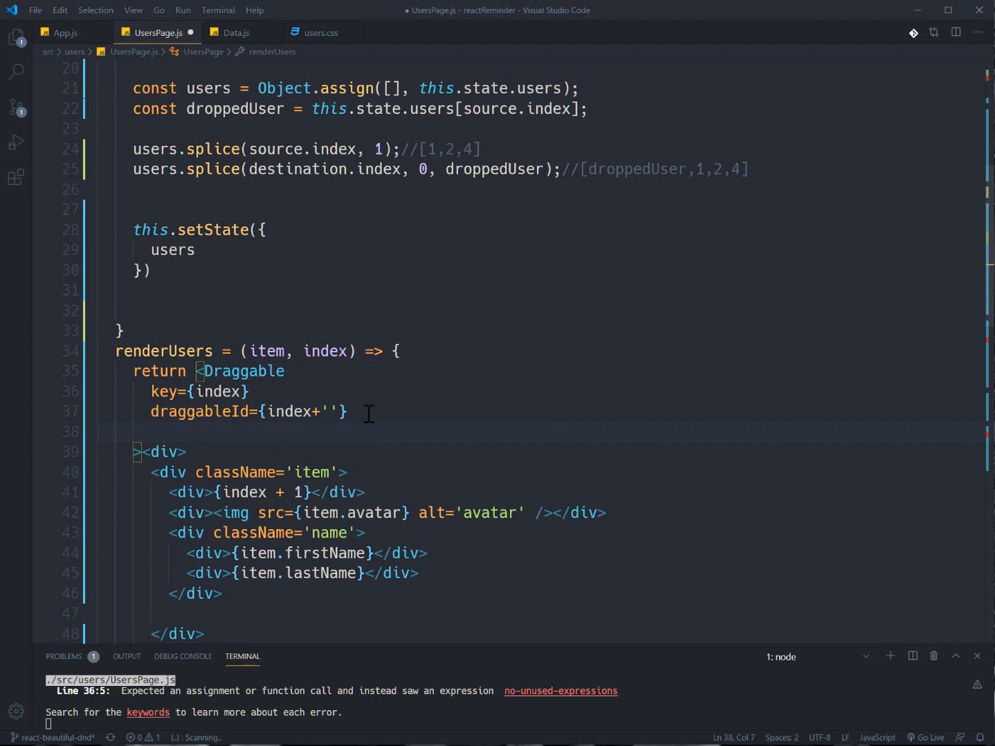
text(index={)
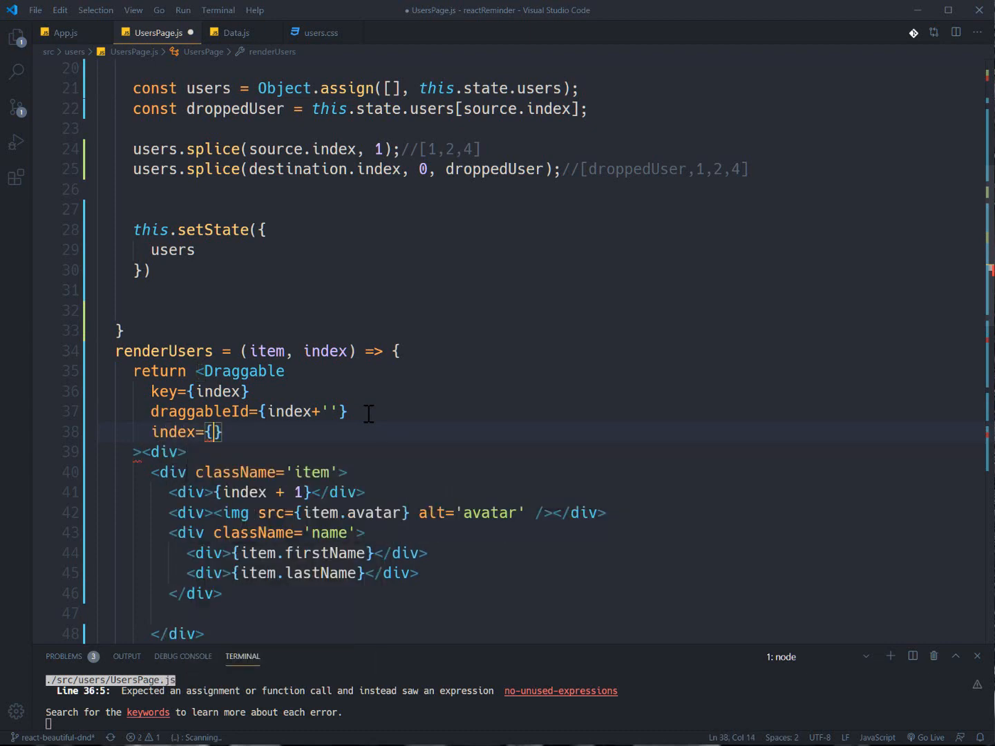
text(index)
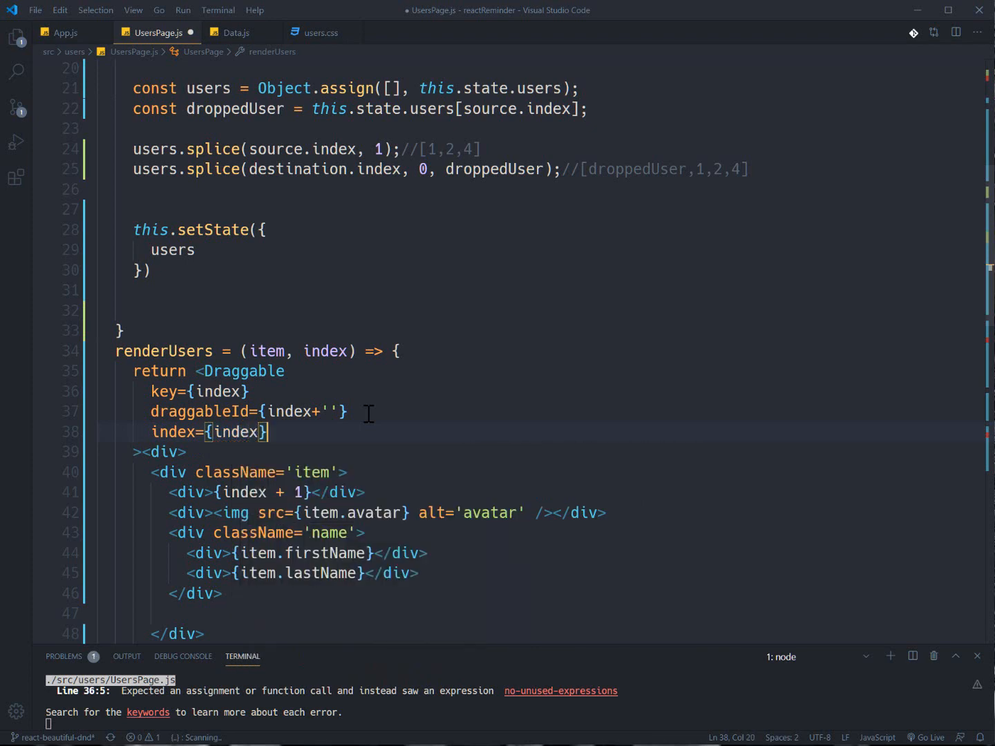
Step: Highlight the index uses and add a {} child expression after the Draggable's closing >
double_click(323, 351)
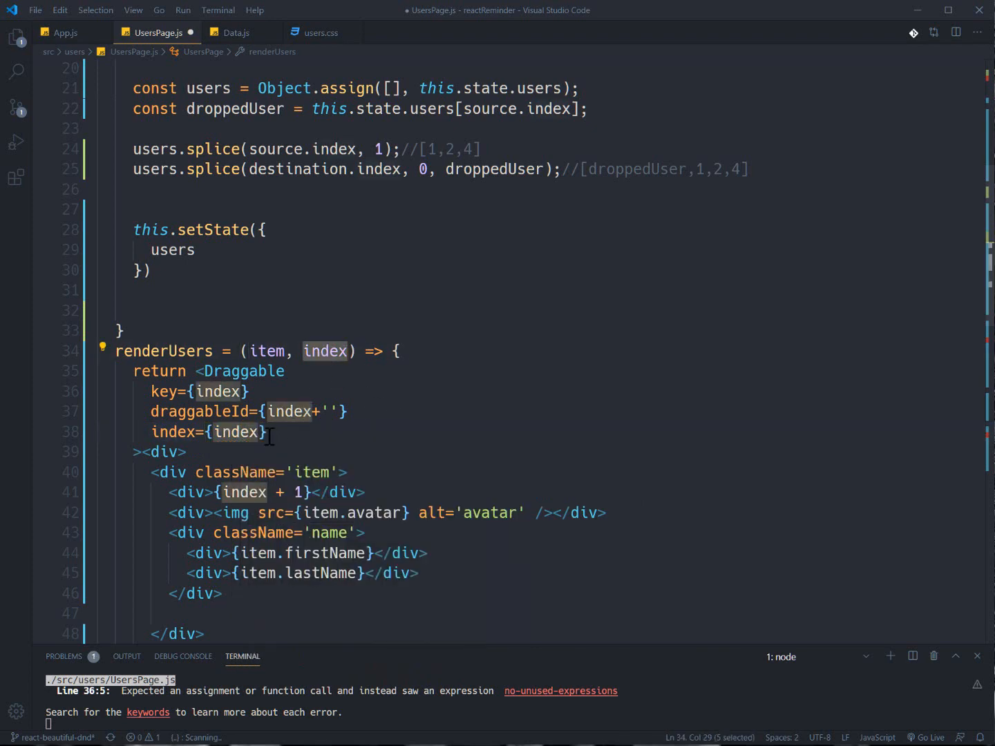
click(266, 431)
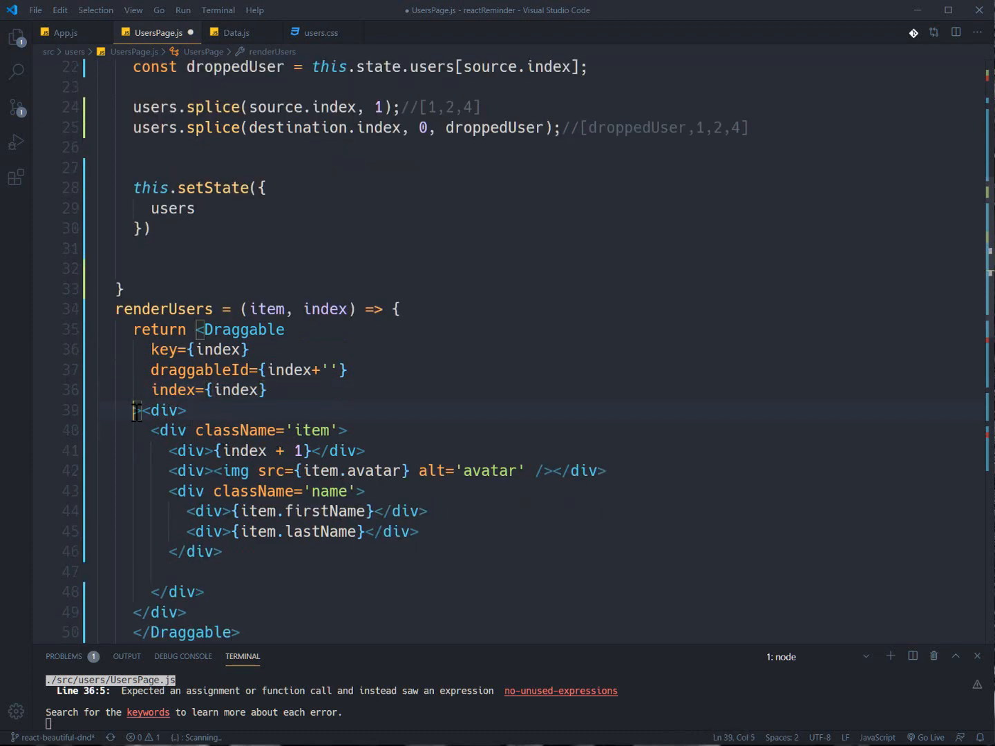
mouse_move(96, 410)
text(>)
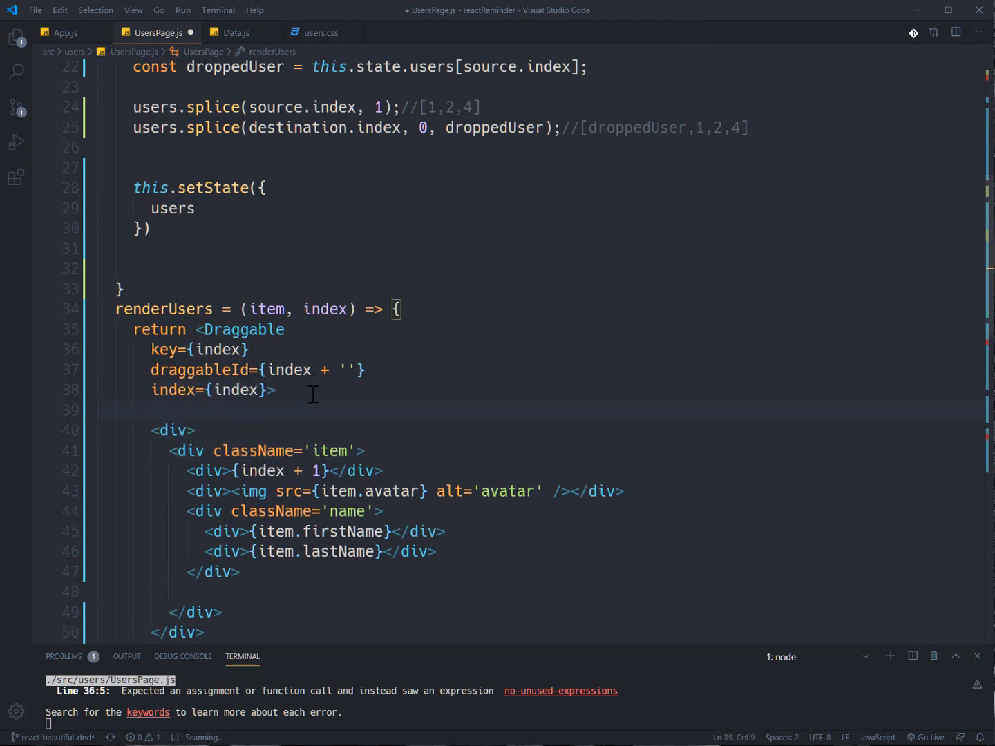
text({})
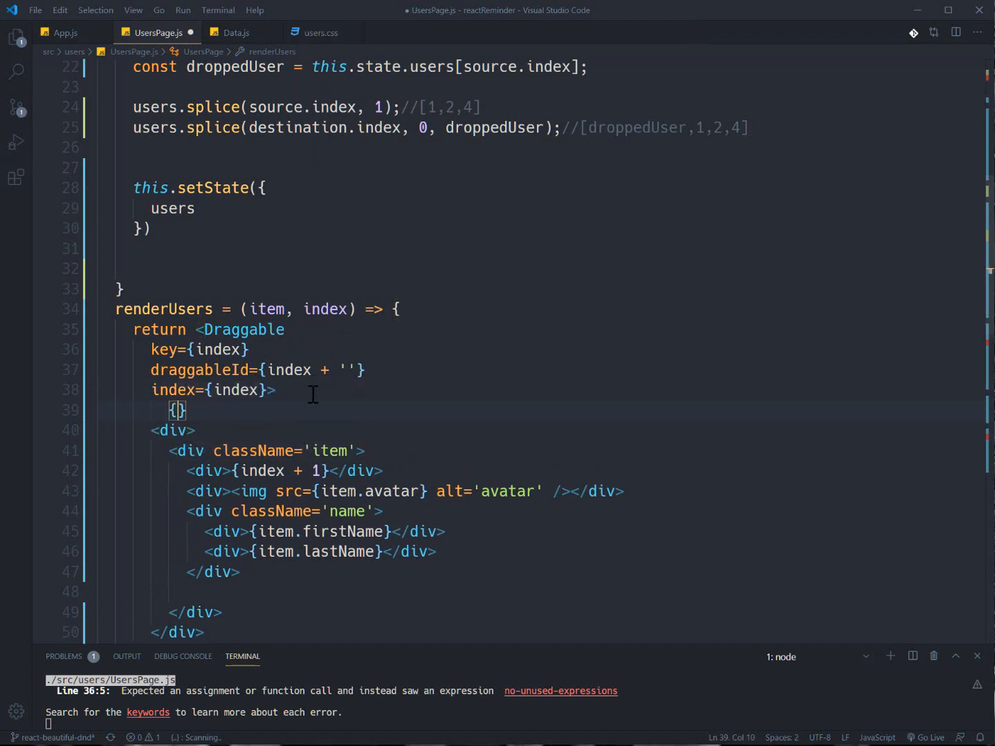
Step: Make the Draggable child a (provided)=>( ) function around the item div and begin its ref= attribute
text((provided)=>)
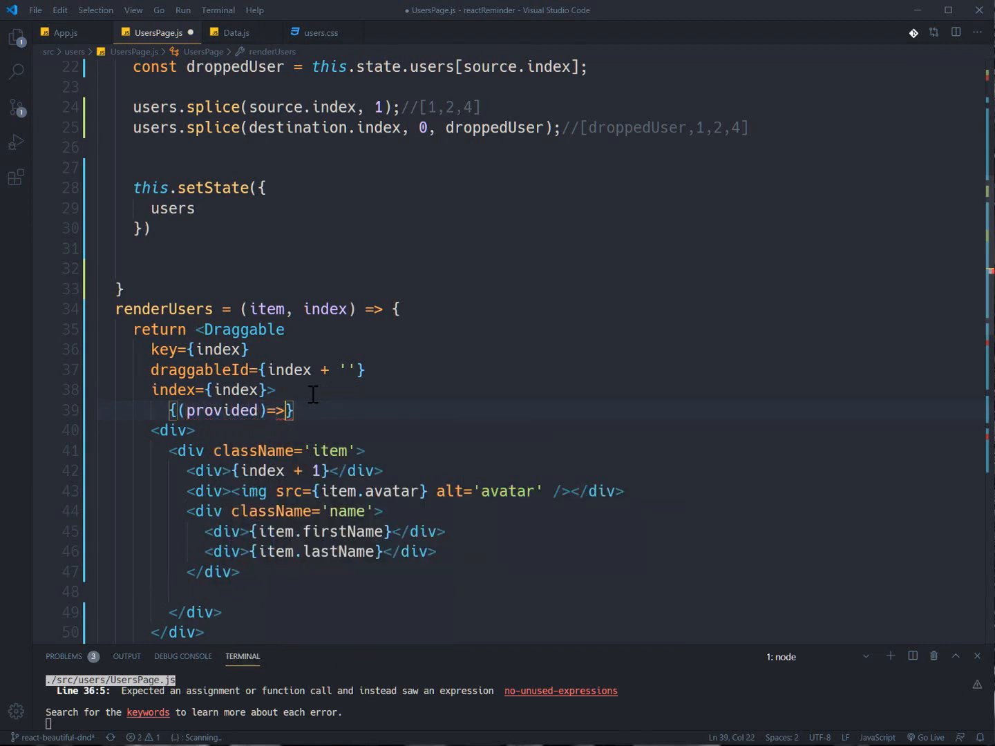
text(())
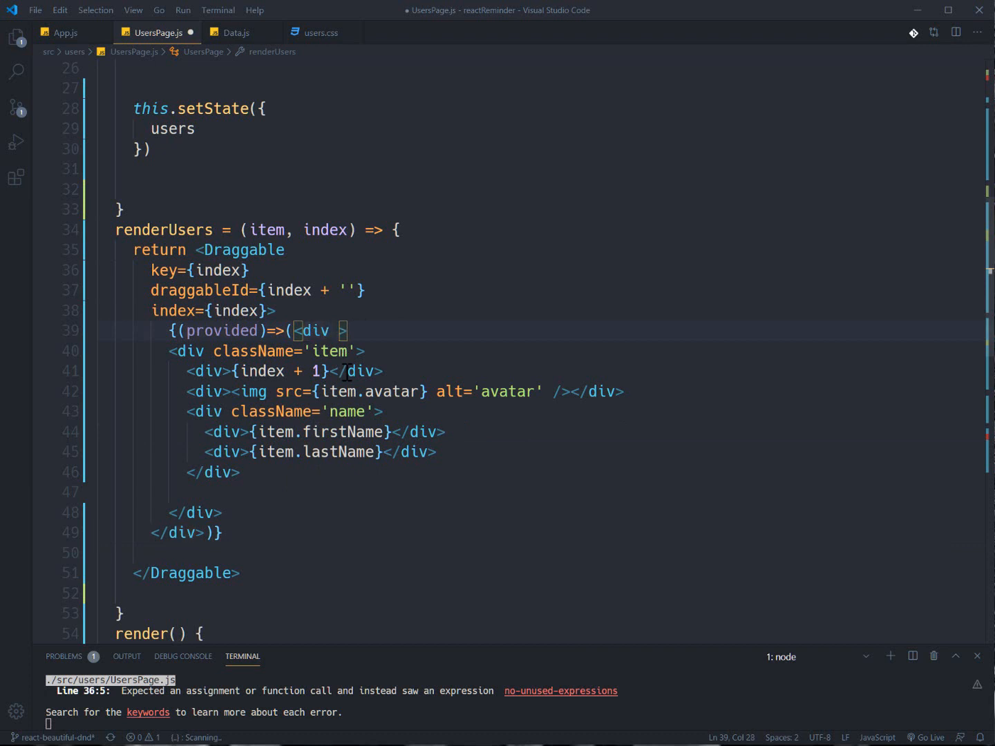
text(ref=>)
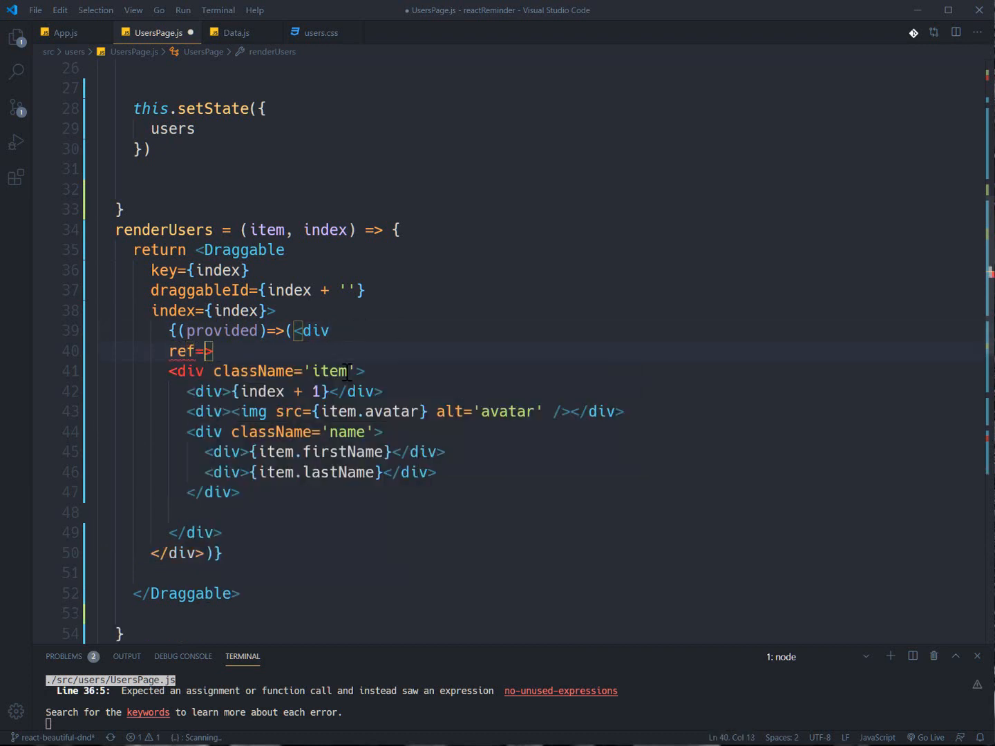
Step: Give the wrapper div ref={provided.innerRef}, {...provided.draggableProps} and {...provided.dragHandleProps}
text({provided.innerRef)
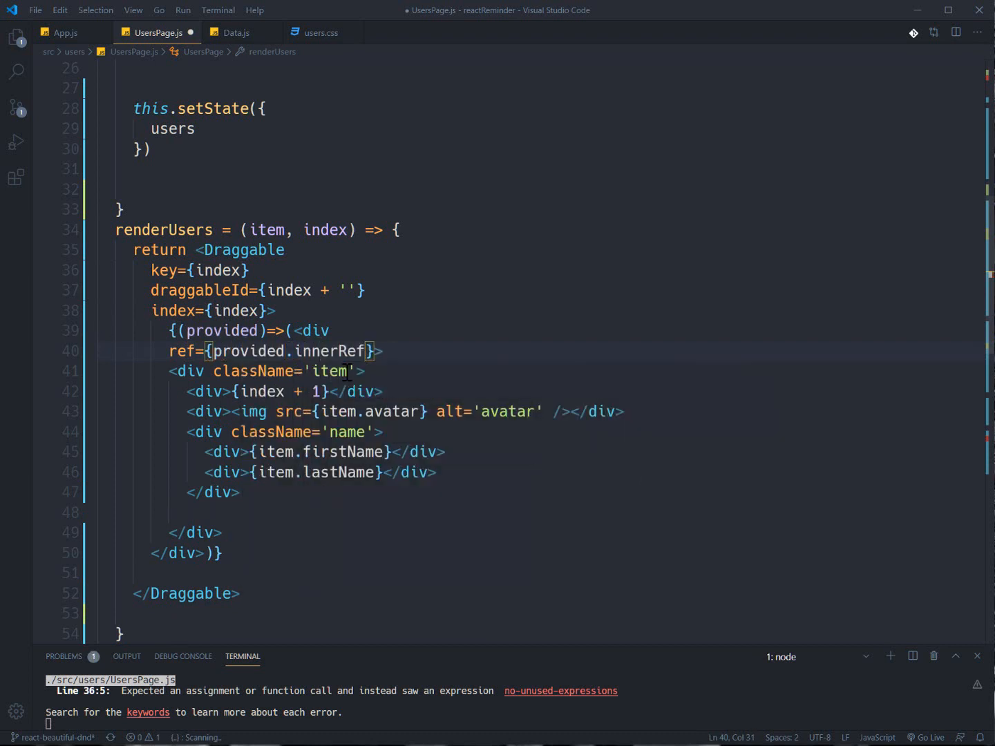
key(Enter)
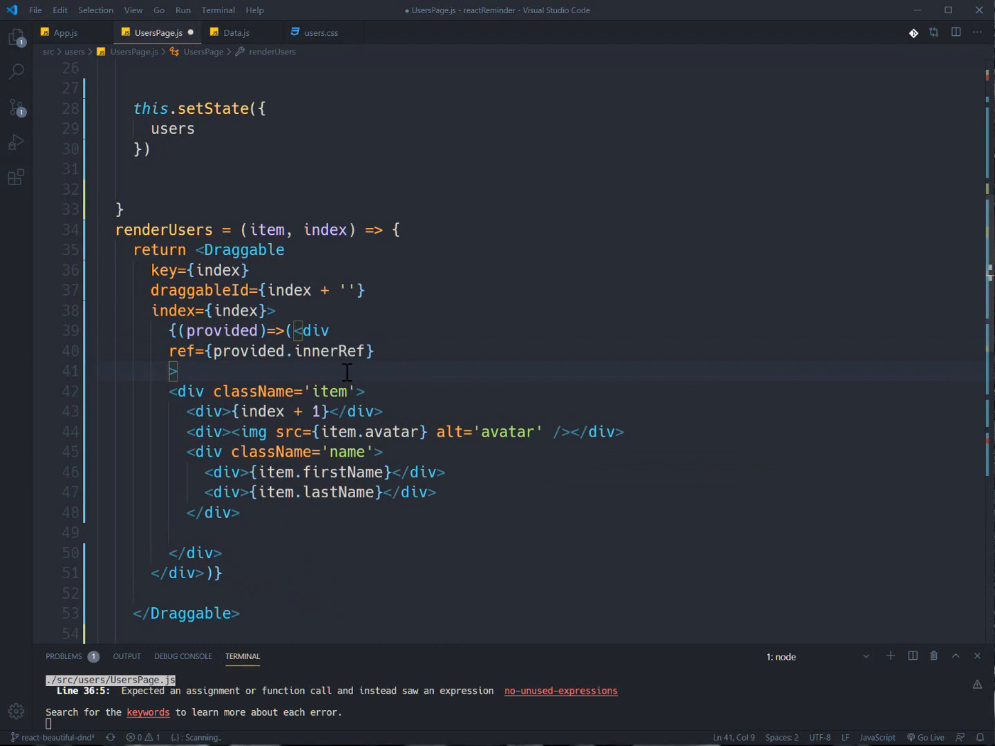
text({})
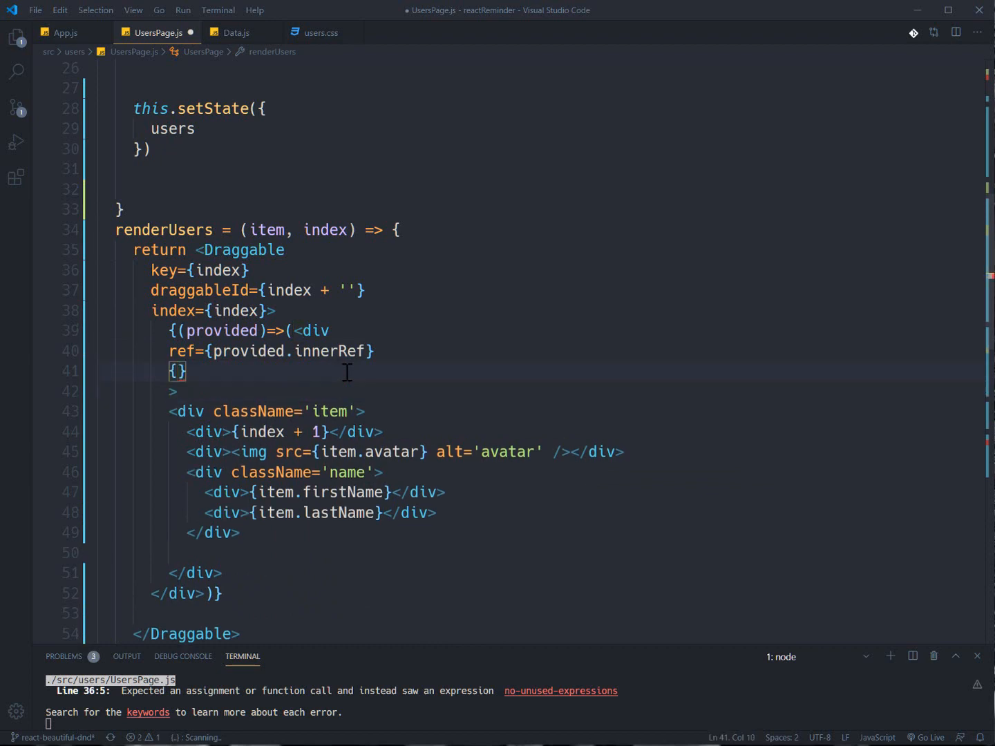
text(...provided)
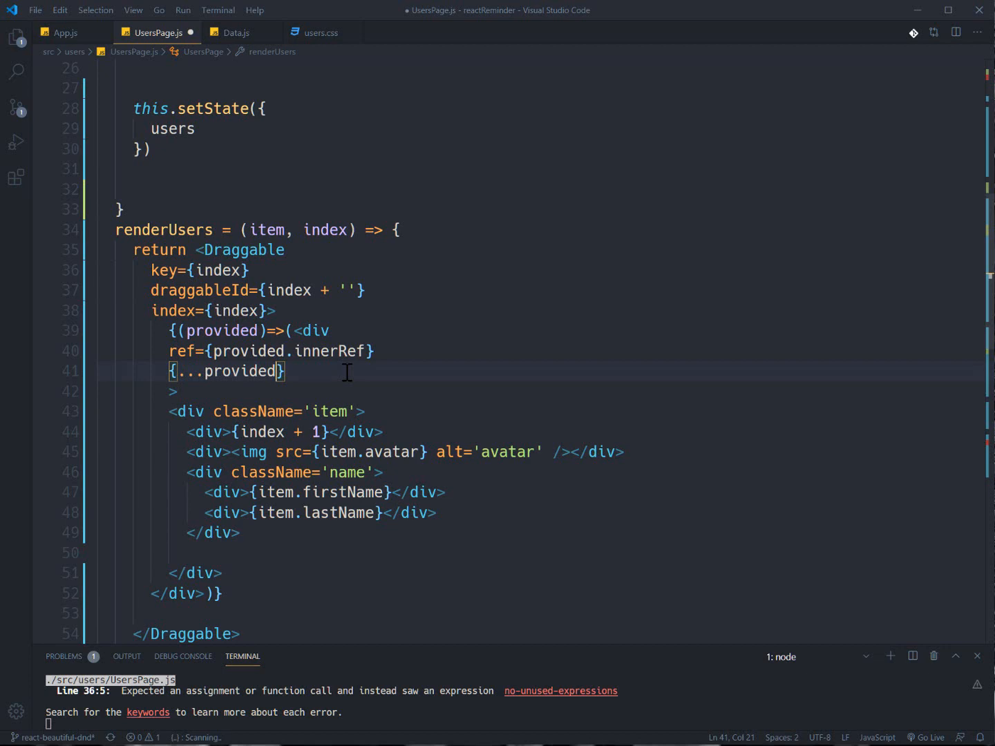
text(.draggableProps)
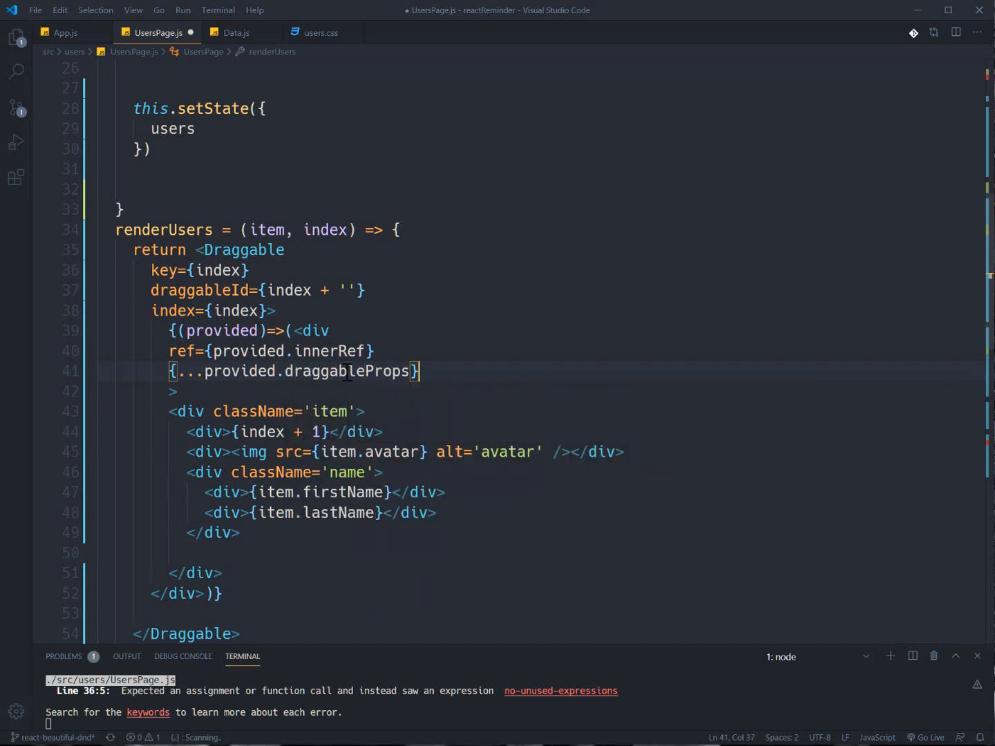
text({..})
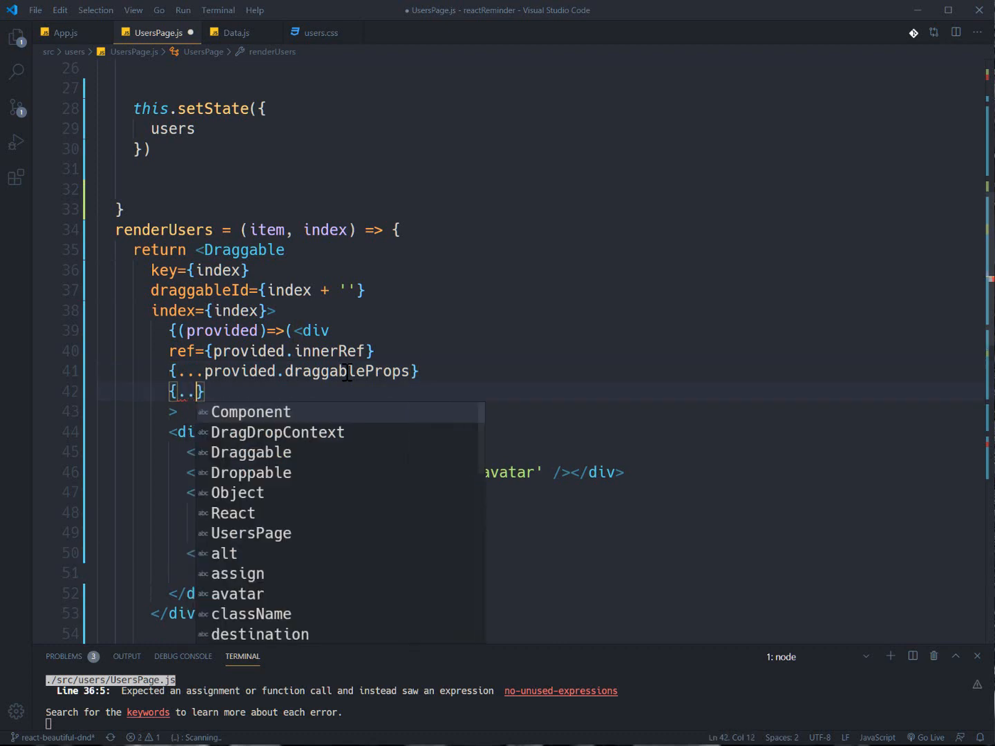
text(.provided.dragHandleProps)
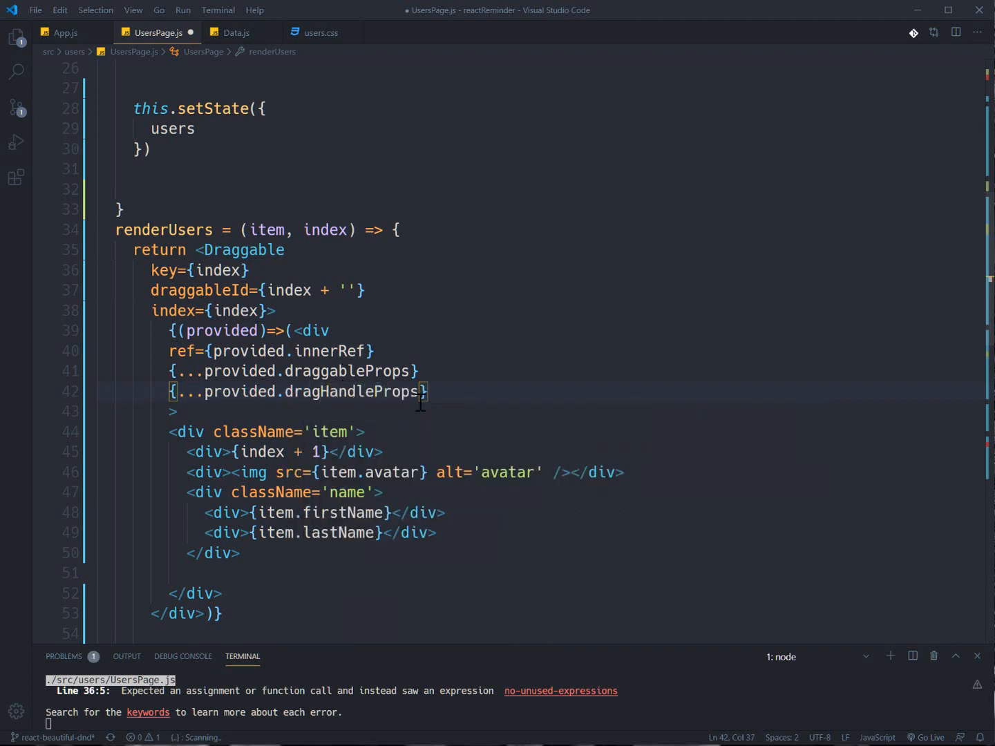
Step: Review the dragHandleProps spread, the wrapping div, draggableProps and the index prop
click(266, 393)
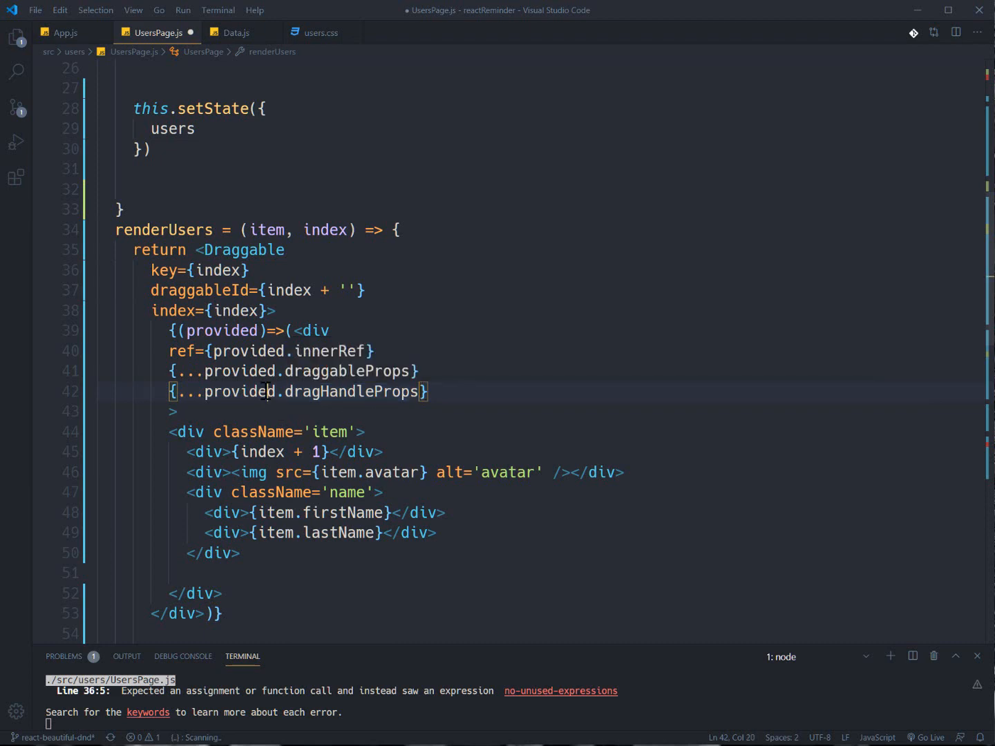
double_click(348, 370)
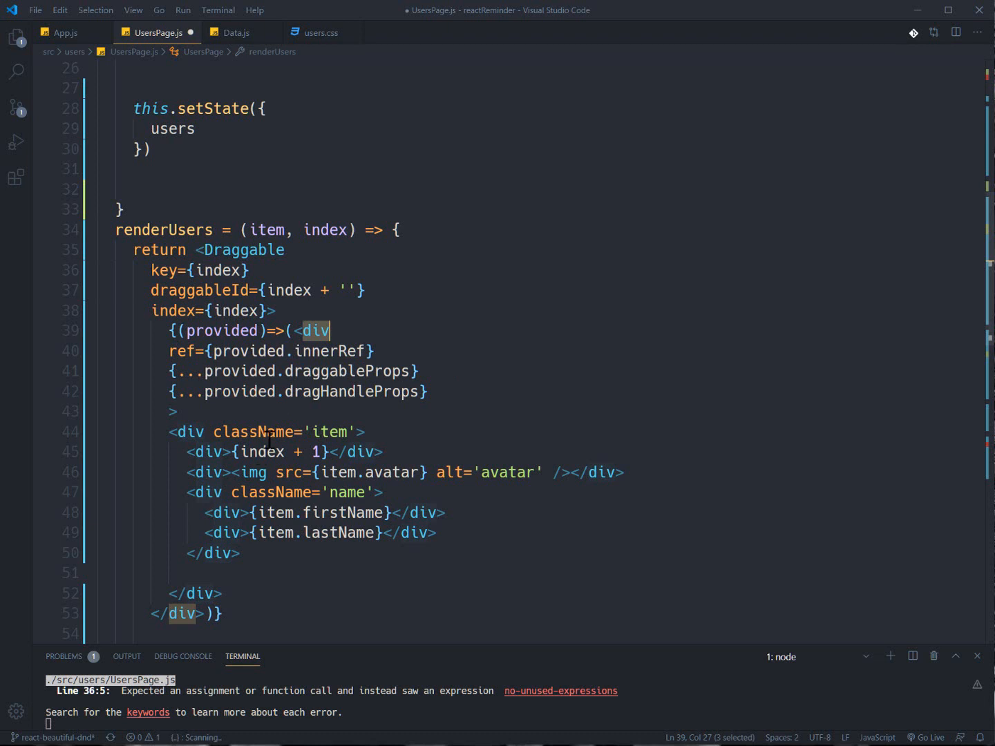
click(174, 412)
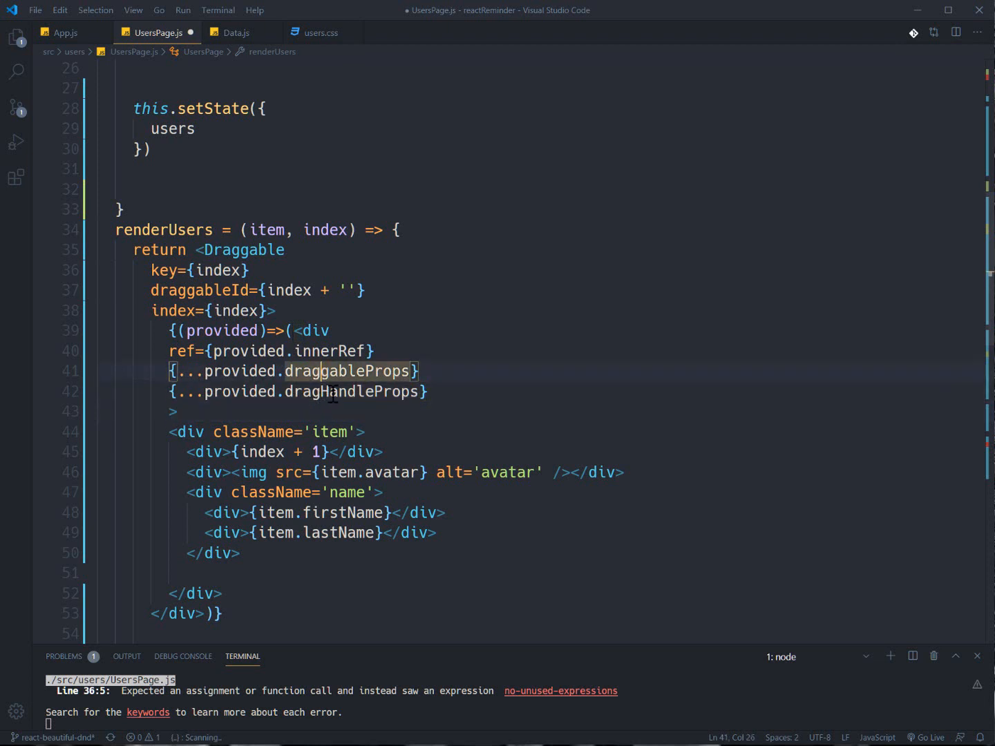
click(315, 330)
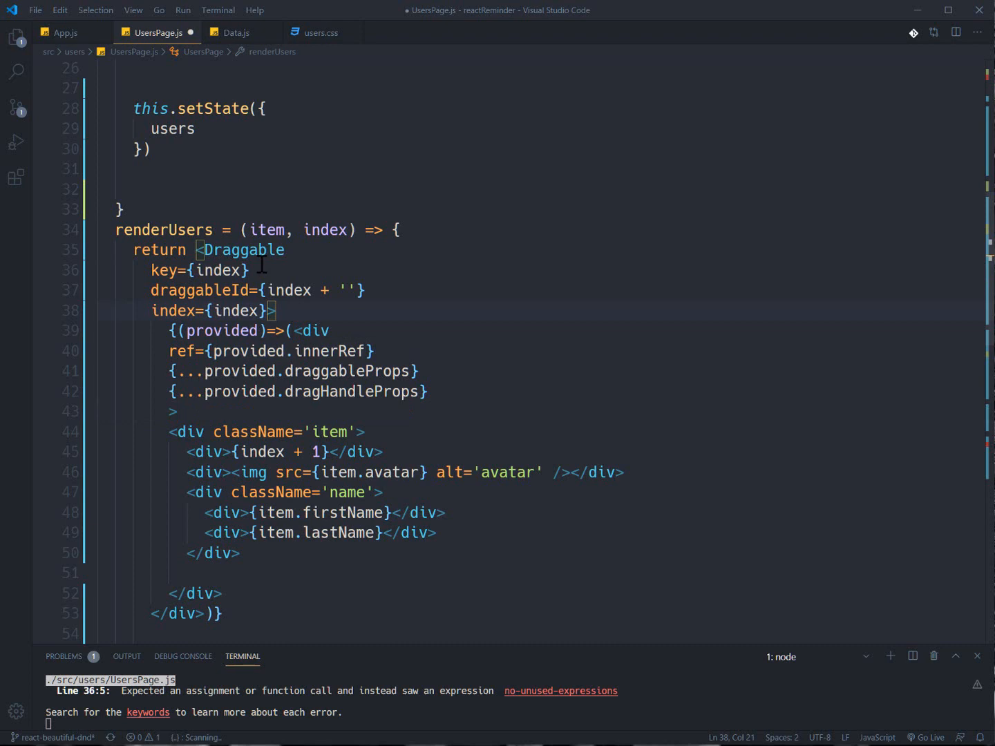
Step: Save UsersPage.js so the terminal recompiles with only lint warnings
scroll(down, 3)
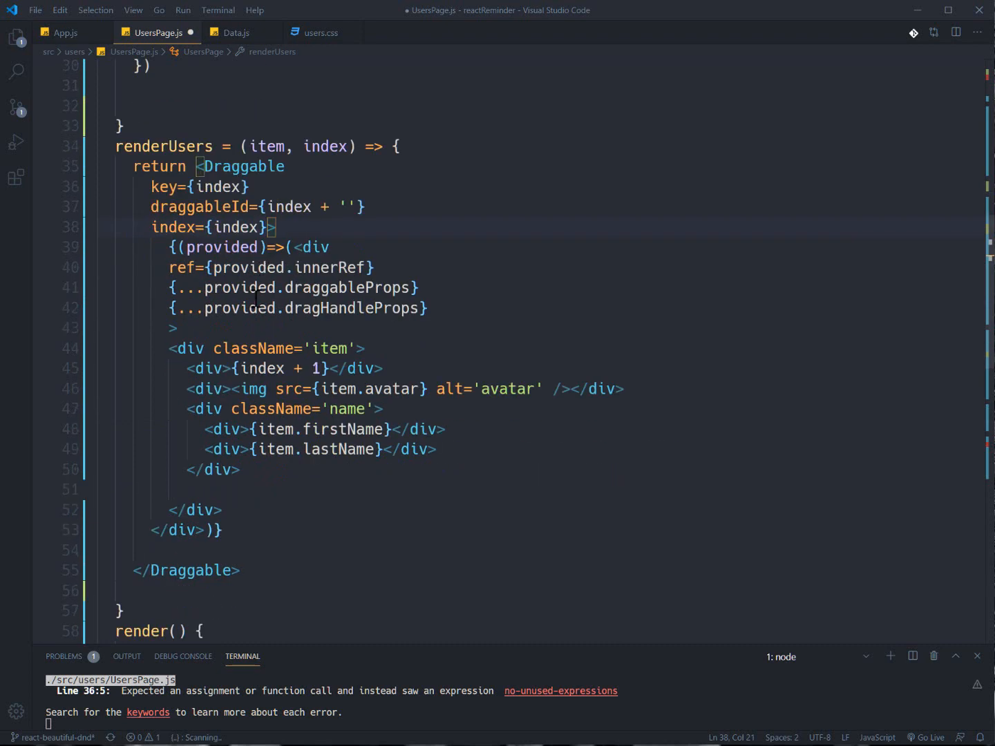
scroll(down, 3)
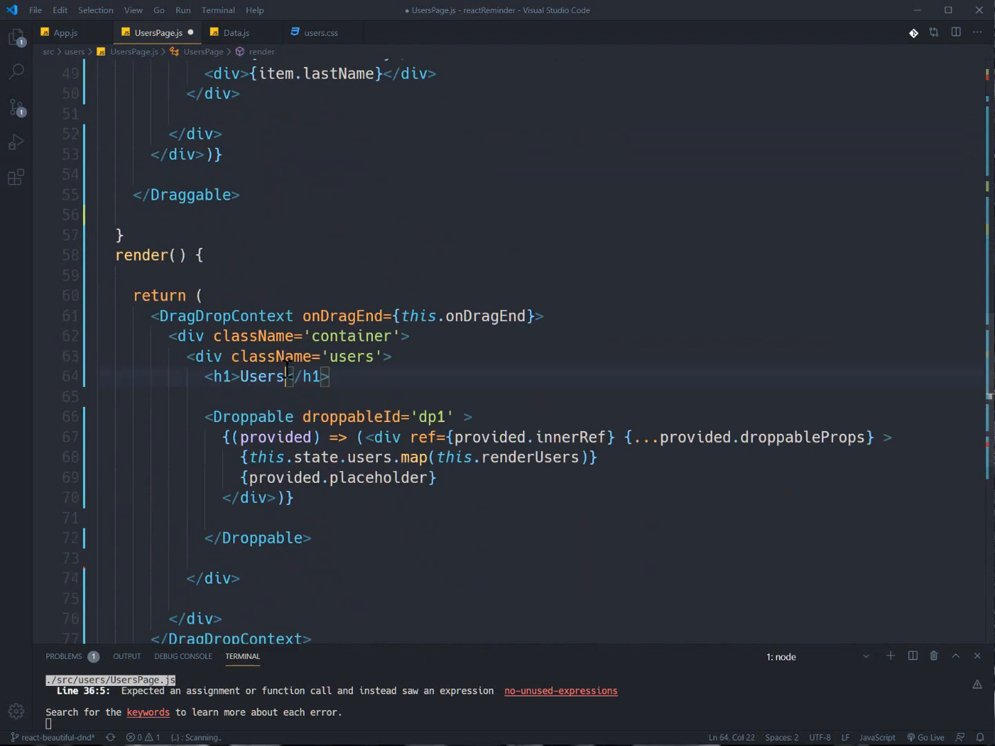
key(ctrl+s)
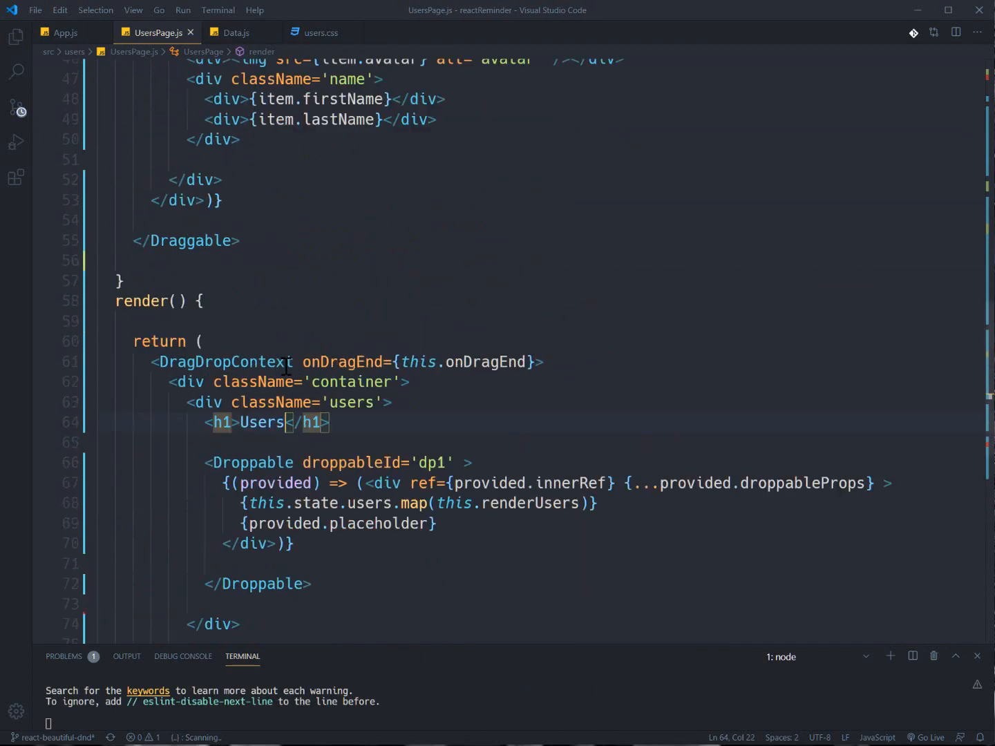
scroll(up, 3)
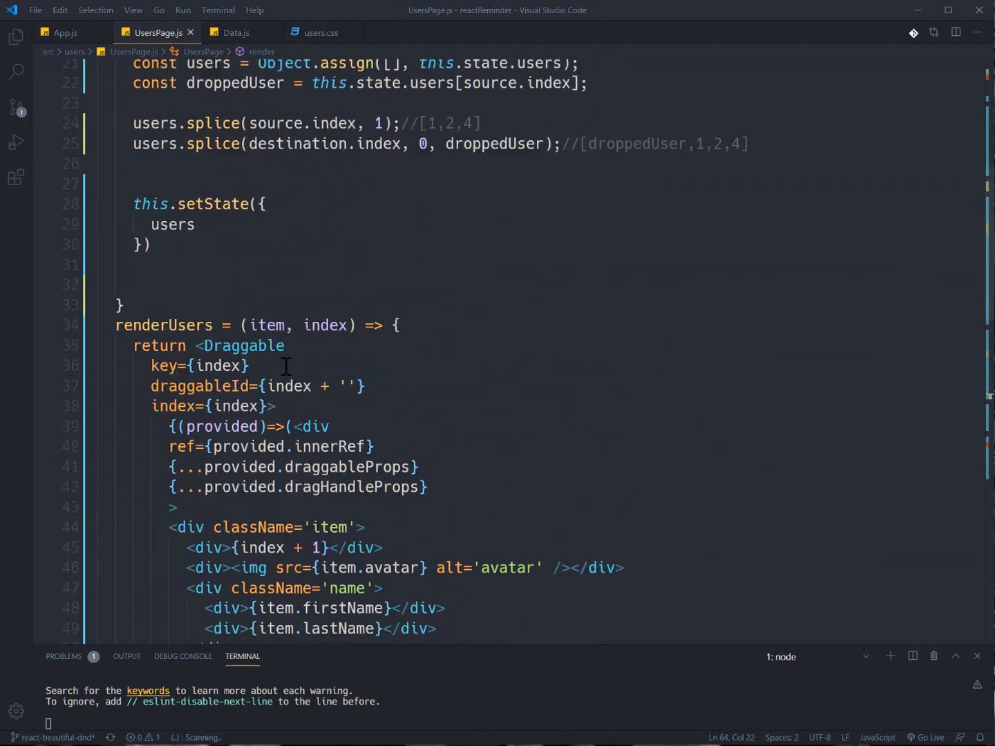